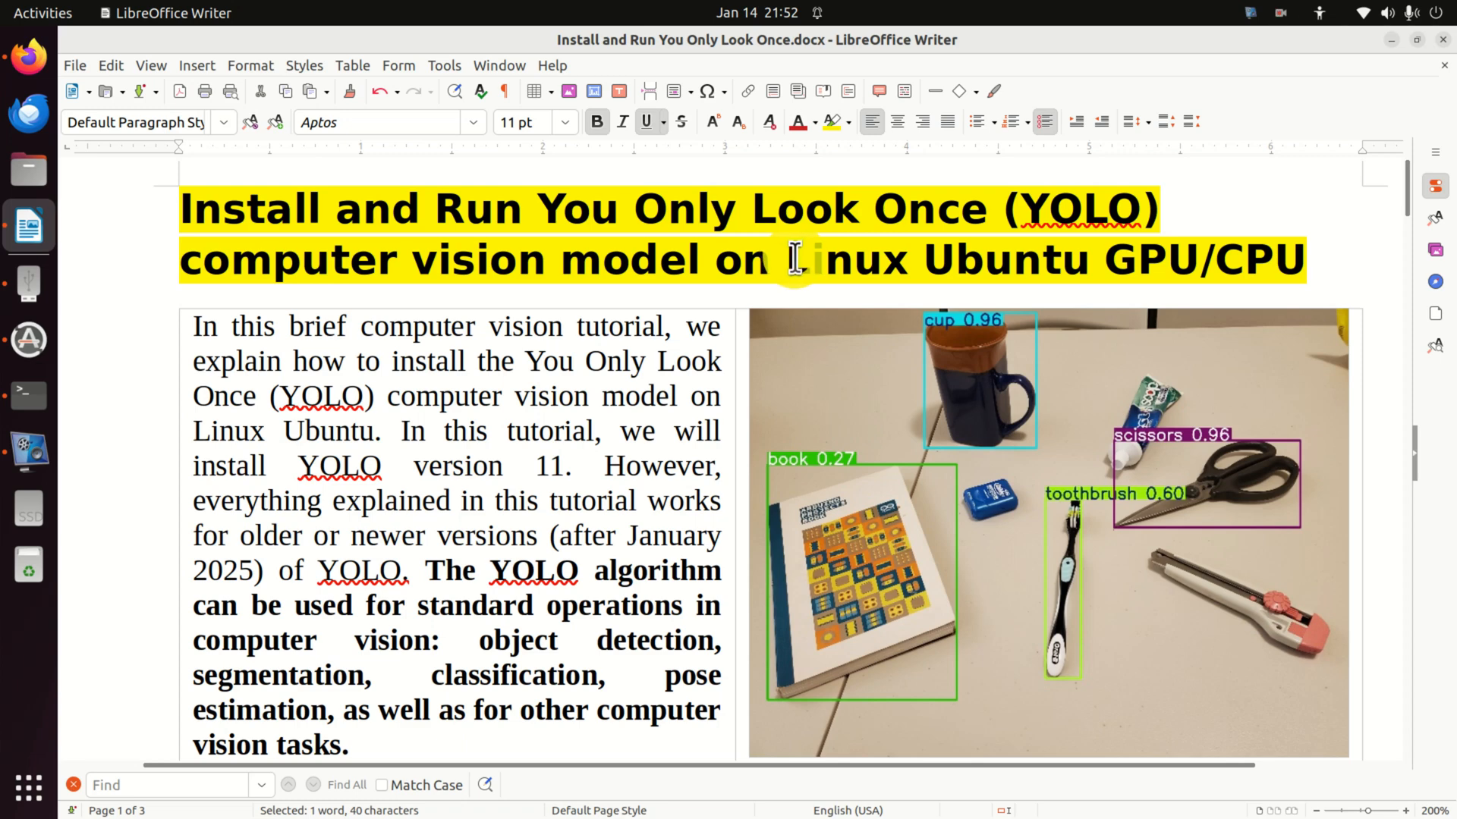
{"action": "mouse_move", "coordinate": [521, 258]}
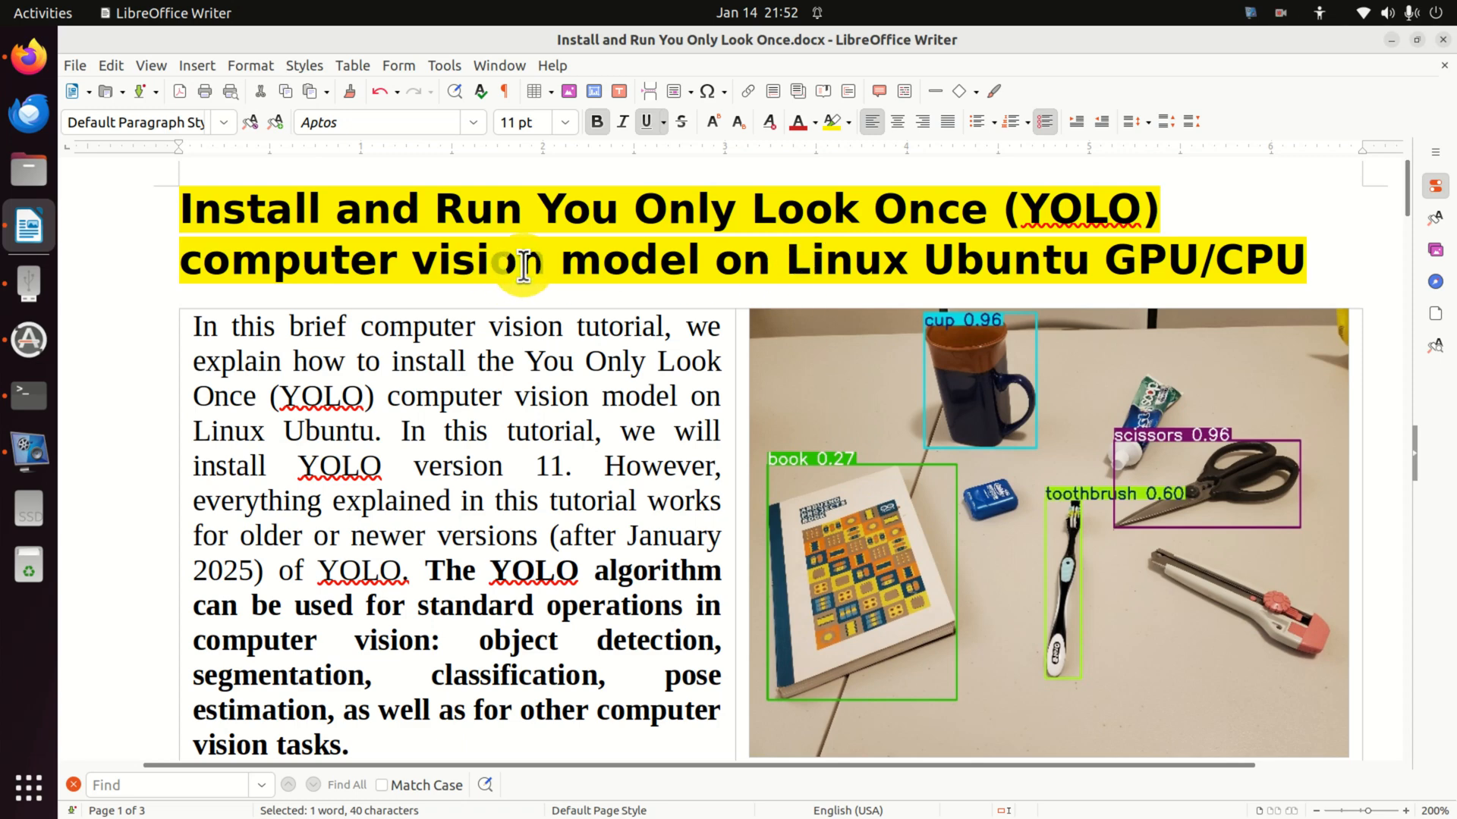
{"action": "mouse_move", "coordinate": [769, 260]}
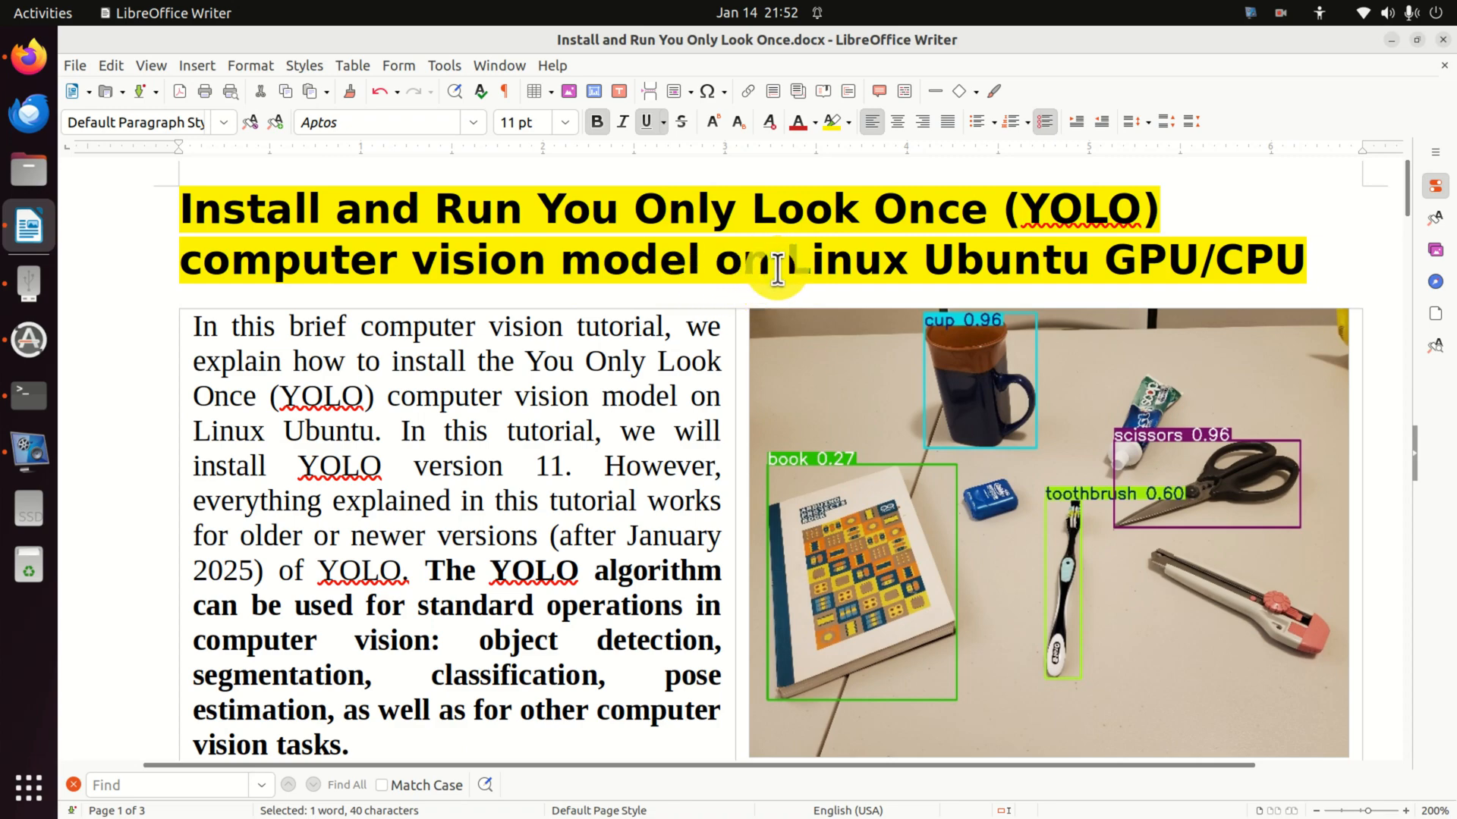
{"action": "mouse_move", "coordinate": [776, 278]}
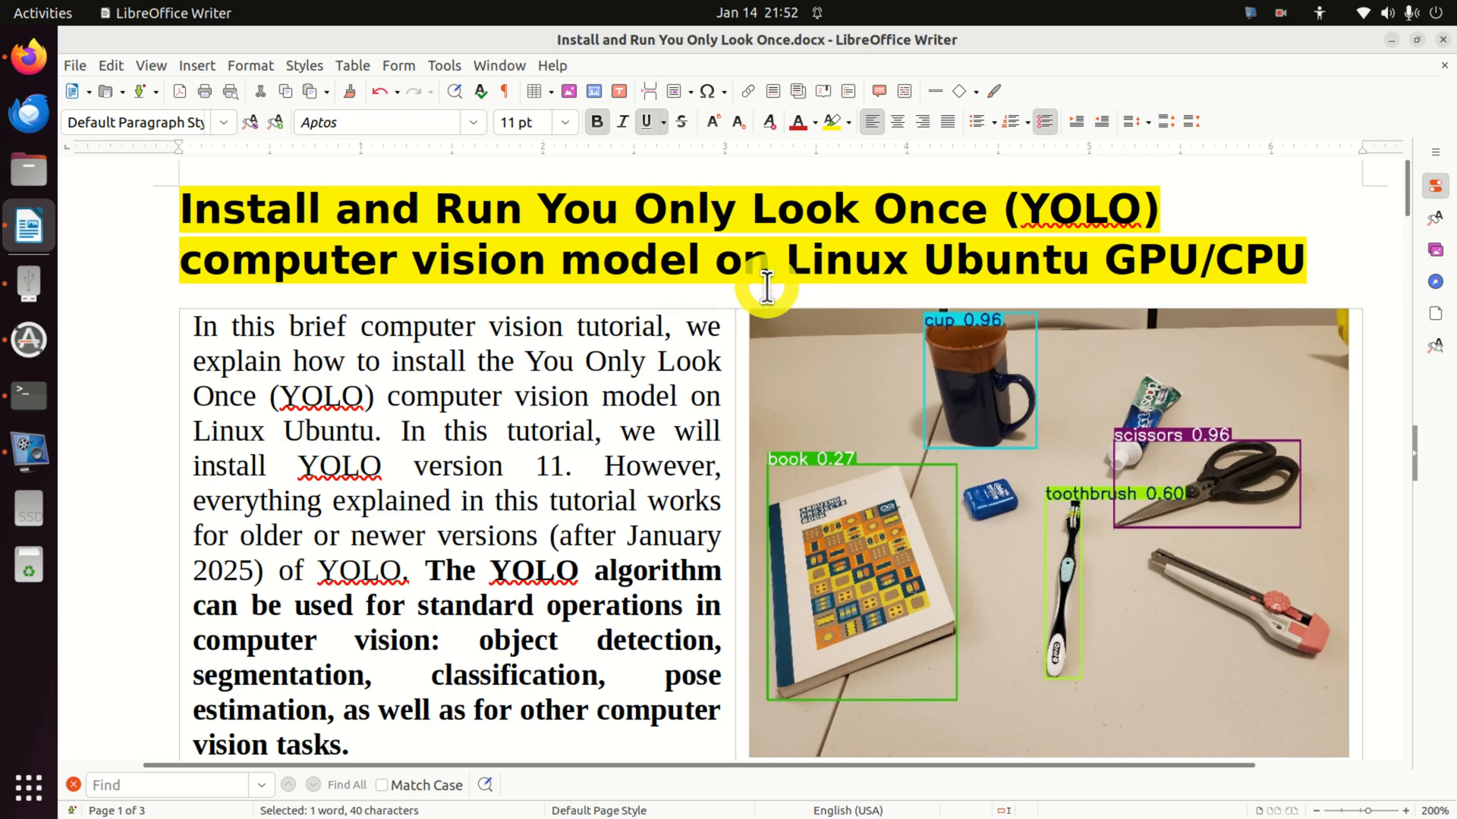
{"action": "mouse_move", "coordinate": [767, 283]}
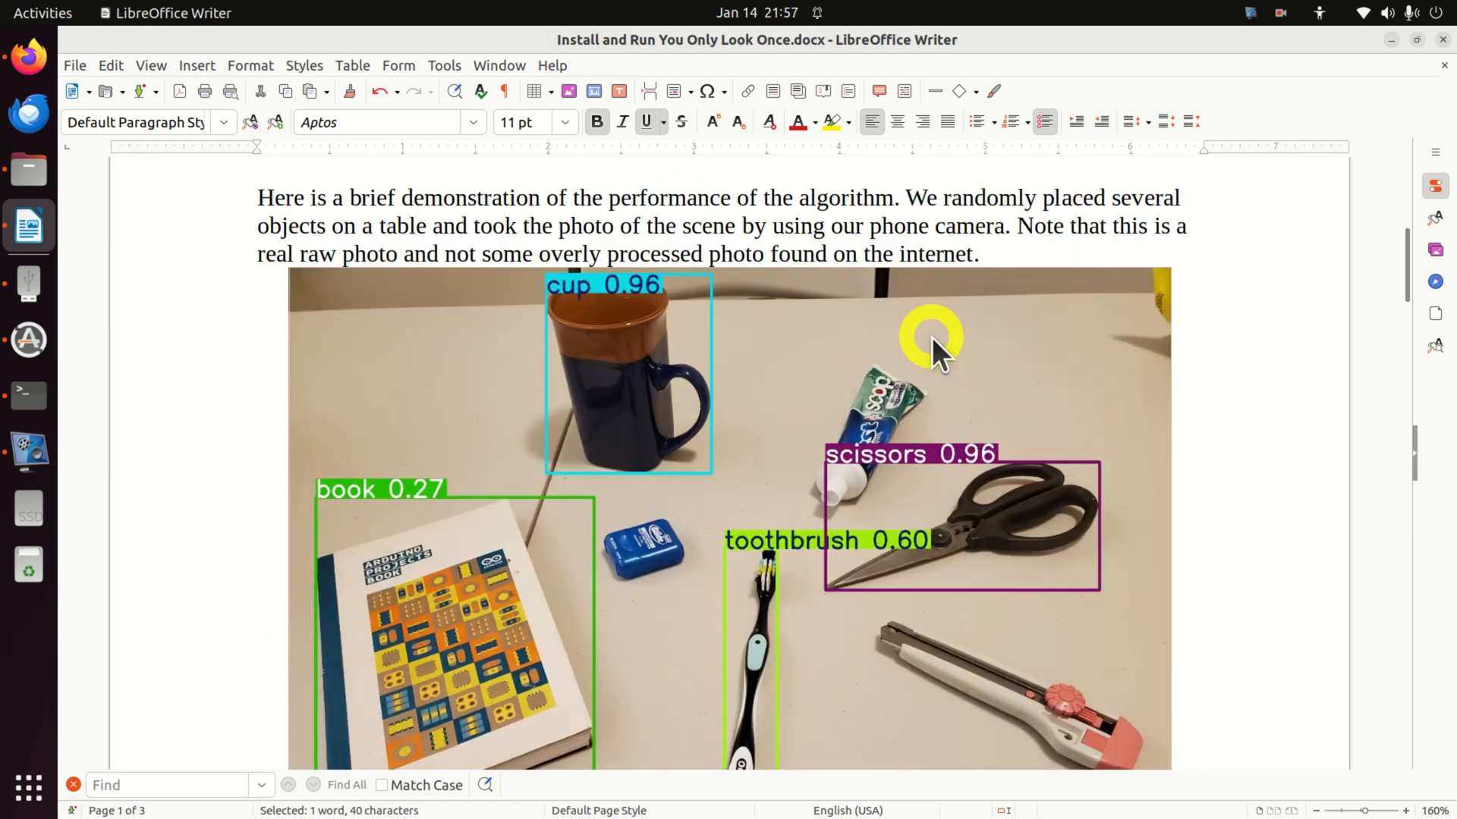
Scroll past the detection photo (cup 0.96, book 0.27) toward the page-2 Prerequisites list.
{"action": "left_click", "coordinate": [934, 349]}
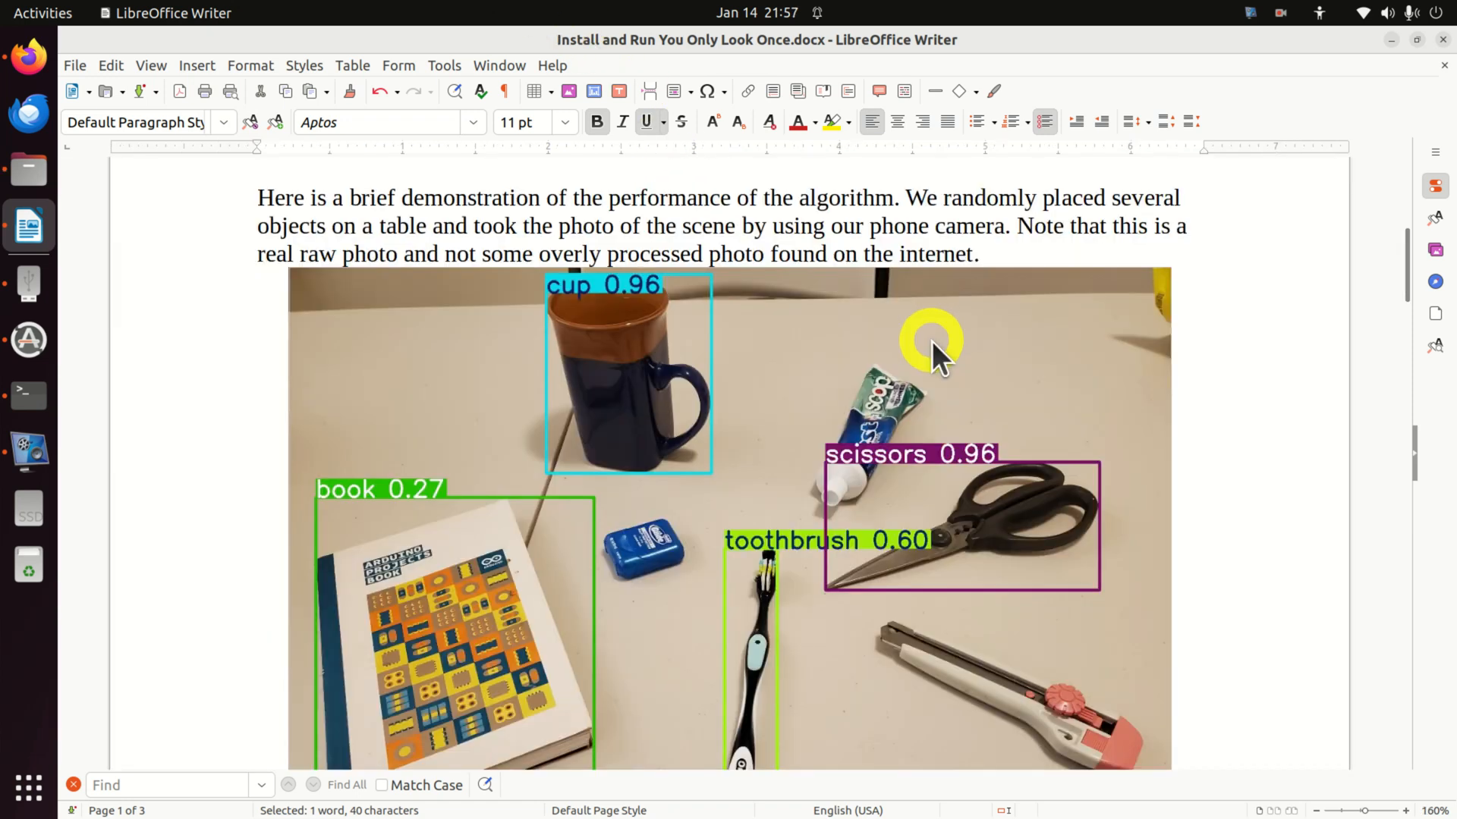
{"action": "mouse_move", "coordinate": [1009, 248]}
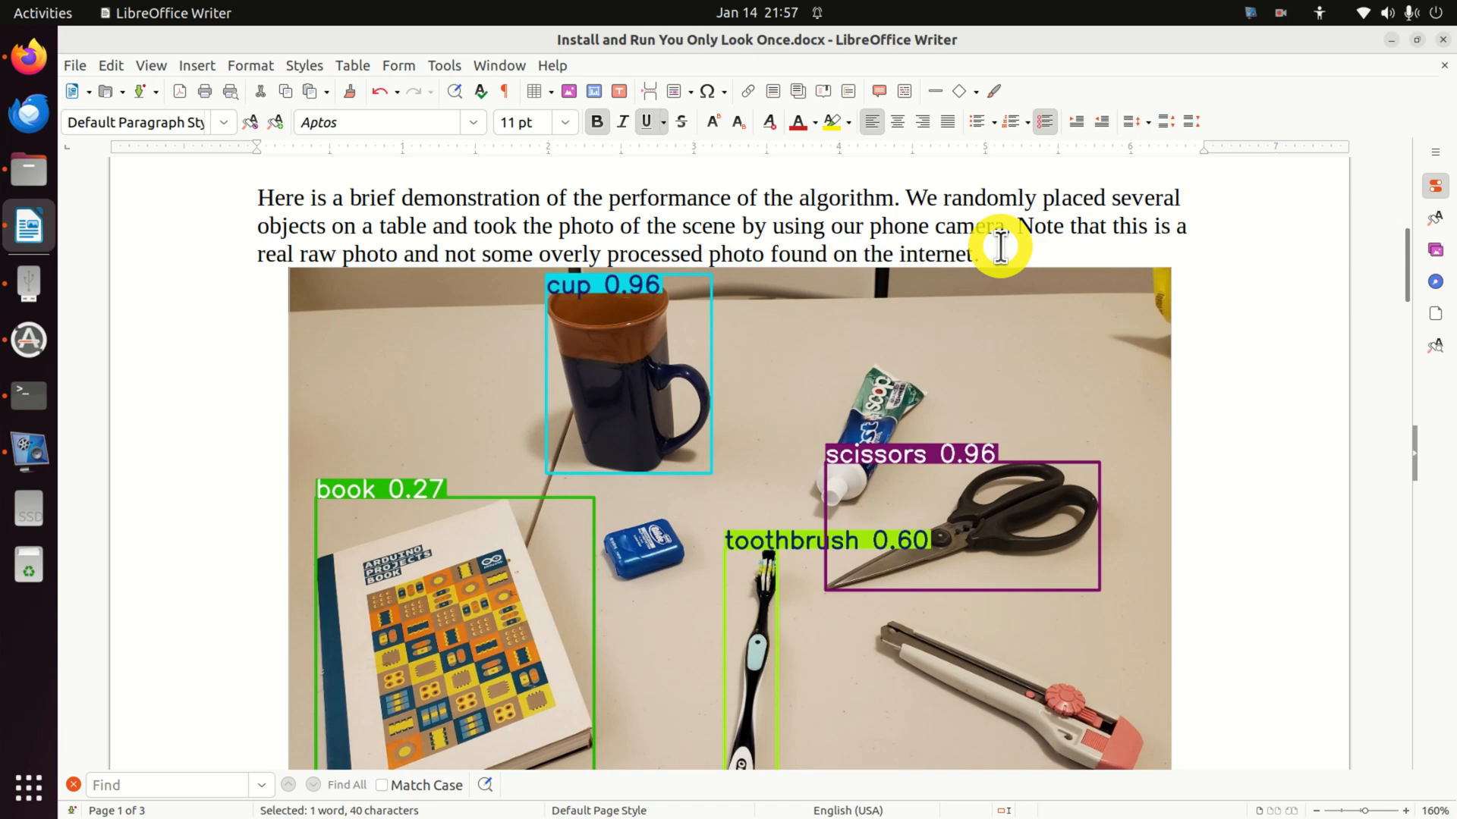
{"action": "scroll", "scroll_direction": "down", "scroll_amount": 3}
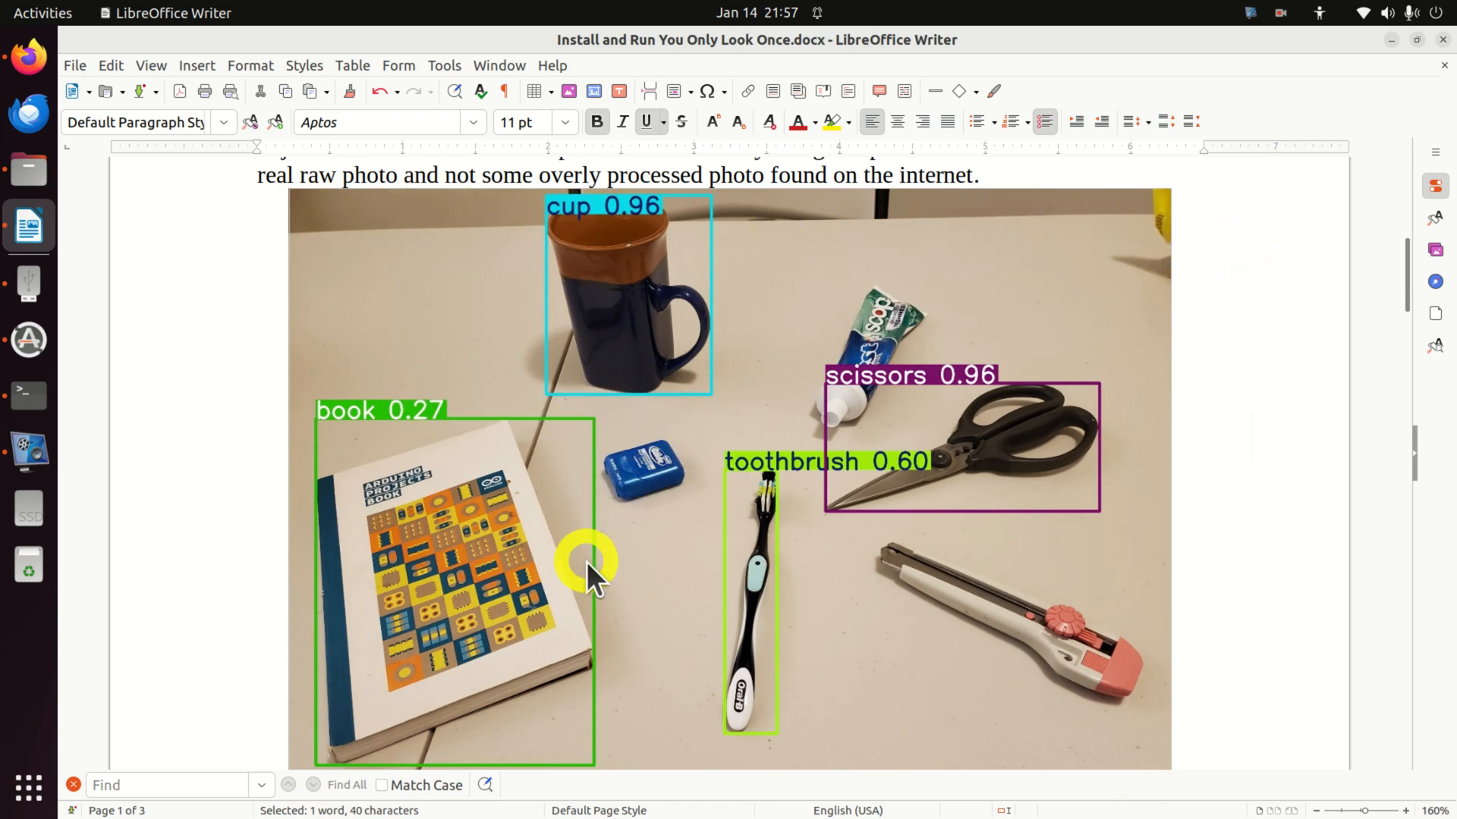
{"action": "mouse_move", "coordinate": [692, 628]}
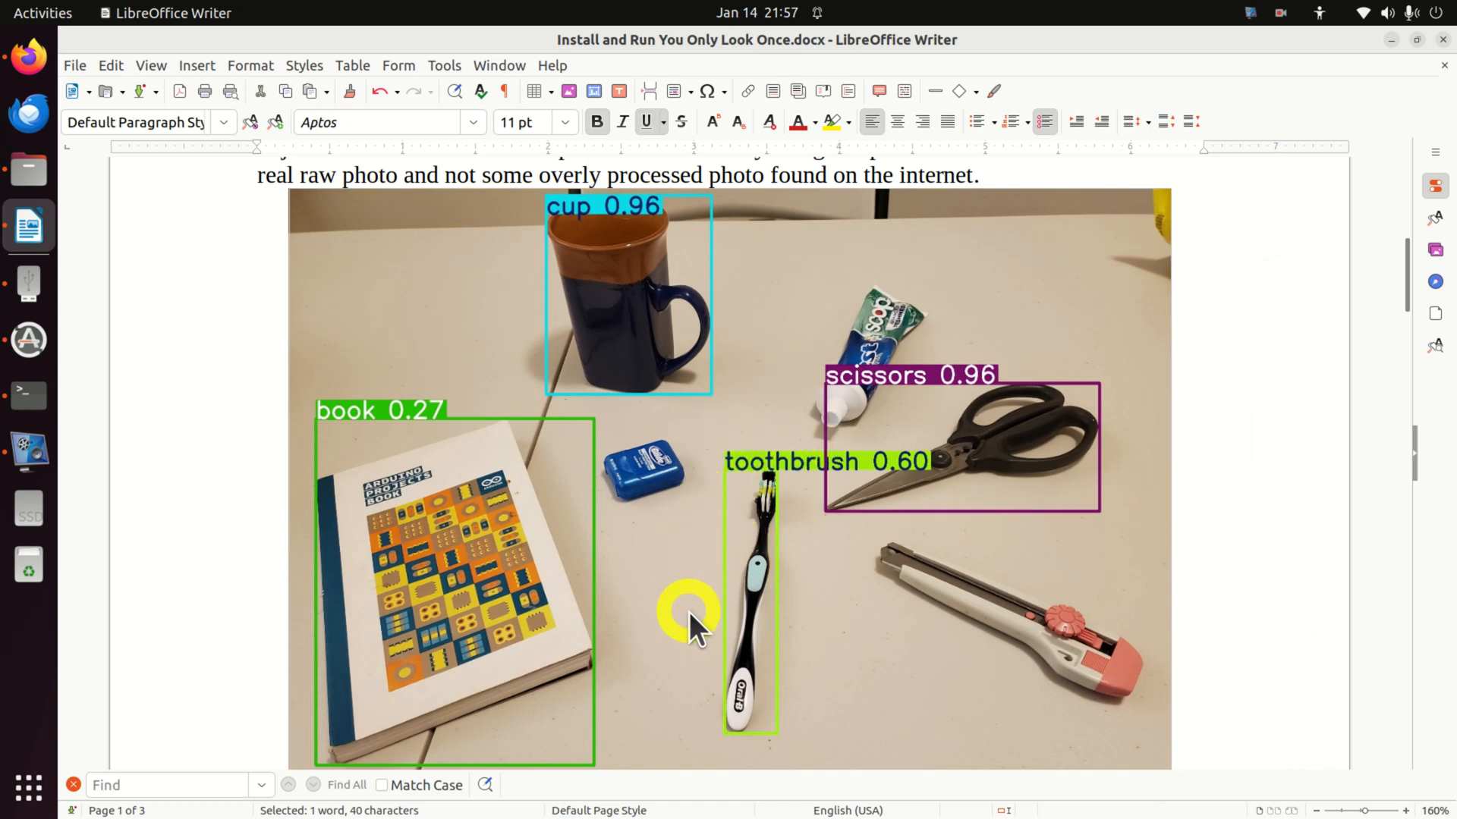
{"action": "mouse_move", "coordinate": [1105, 734]}
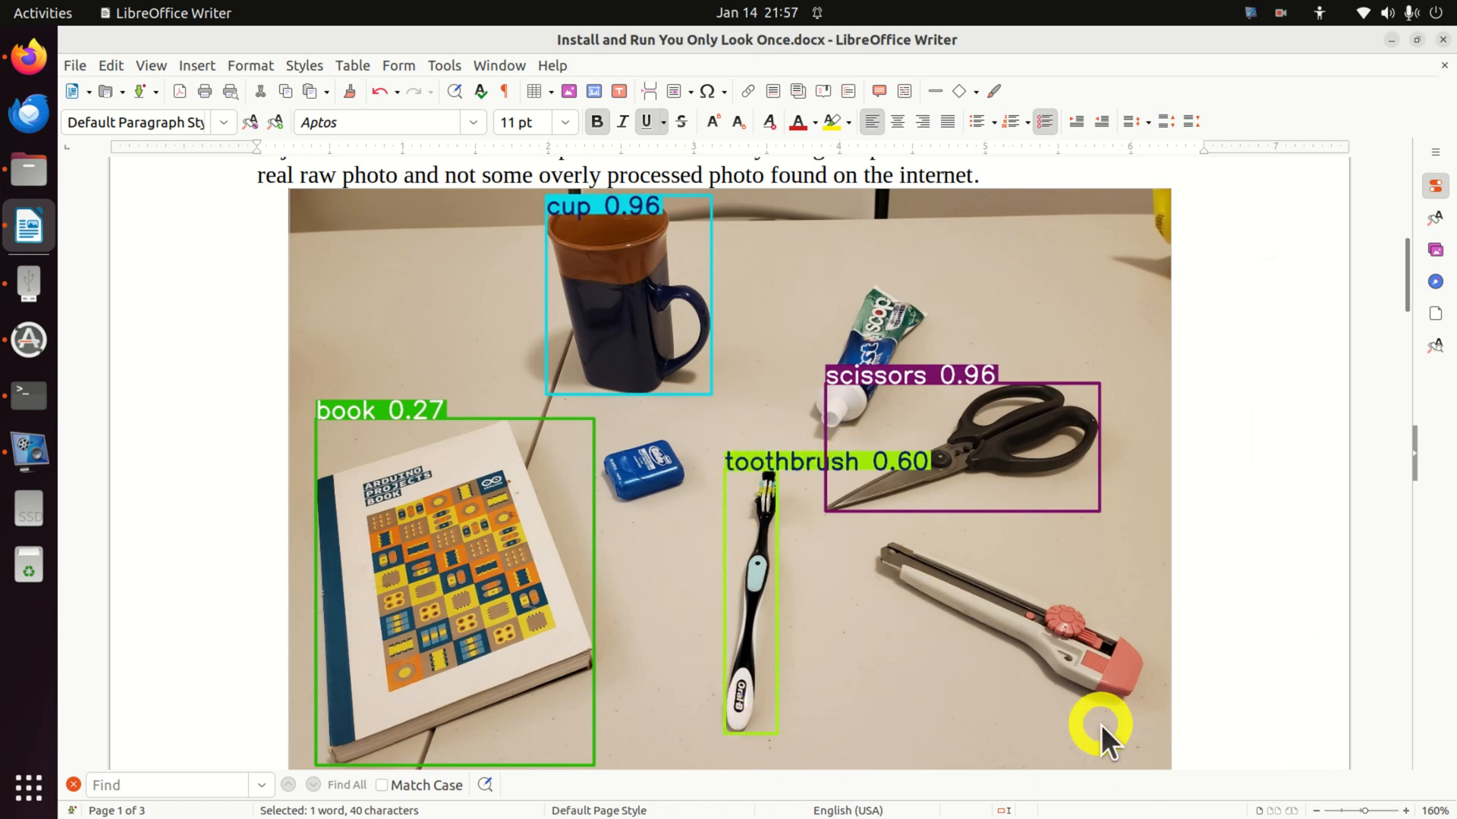
{"action": "mouse_move", "coordinate": [799, 409]}
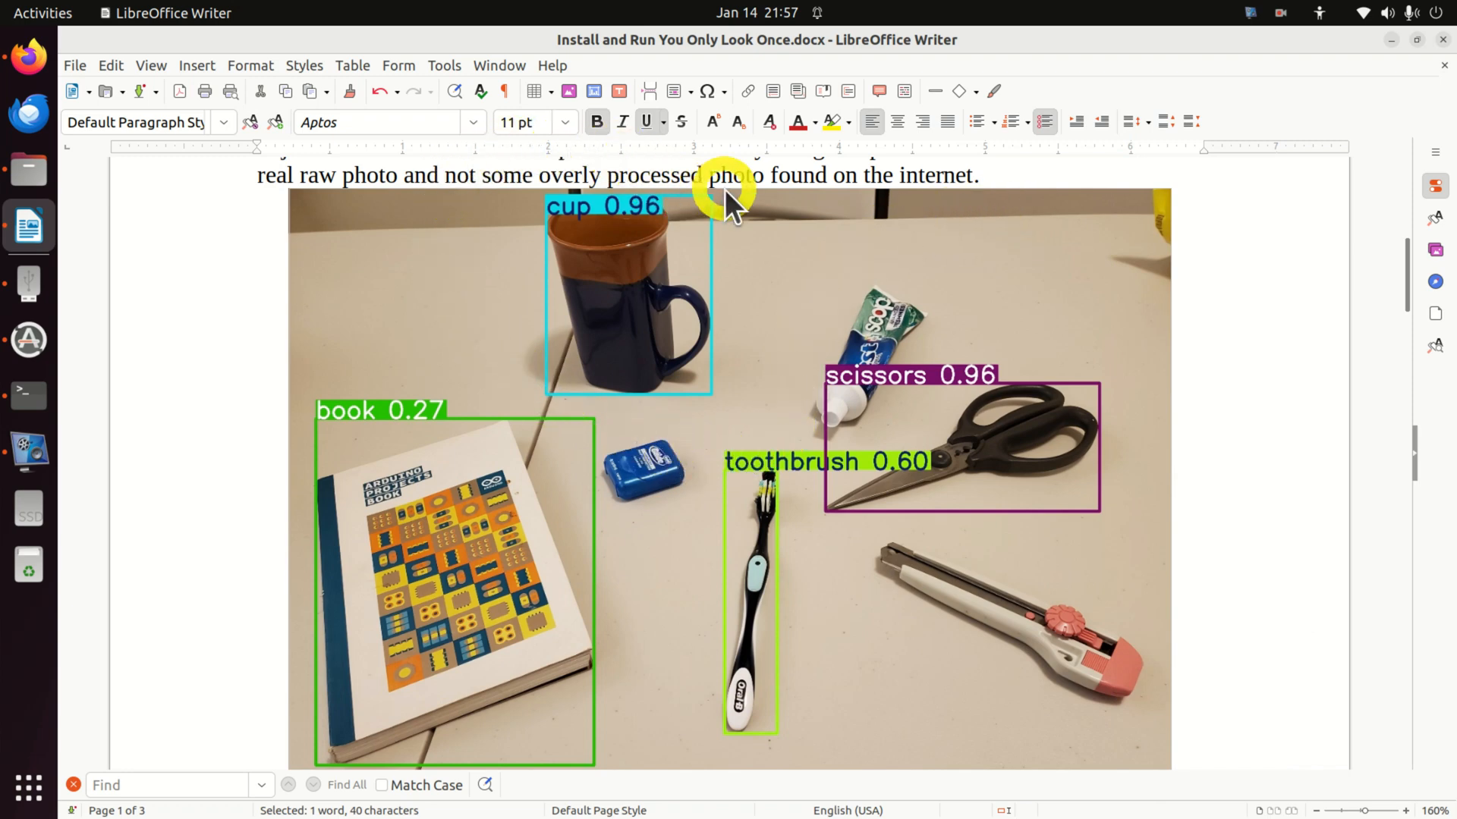
{"action": "mouse_move", "coordinate": [506, 422]}
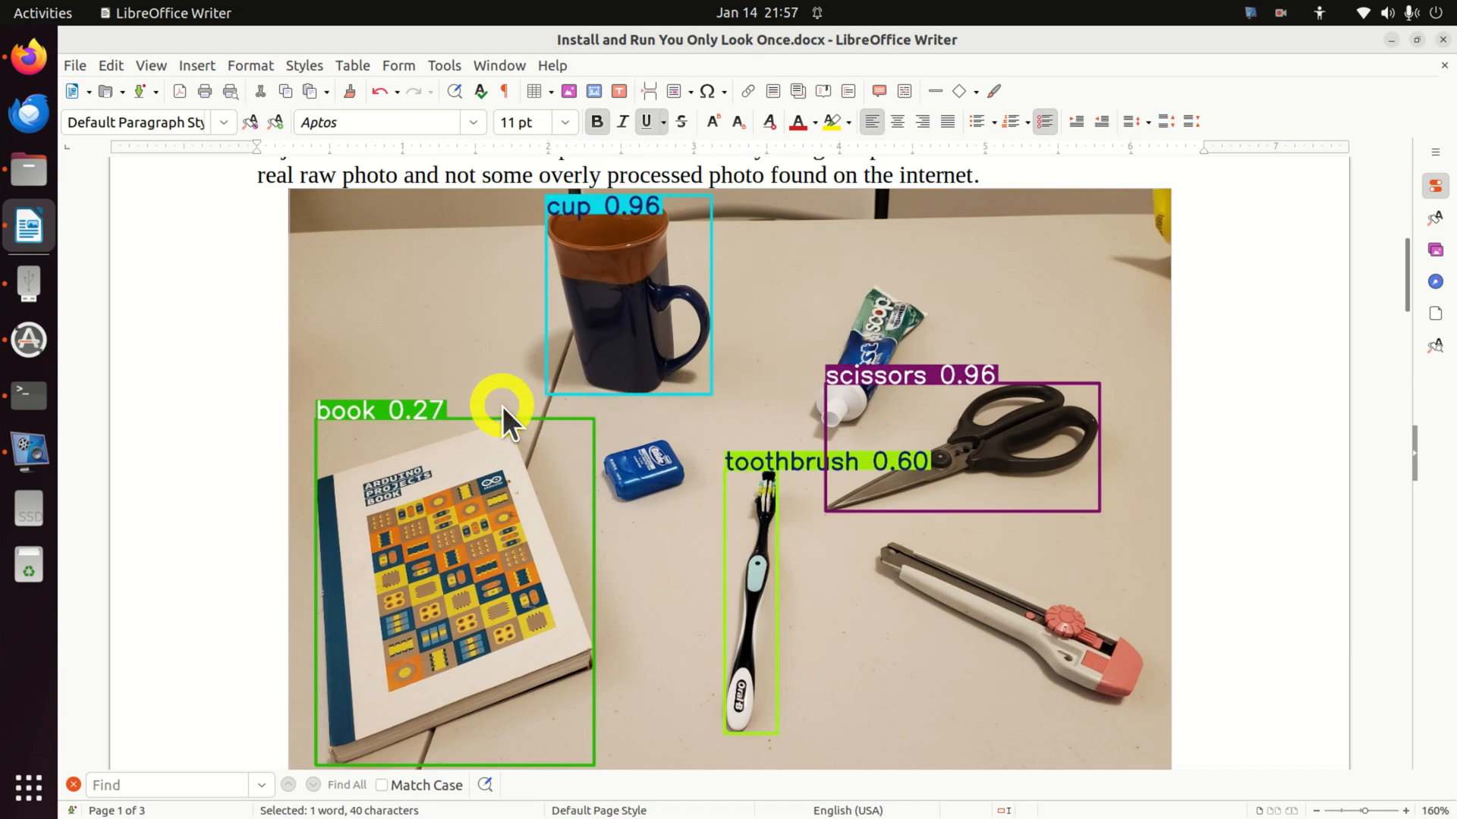
{"action": "mouse_move", "coordinate": [506, 386]}
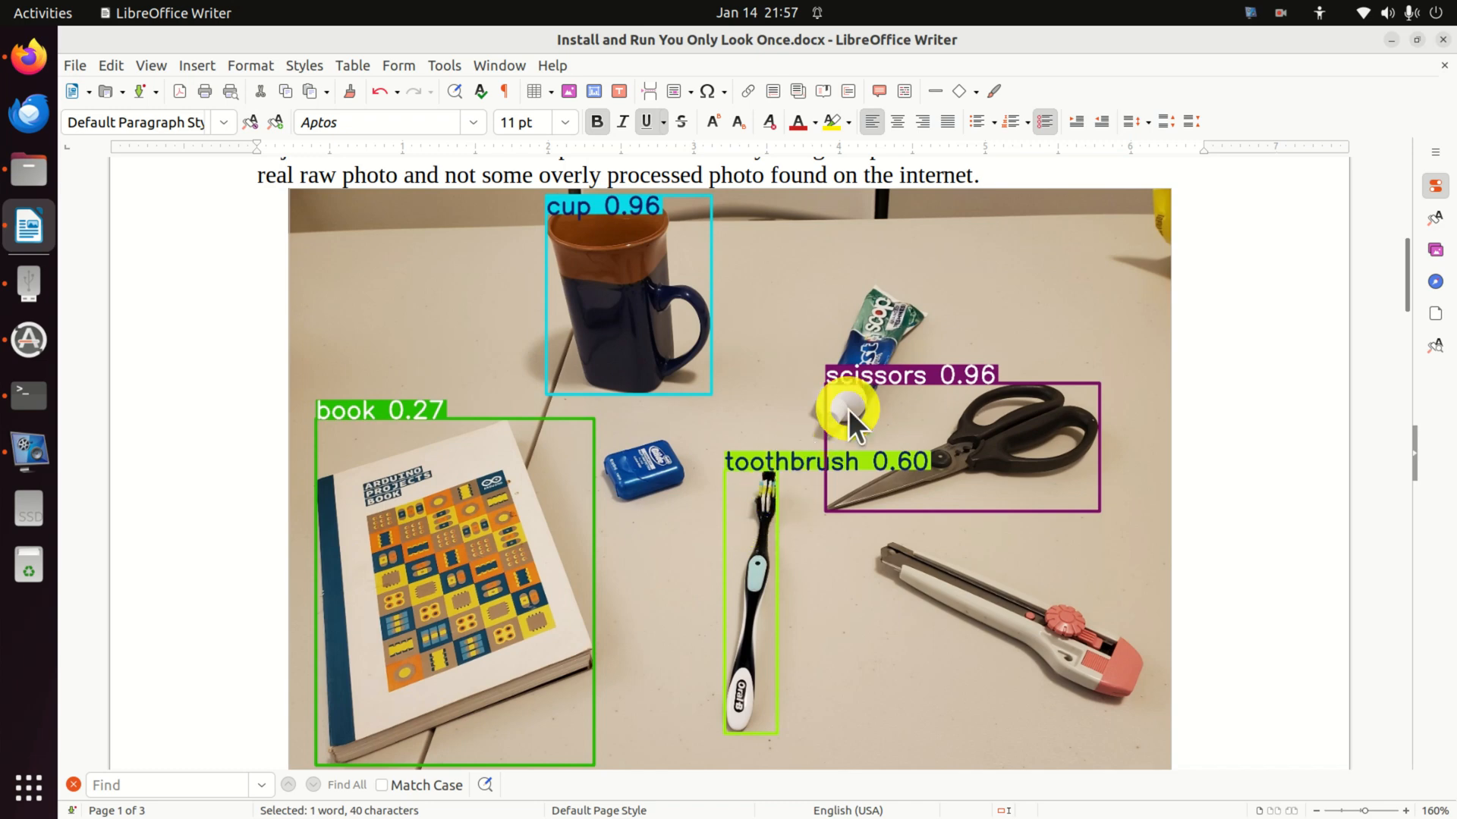
{"action": "mouse_move", "coordinate": [934, 343]}
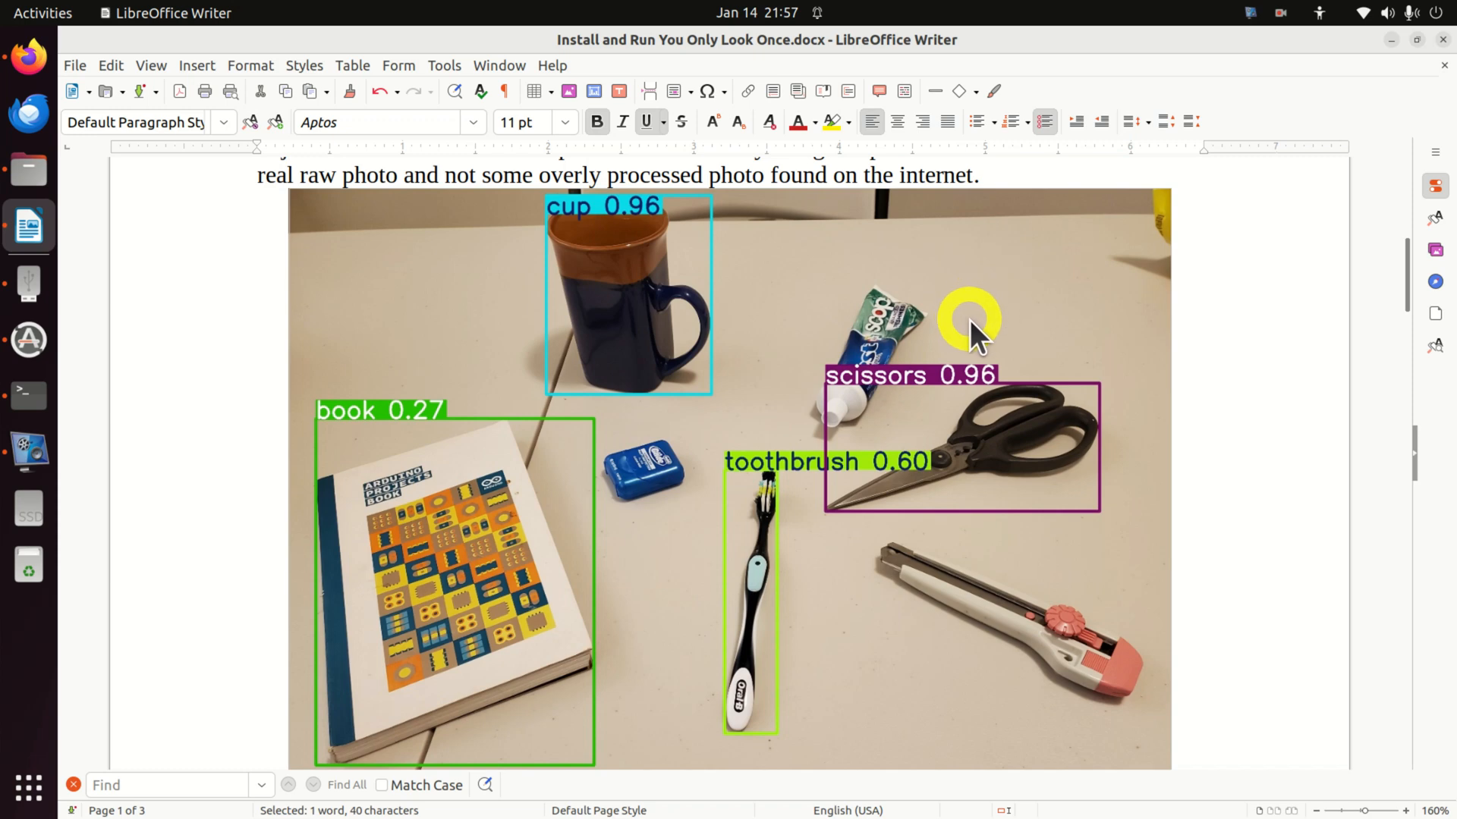
{"action": "mouse_move", "coordinate": [994, 595]}
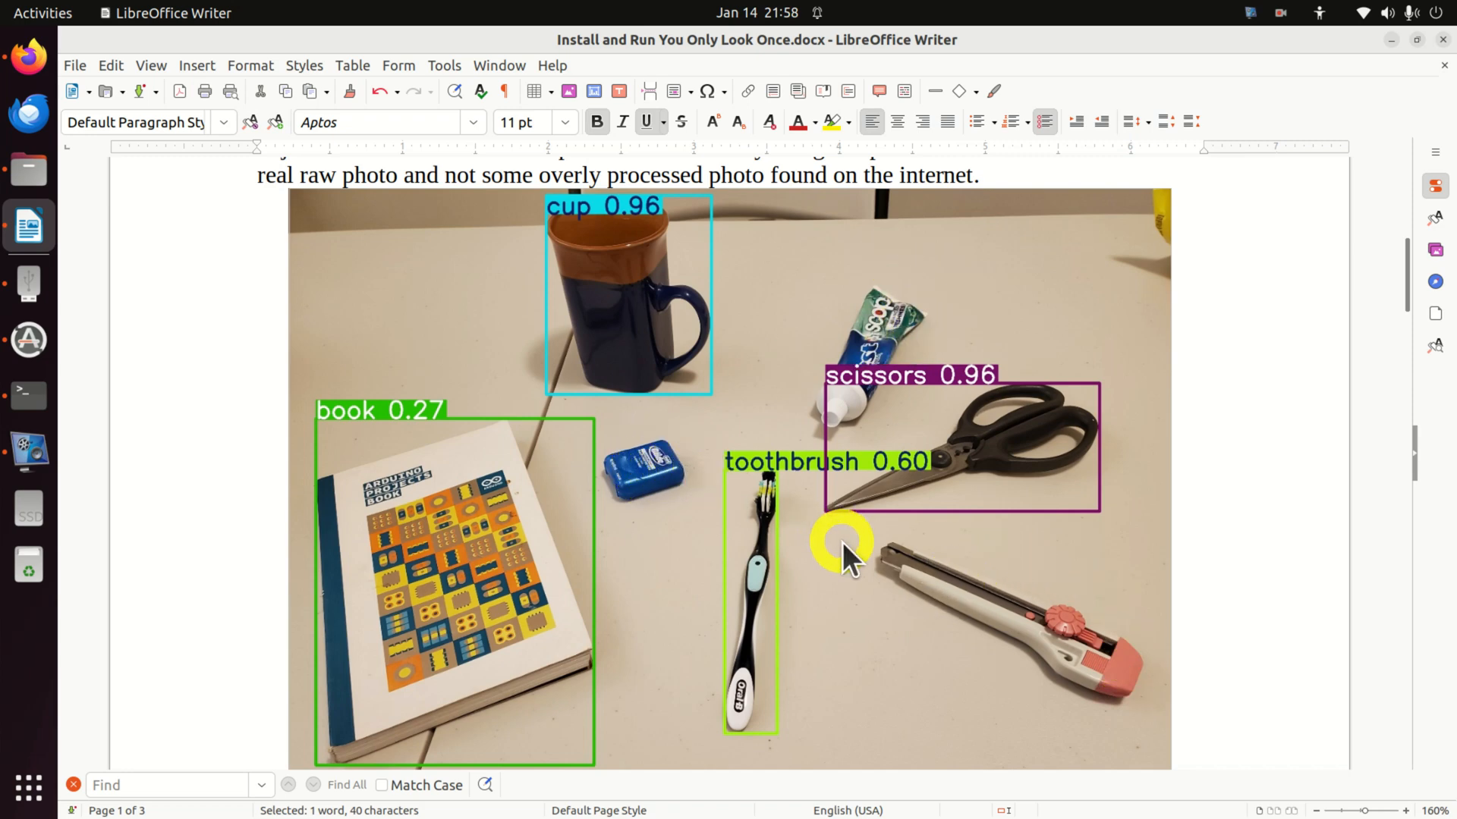
{"action": "mouse_move", "coordinate": [950, 602]}
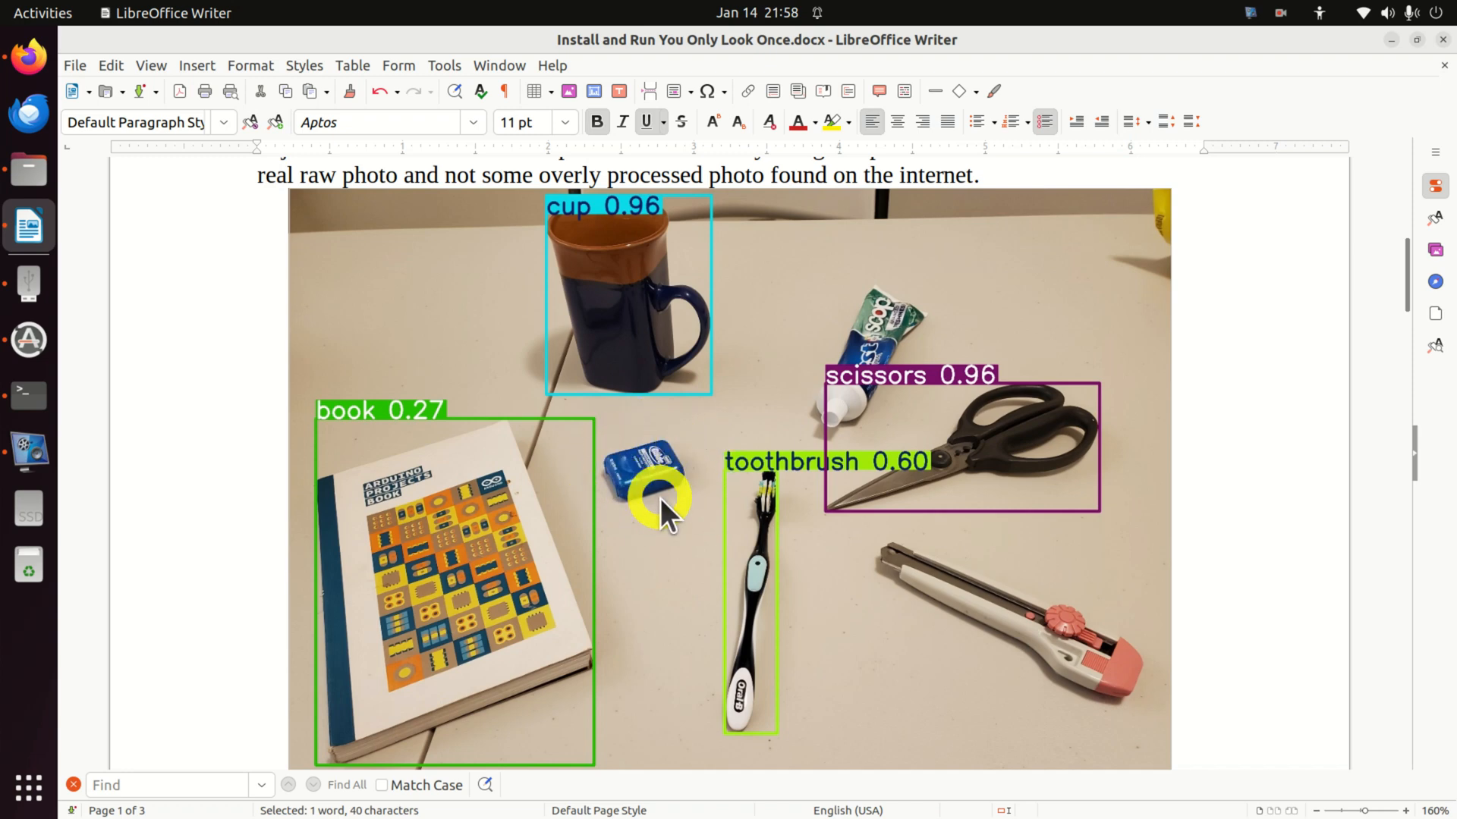
{"action": "mouse_move", "coordinate": [902, 270]}
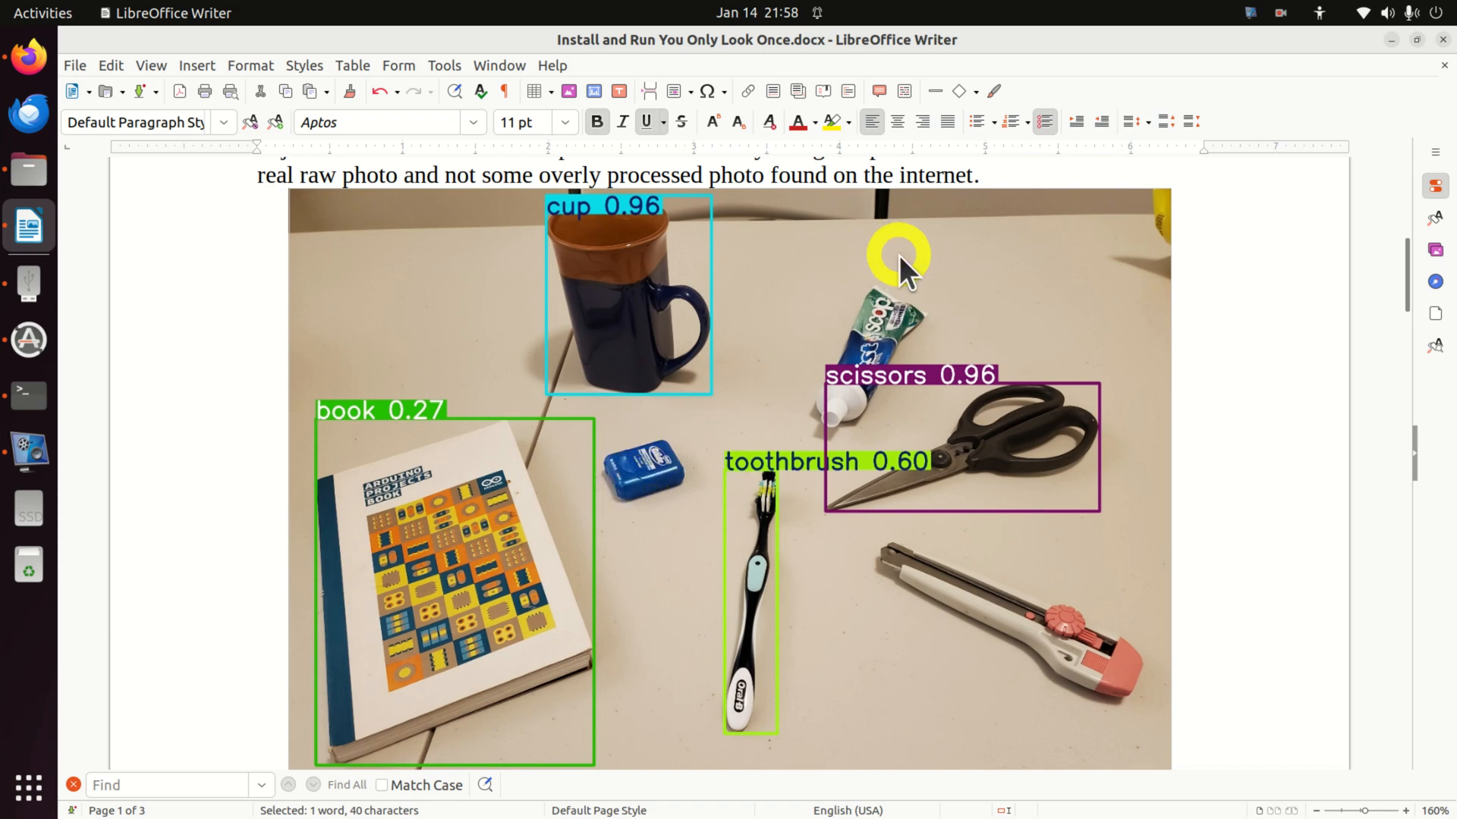
{"action": "mouse_move", "coordinate": [911, 372]}
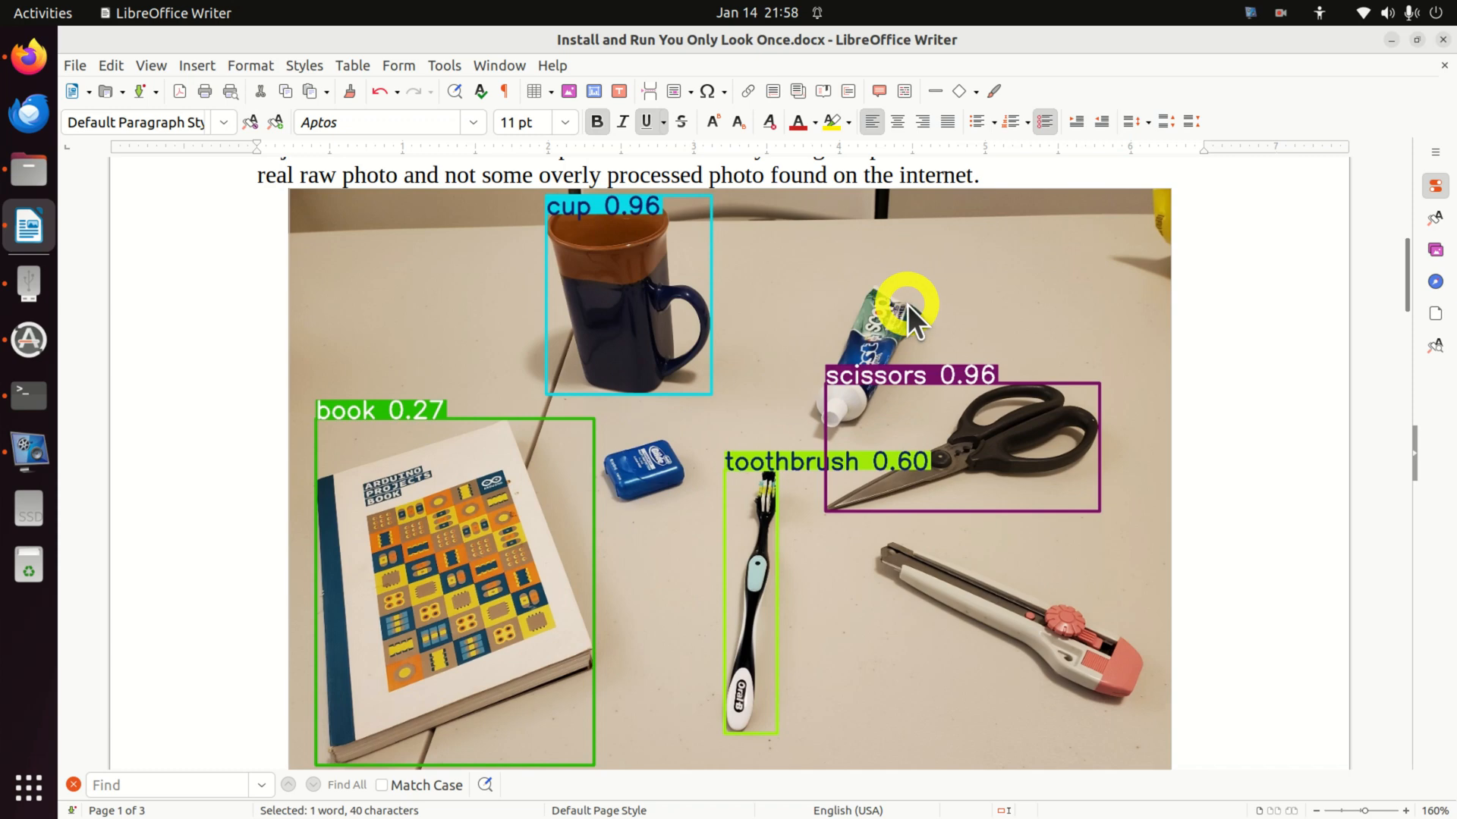
{"action": "mouse_move", "coordinate": [901, 335]}
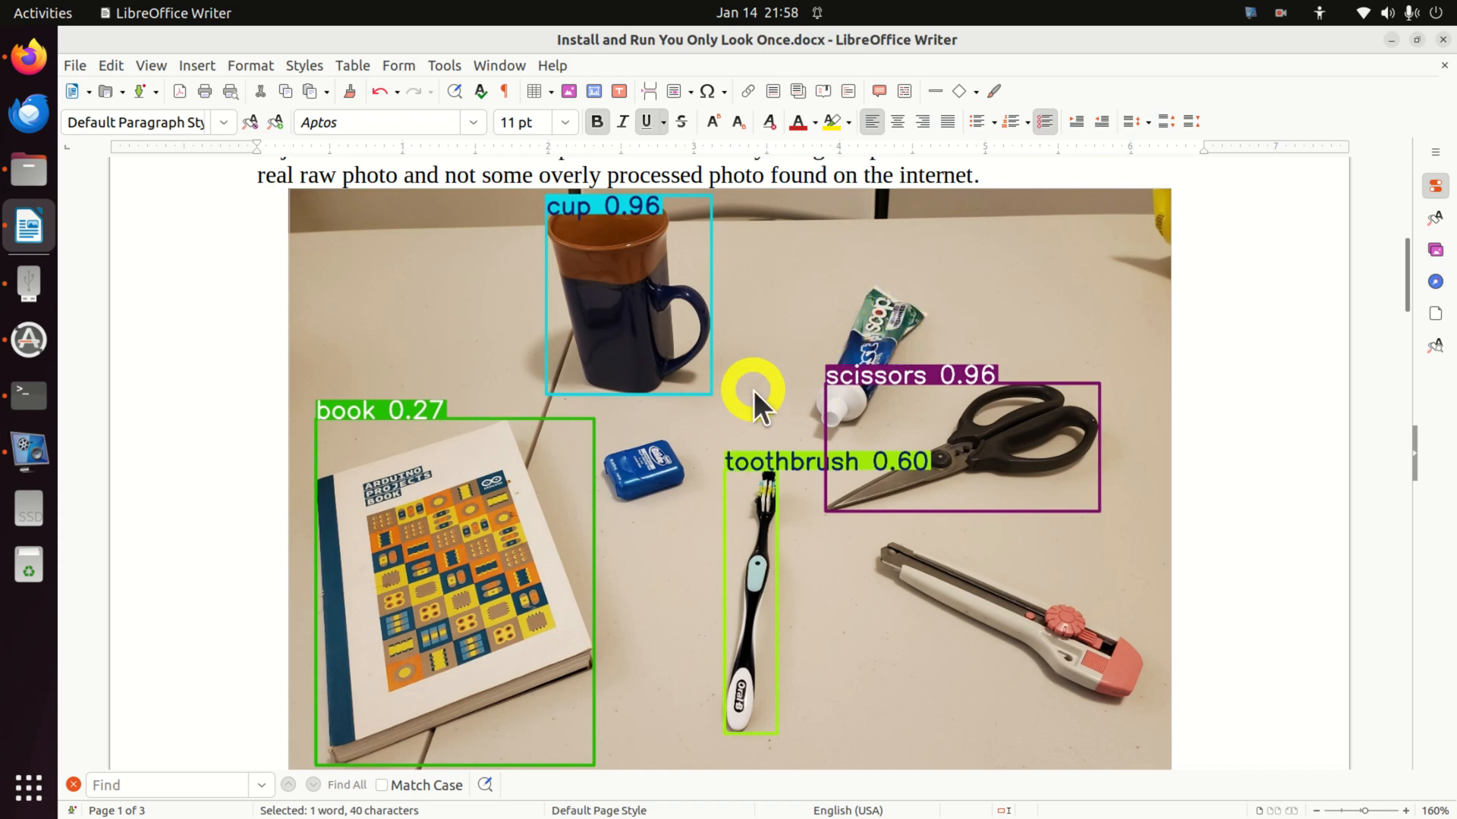
{"action": "mouse_move", "coordinate": [785, 400]}
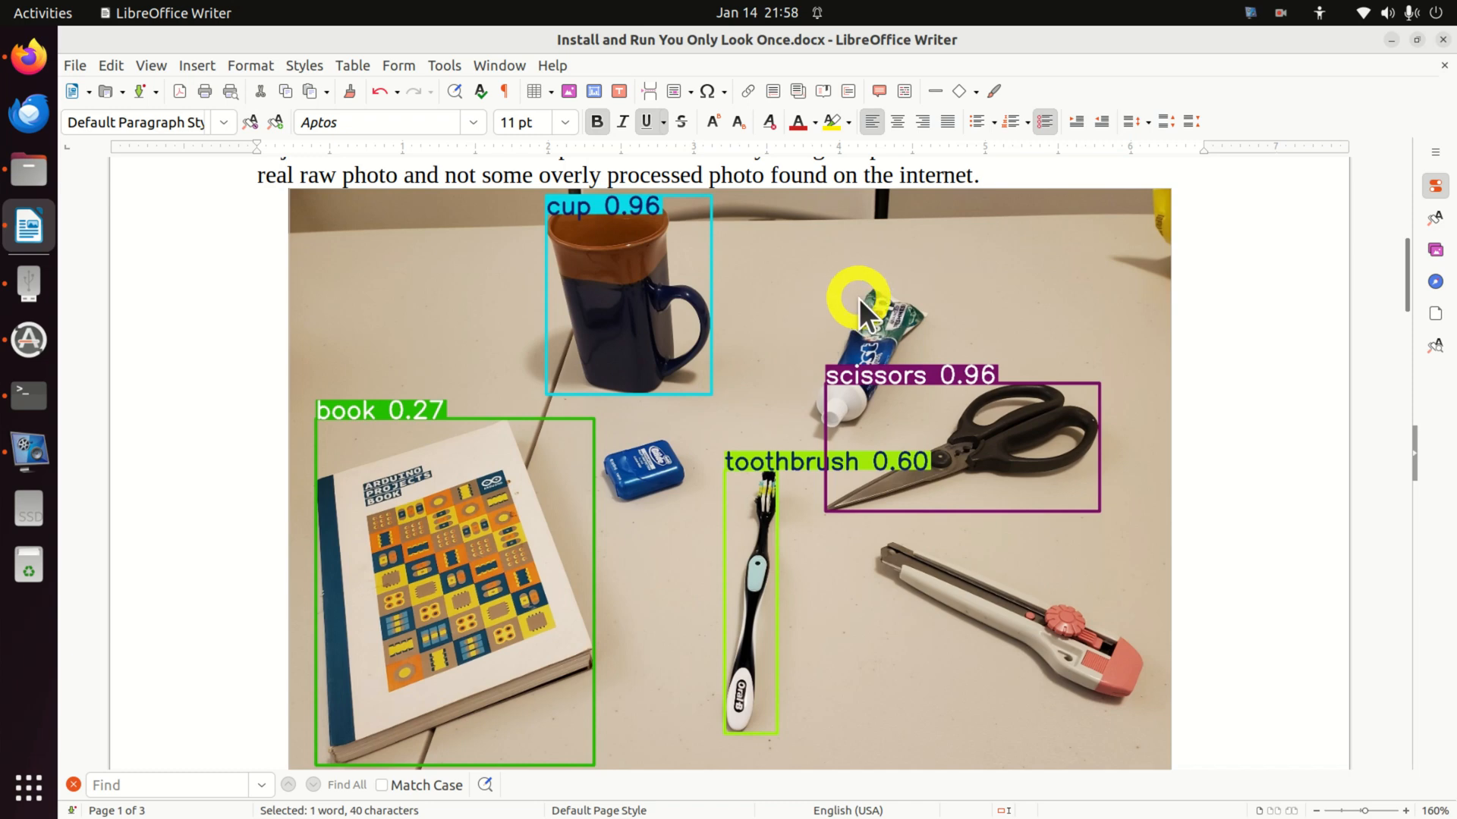
{"action": "mouse_move", "coordinate": [301, 244]}
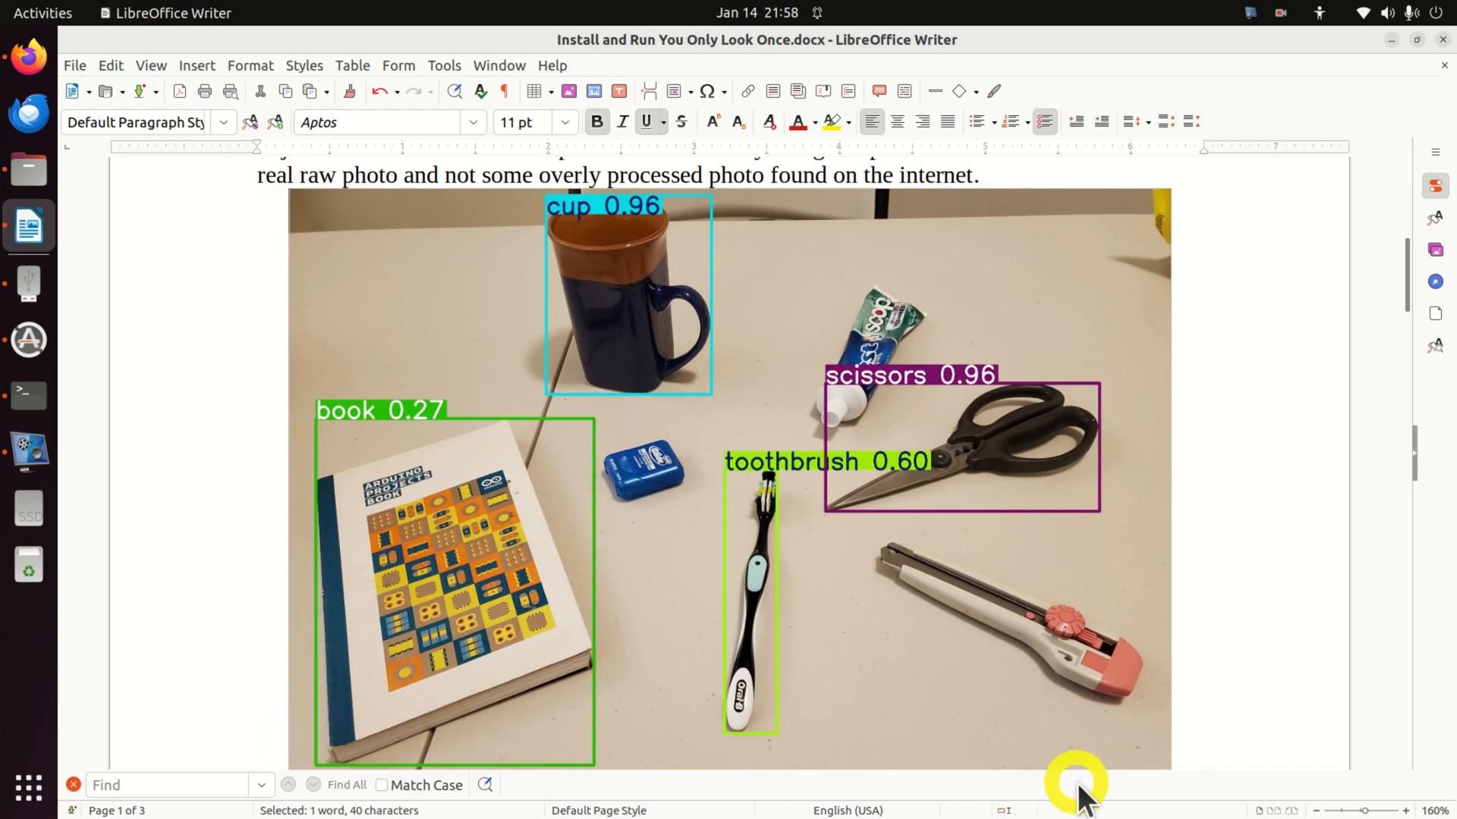
{"action": "mouse_move", "coordinate": [1050, 539]}
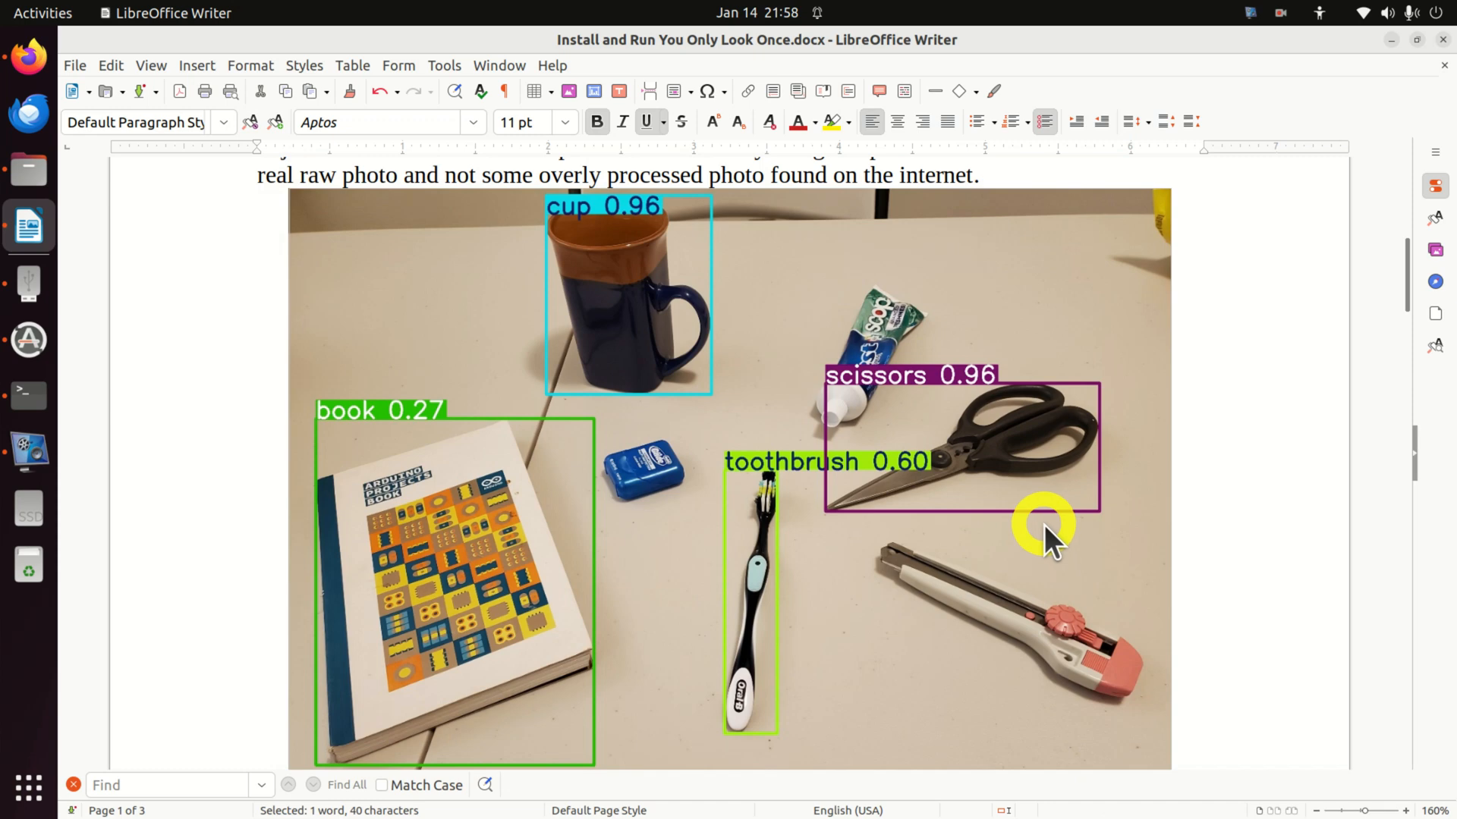
{"action": "left_click", "coordinate": [1048, 528]}
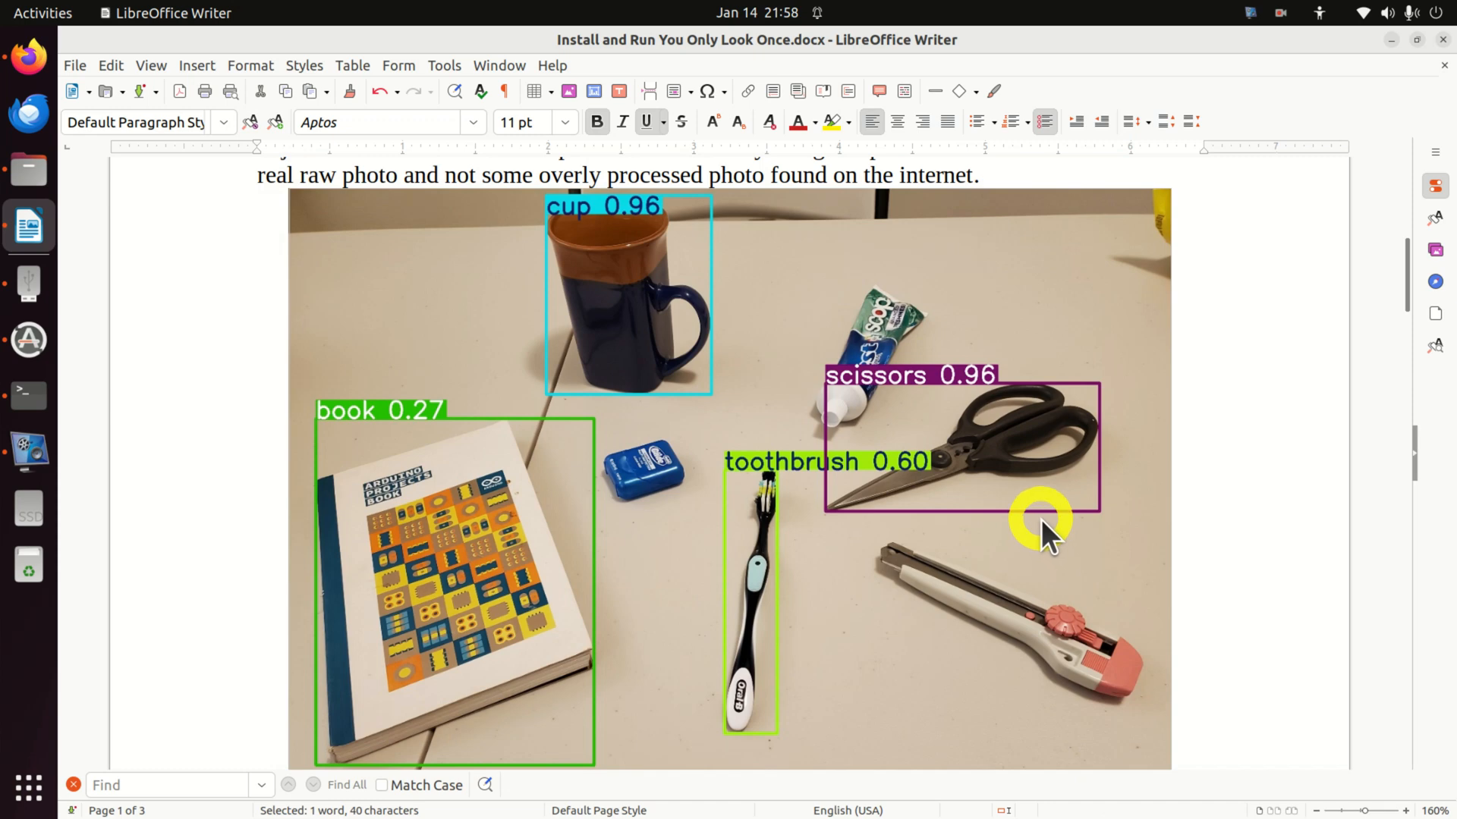
{"action": "mouse_move", "coordinate": [251, 541]}
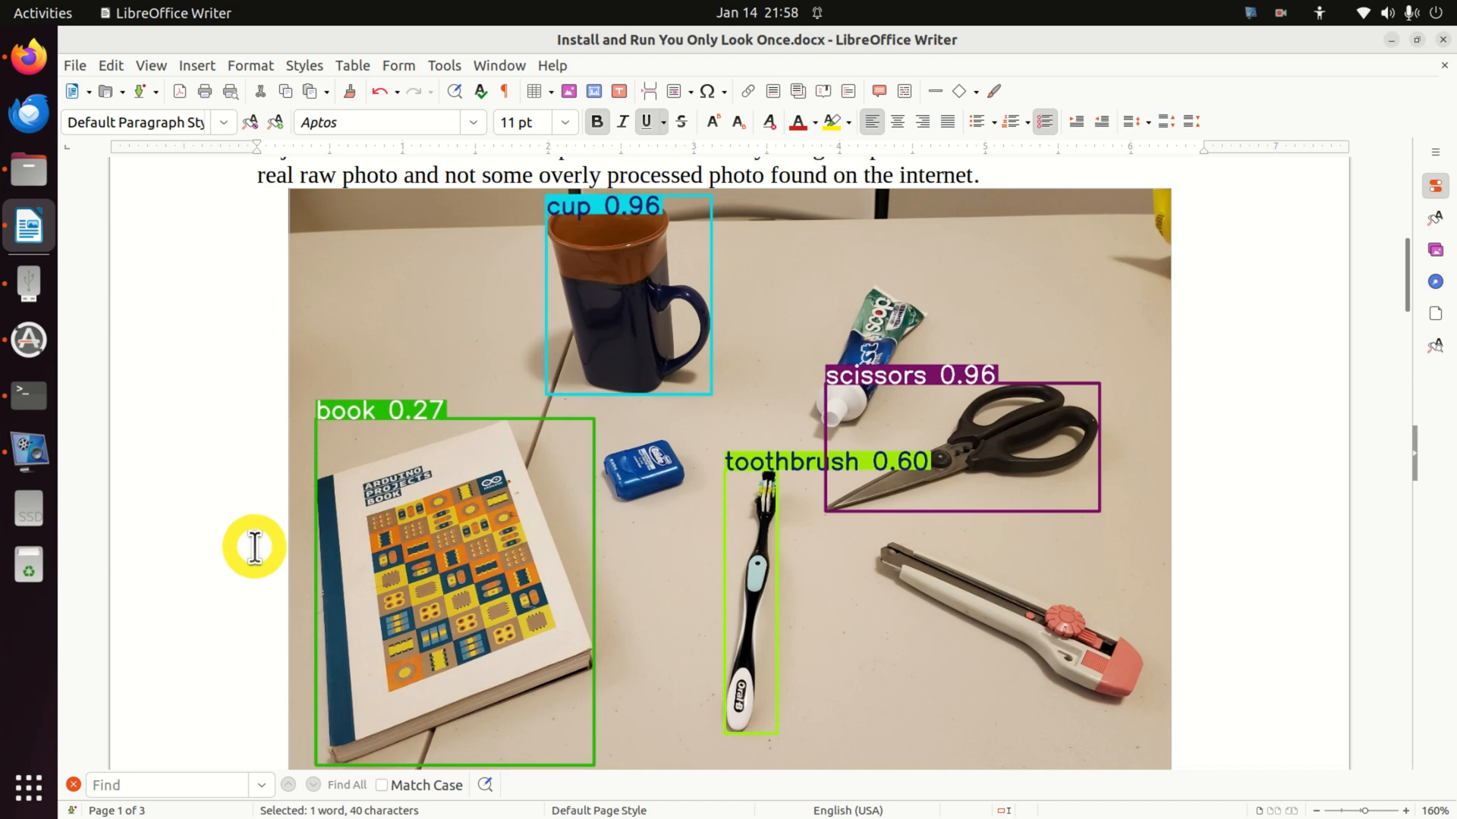
{"action": "mouse_move", "coordinate": [256, 553]}
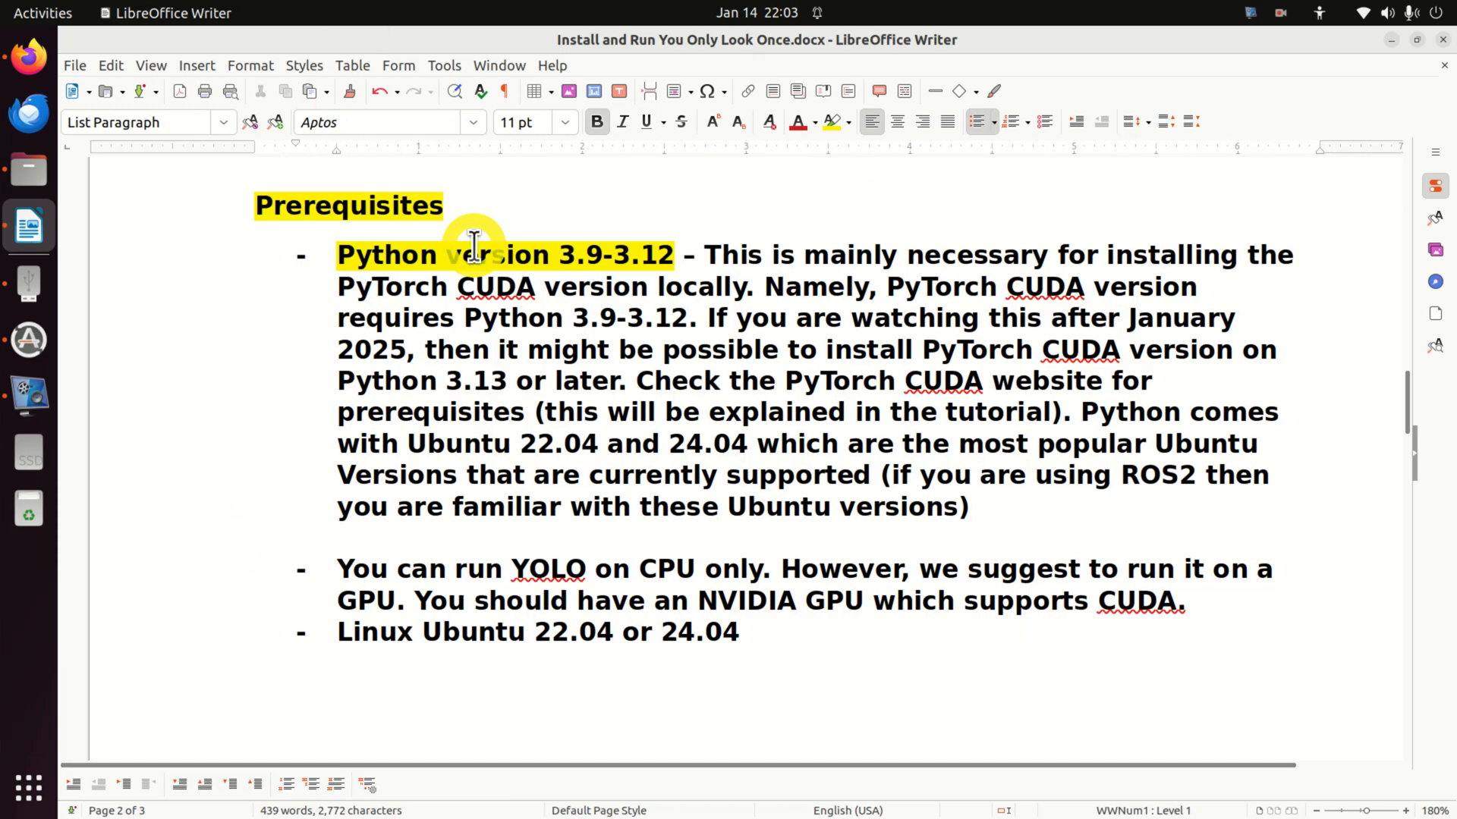
Edit 'Open Command Prompt' to read 'Open terminal' and bring up pytorch.org/get-started/locally.
{"action": "left_click", "coordinate": [738, 632]}
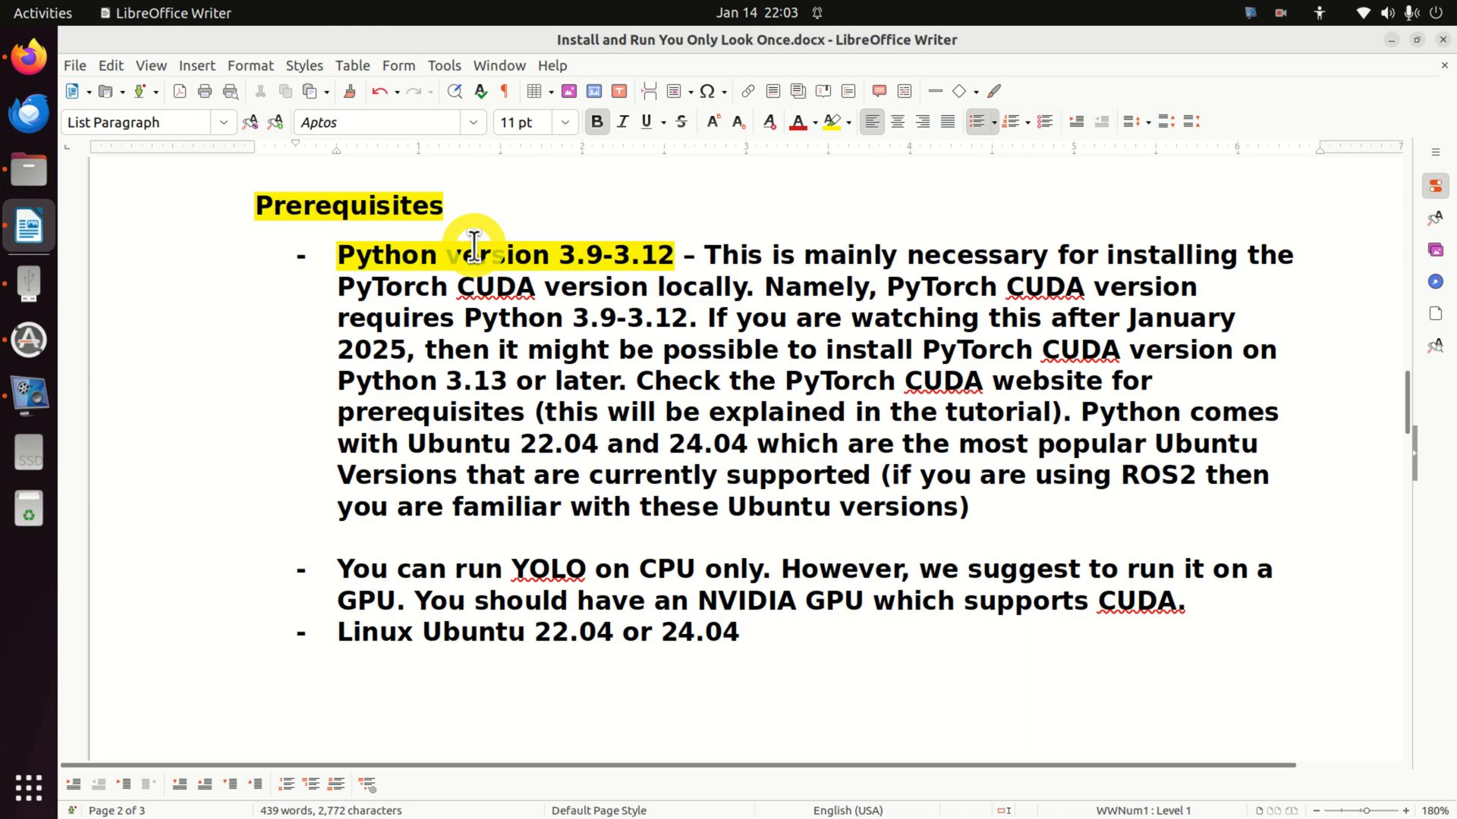
{"action": "left_click", "coordinate": [738, 632]}
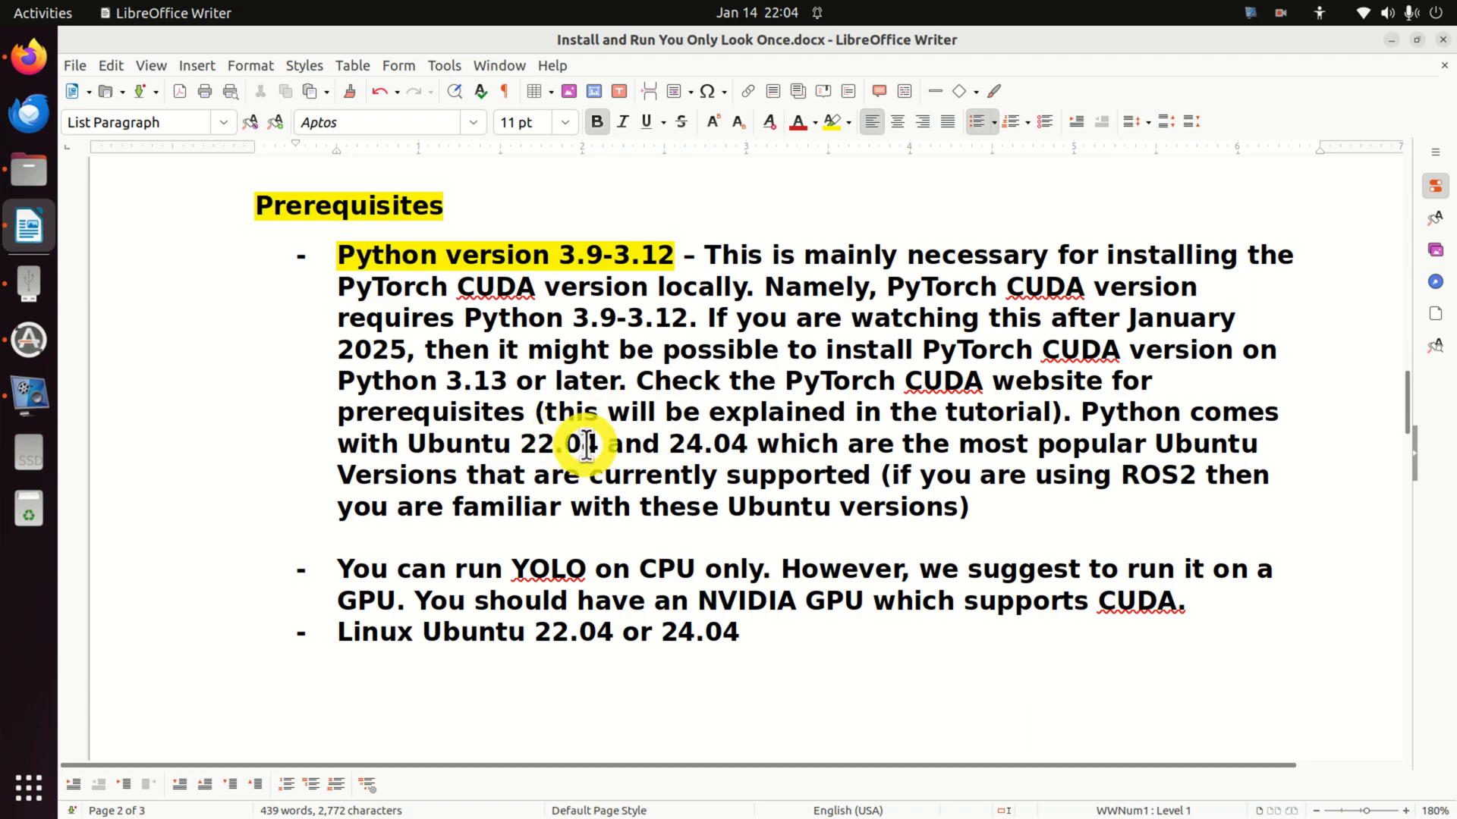
{"action": "left_click", "coordinate": [737, 632]}
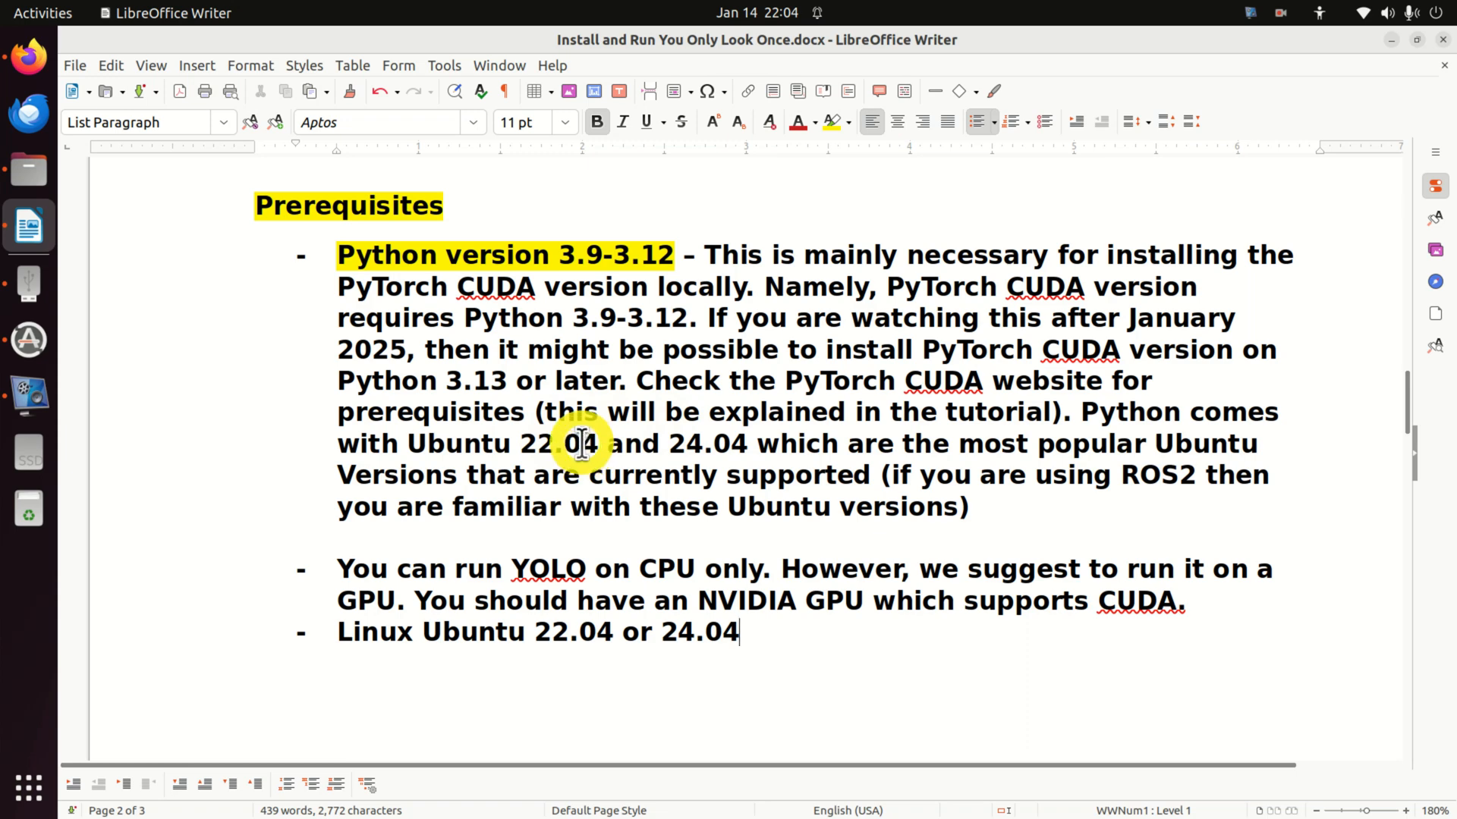
{"action": "scroll", "scroll_direction": "down", "scroll_amount": 3}
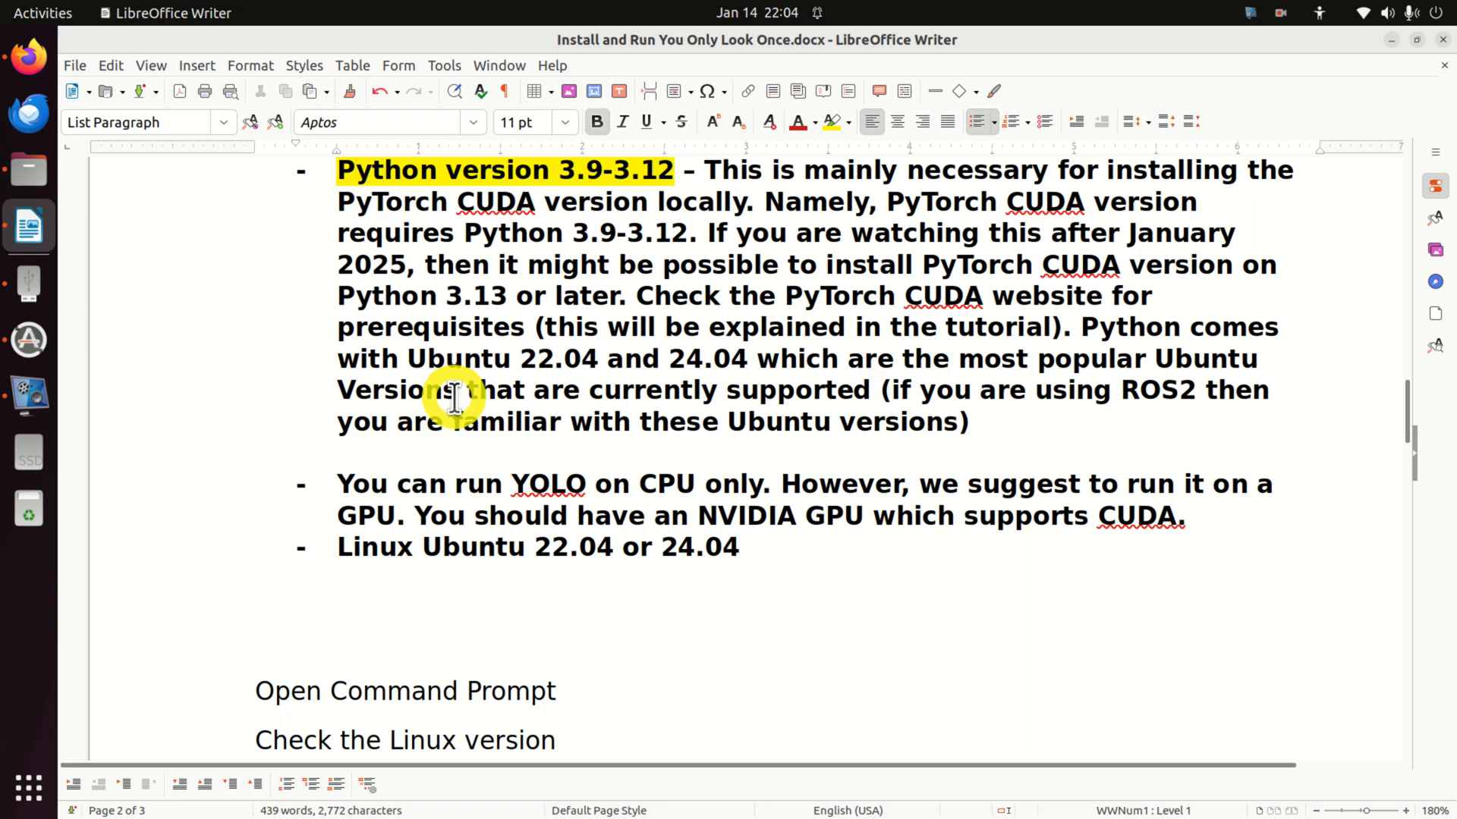
{"action": "left_click", "coordinate": [738, 547]}
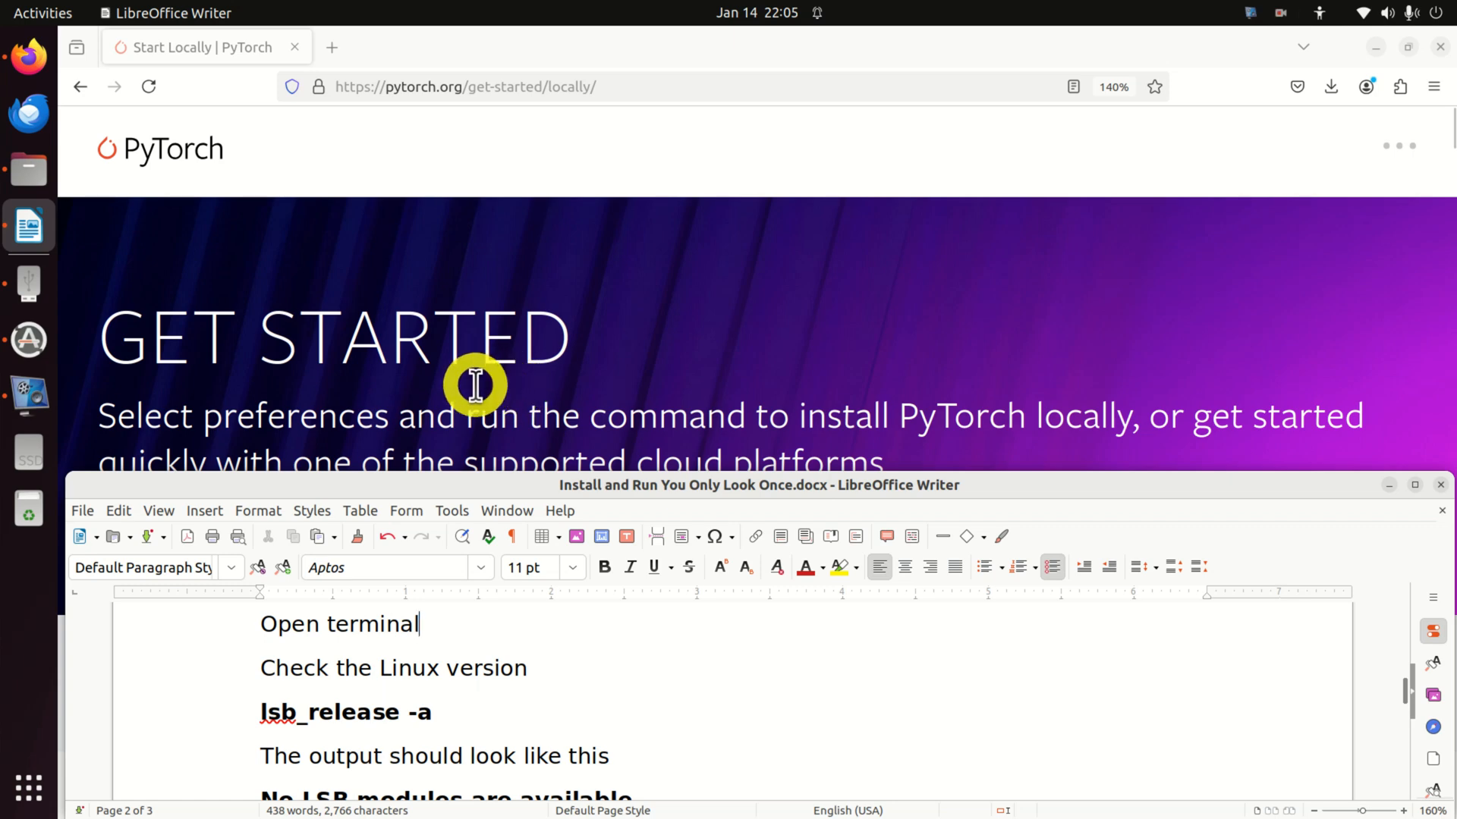
Search Activities for 'termi' and launch a new Terminal window.
{"action": "left_click", "coordinate": [42, 13]}
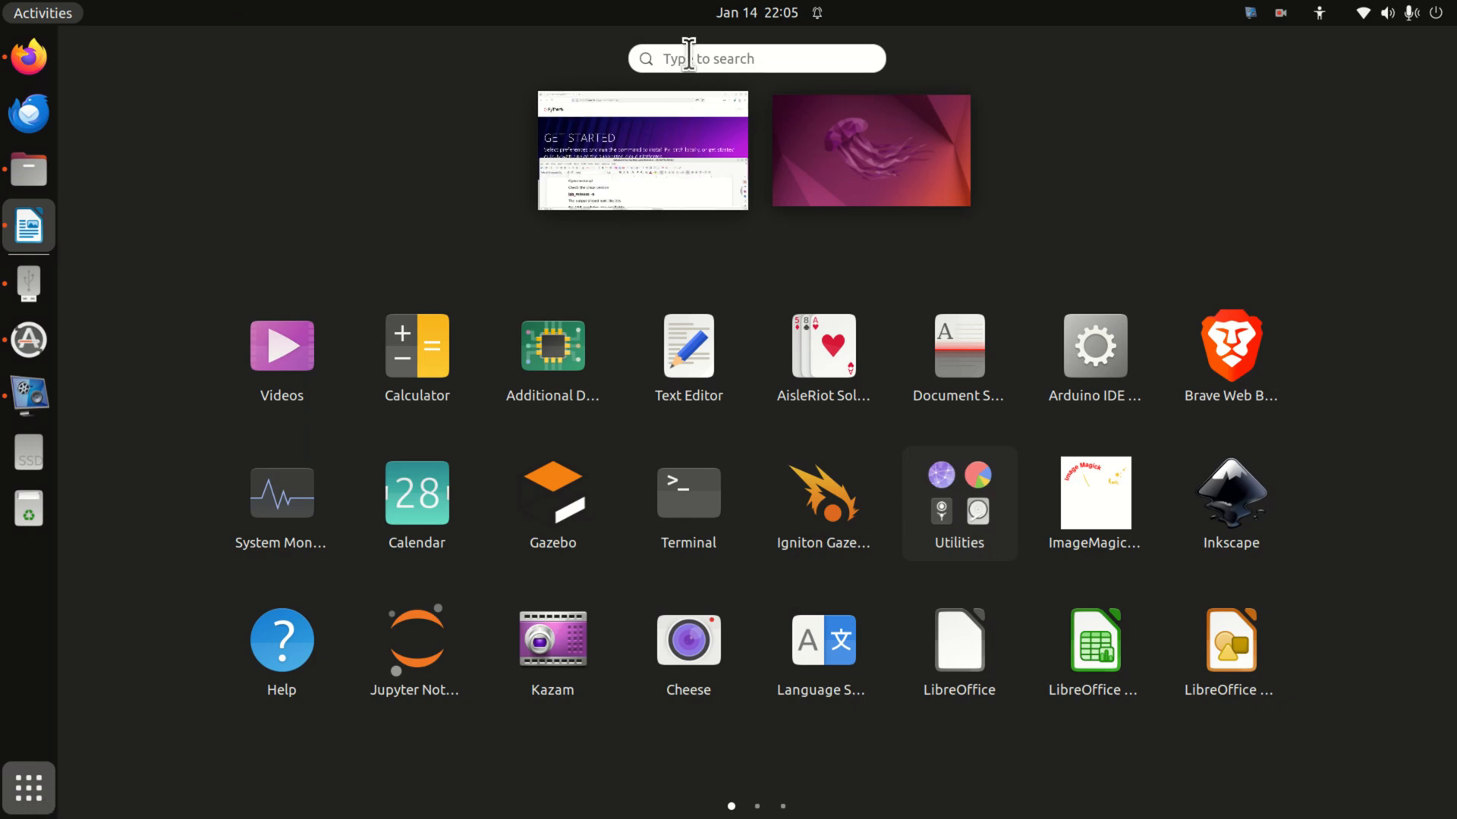
{"action": "type", "text": "termi"}
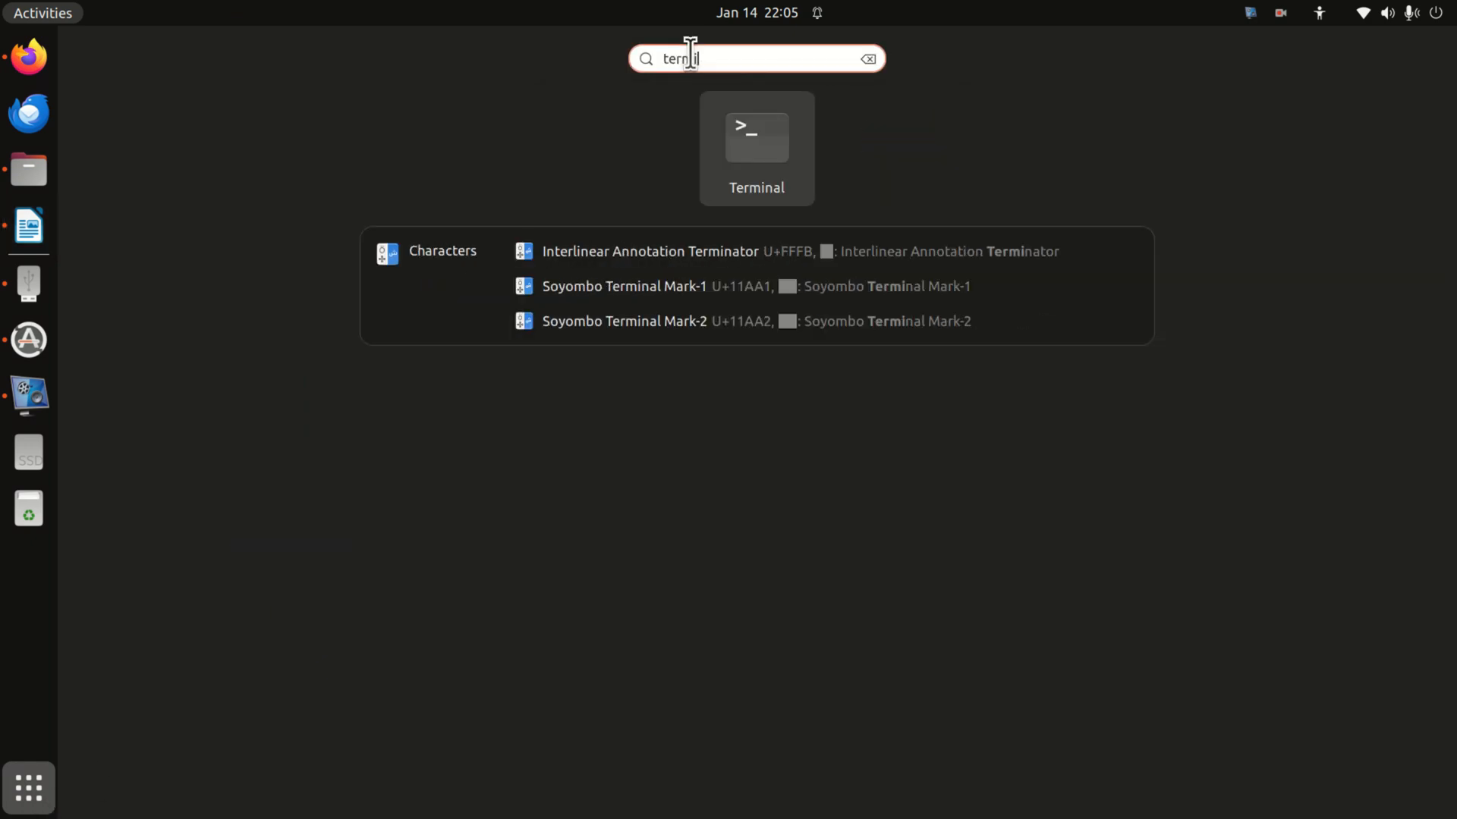
{"action": "left_click", "coordinate": [756, 139]}
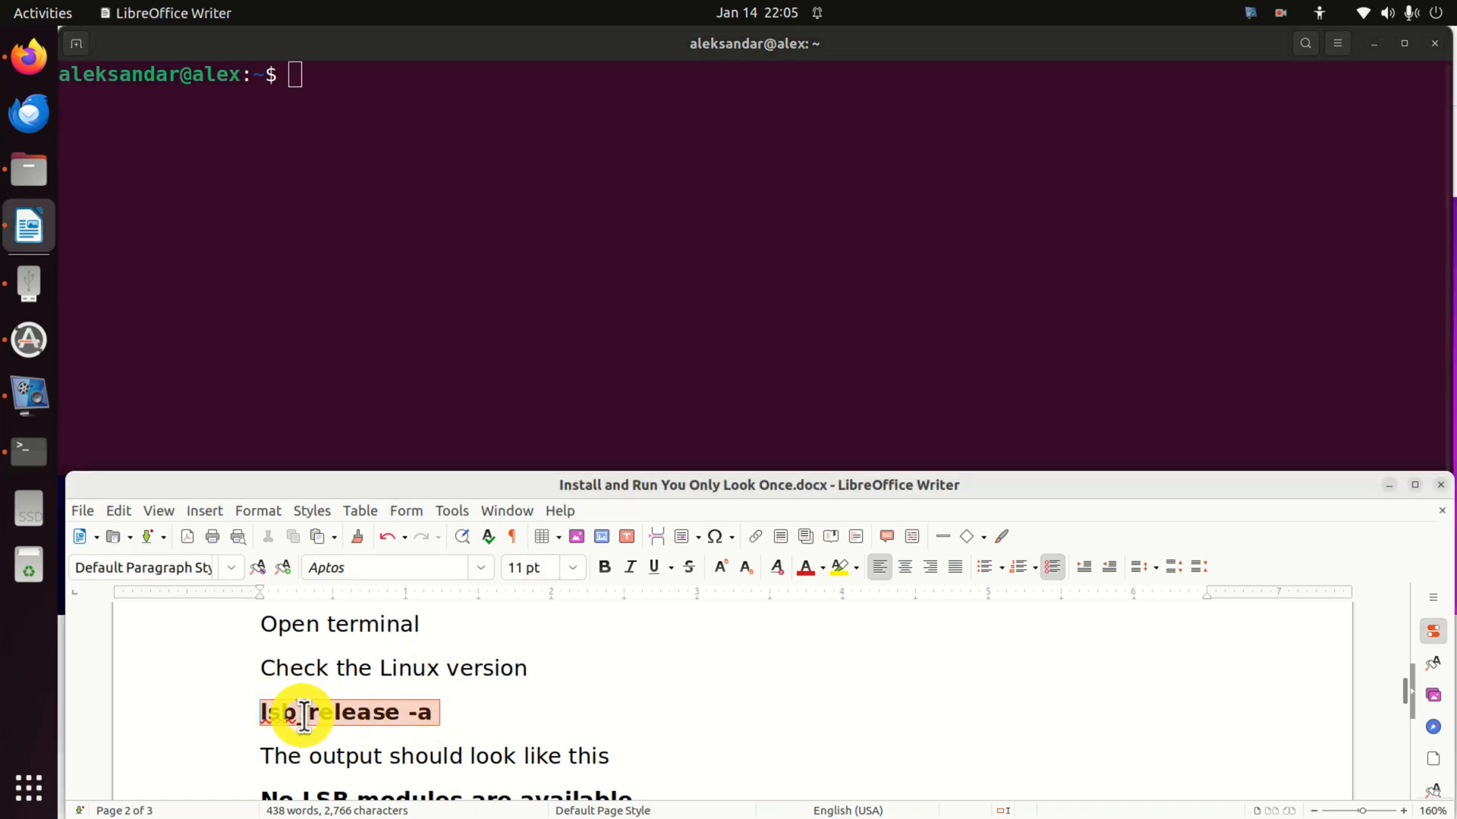
Run lsb_release -a and python3 --version from the guide, showing Ubuntu 22.04.5 LTS and Python 3.10.12.
{"action": "right_click", "coordinate": [356, 74]}
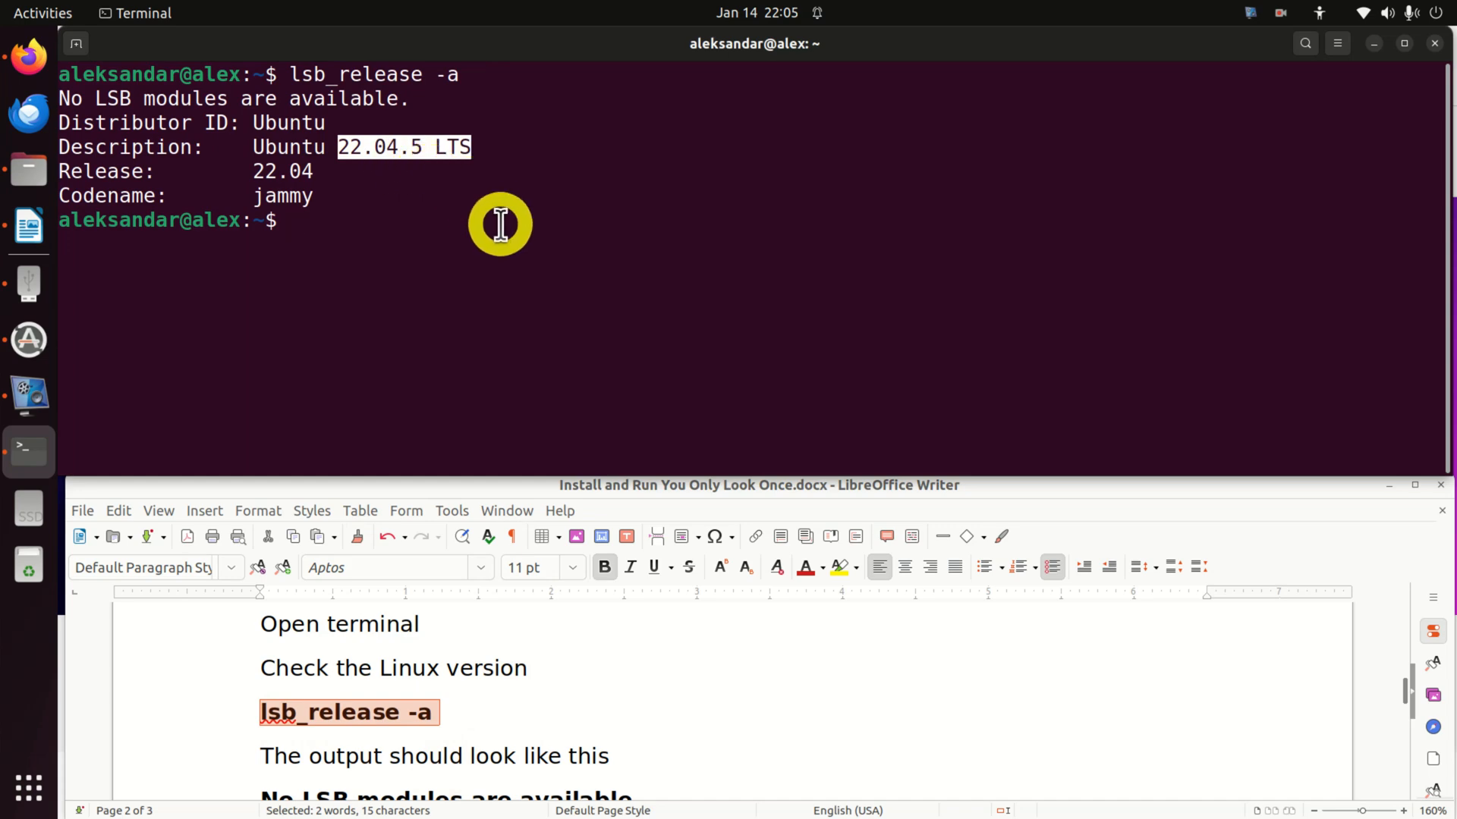
{"action": "scroll", "scroll_direction": "down", "scroll_amount": 3}
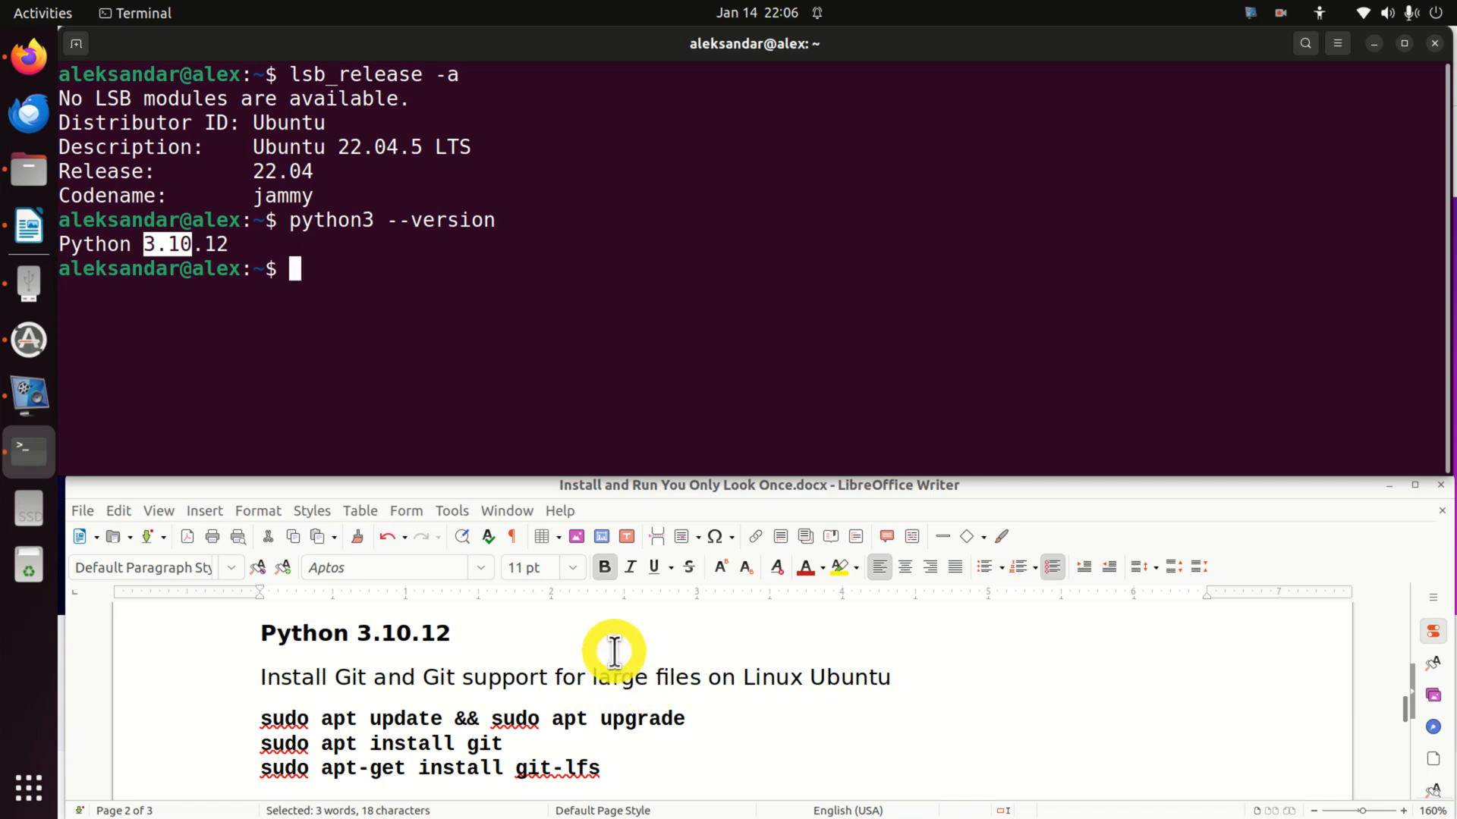
{"action": "mouse_move", "coordinate": [696, 724]}
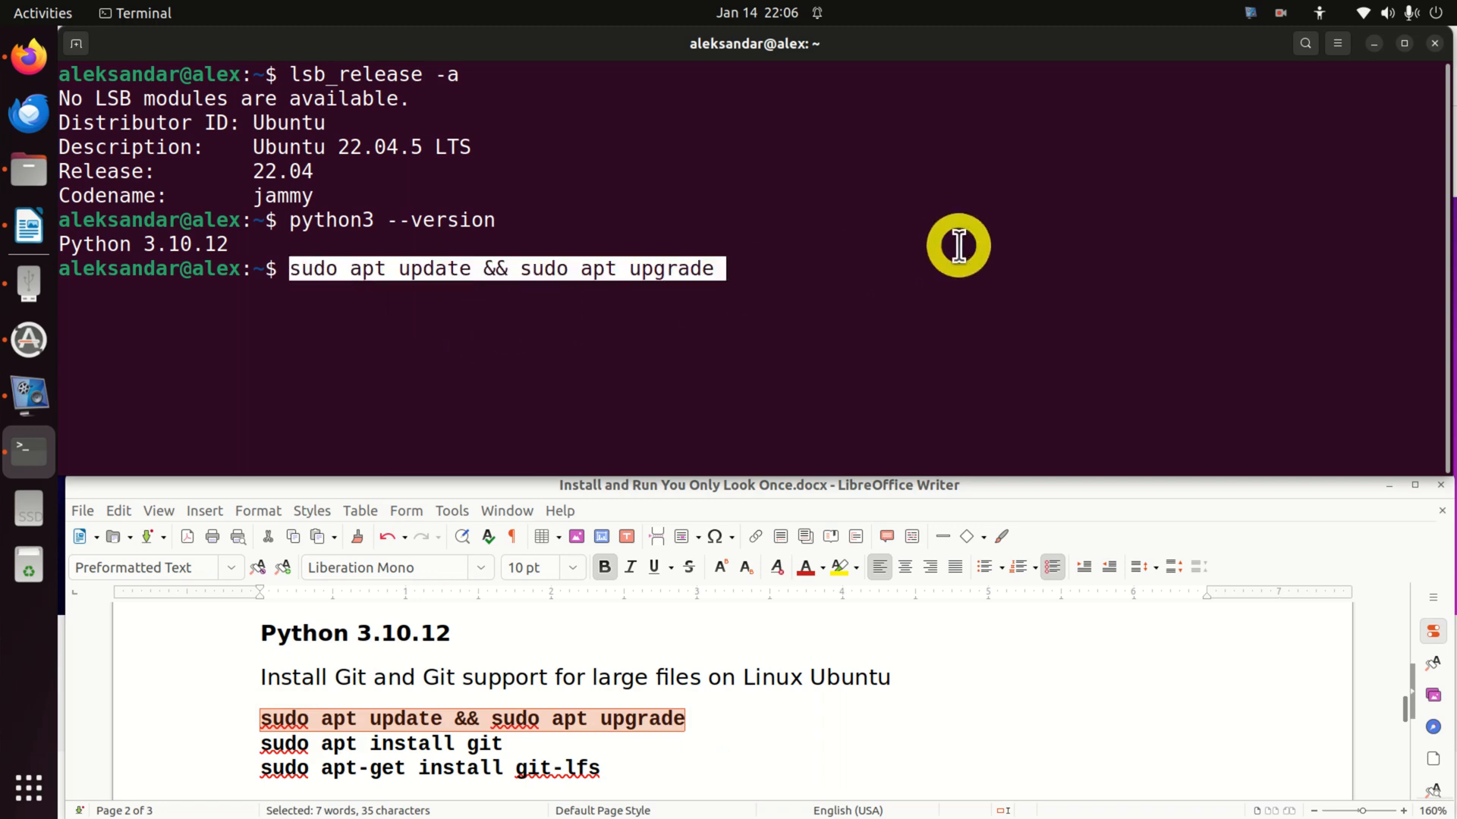
Run the pasted sudo apt update && sudo apt upgrade command in the terminal.
{"action": "left_click", "coordinate": [958, 245]}
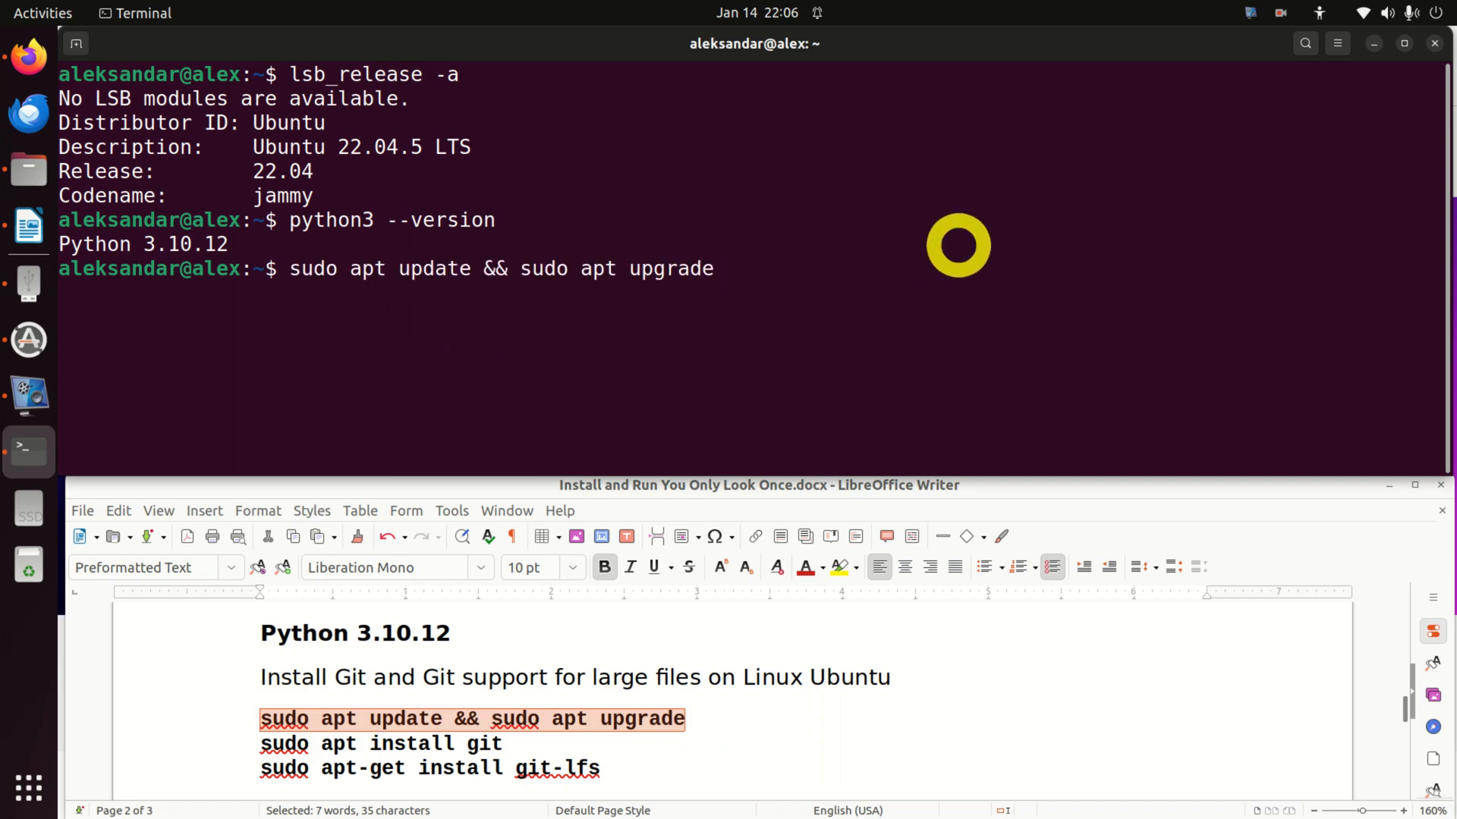
{"action": "key", "text": "Return"}
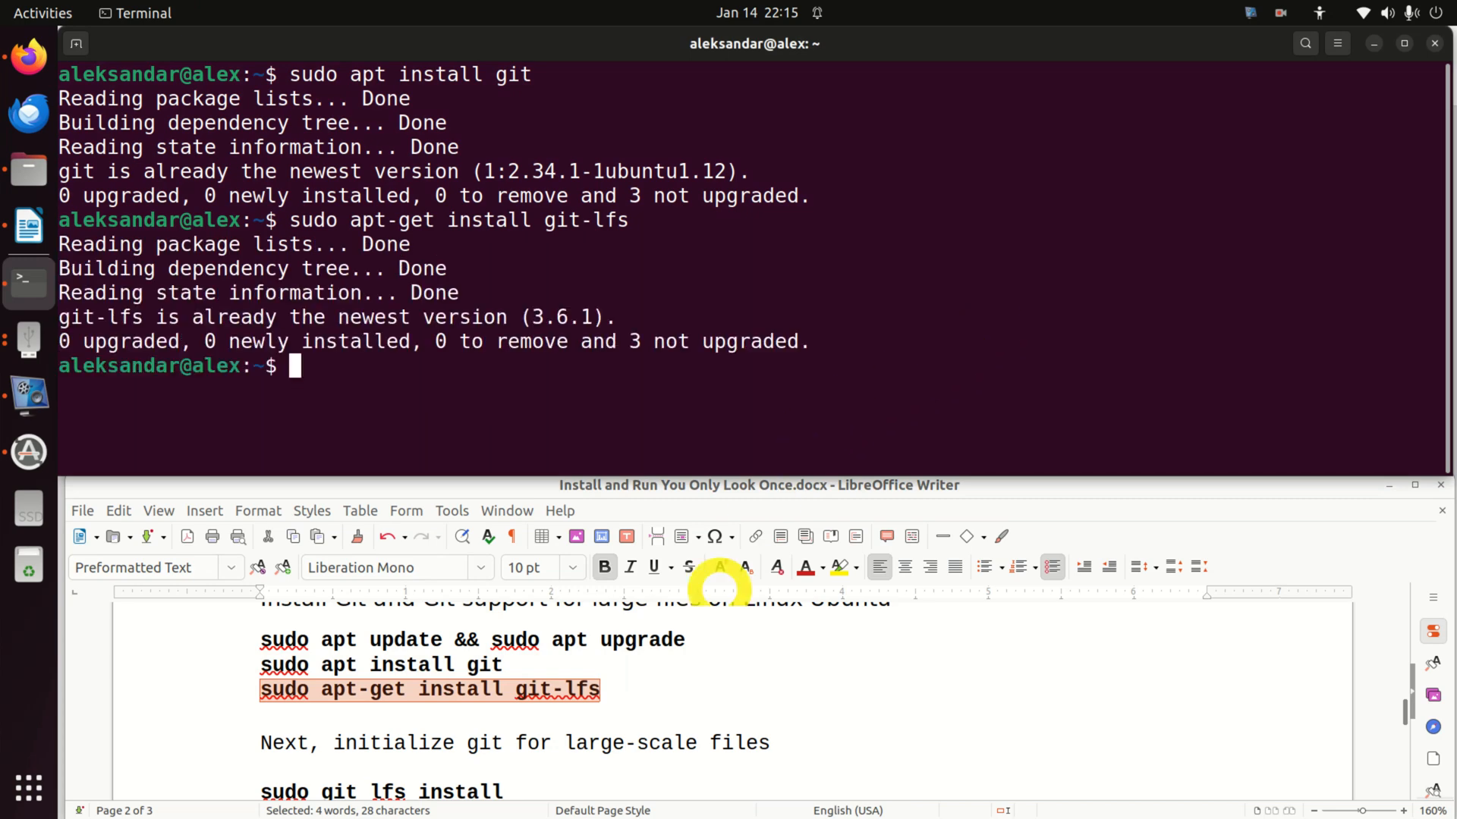
Copy and run sudo git lfs install and git lfs install from the guide.
{"action": "scroll", "scroll_direction": "down", "scroll_amount": 3}
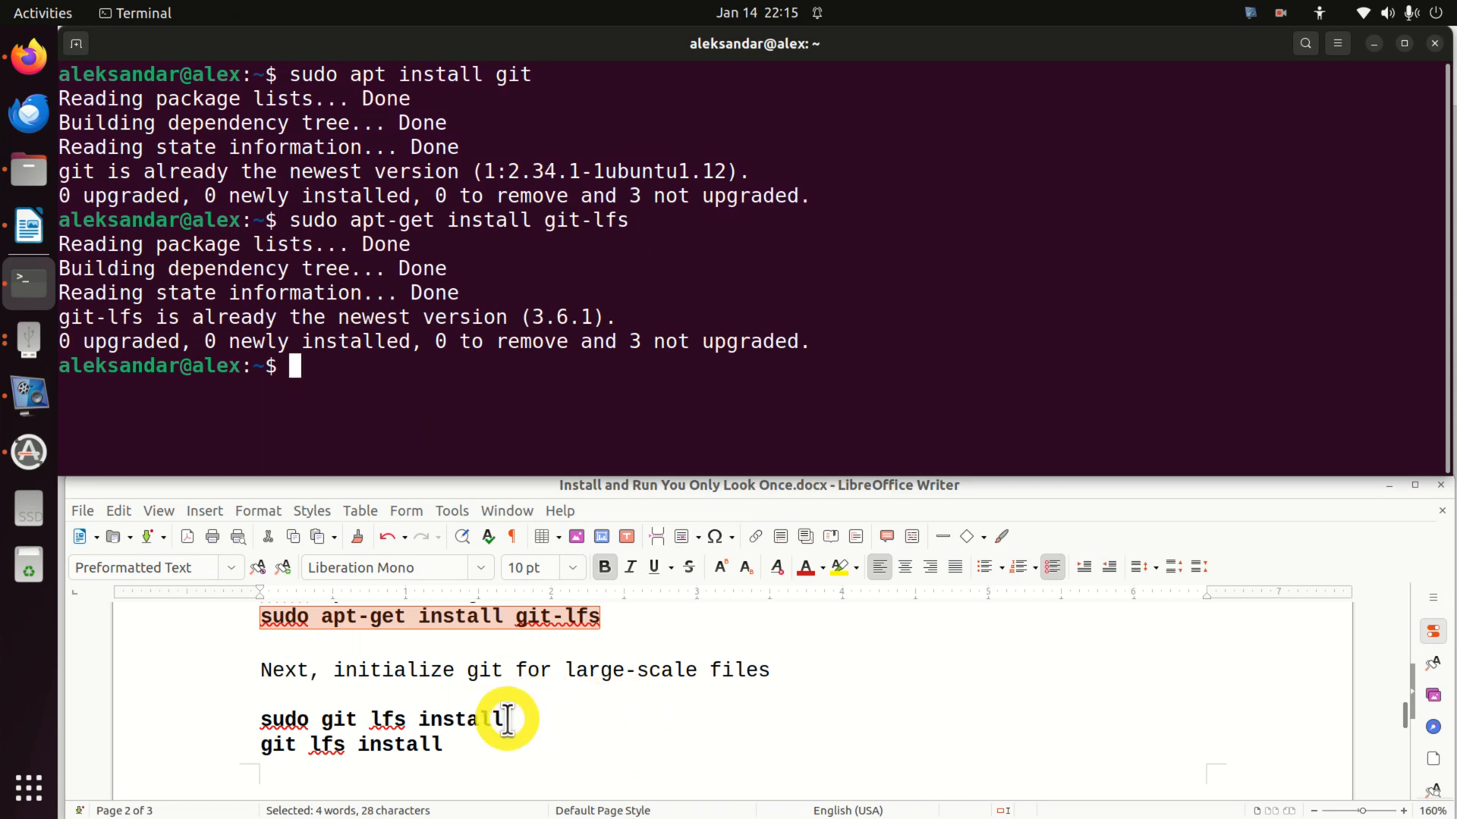
{"action": "right_click", "coordinate": [506, 718]}
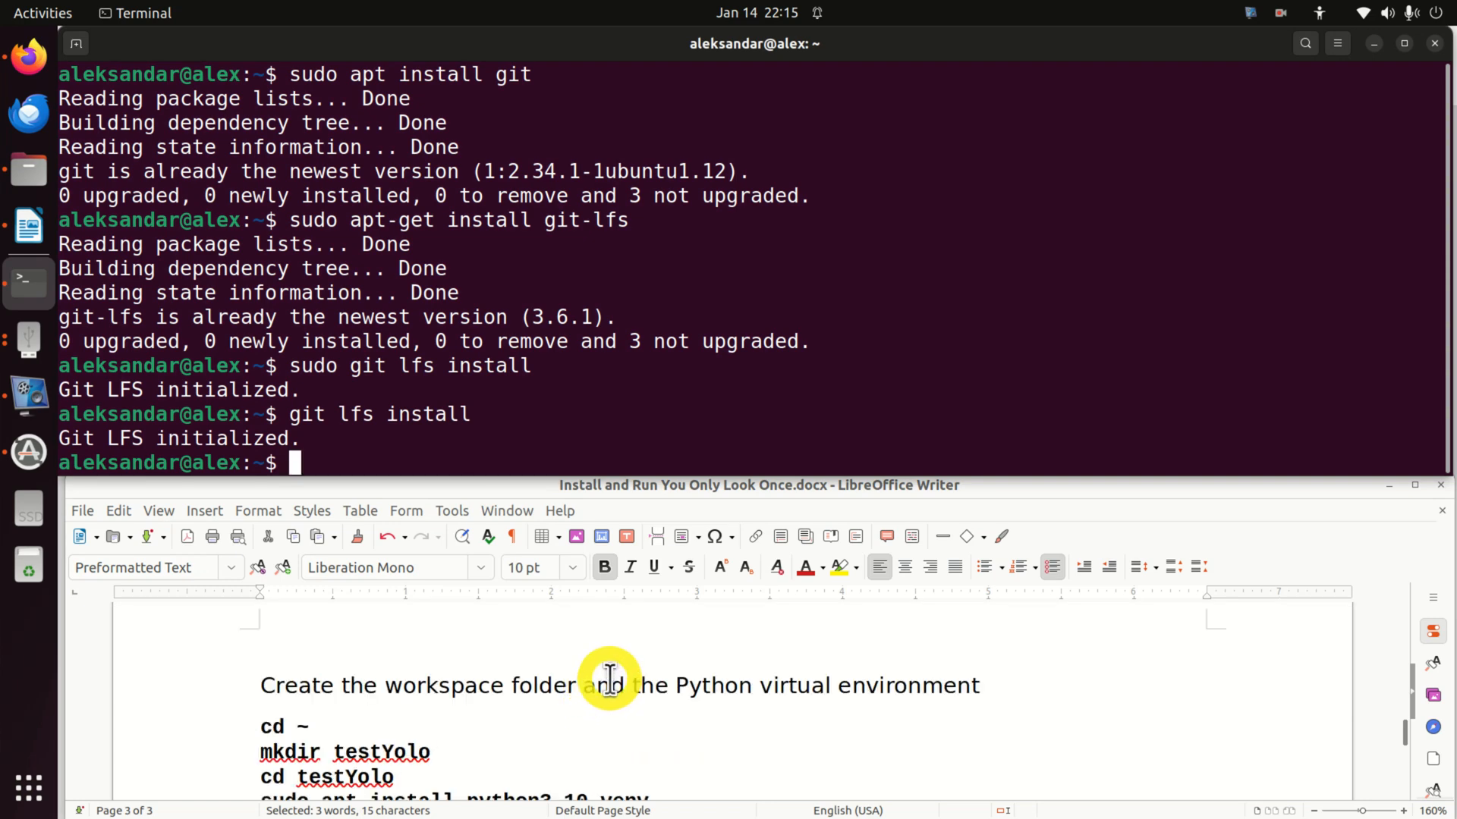
{"action": "mouse_move", "coordinate": [741, 628]}
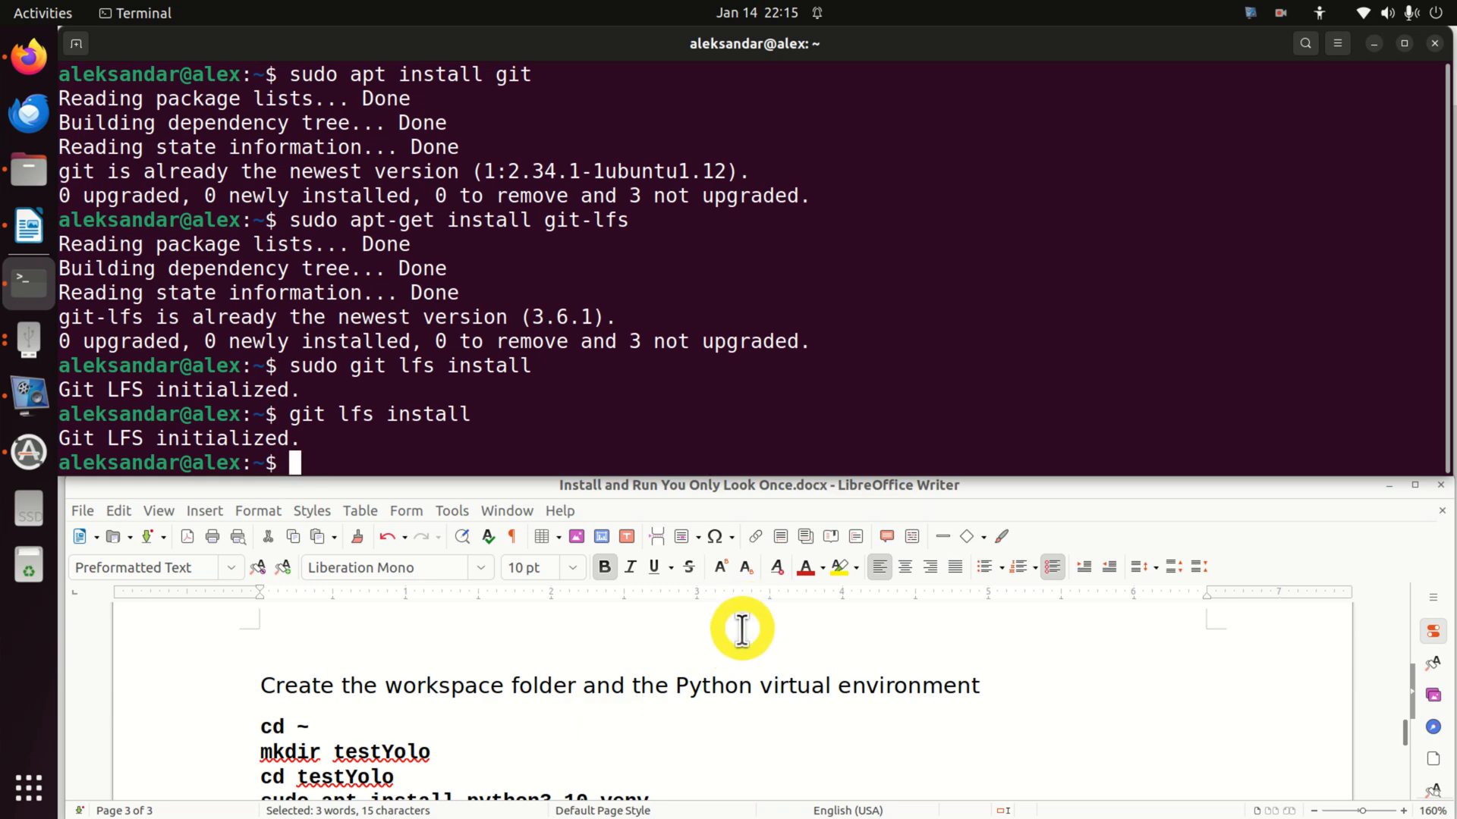
Create and enter ~/testYolo, then copy the sudo apt install python3.10-venv command.
{"action": "type", "text": "cd ~"}
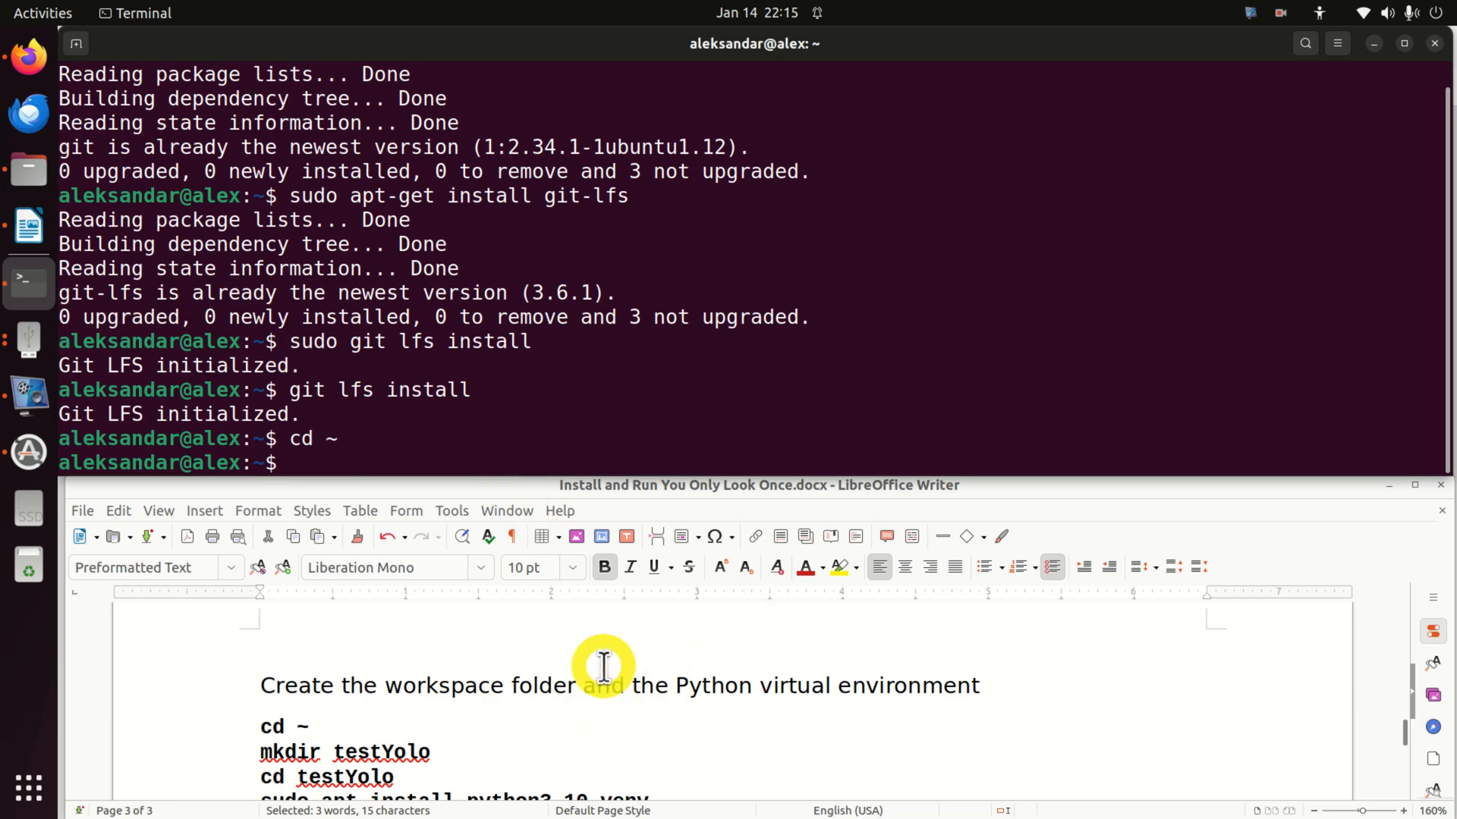
{"action": "type", "text": "mkdir"}
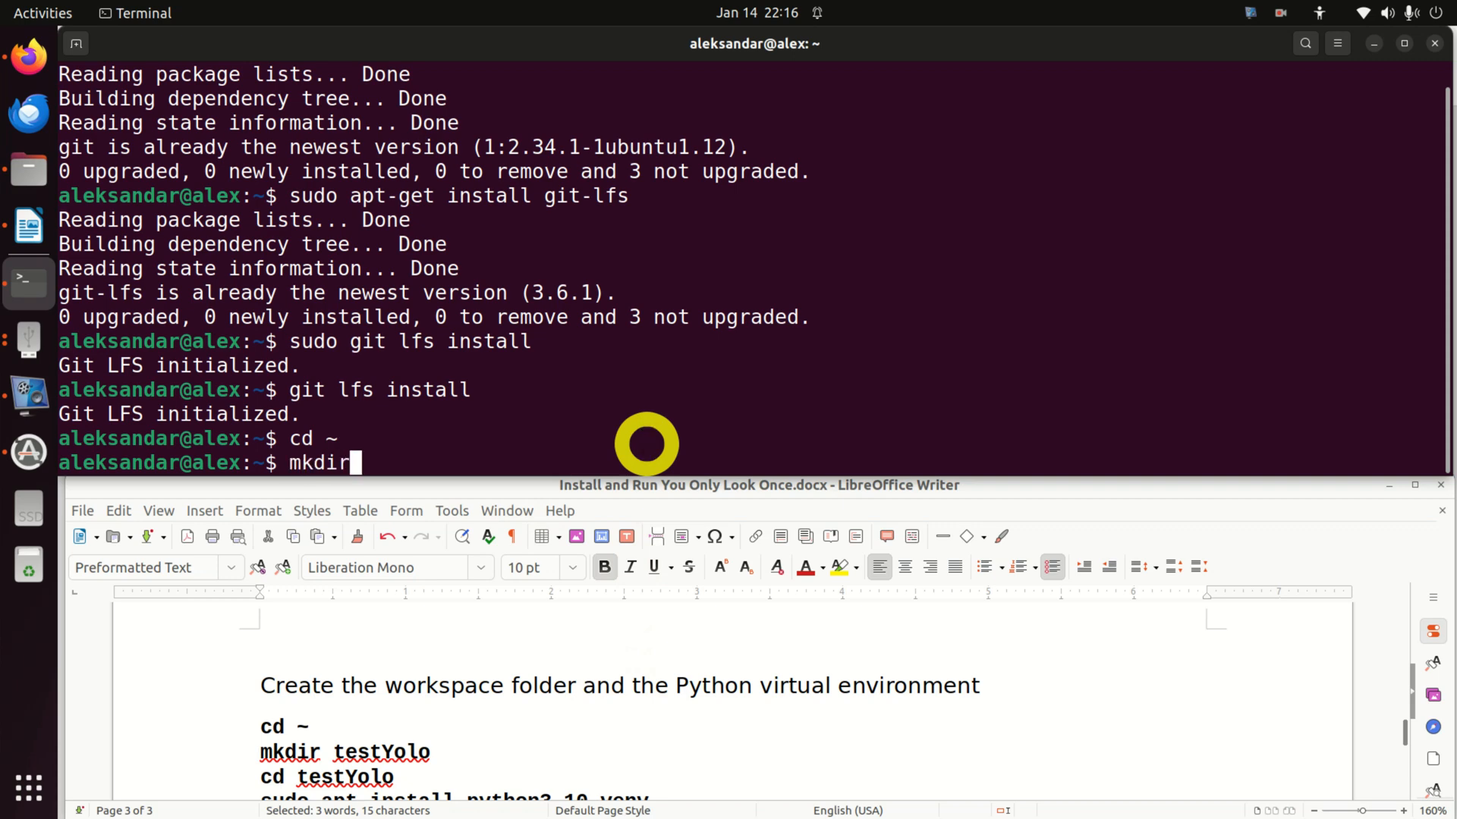
{"action": "type", "text": "test"}
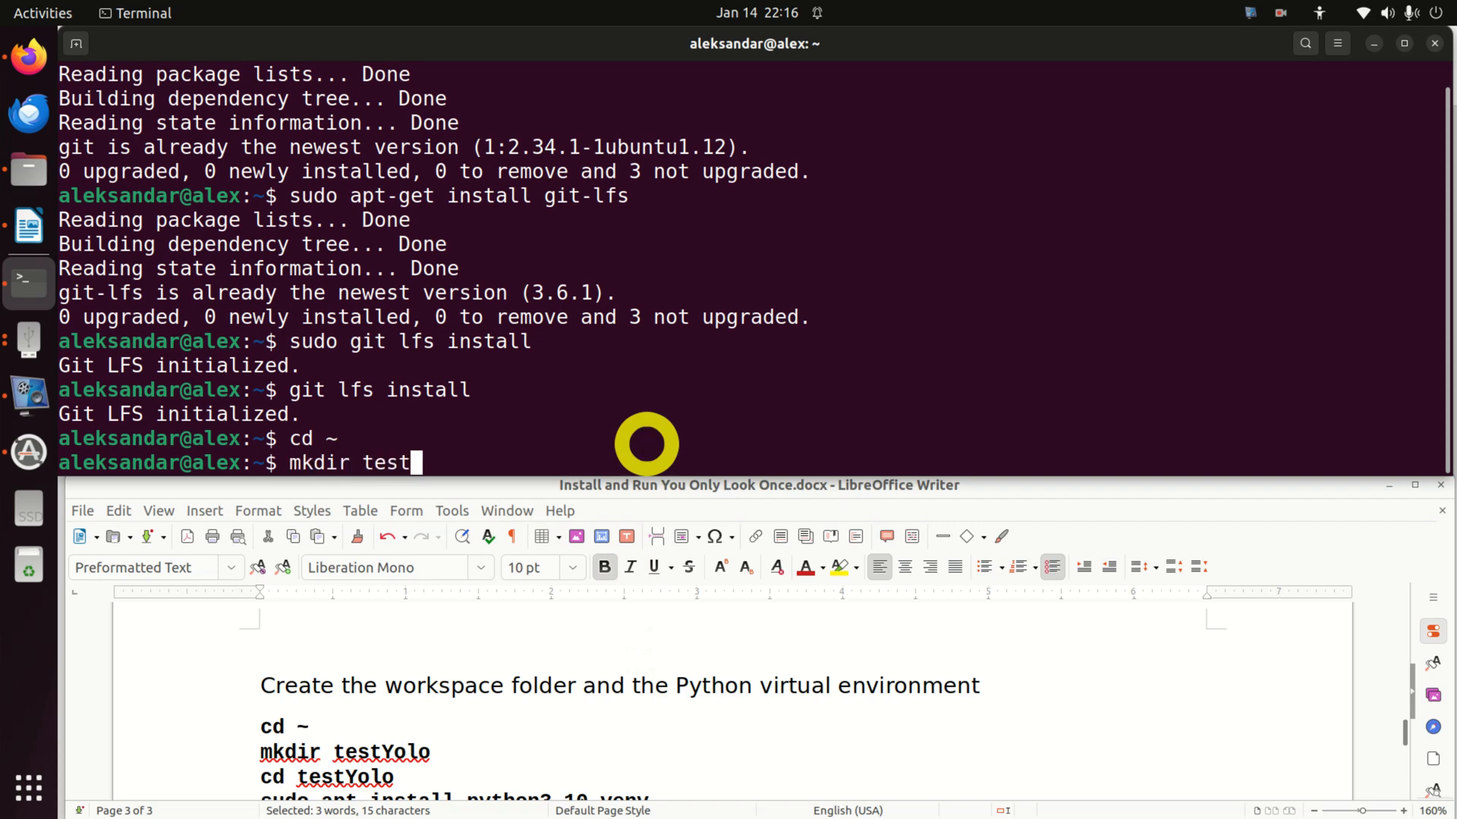
{"action": "type", "text": "Yolo"}
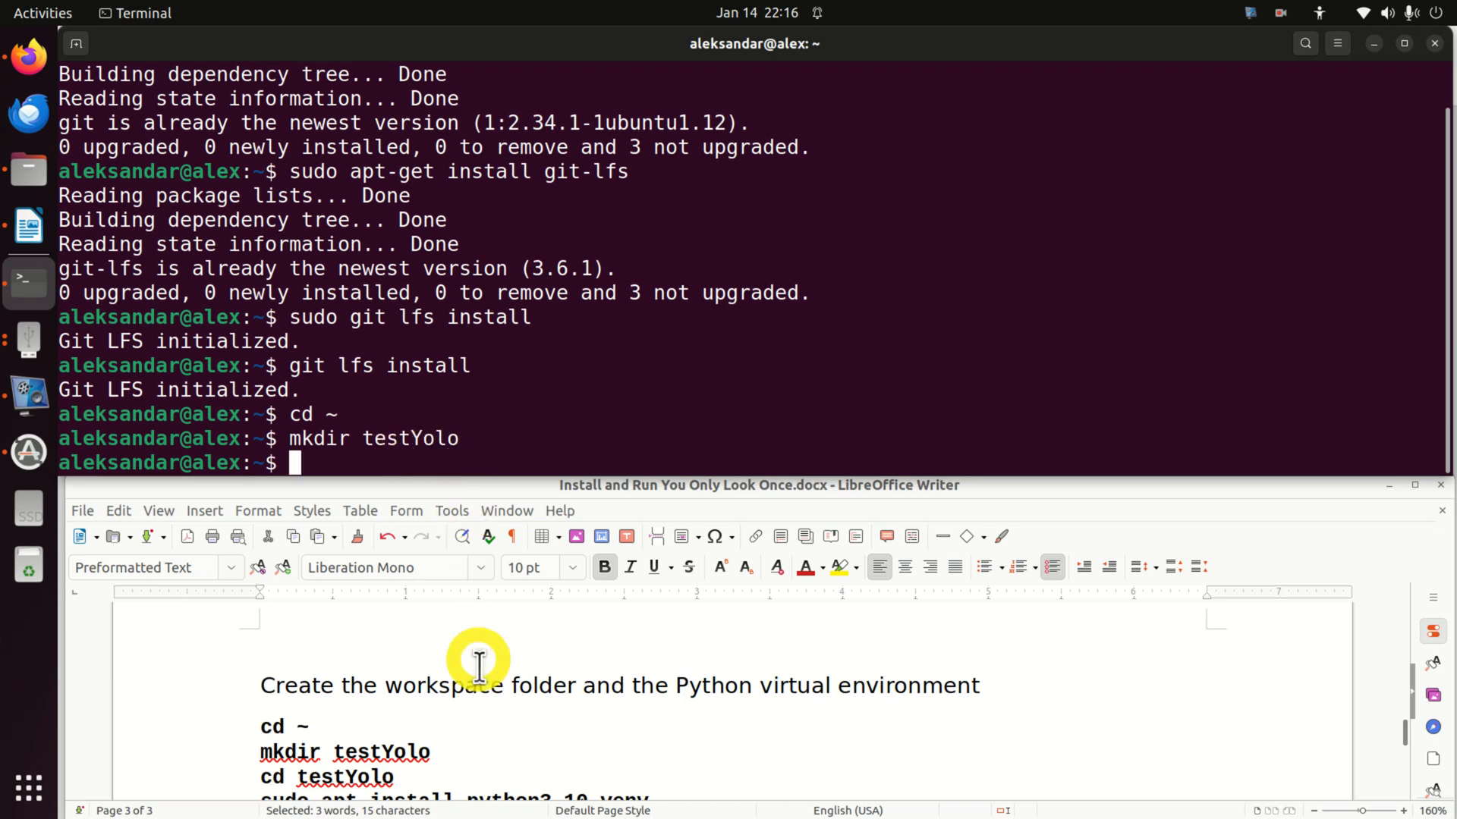
{"action": "type", "text": "cd testYolo/"}
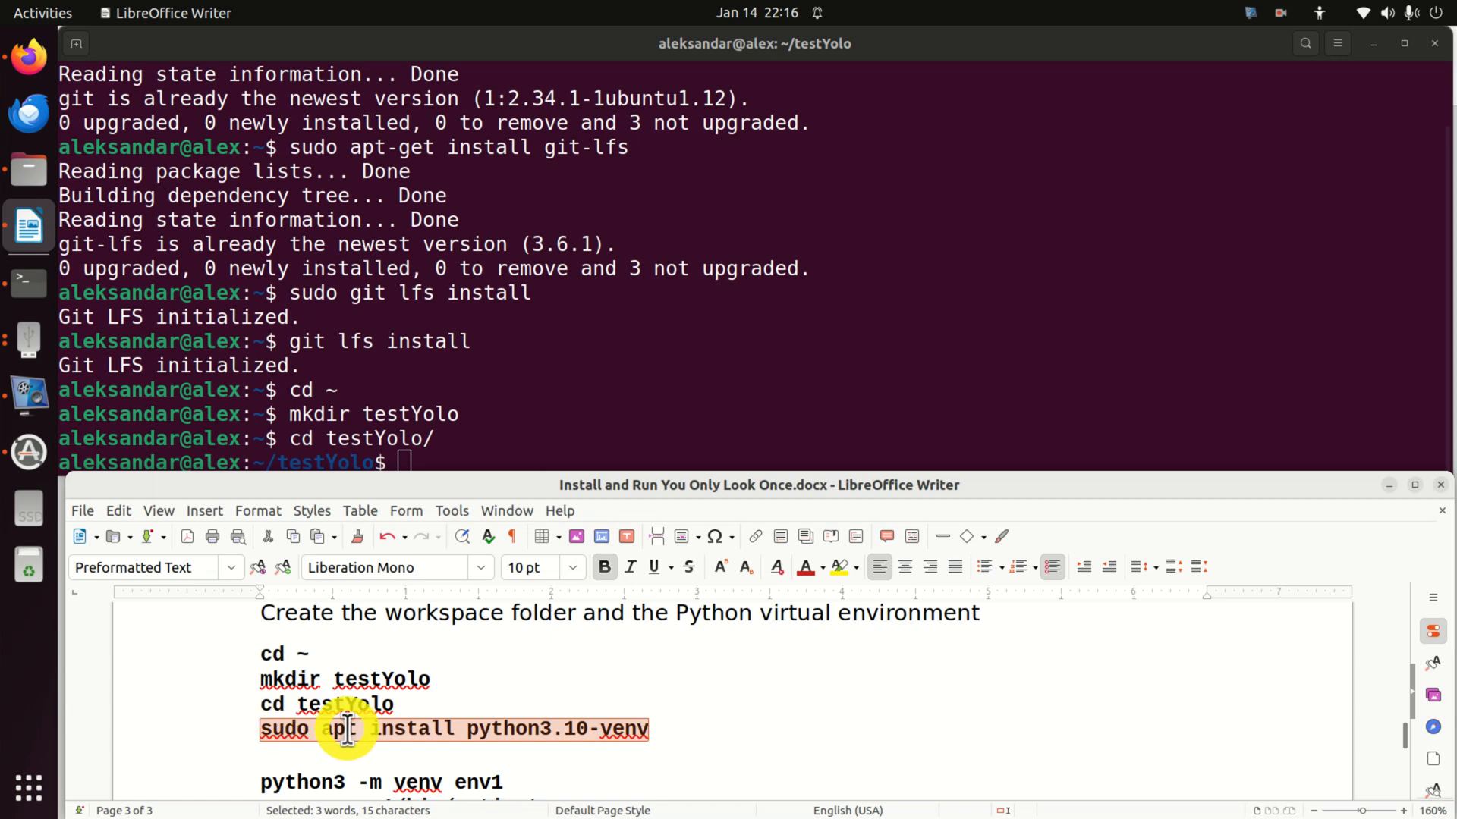
{"action": "right_click", "coordinate": [455, 464]}
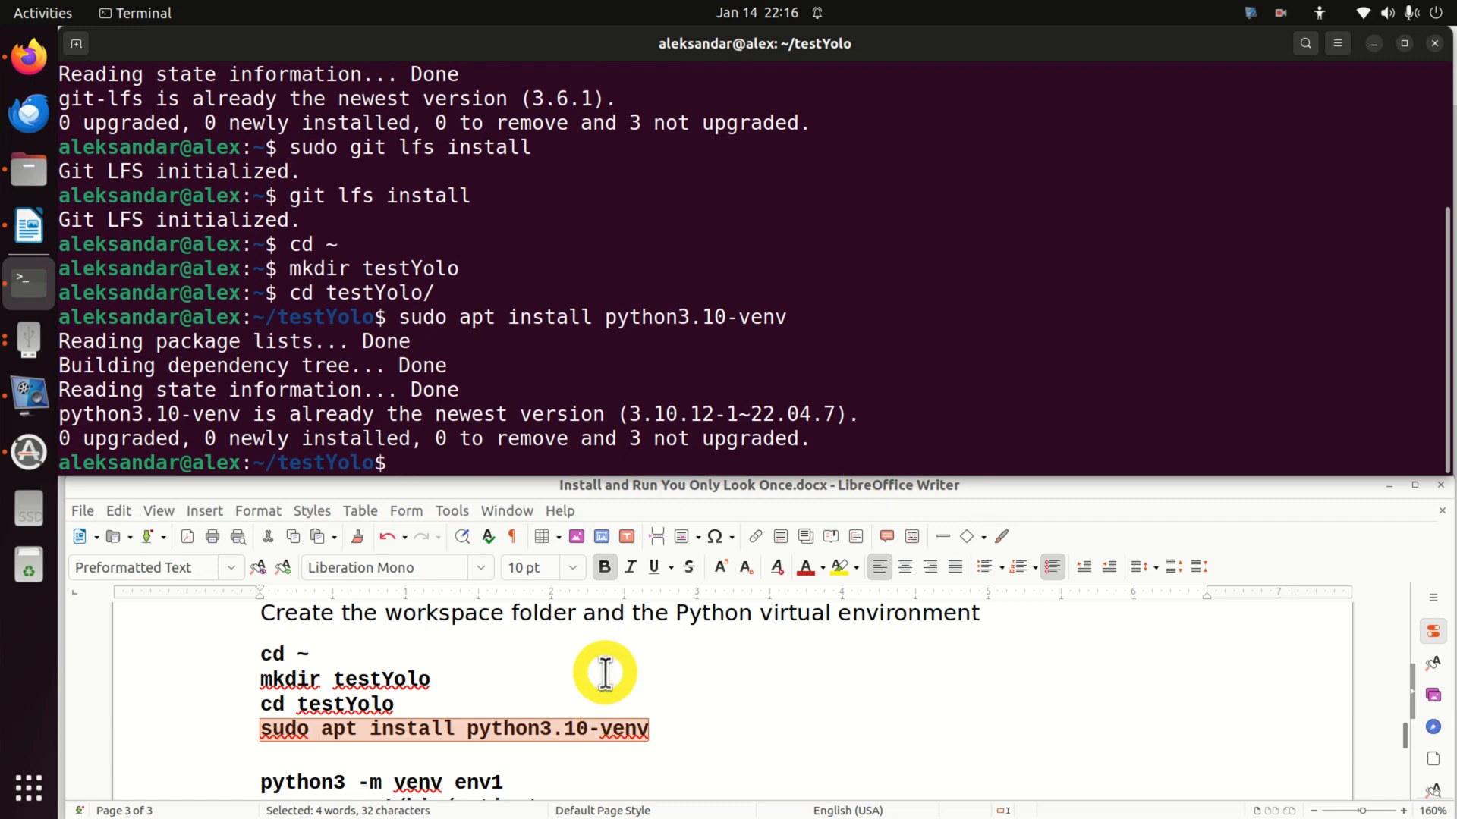
Create env1 with python3 -m venv env1, activate it, and confirm setuptools 59.6.0.
{"action": "scroll", "scroll_direction": "down", "scroll_amount": 3}
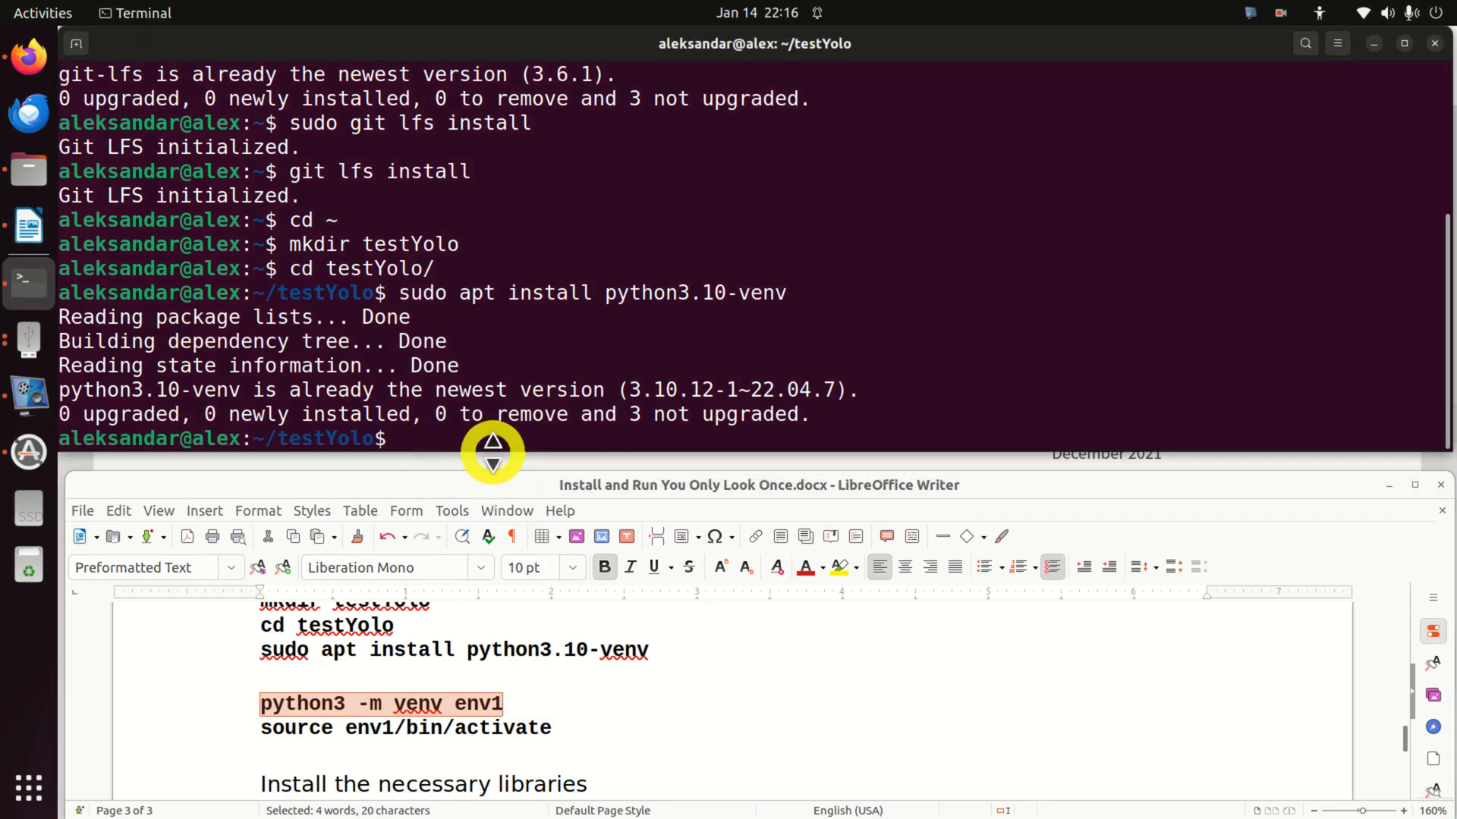
{"action": "type", "text": "python3 -m venv env1"}
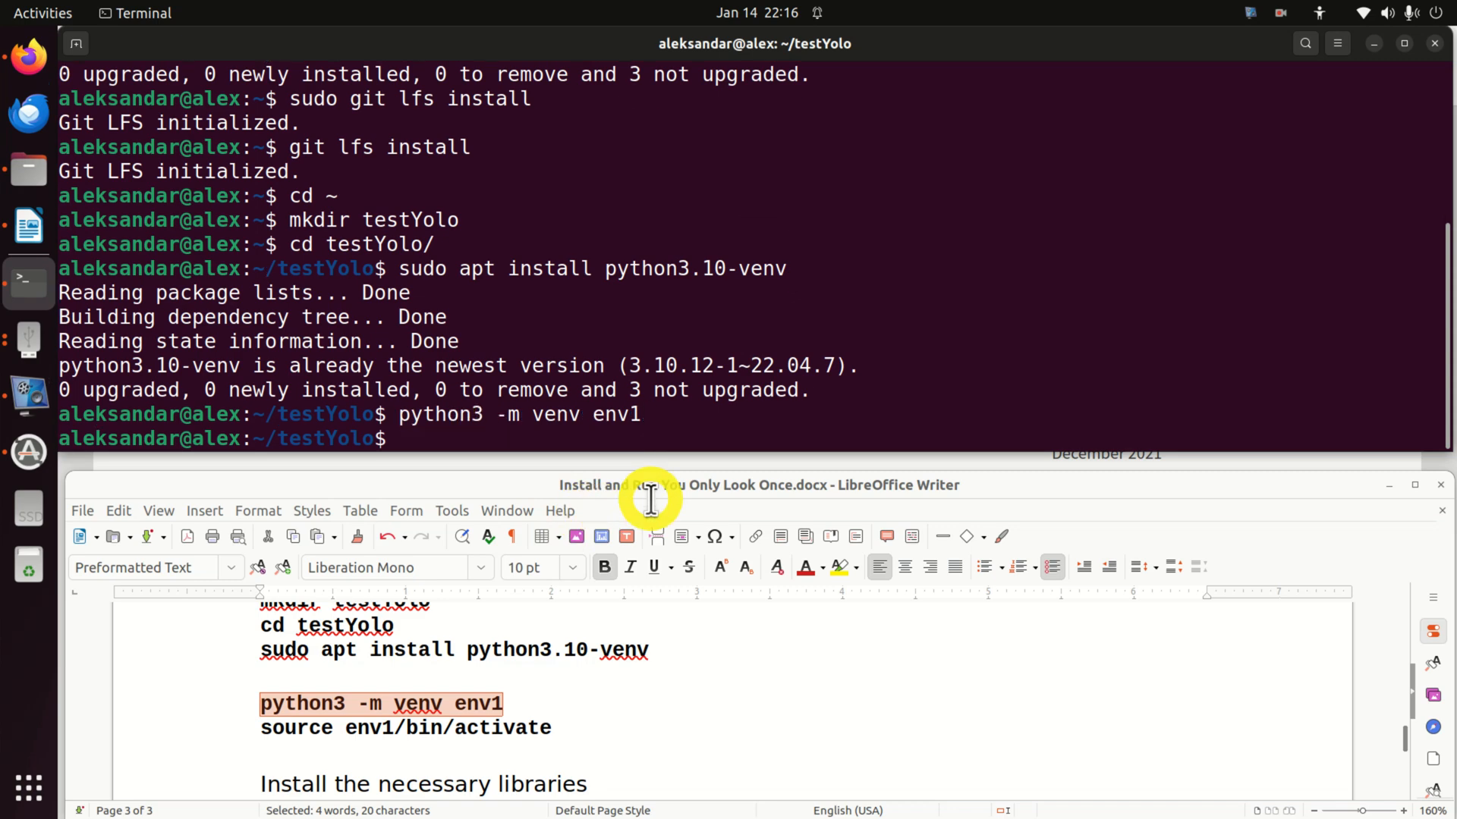
{"action": "scroll", "scroll_direction": "down", "scroll_amount": 3}
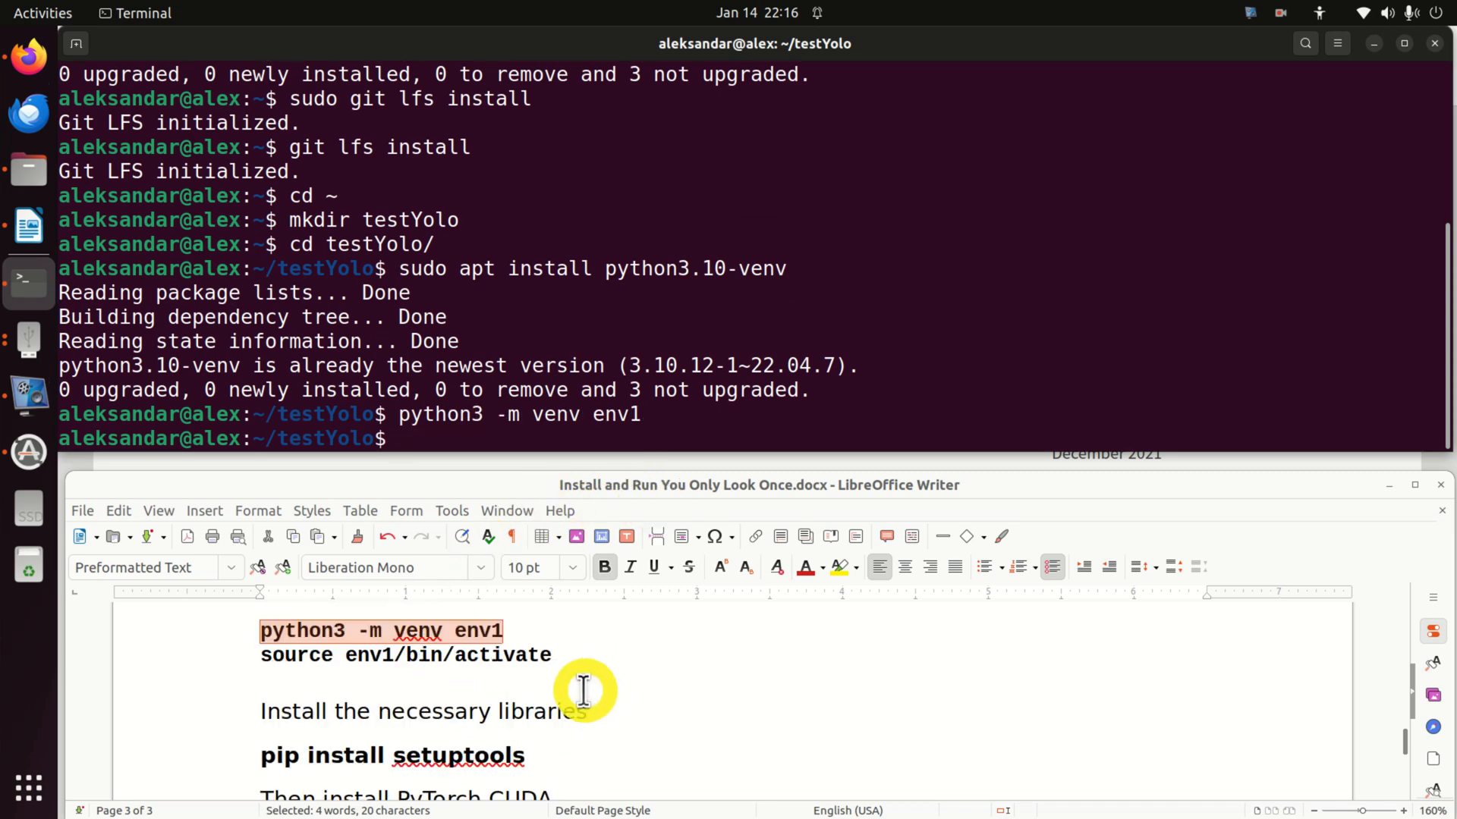
{"action": "left_click", "coordinate": [562, 655]}
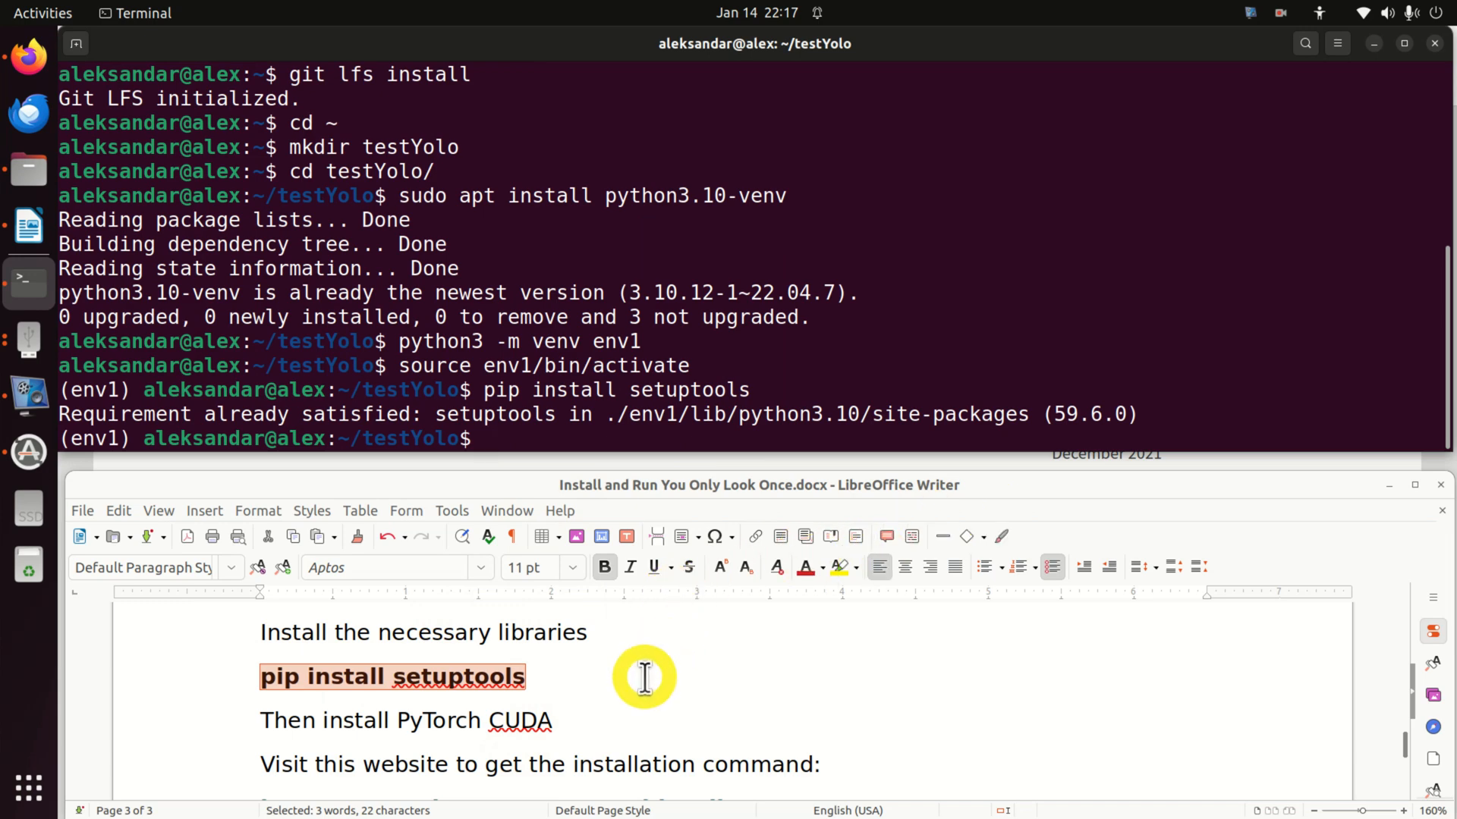
{"action": "scroll", "scroll_direction": "down", "scroll_amount": 3}
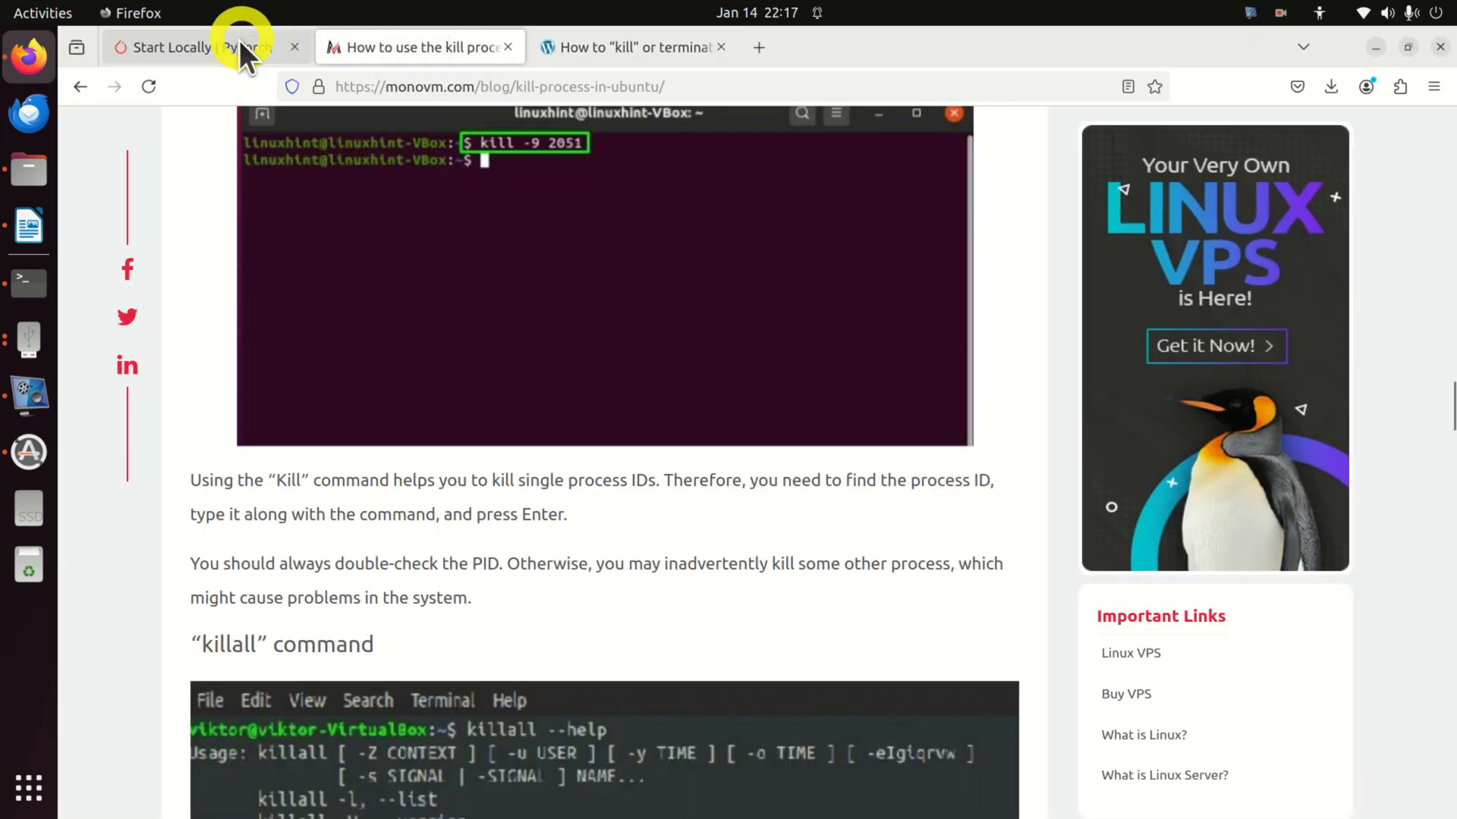
Set PyTorch's selector to Pip and CUDA 12.4 (after comparing 12.1 and 11.8) to get its install command.
{"action": "left_click", "coordinate": [176, 46]}
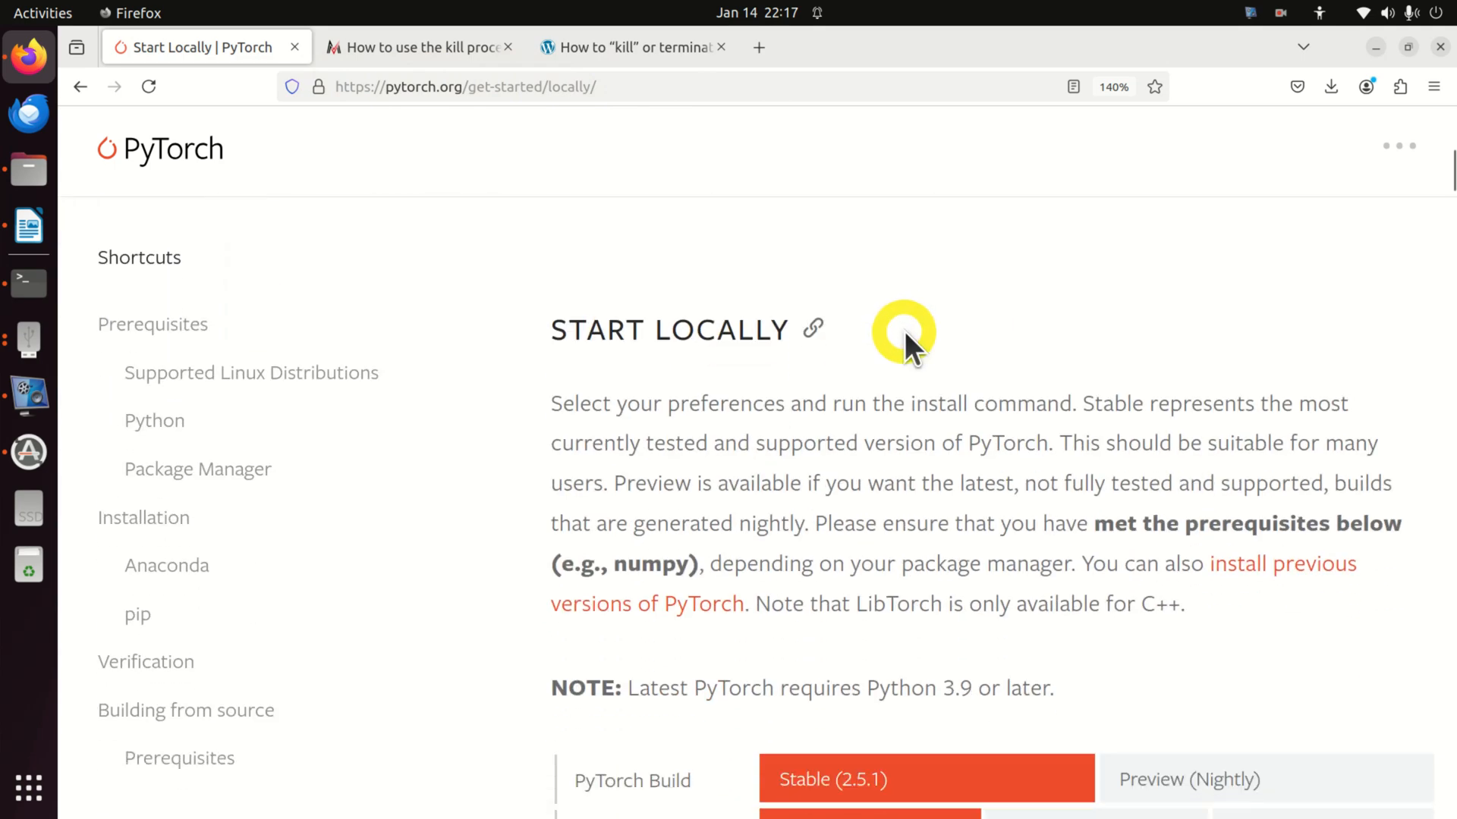
{"action": "scroll", "scroll_direction": "down", "scroll_amount": 3}
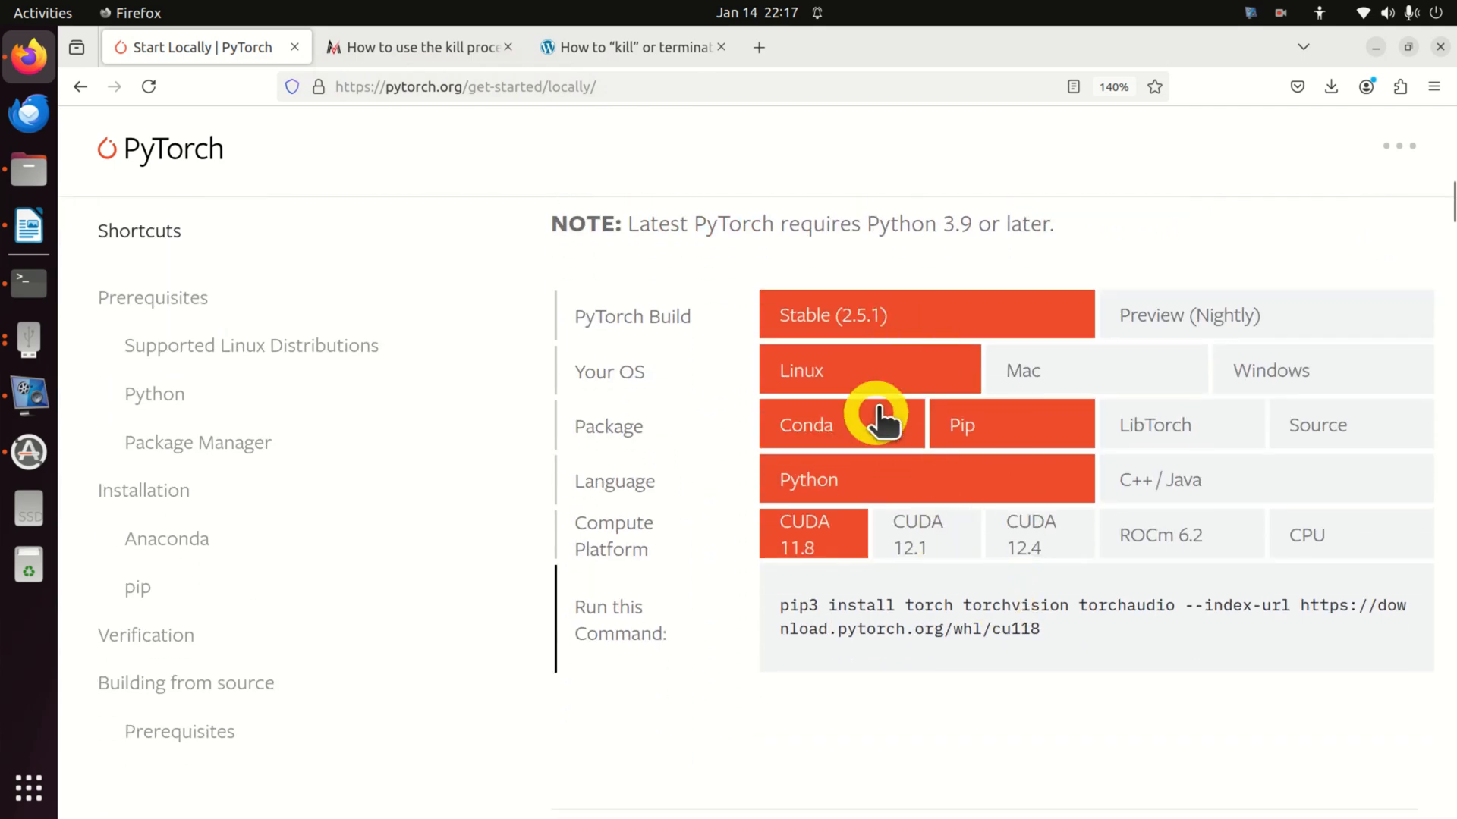
{"action": "left_click", "coordinate": [960, 425]}
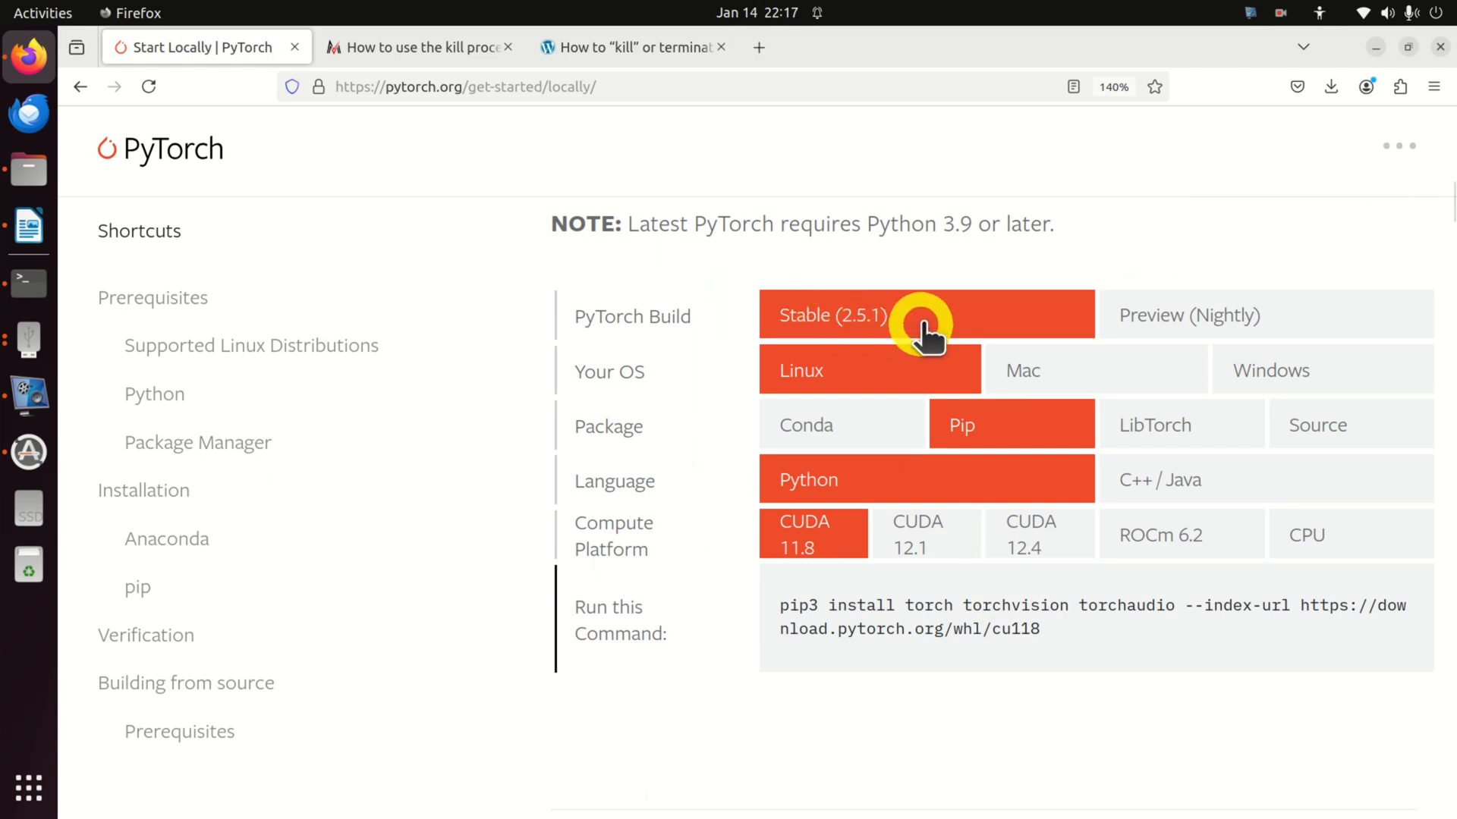
{"action": "mouse_move", "coordinate": [989, 437]}
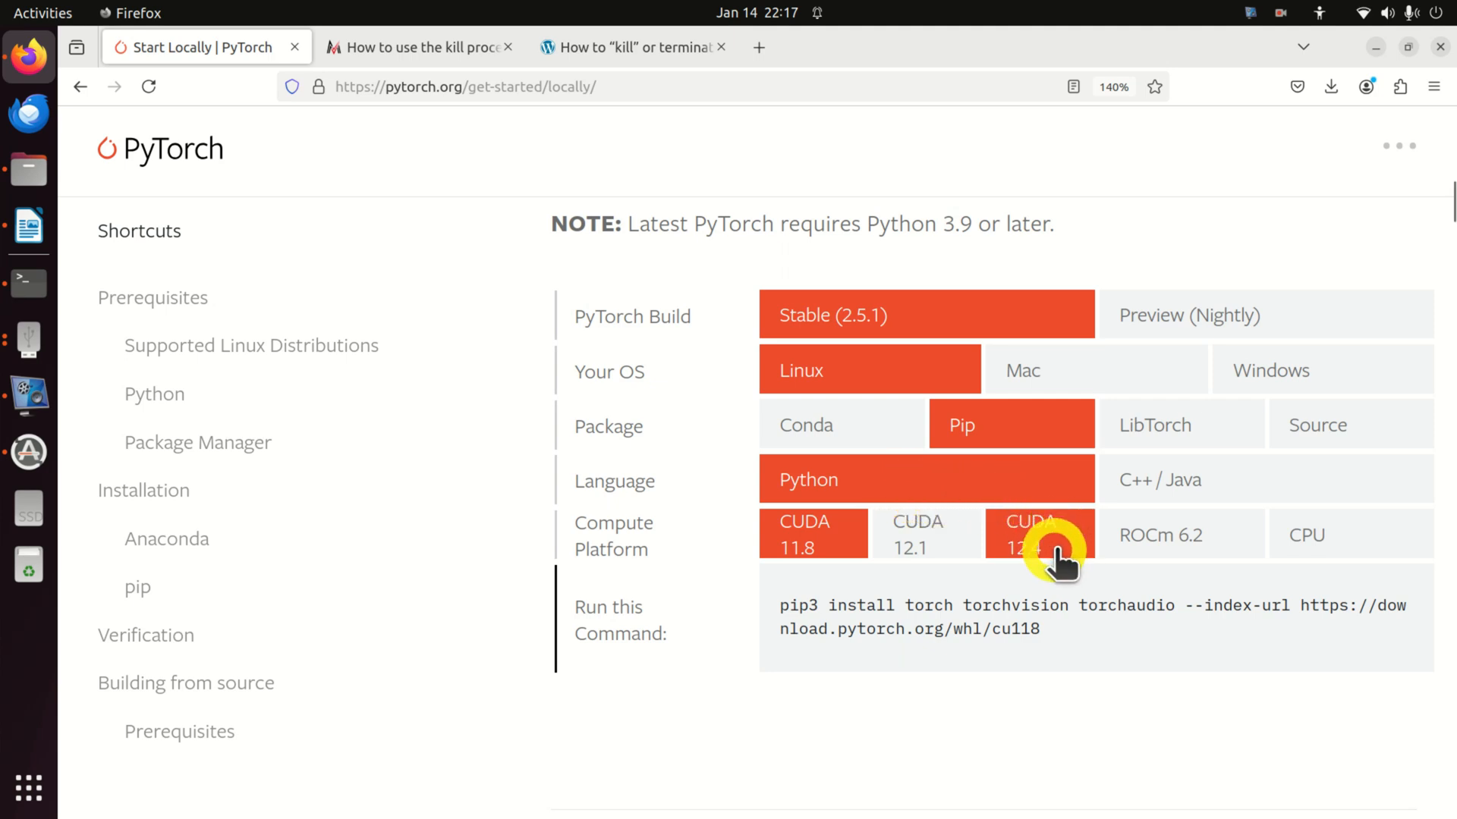
{"action": "left_click", "coordinate": [1038, 534]}
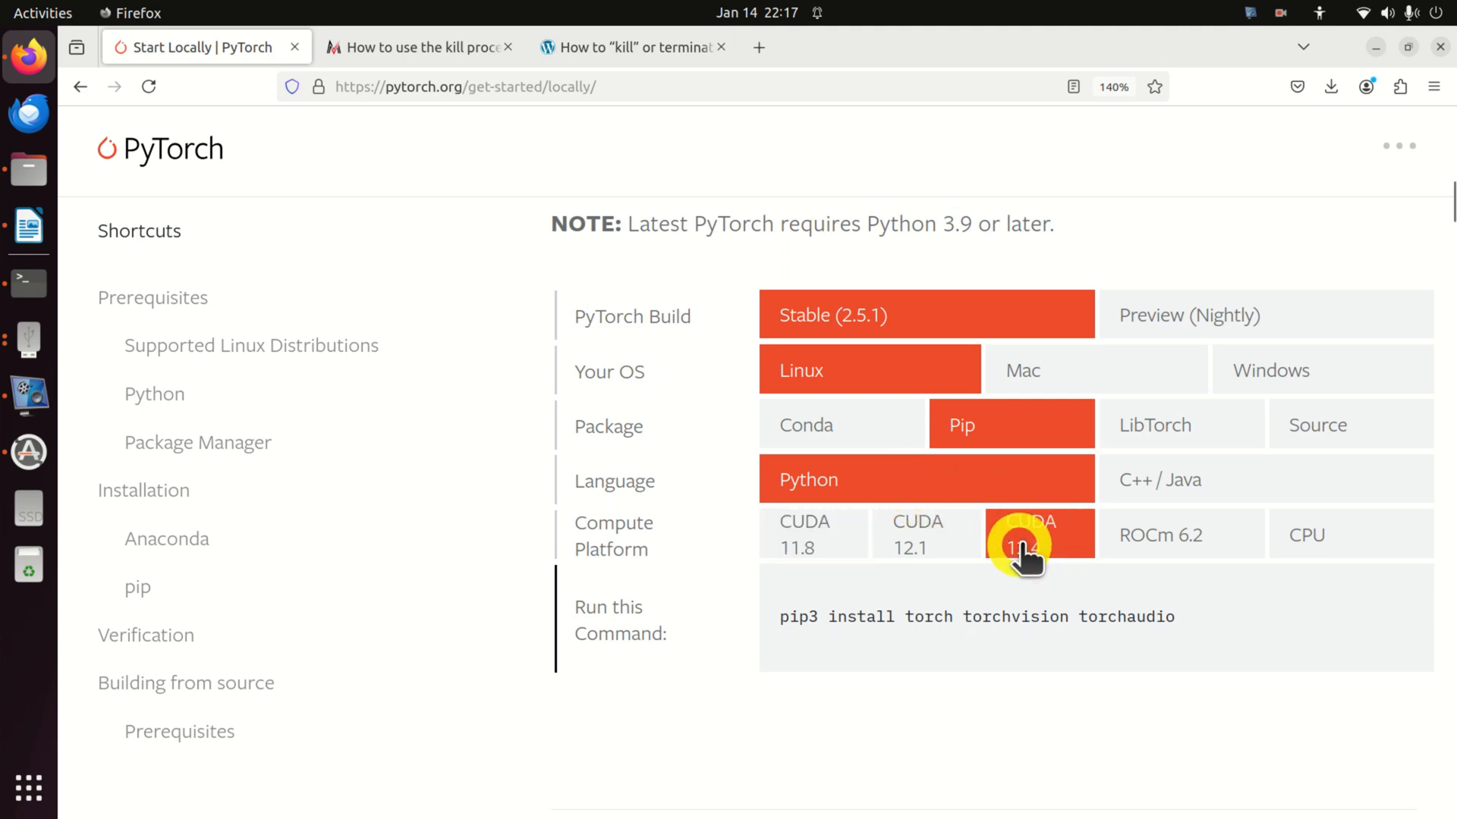
{"action": "left_click", "coordinate": [915, 534]}
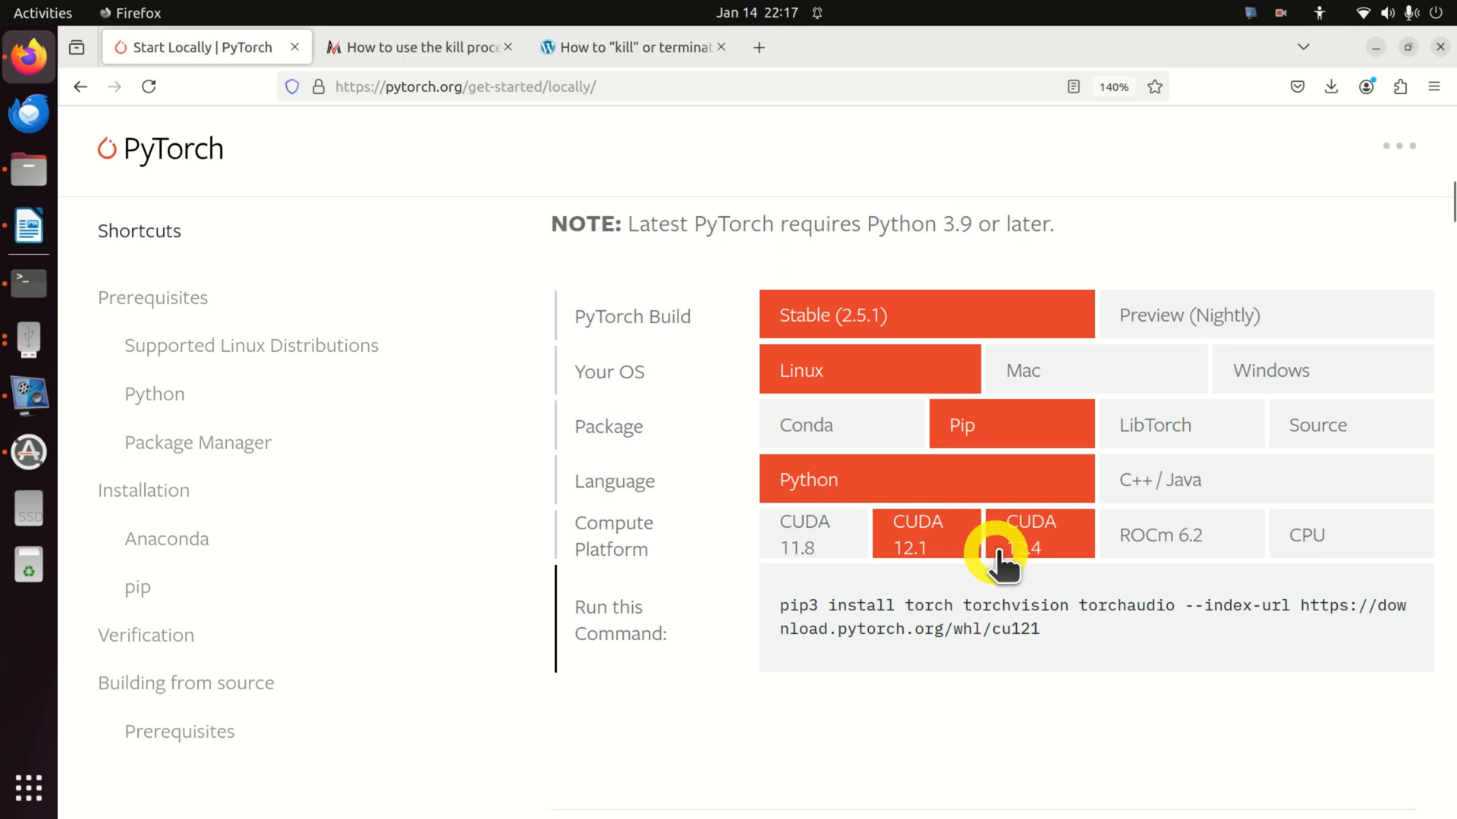
{"action": "left_click", "coordinate": [812, 535]}
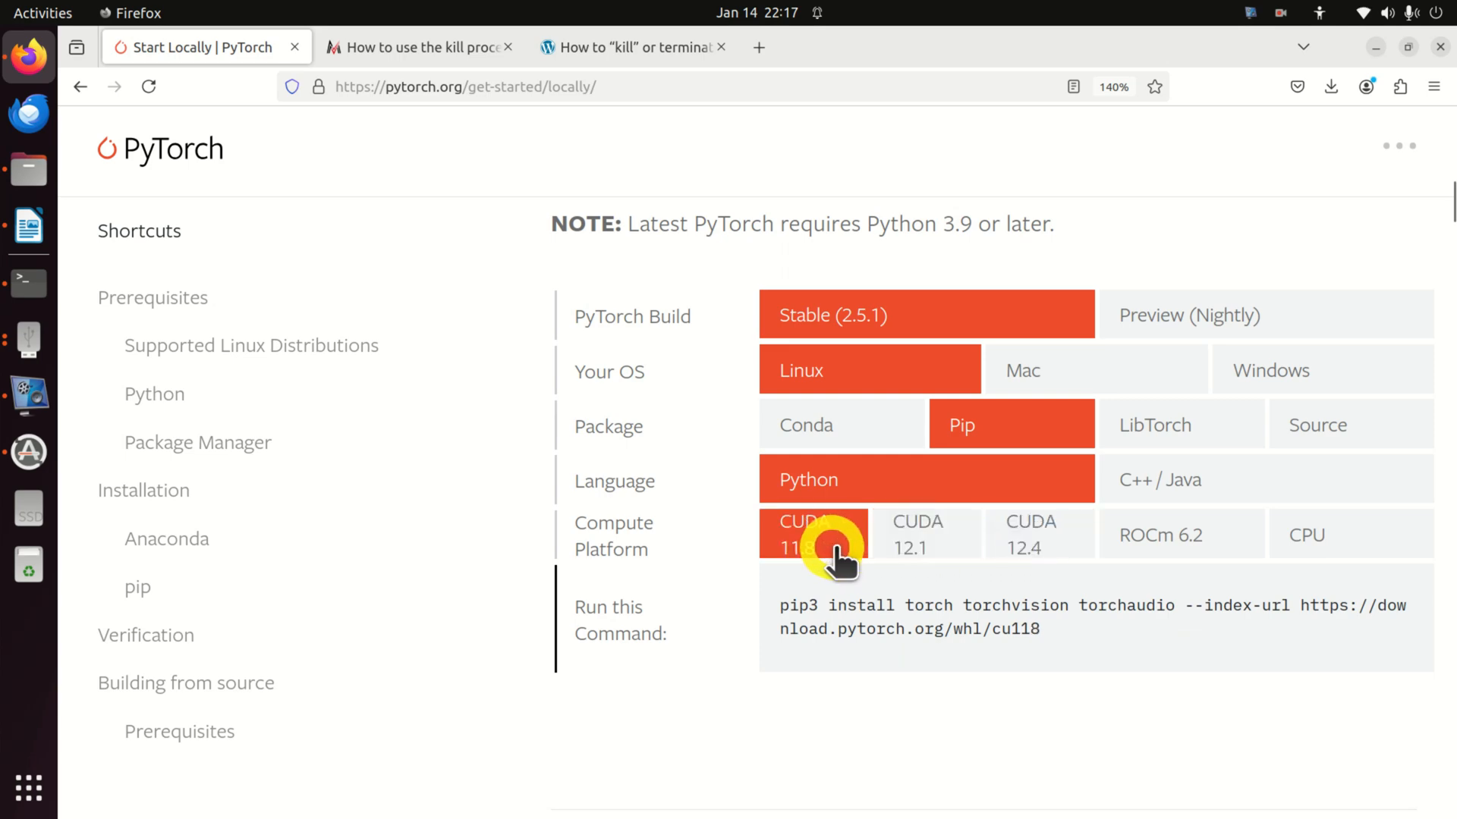
{"action": "left_click", "coordinate": [1029, 534]}
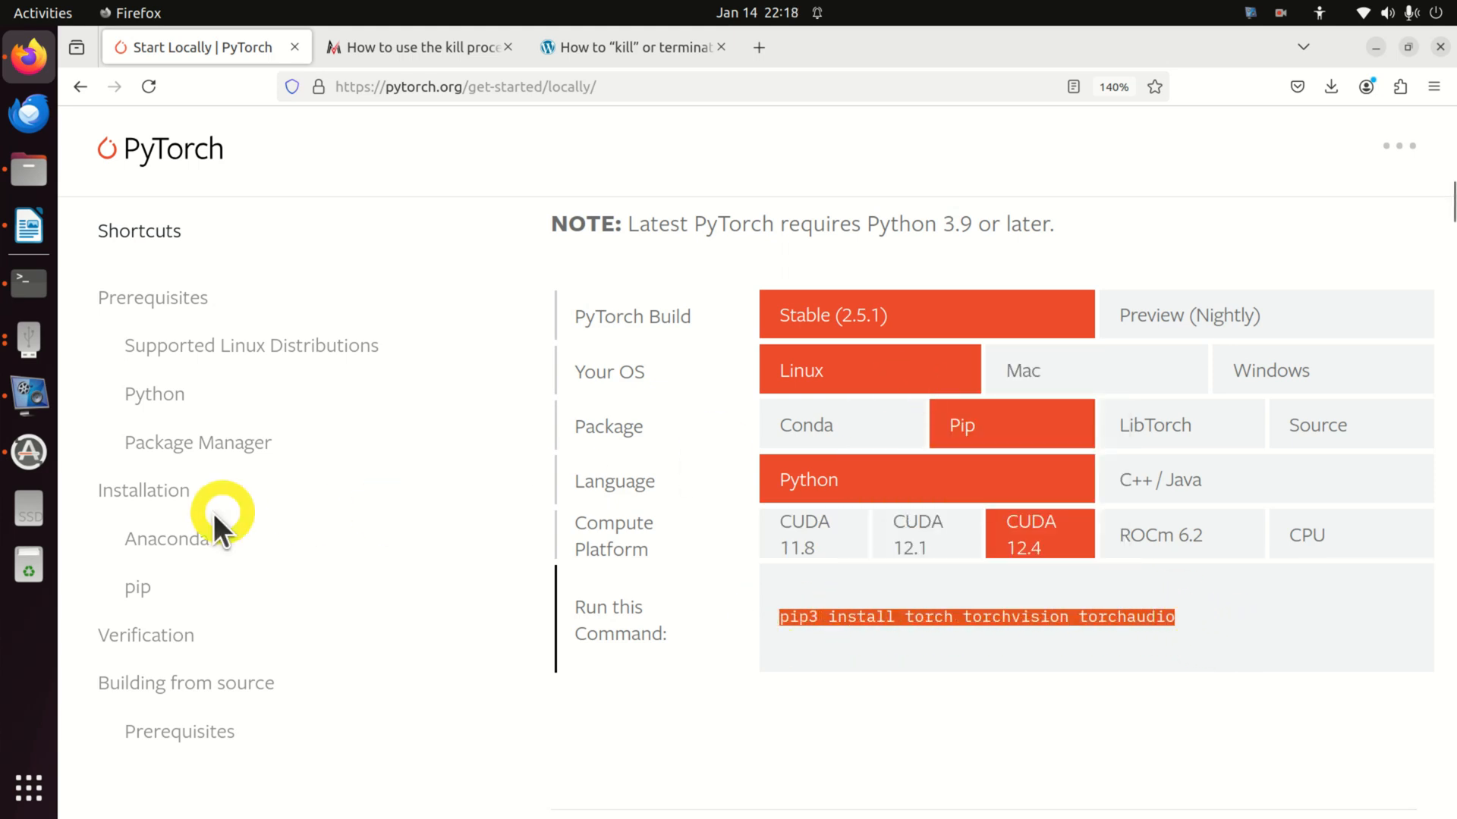
{"action": "left_click", "coordinate": [28, 283]}
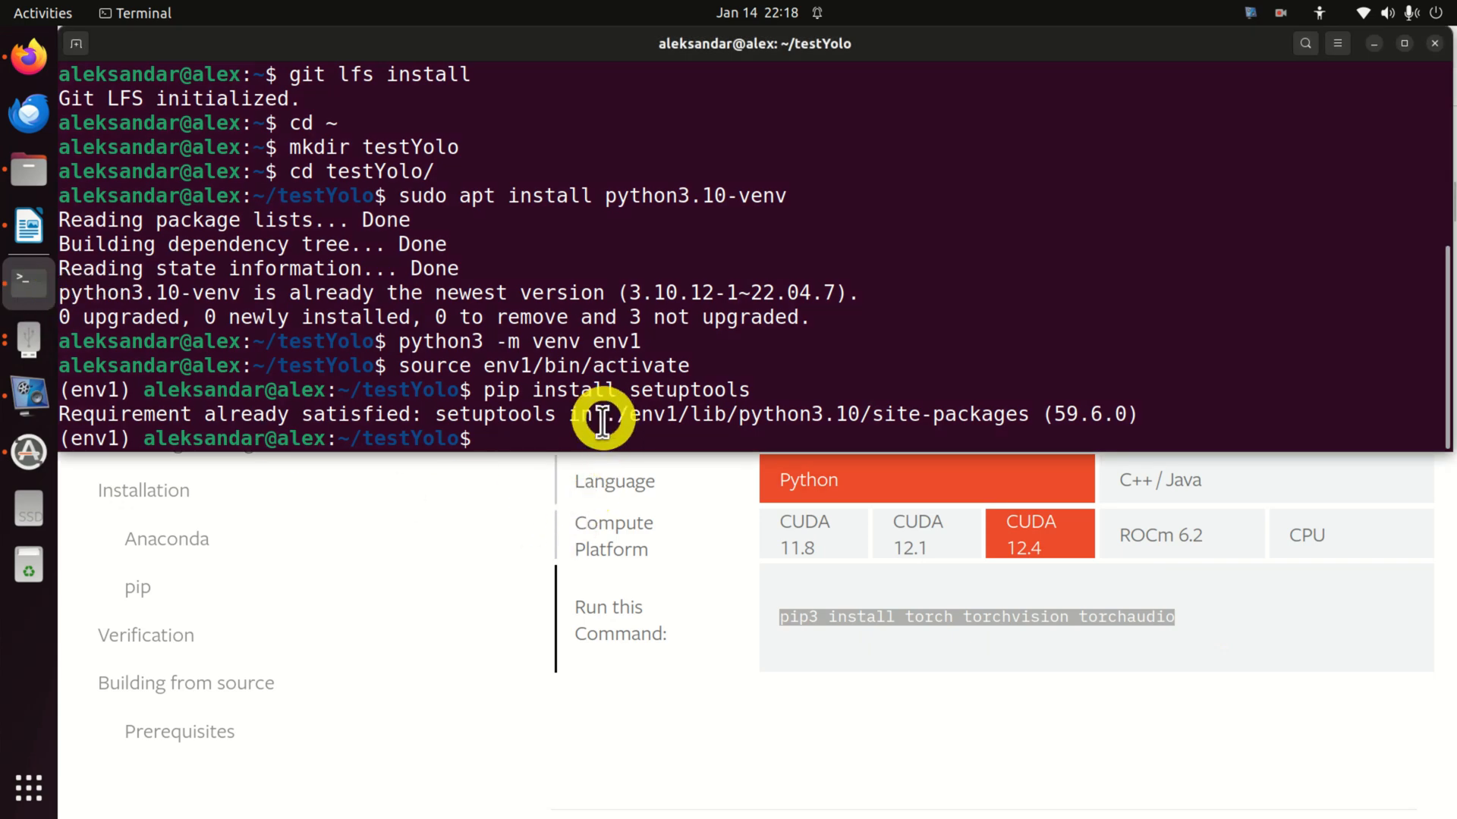
Enter pip3 install torch torchvision torchaudio to install PyTorch into env1.
{"action": "type", "text": "pip3 install torch torchvision torchaudio"}
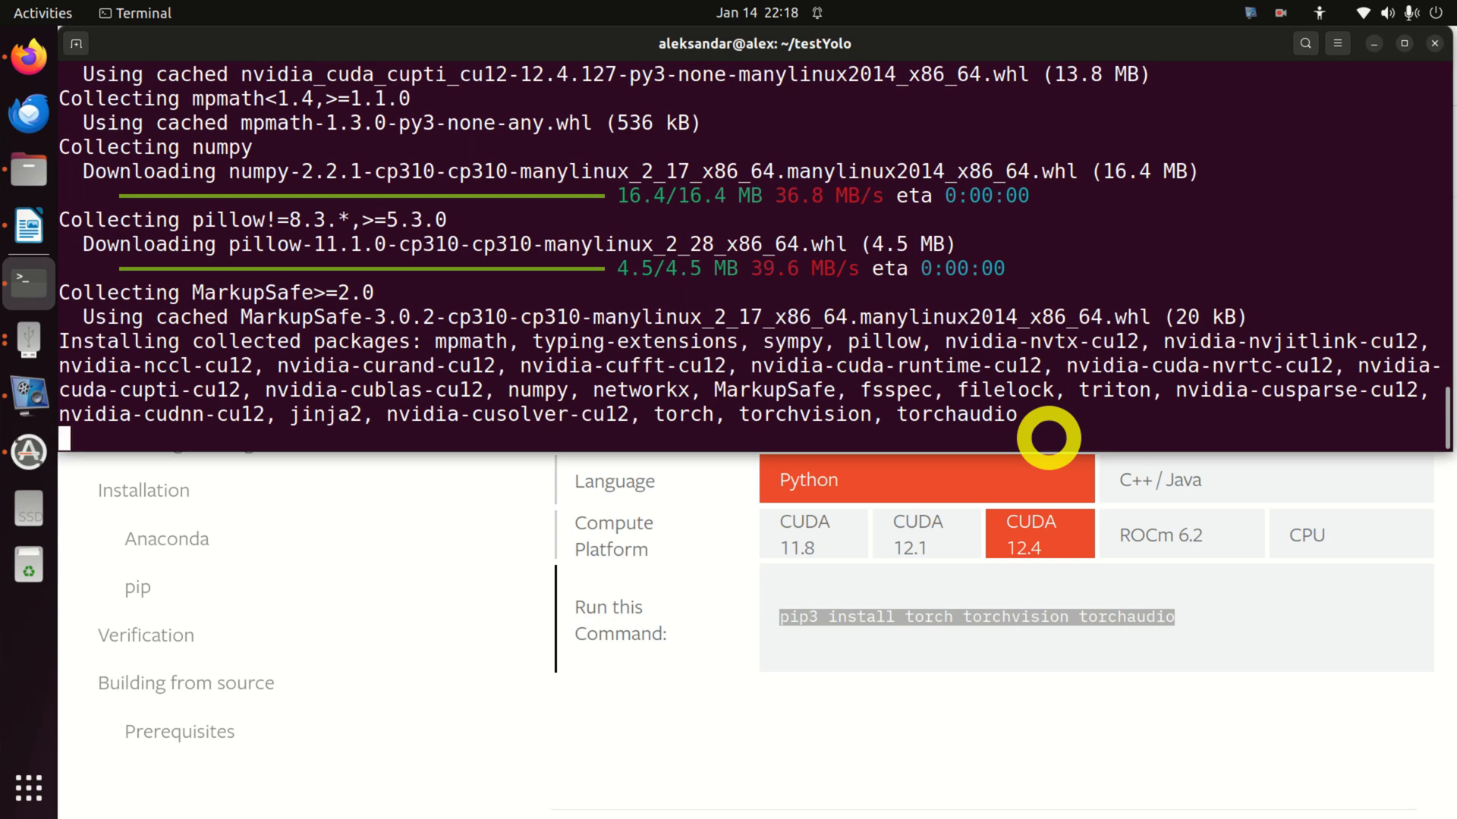
{"action": "mouse_move", "coordinate": [1031, 276]}
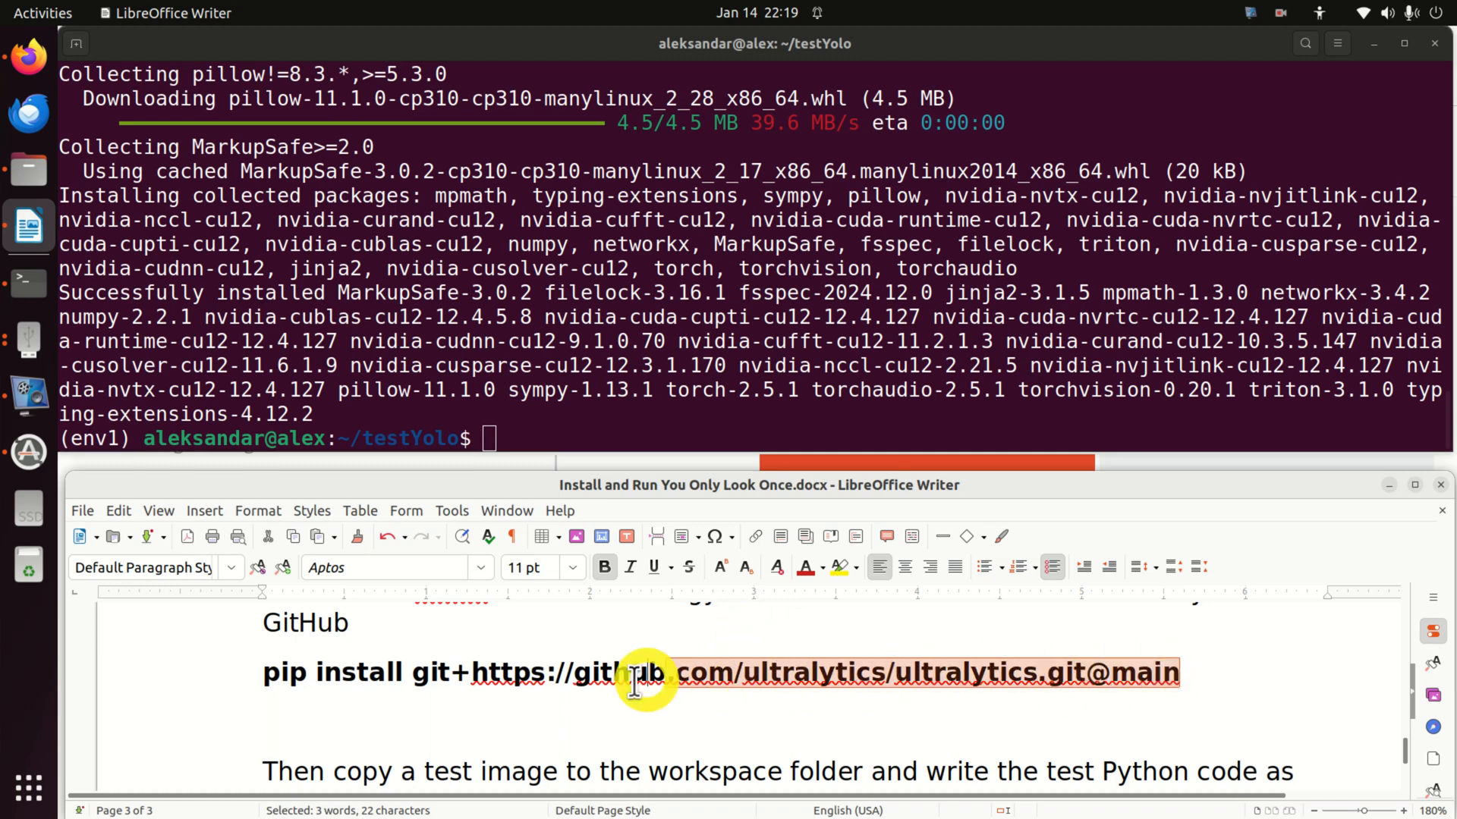
{"action": "right_click", "coordinate": [637, 672]}
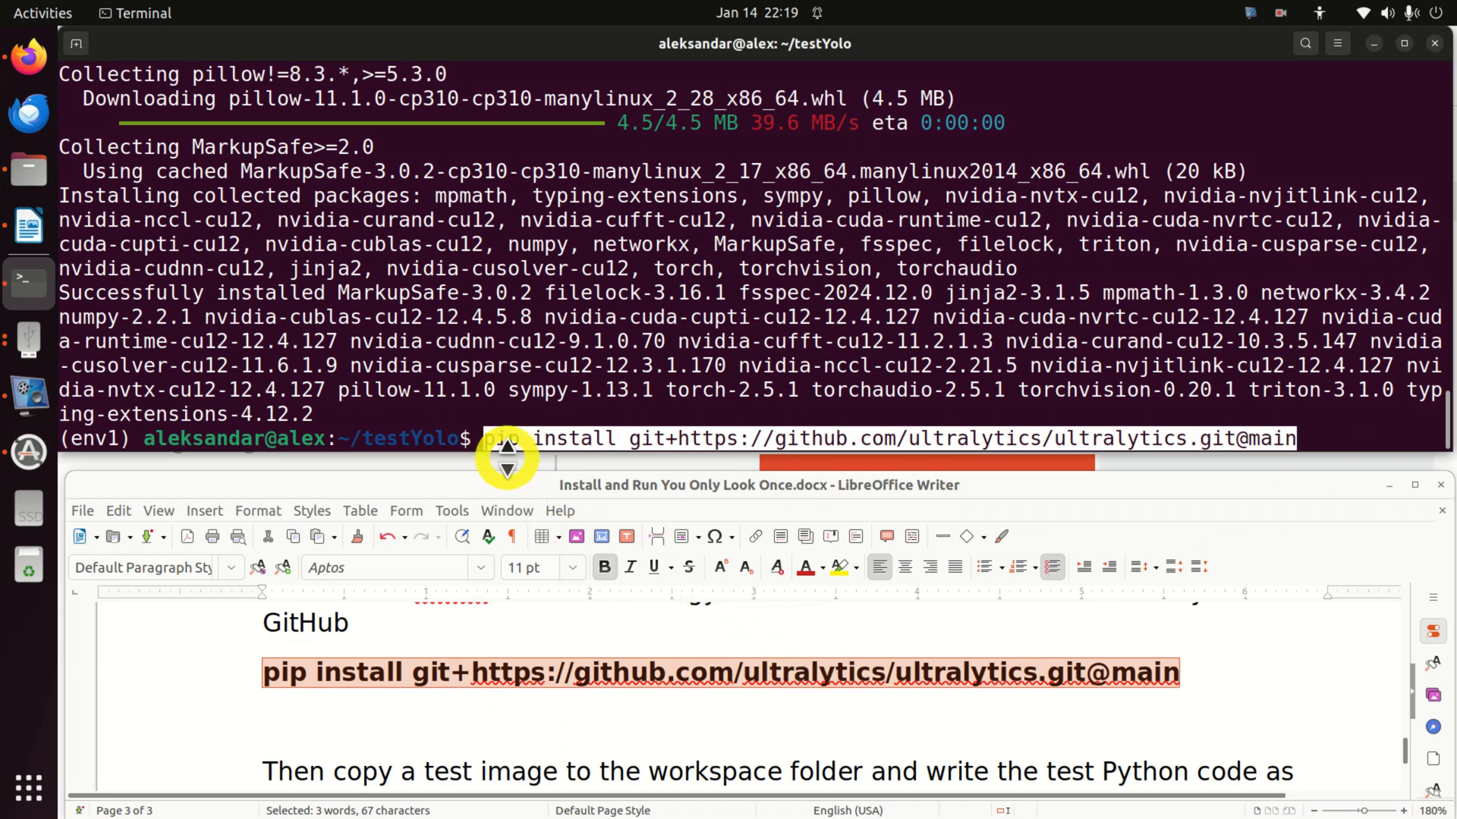
{"action": "mouse_move", "coordinate": [546, 449]}
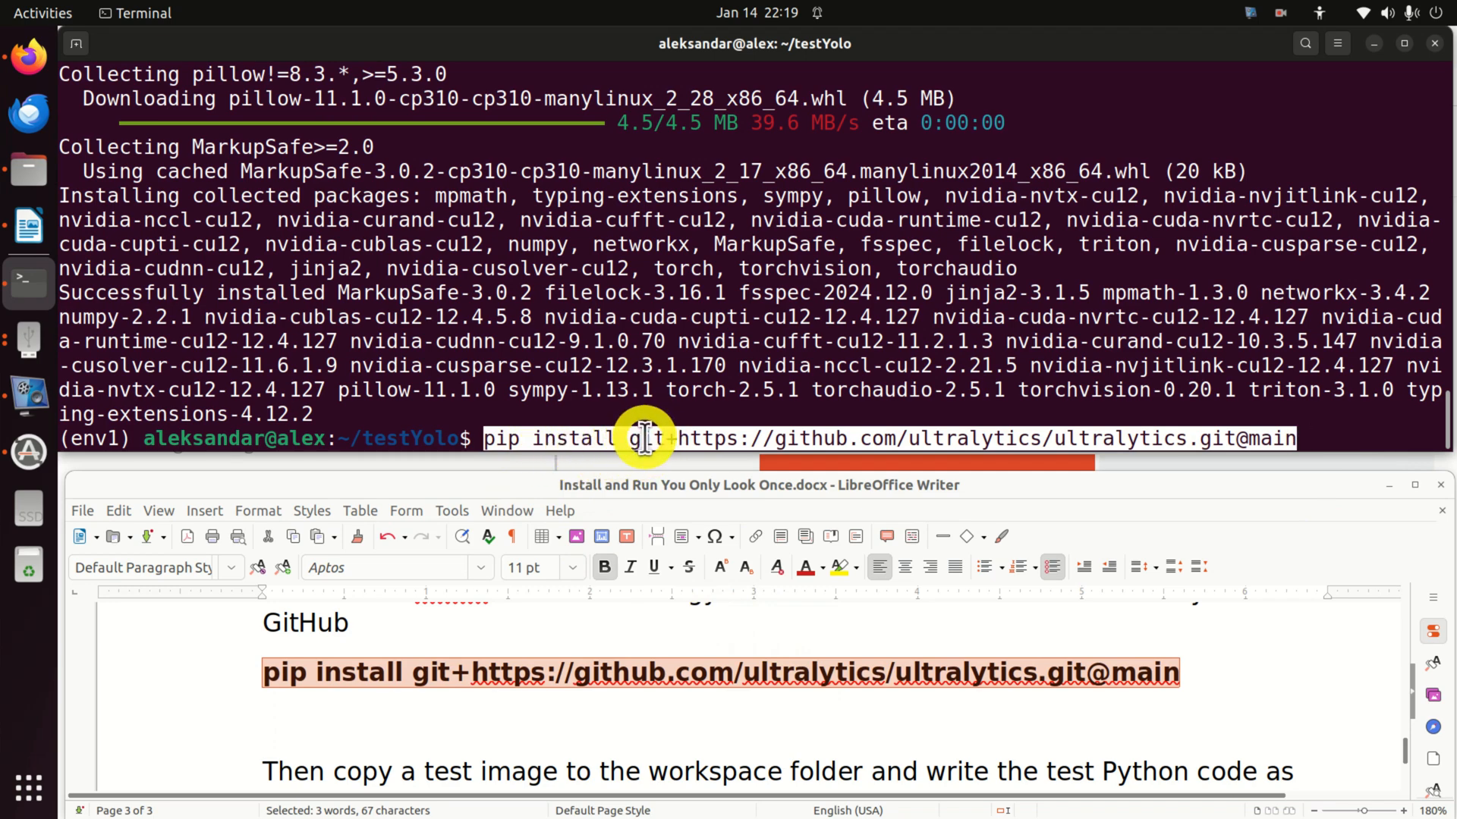
{"action": "mouse_move", "coordinate": [711, 450]}
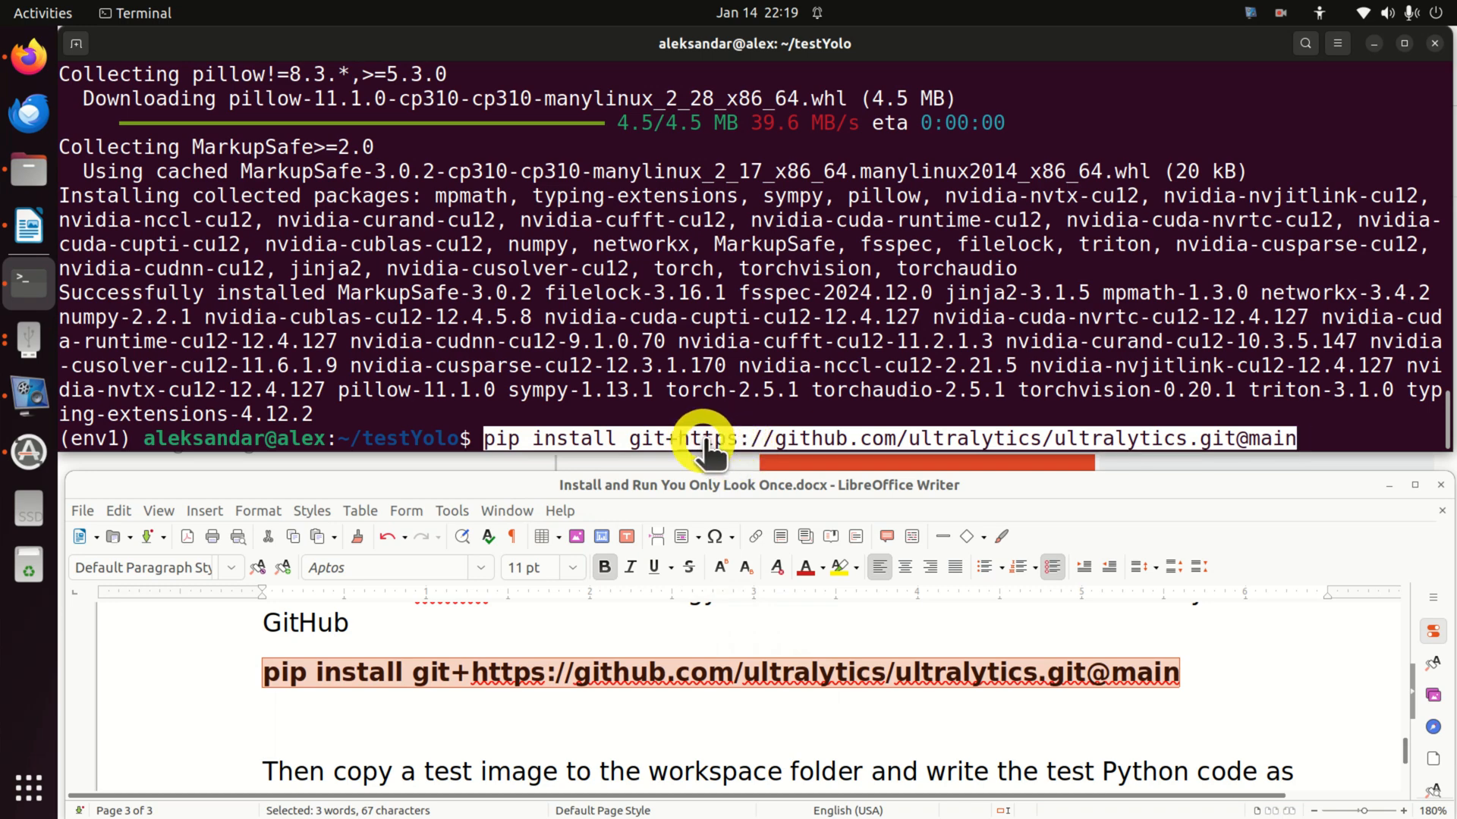
{"action": "mouse_move", "coordinate": [753, 451]}
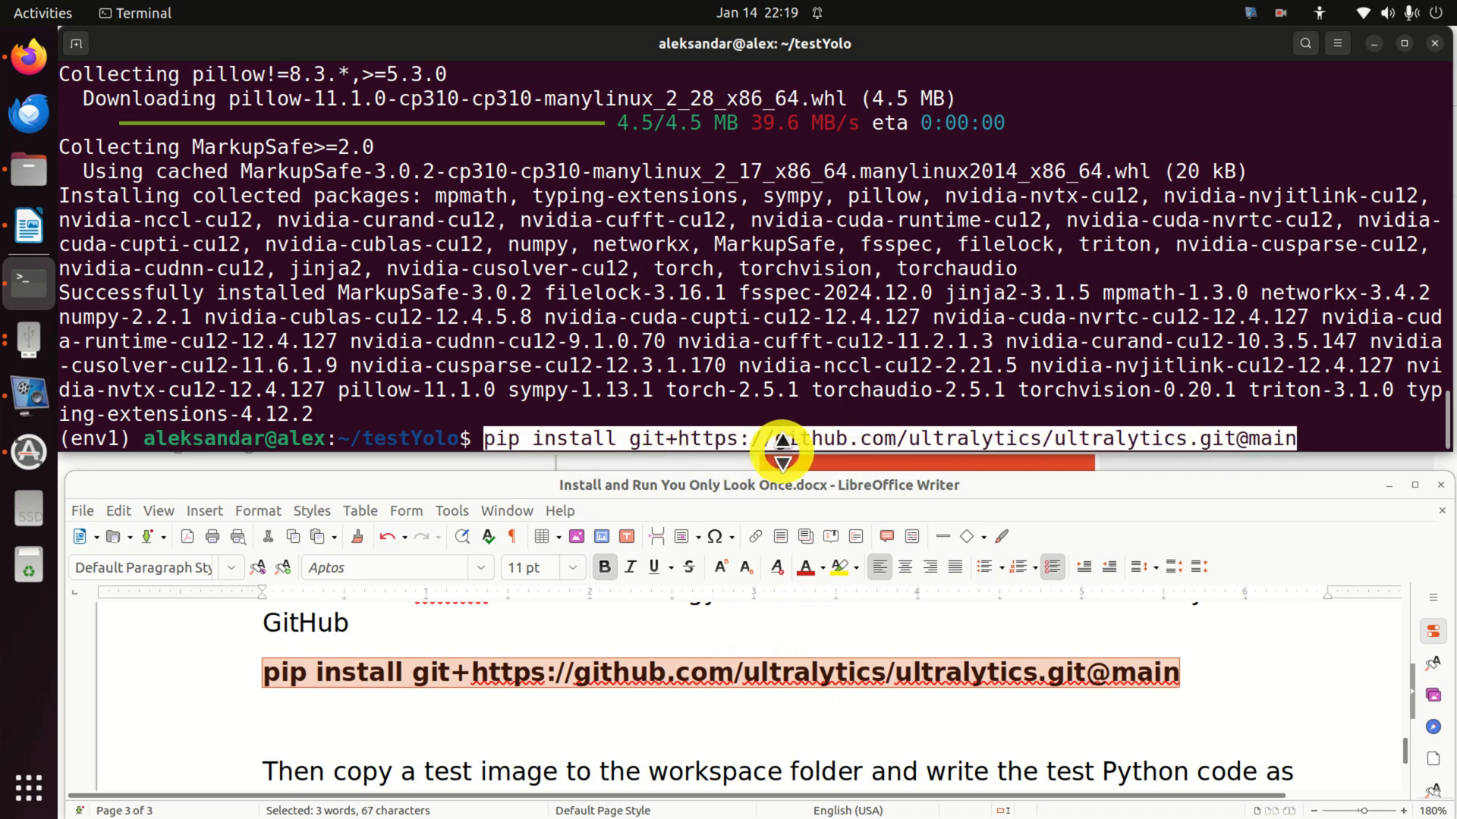
{"action": "mouse_move", "coordinate": [1361, 443]}
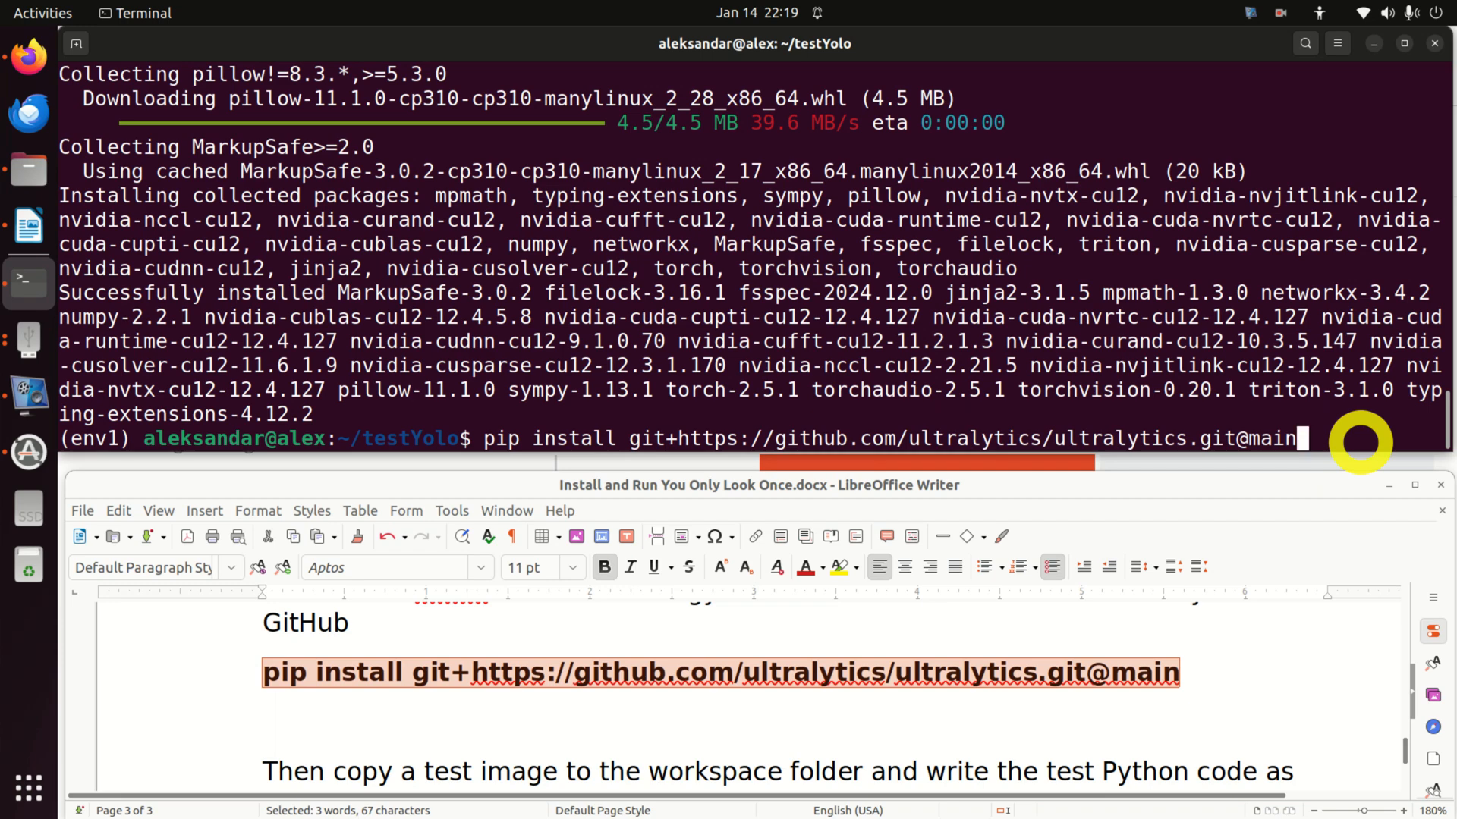
{"action": "key", "text": "Return"}
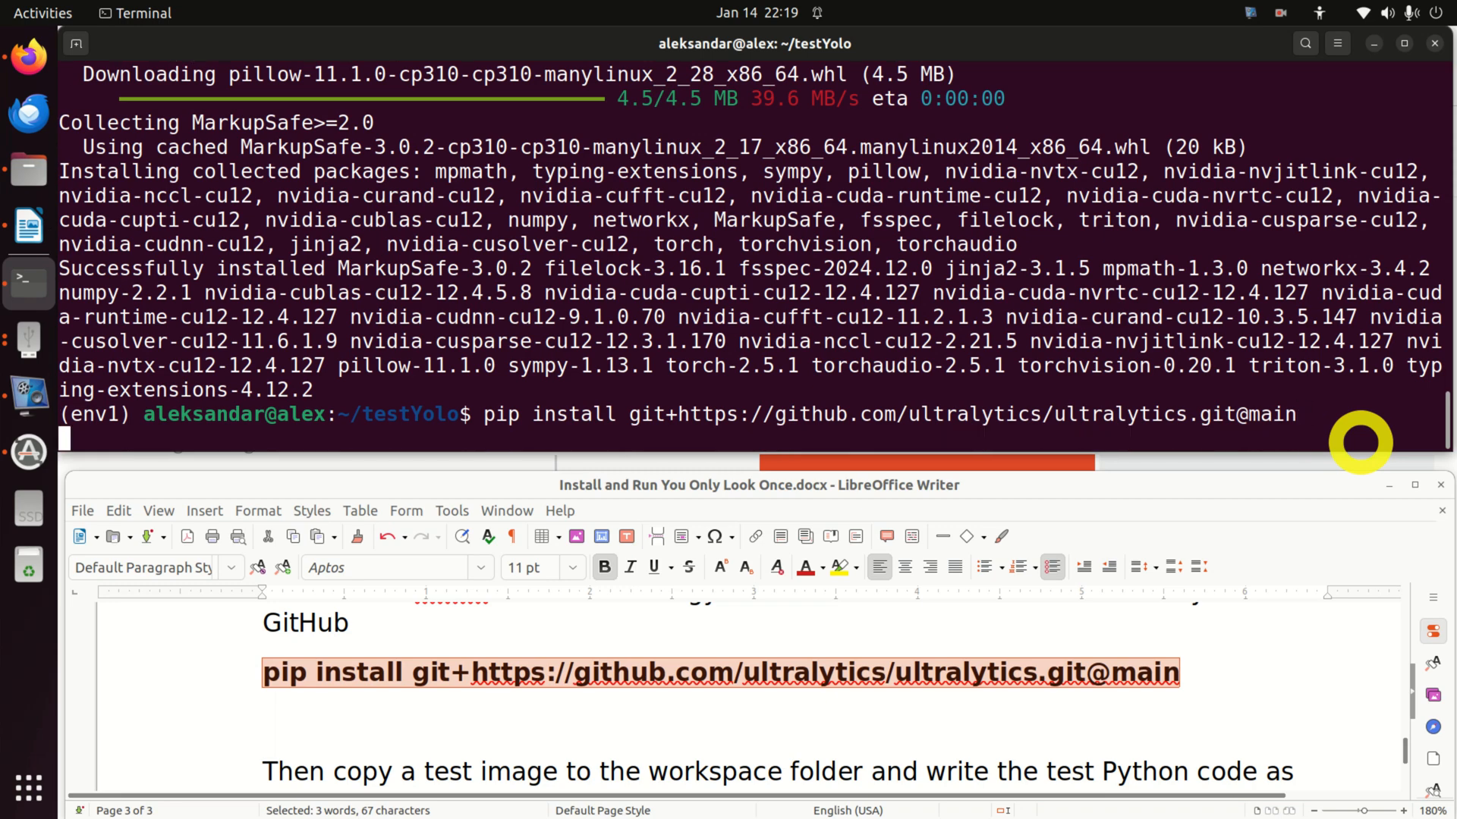
{"action": "key", "text": "Return"}
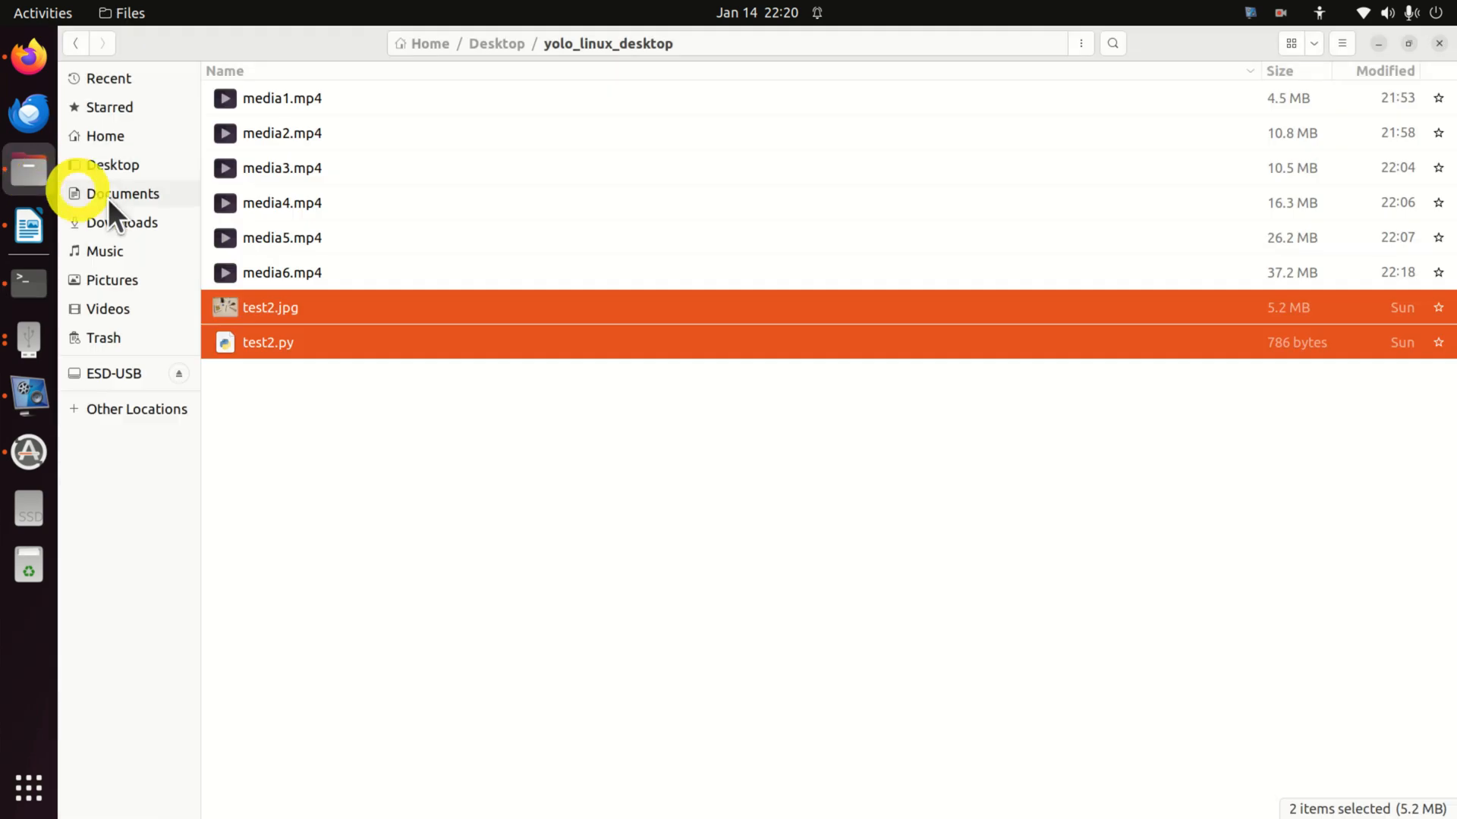
{"action": "mouse_move", "coordinate": [112, 165]}
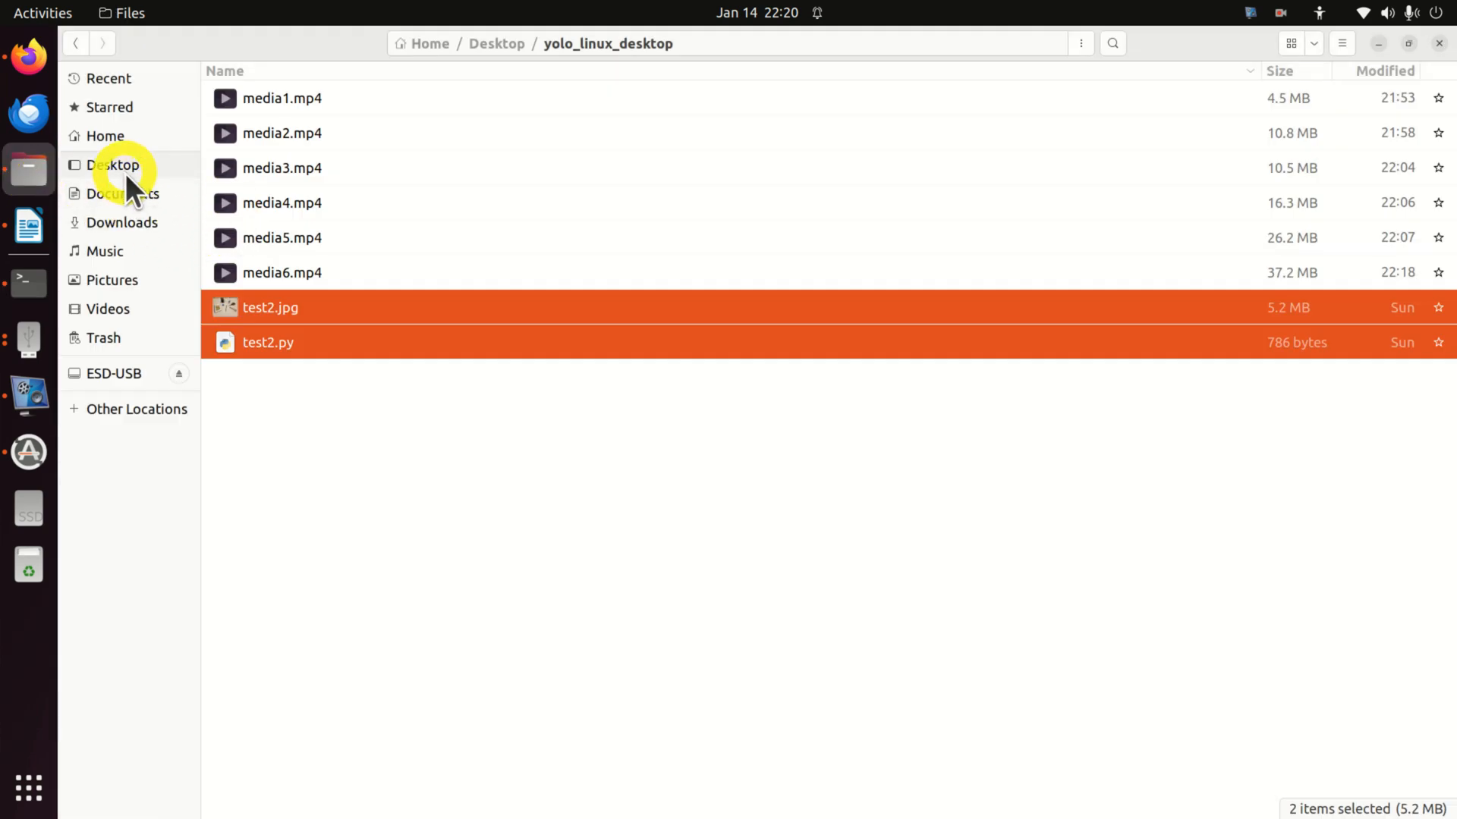
Find and preview test2.jpg in Desktop > yolo_linux_desktop.
{"action": "left_click", "coordinate": [112, 165]}
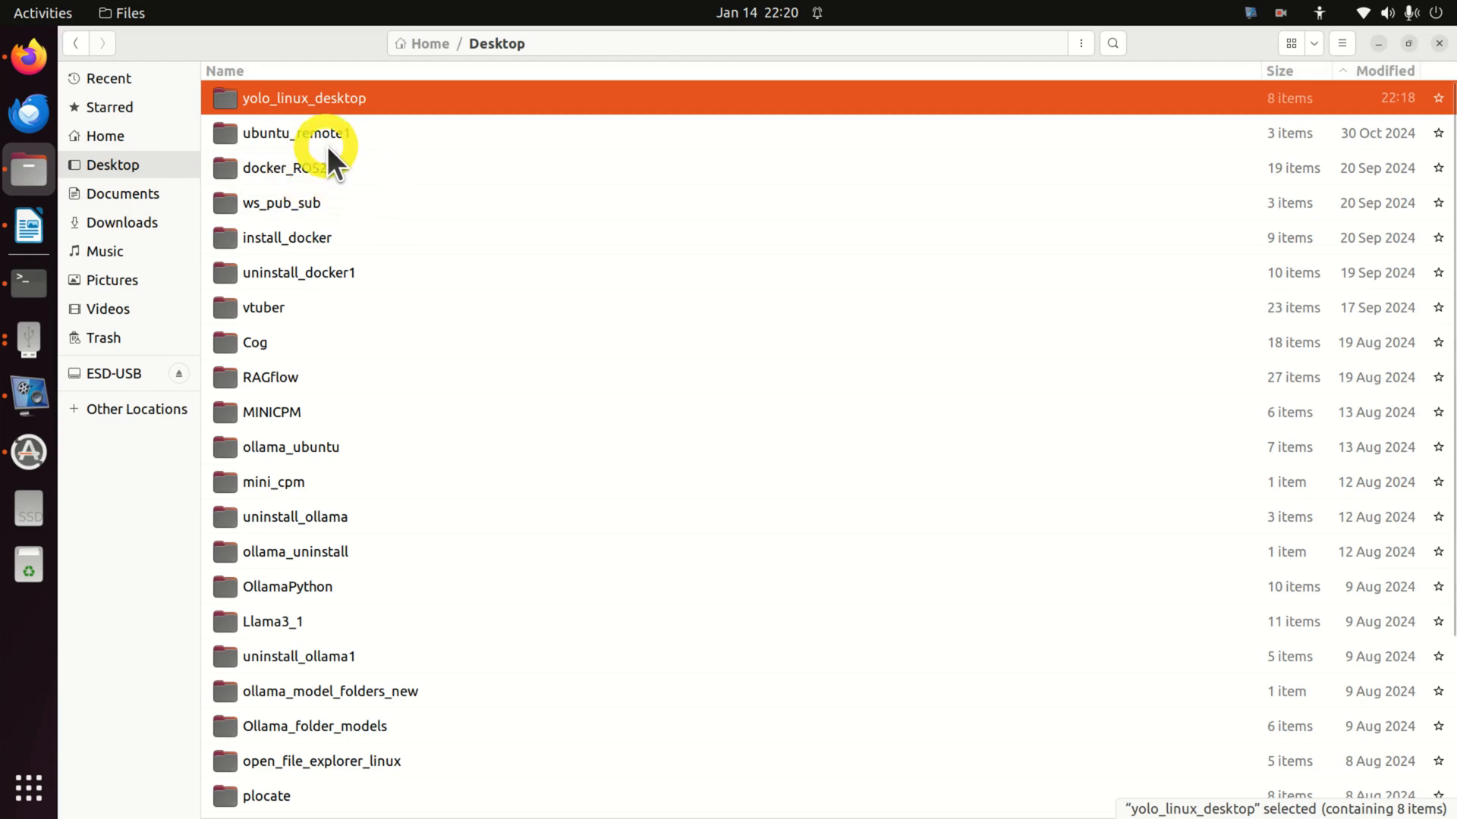
{"action": "double_click", "coordinate": [303, 98]}
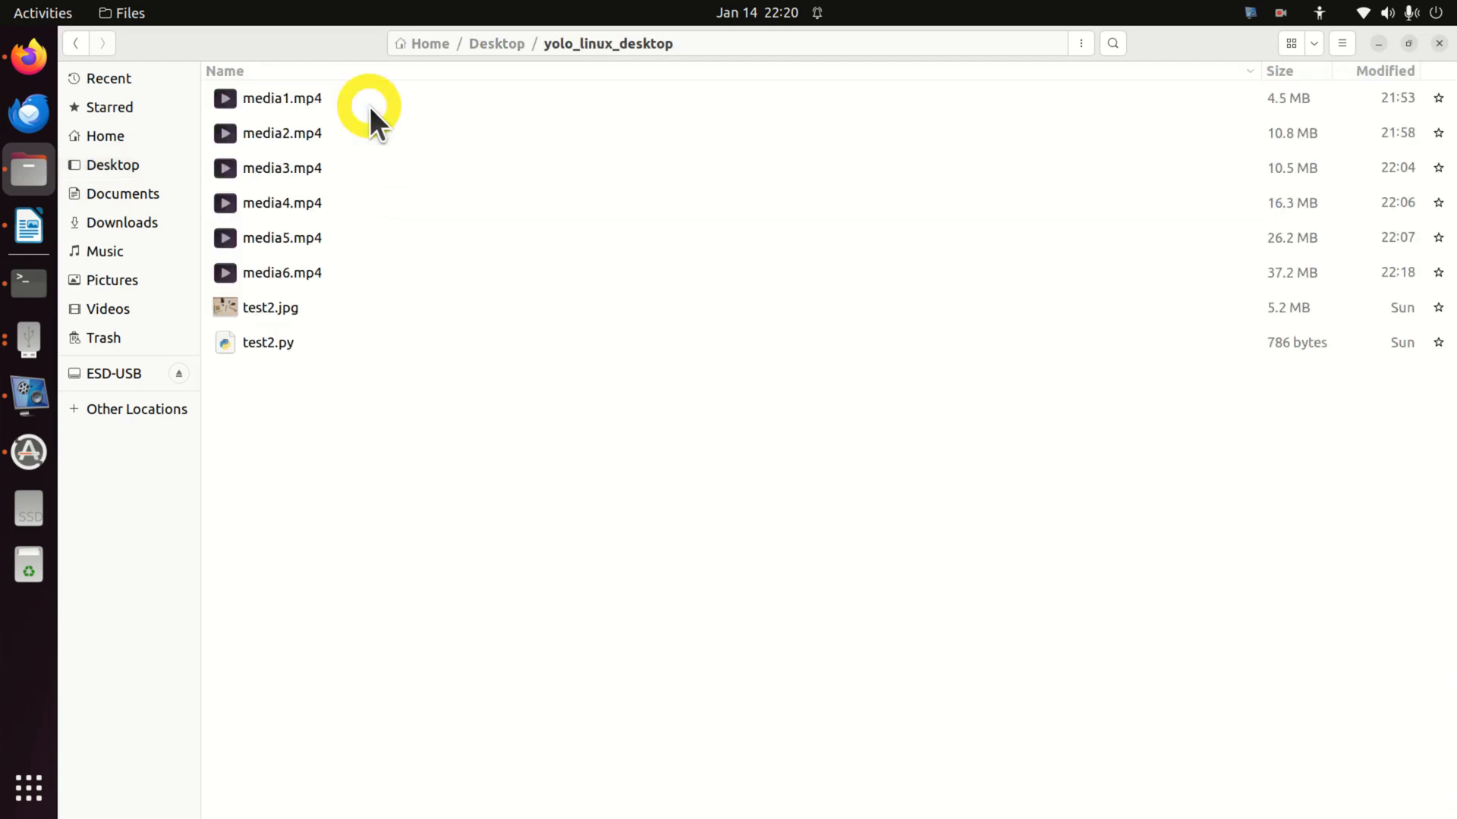
{"action": "double_click", "coordinate": [270, 307]}
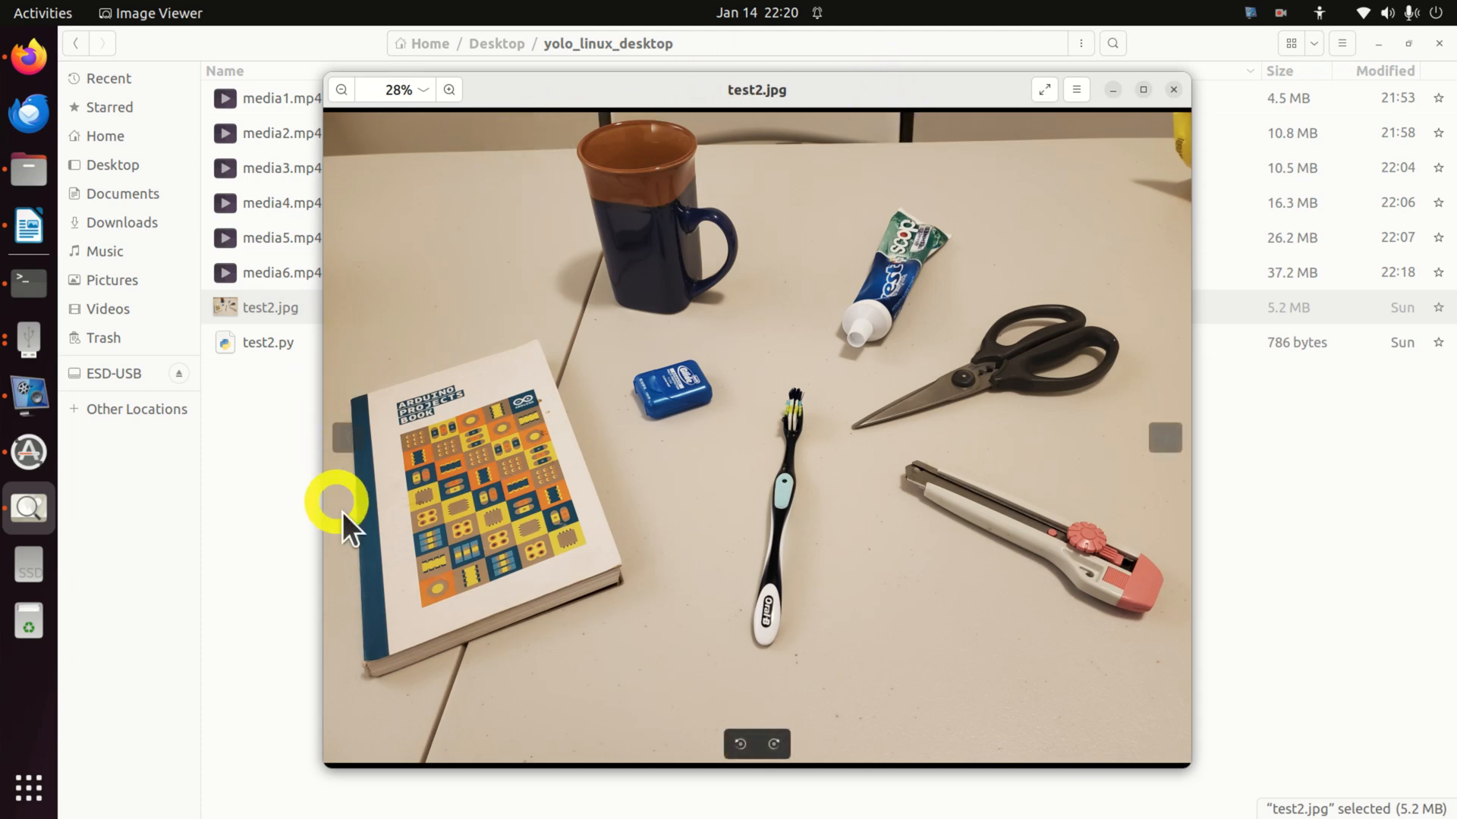
{"action": "mouse_move", "coordinate": [1075, 153]}
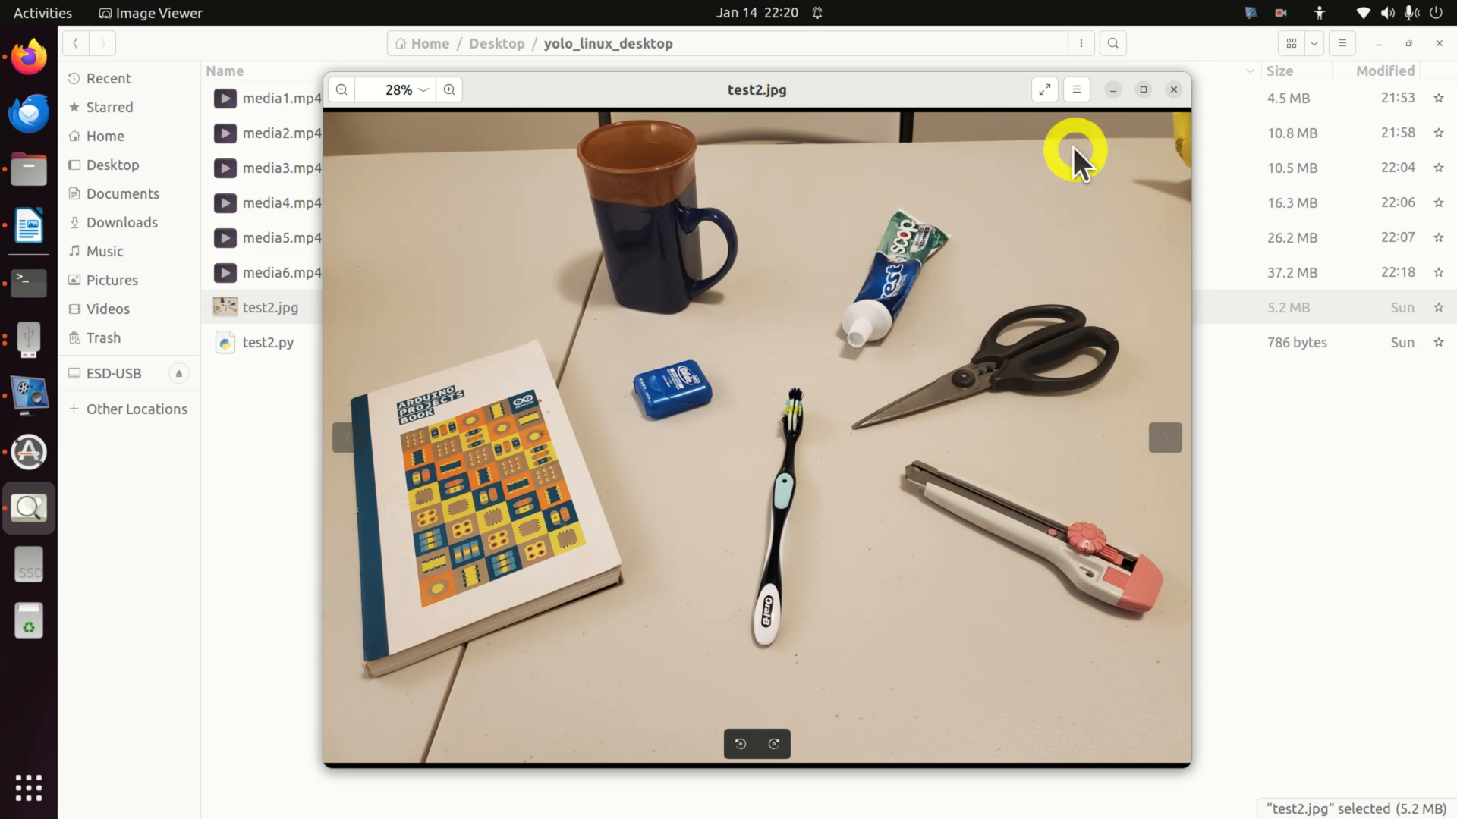
{"action": "mouse_move", "coordinate": [1222, 98]}
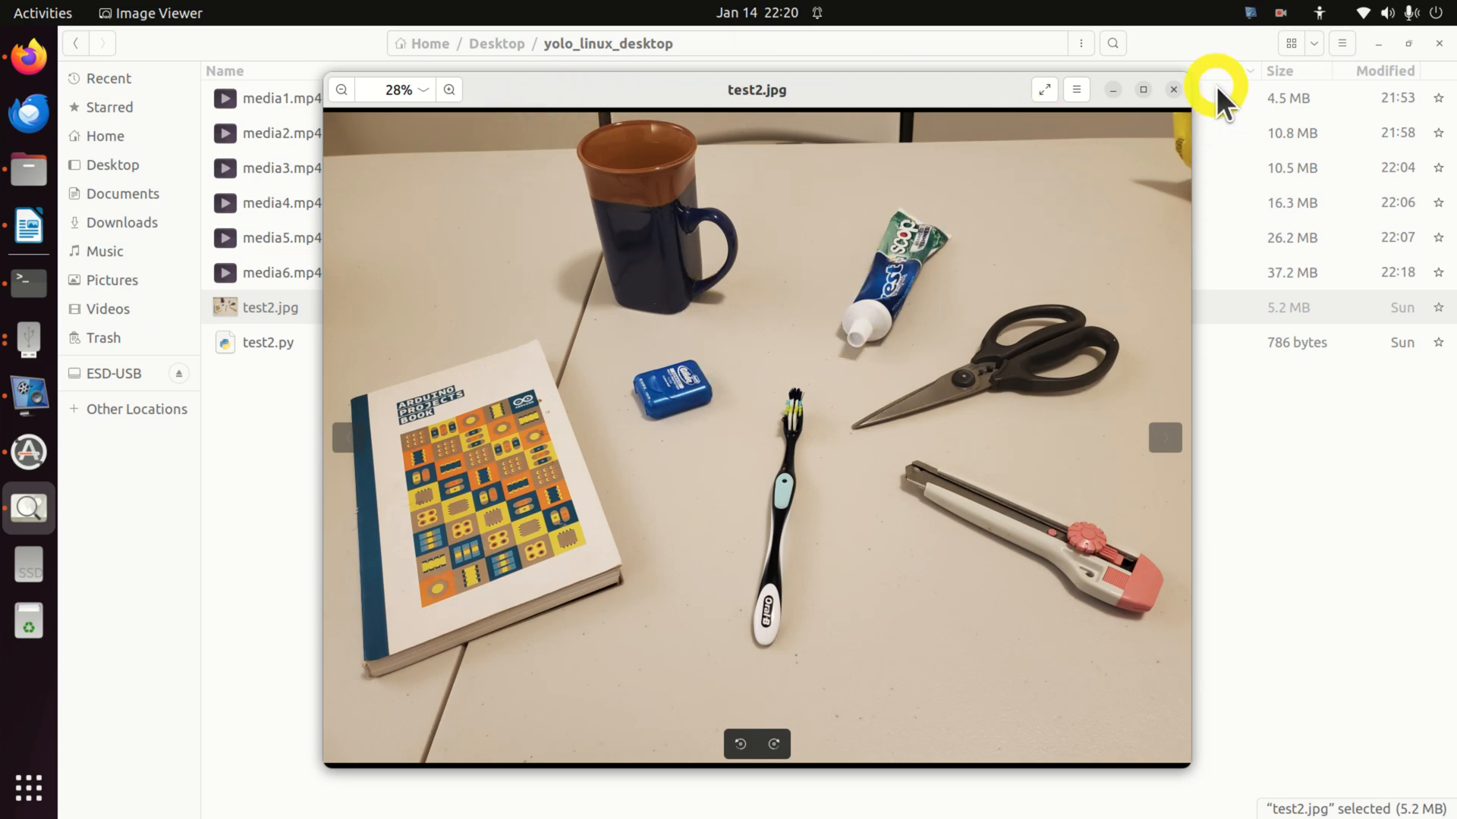
{"action": "left_click", "coordinate": [1172, 90]}
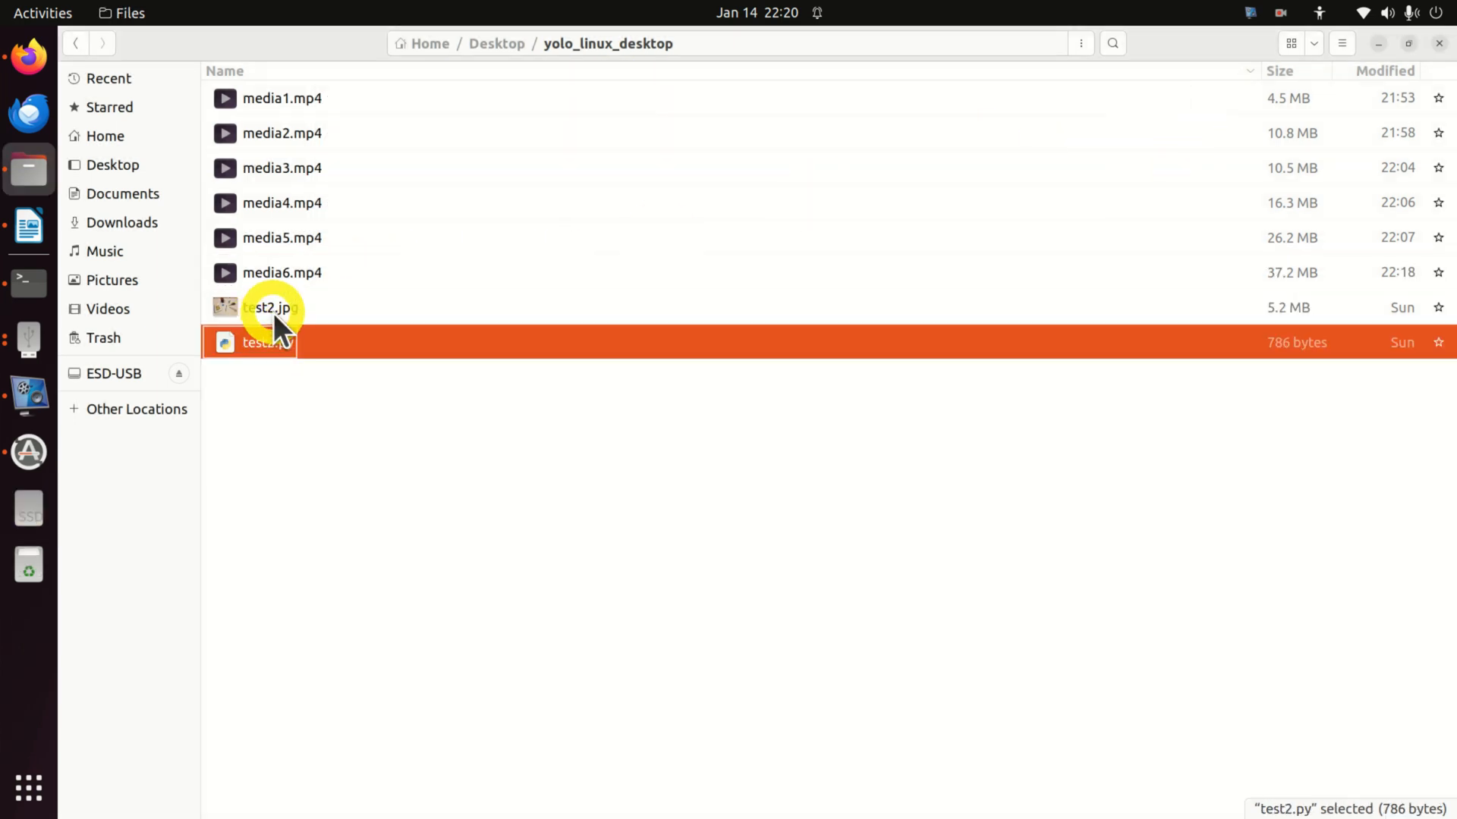
Copy test2.jpg into the Home > testYolo folder.
{"action": "left_click", "coordinate": [269, 308]}
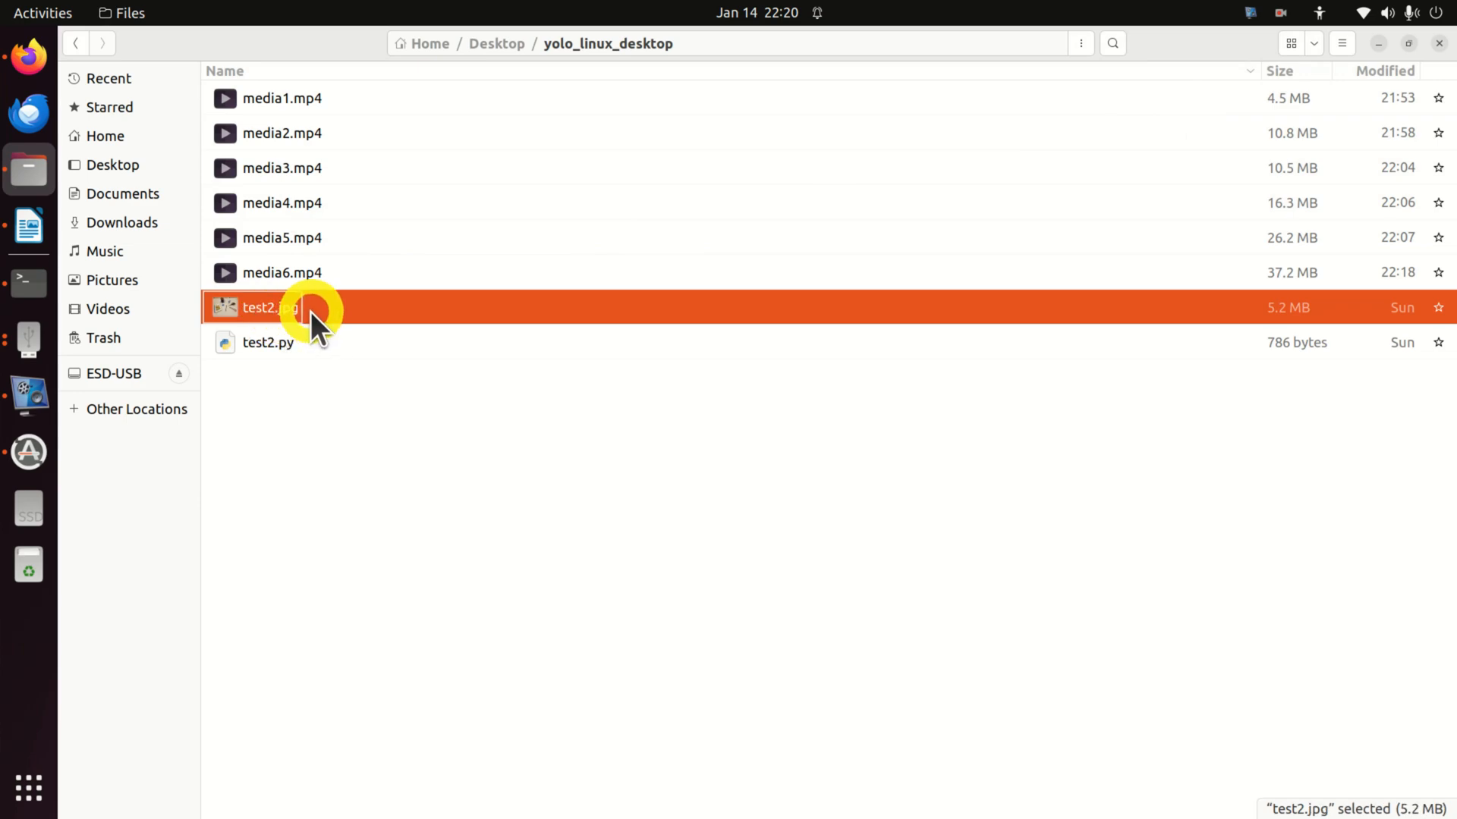
{"action": "left_click", "coordinate": [104, 136]}
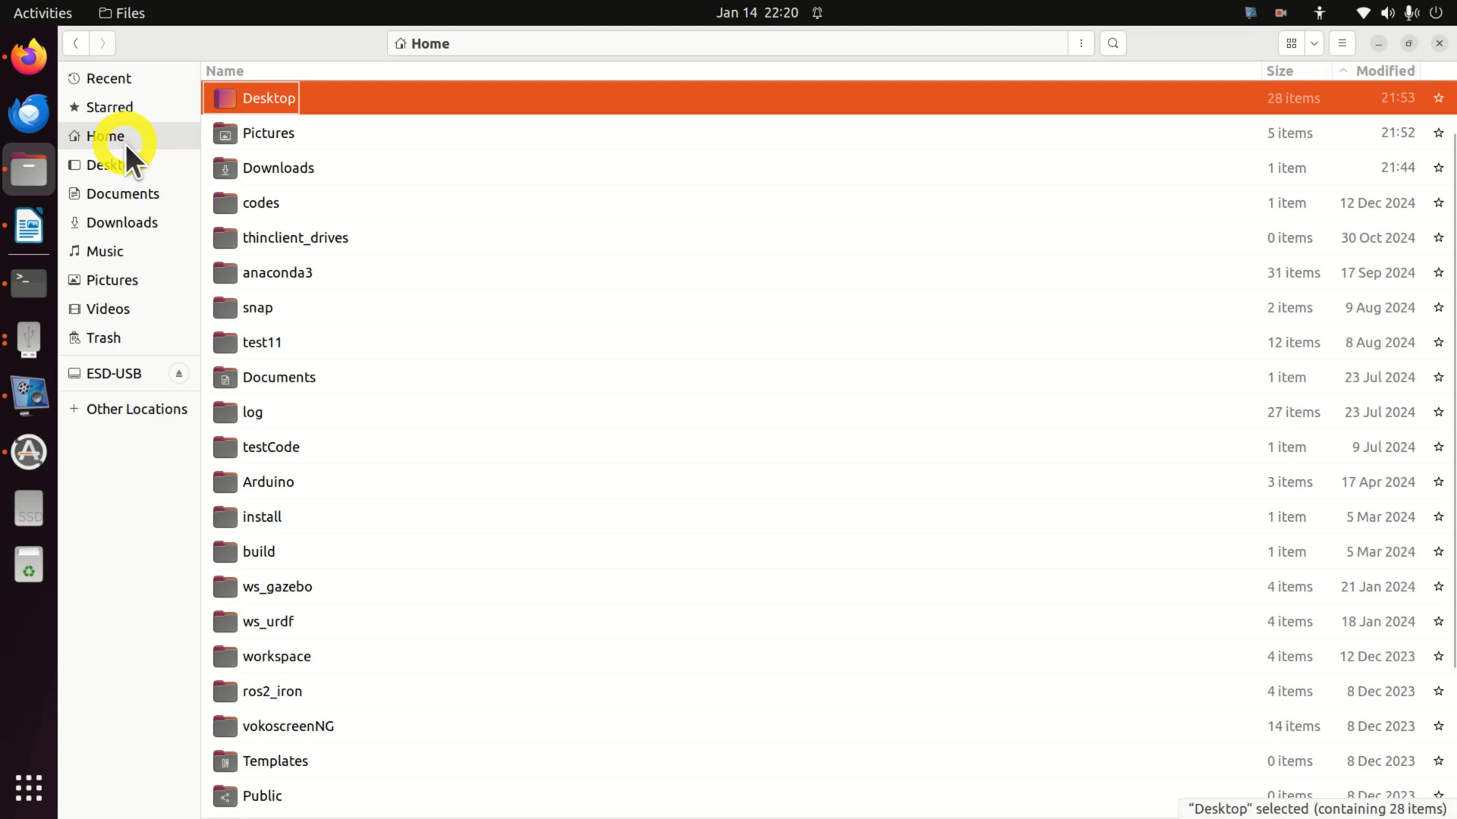
{"action": "mouse_move", "coordinate": [1286, 132]}
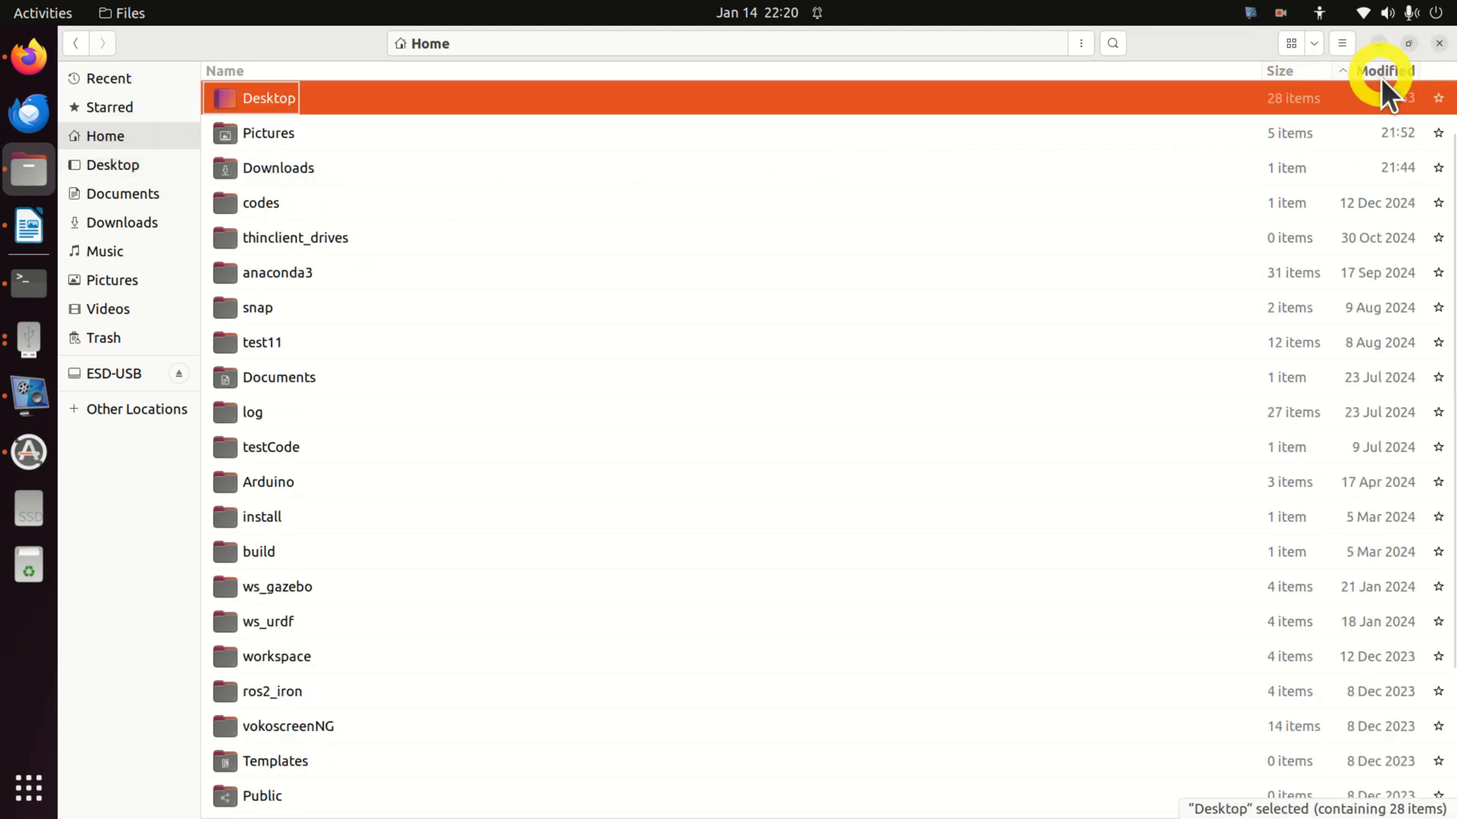
{"action": "left_click", "coordinate": [1381, 70]}
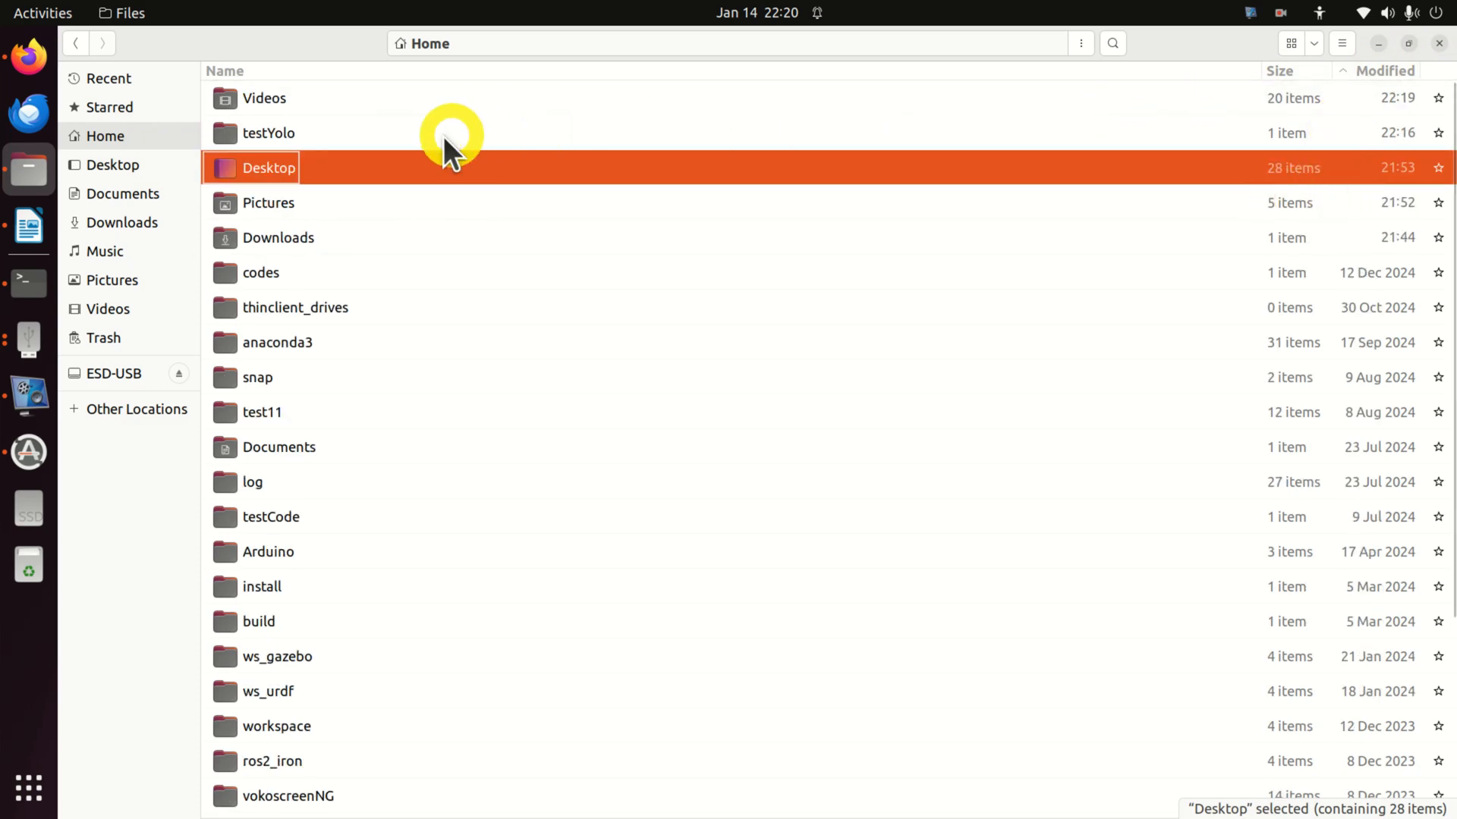
{"action": "double_click", "coordinate": [268, 133]}
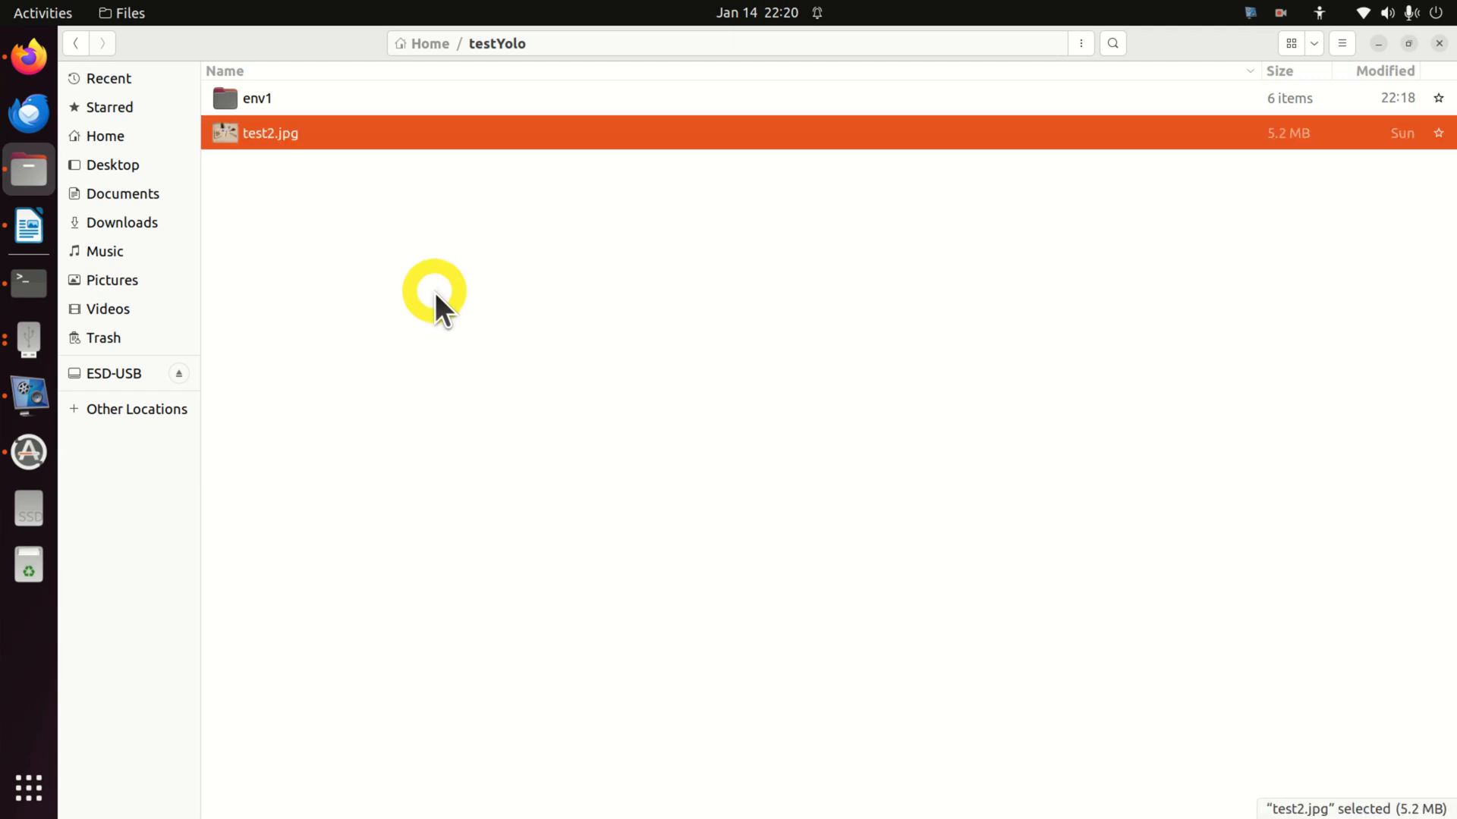
{"action": "mouse_move", "coordinate": [894, 248]}
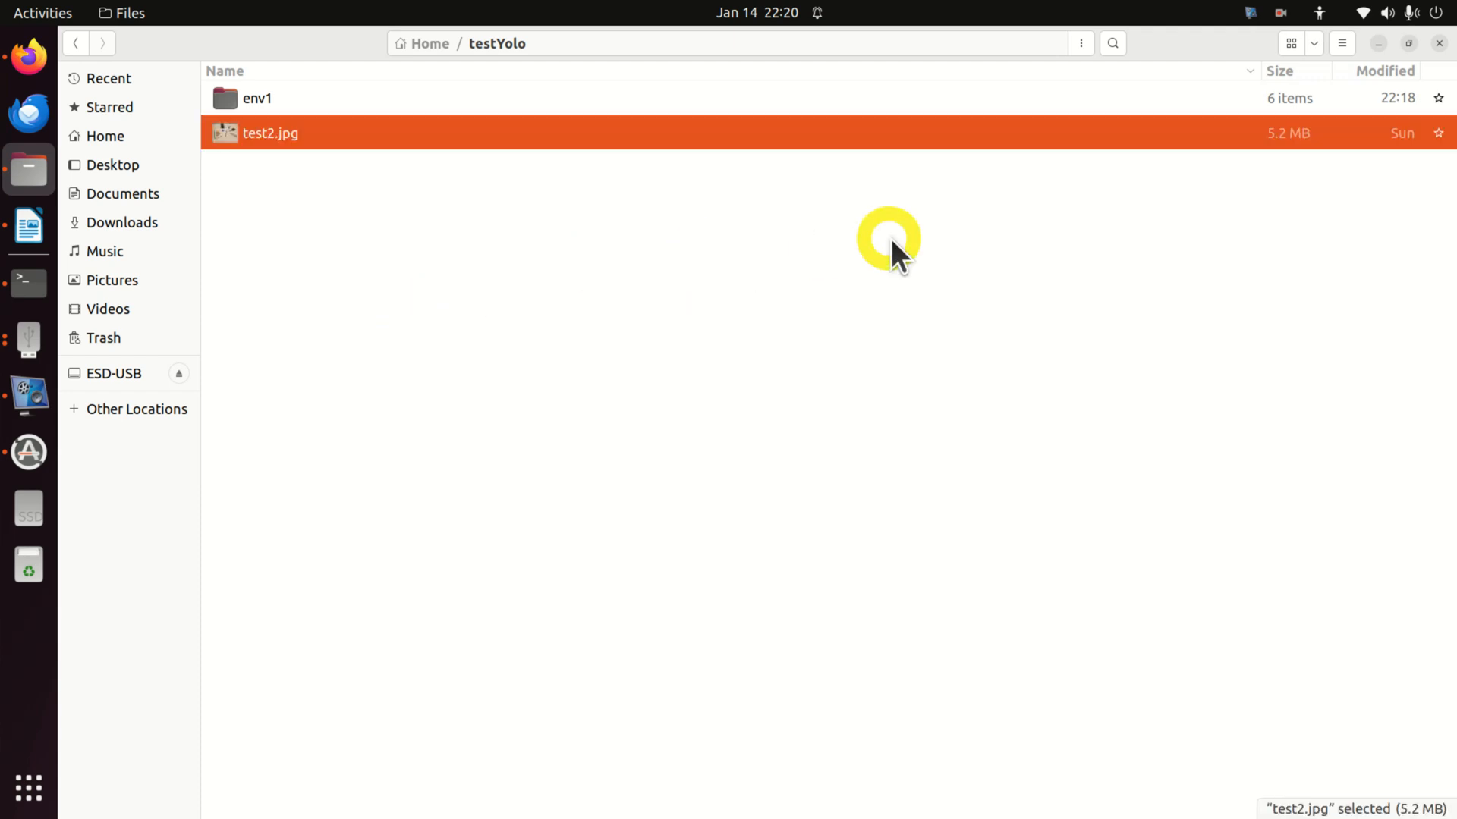
Run 'code .' in the terminal to open testYolo in Visual Studio Code.
{"action": "left_click", "coordinate": [28, 282]}
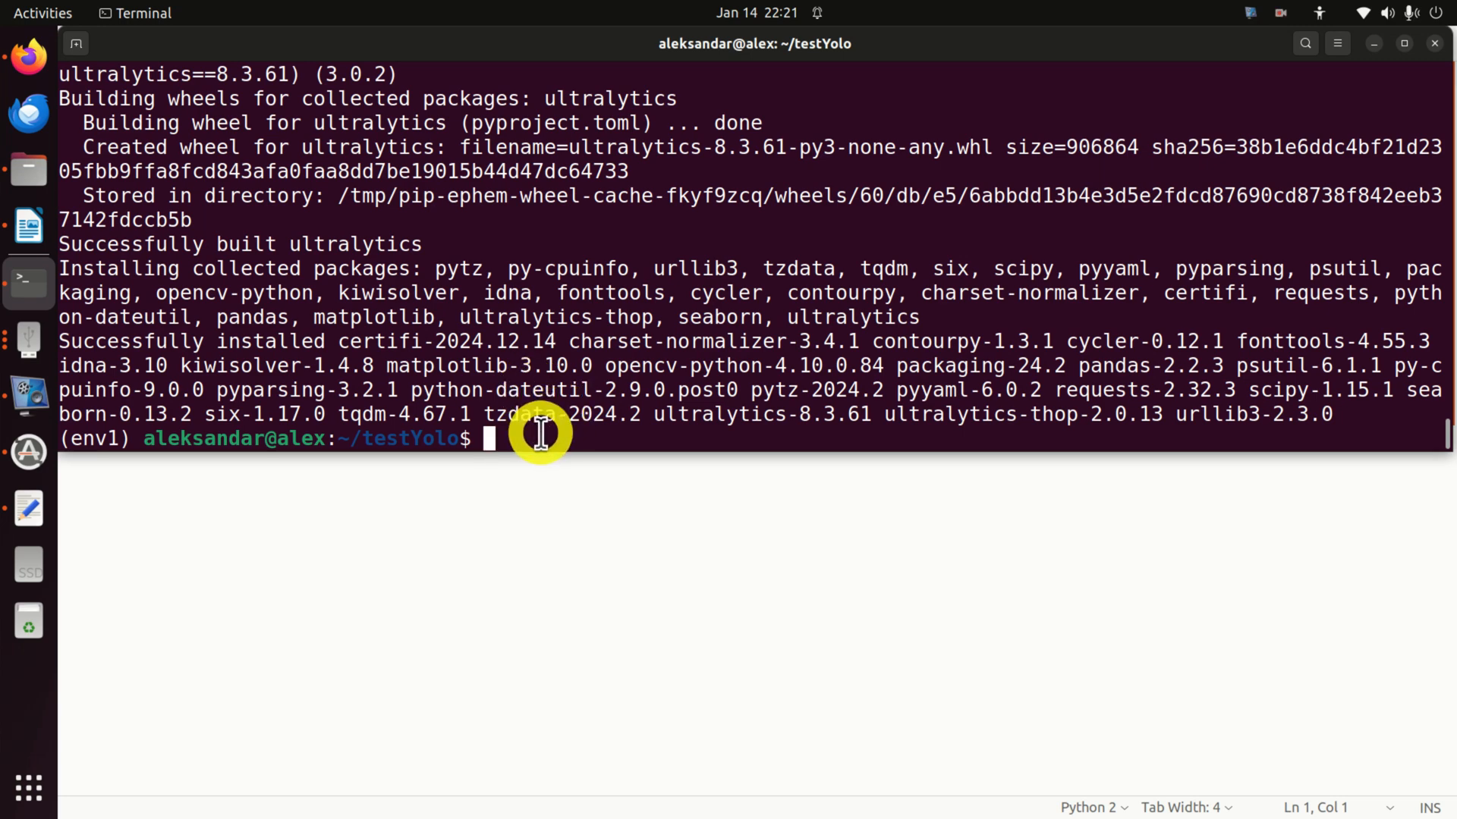
{"action": "type", "text": "code"}
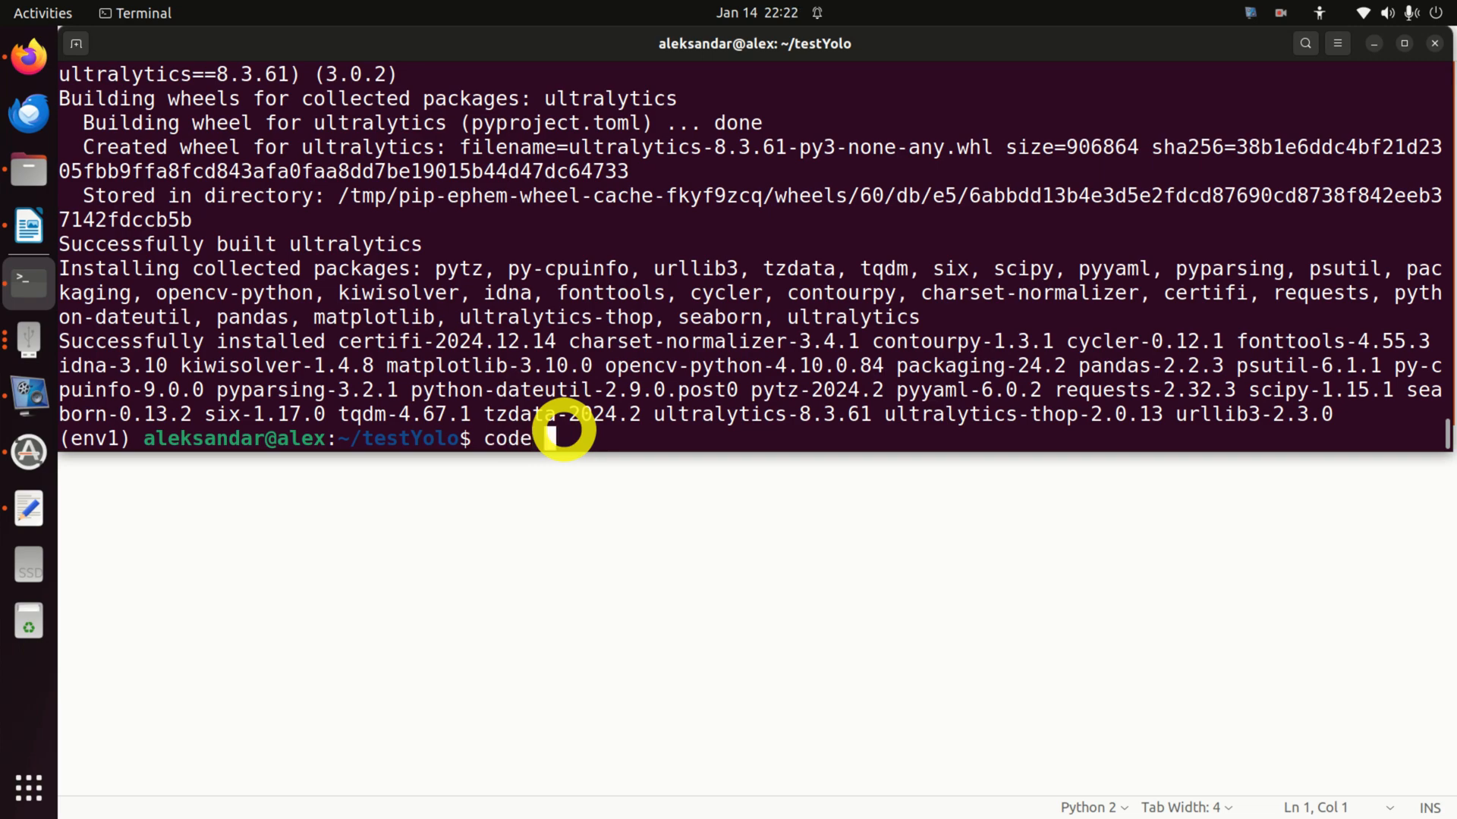
{"action": "type", "text": "."}
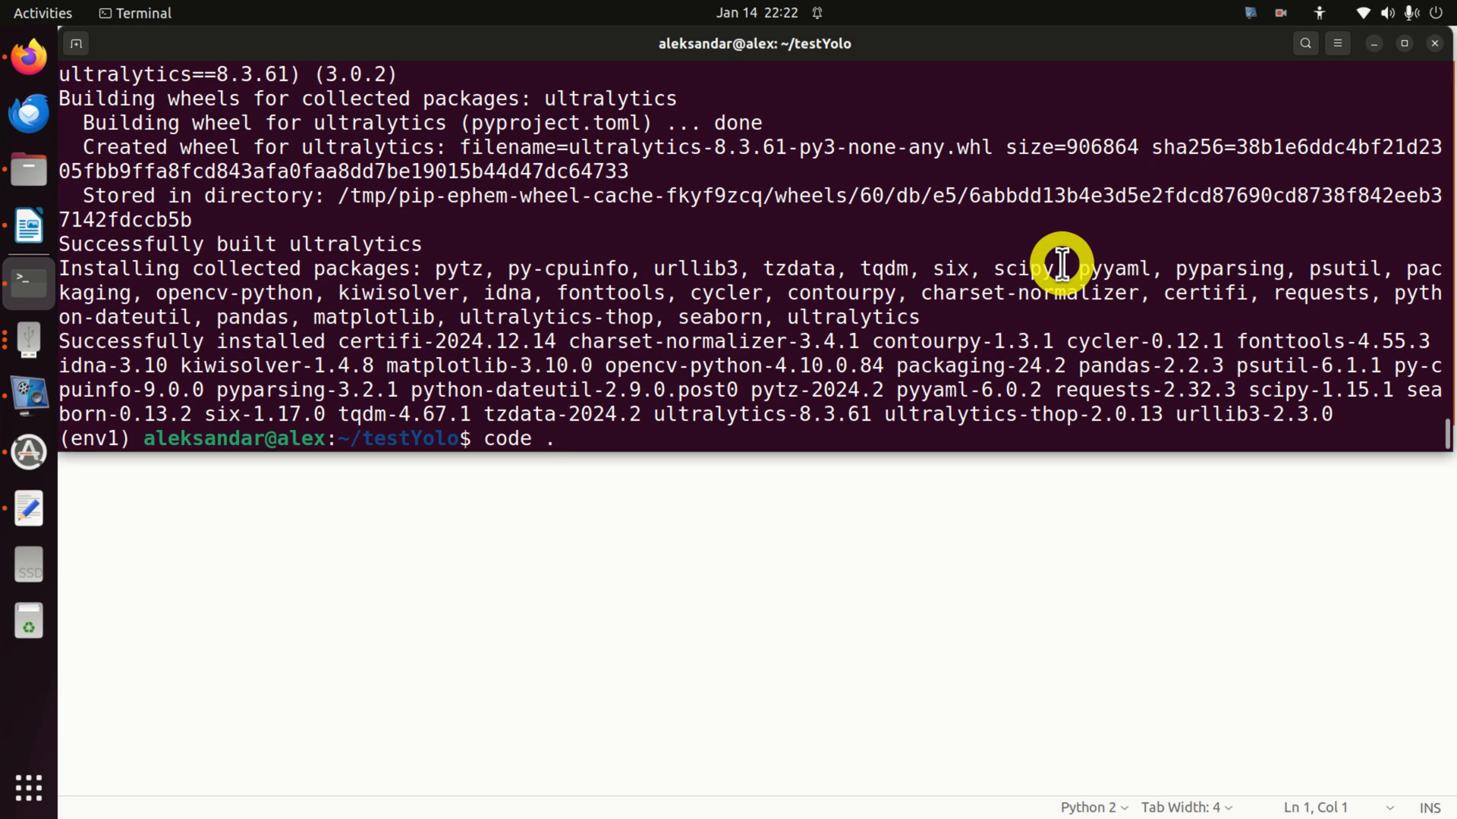
{"action": "key", "text": "Return"}
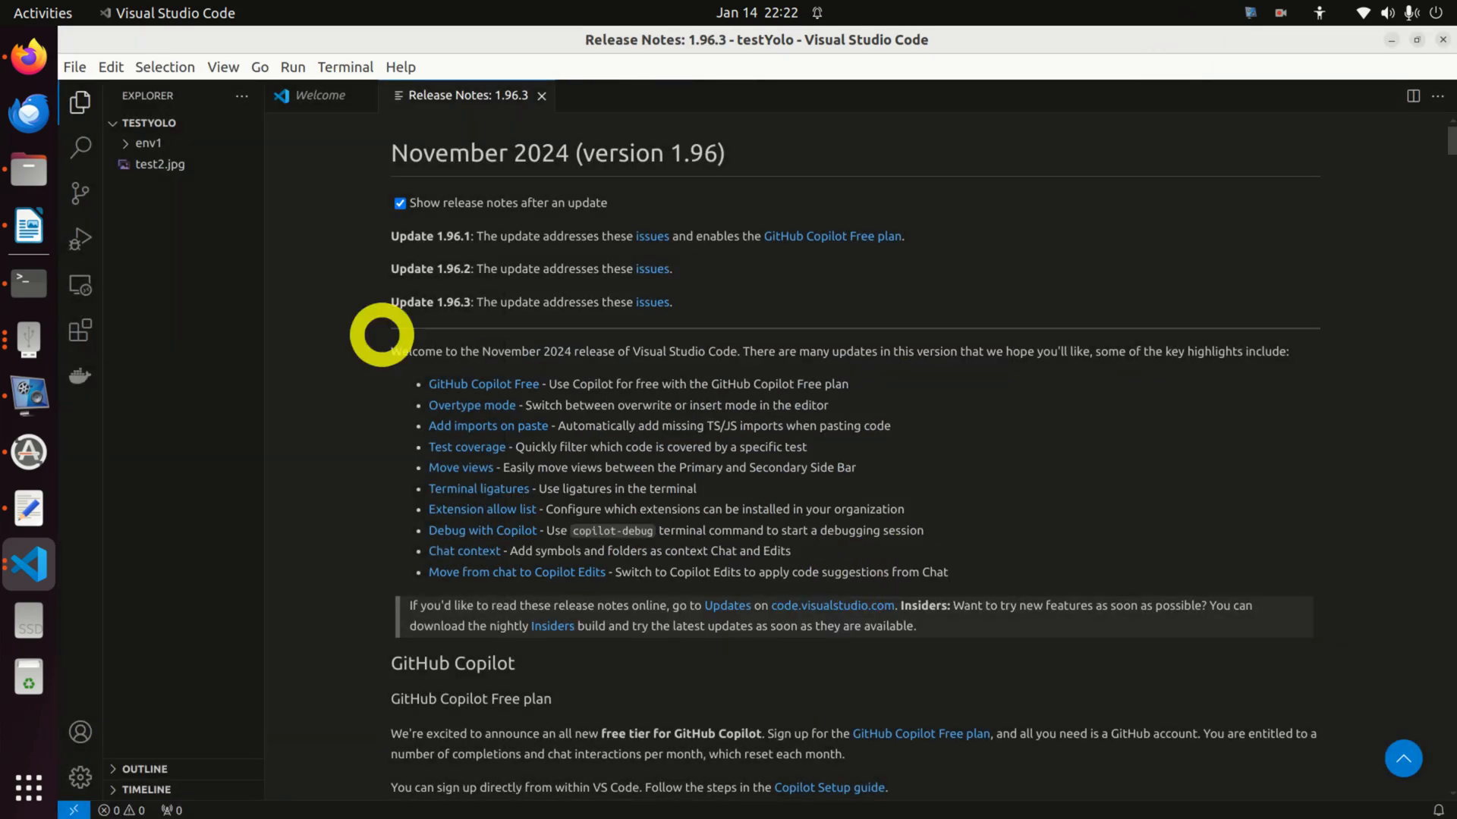
Create test.py in testYolo and paste in the YOLO inference script.
{"action": "left_click", "coordinate": [73, 67]}
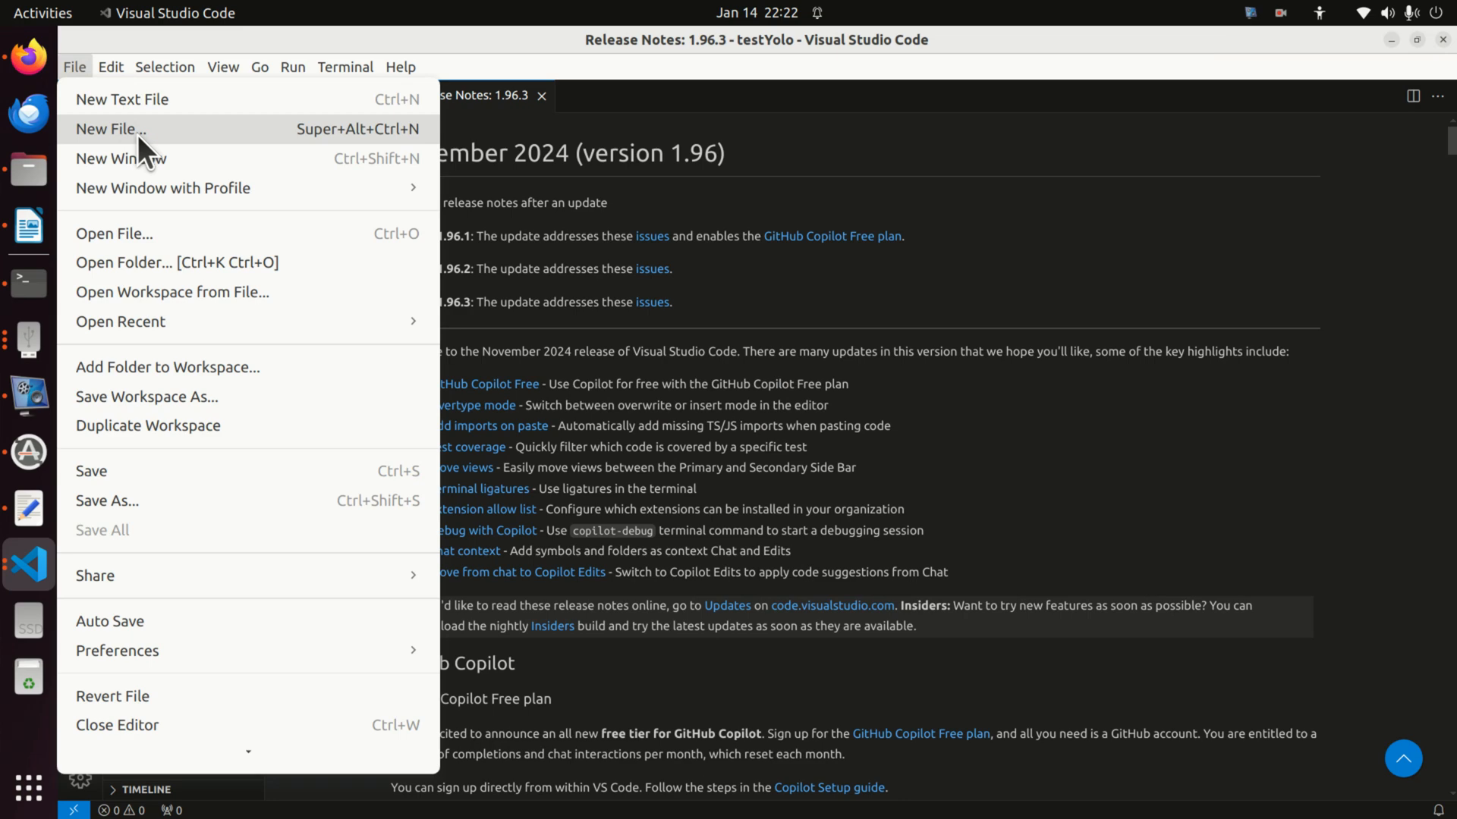
{"action": "left_click", "coordinate": [109, 128]}
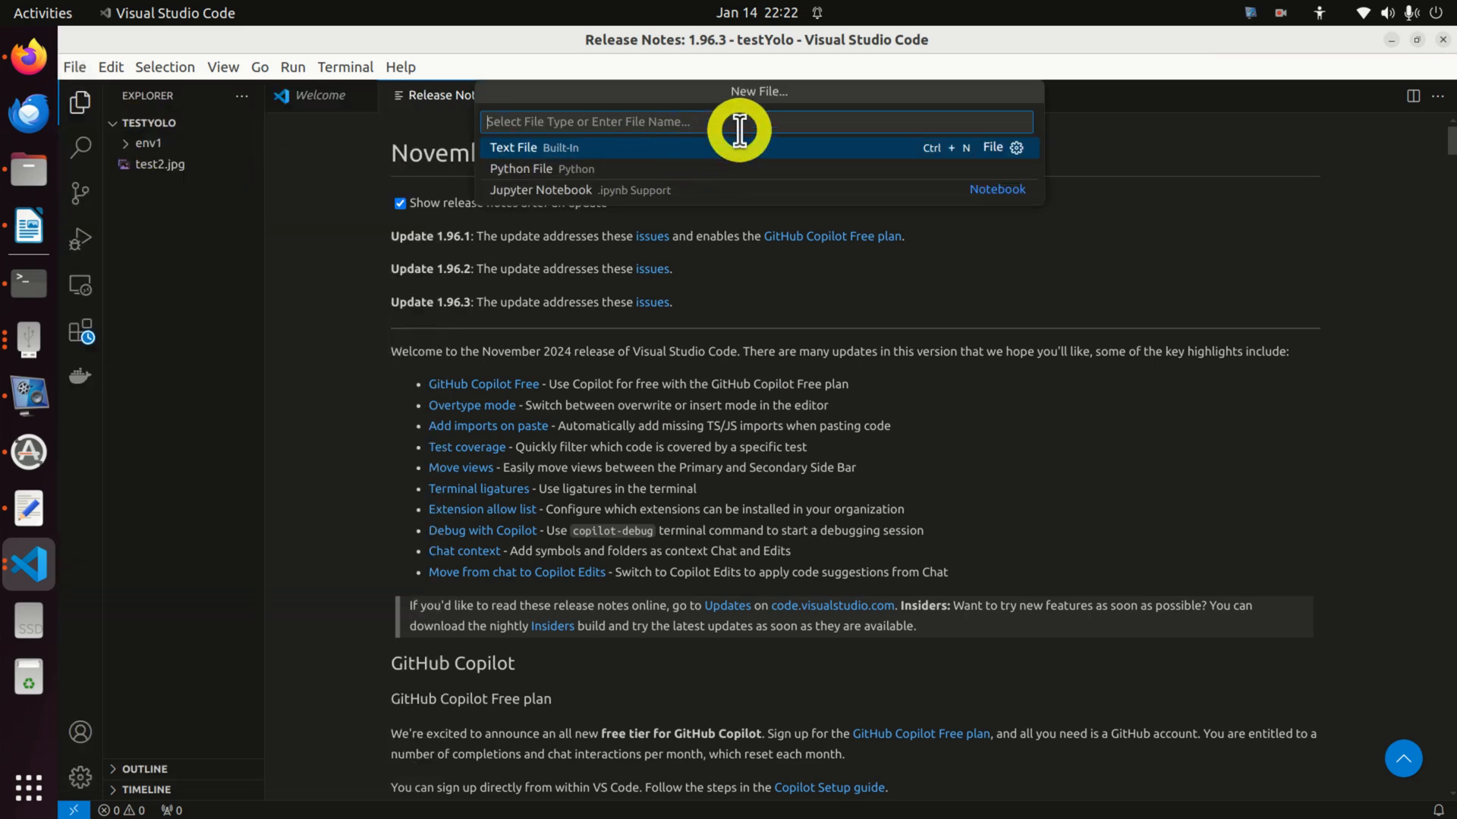
{"action": "type", "text": "test.py"}
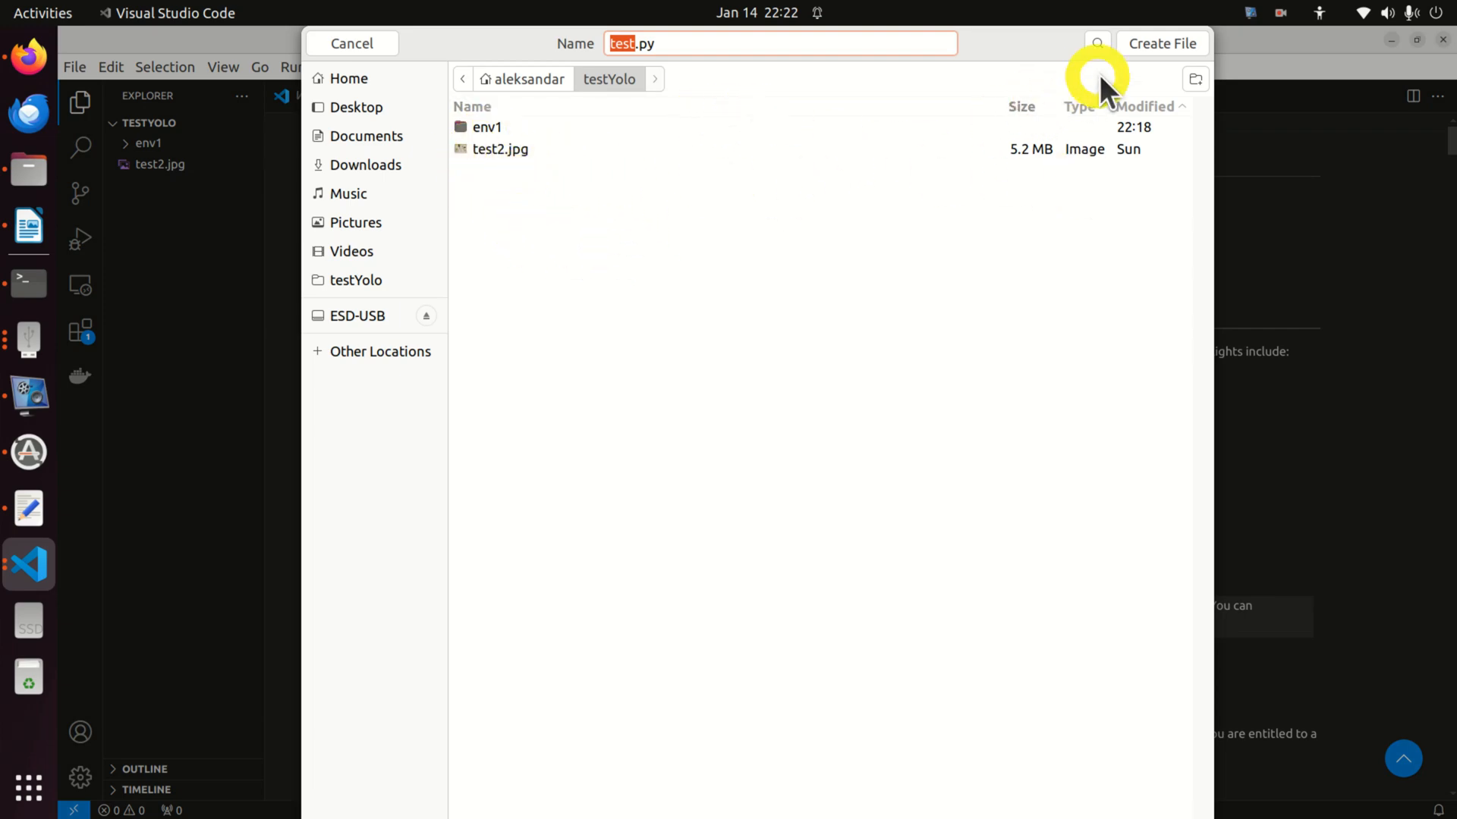
{"action": "left_click", "coordinate": [1160, 42]}
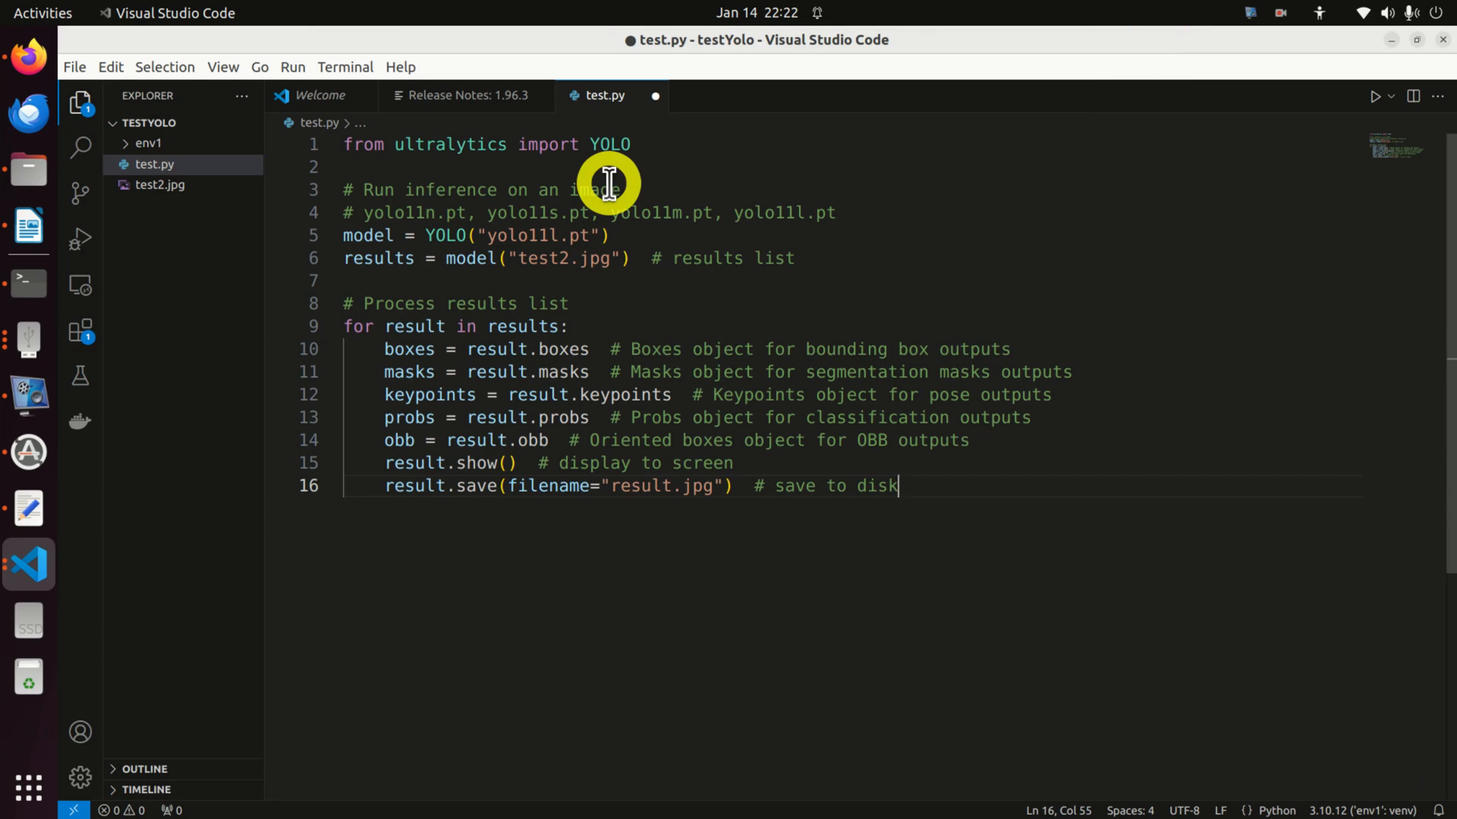
{"action": "mouse_move", "coordinate": [622, 203]}
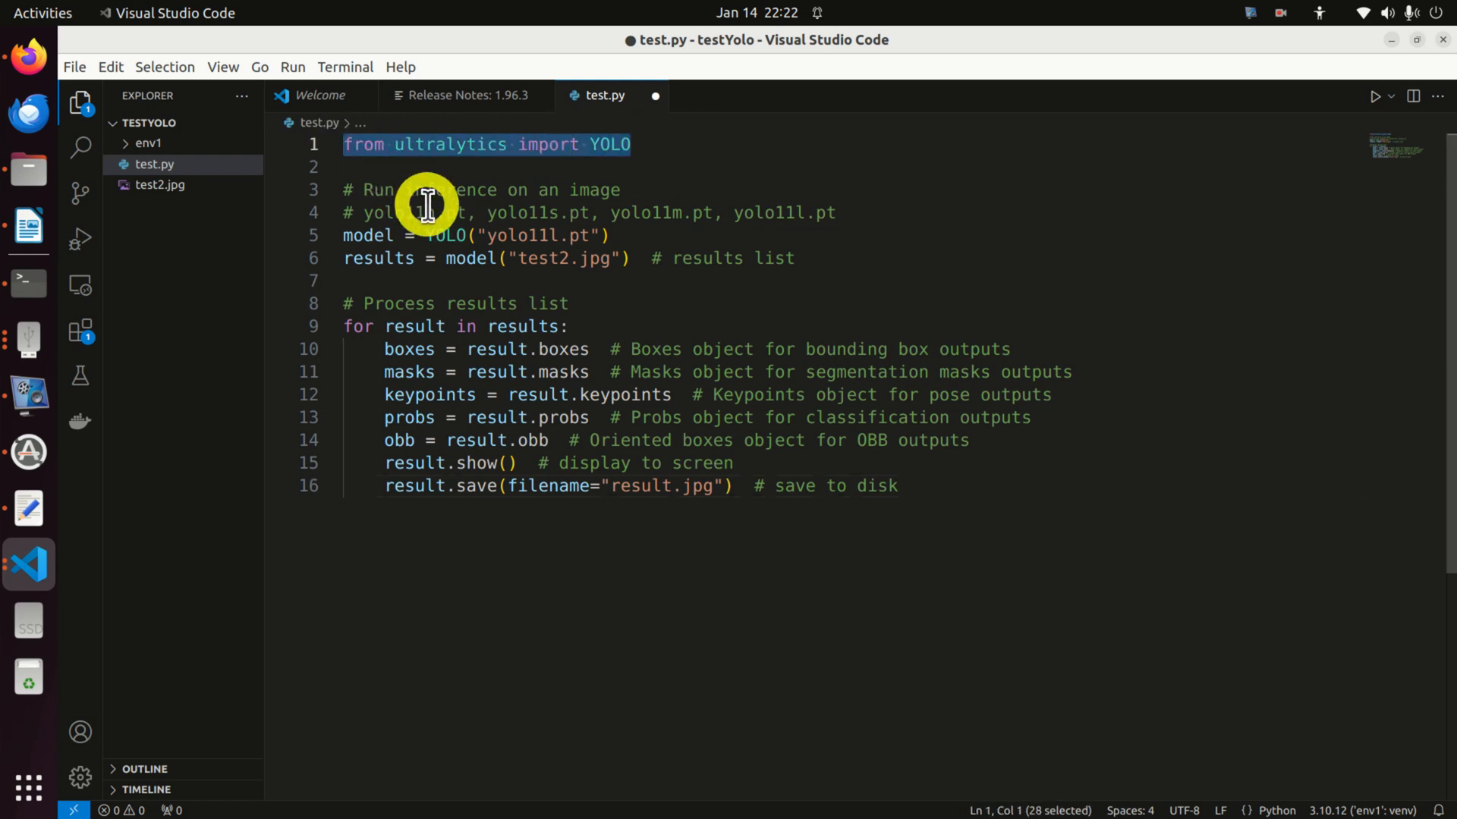
{"action": "left_click", "coordinate": [611, 235]}
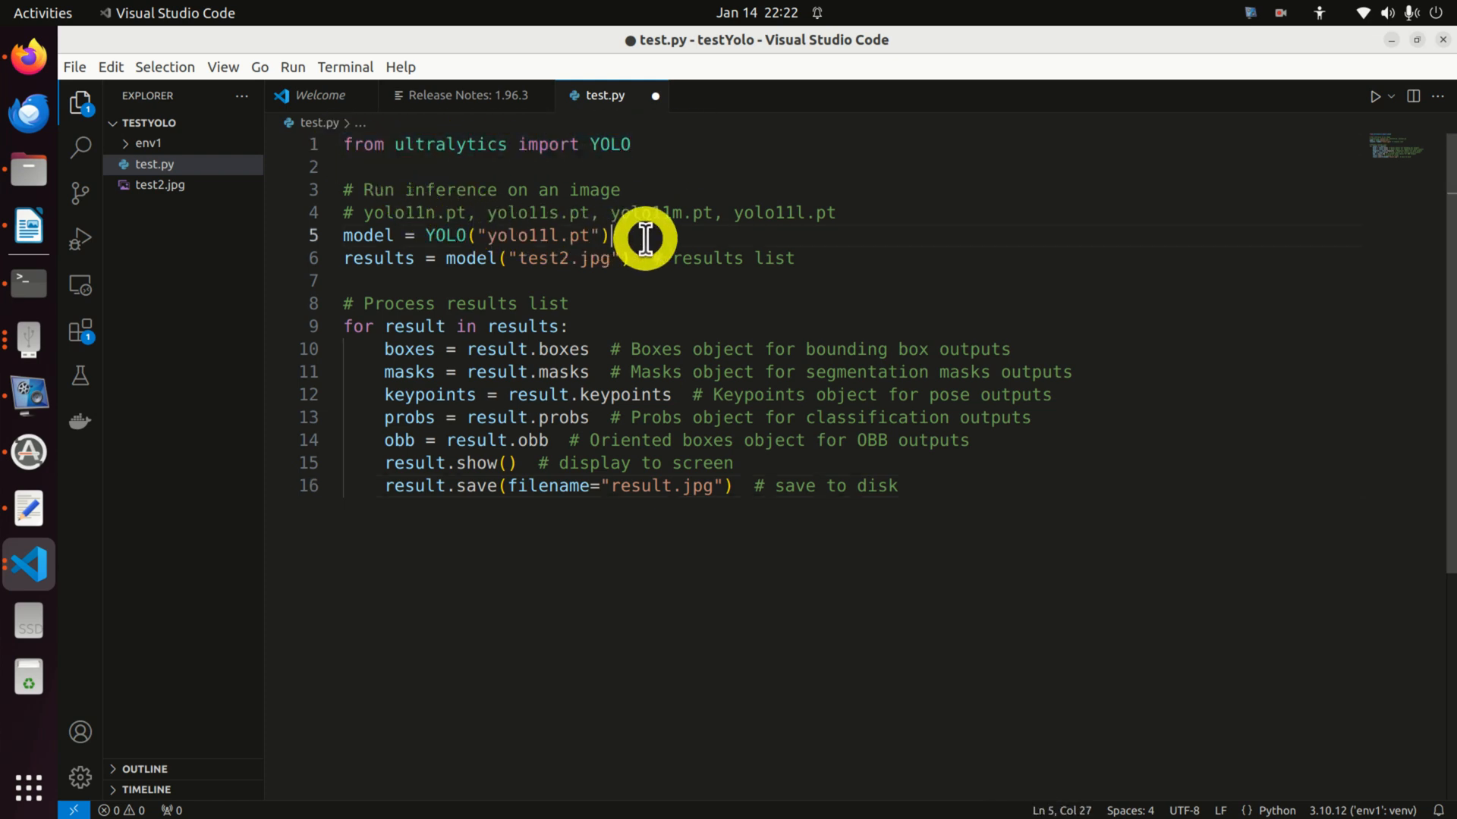
{"action": "left_click_drag", "start_coordinate": [646, 237], "coordinate": [330, 212]}
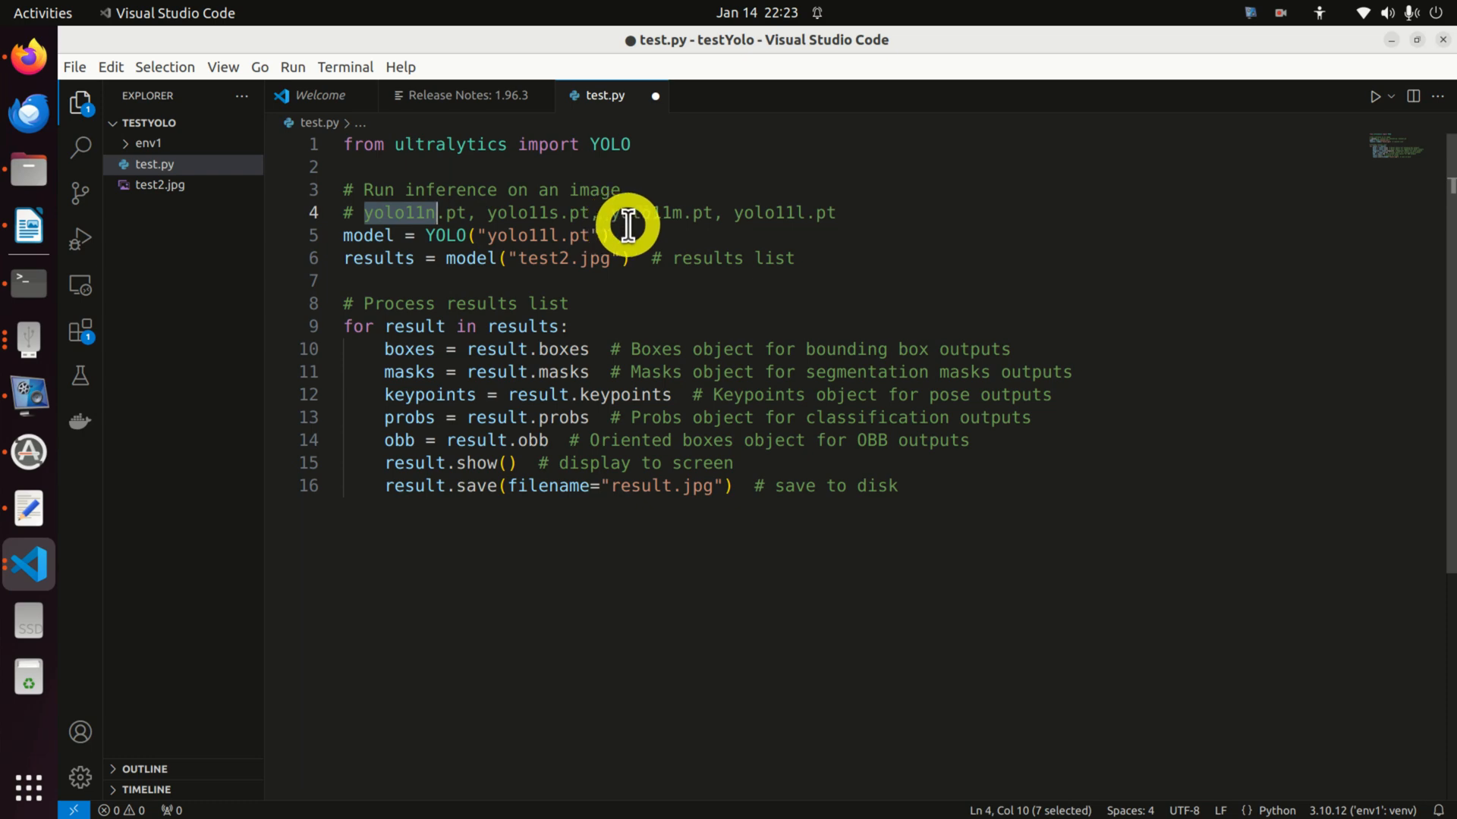
{"action": "double_click", "coordinate": [522, 211]}
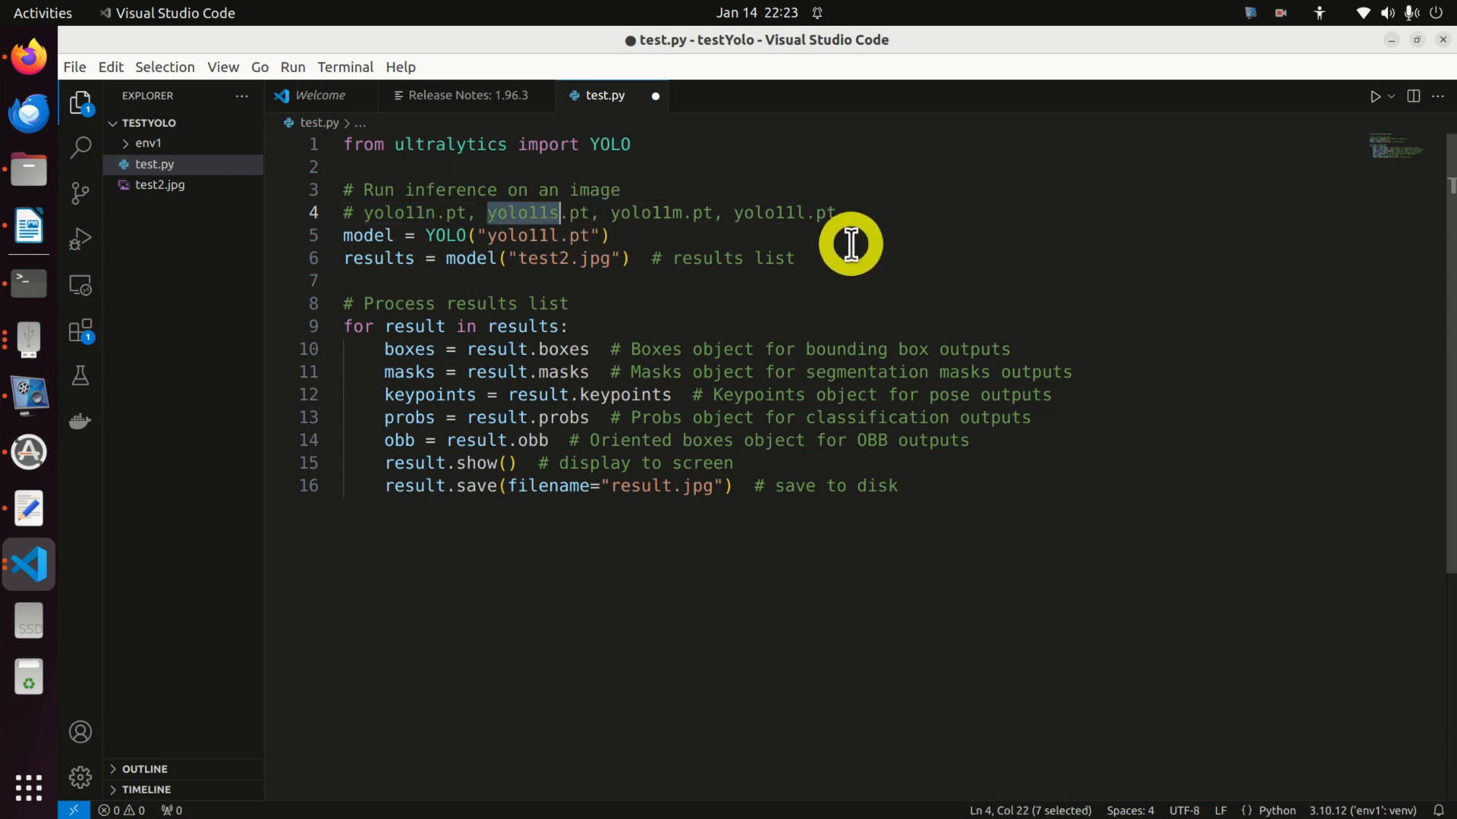
{"action": "double_click", "coordinate": [638, 213]}
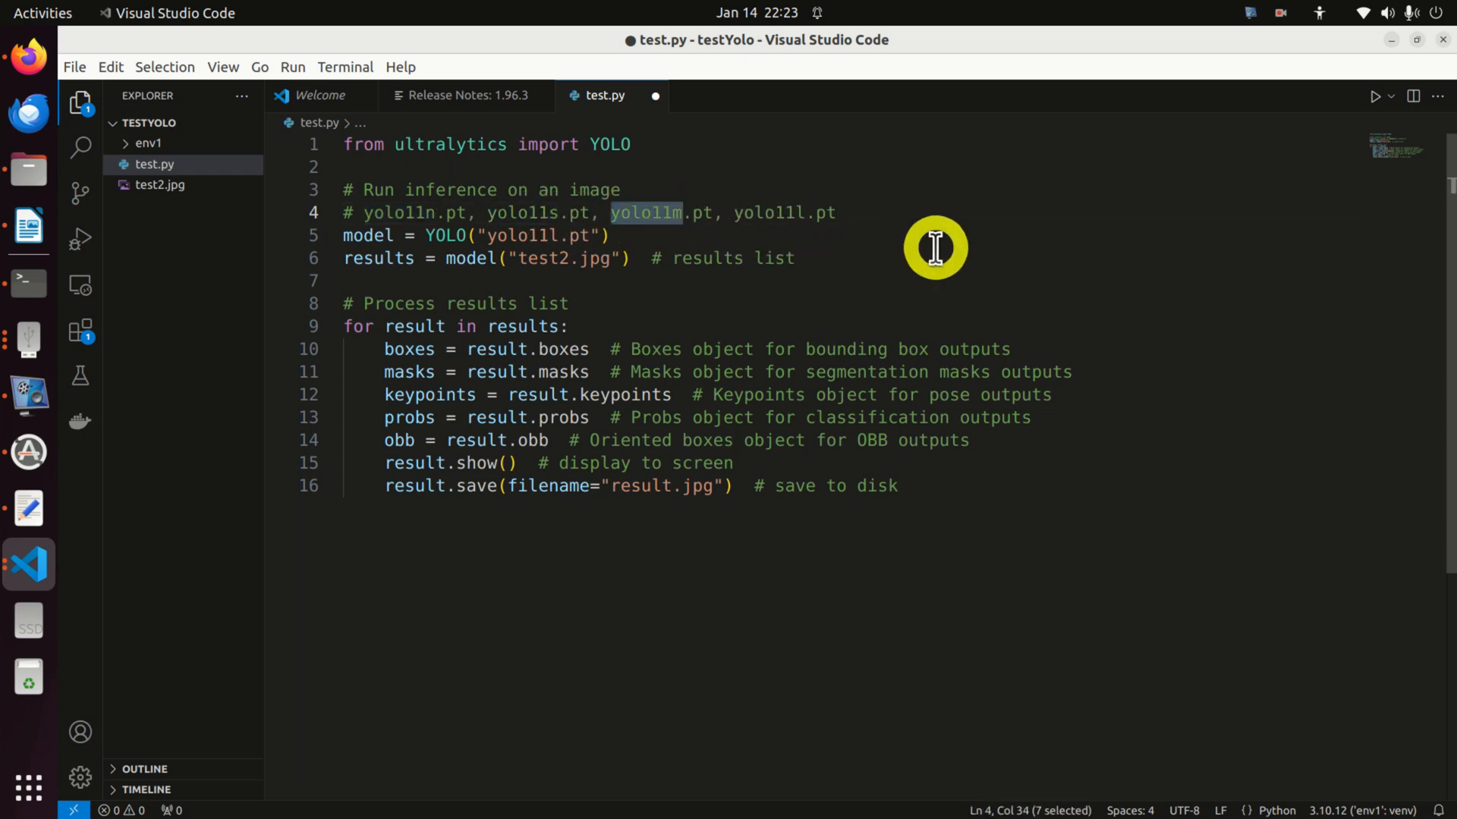
{"action": "double_click", "coordinate": [765, 213]}
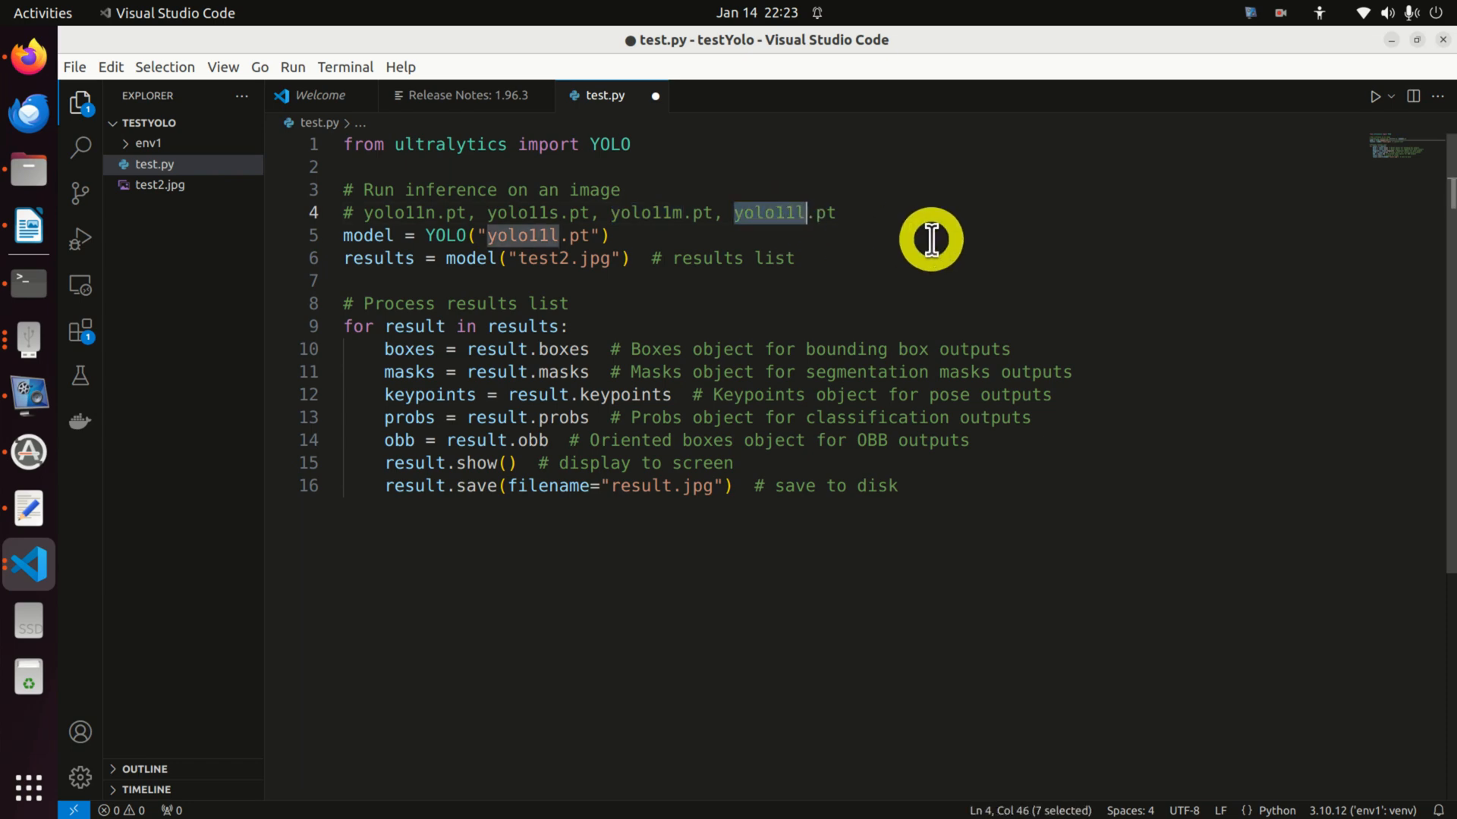
{"action": "mouse_move", "coordinate": [794, 215]}
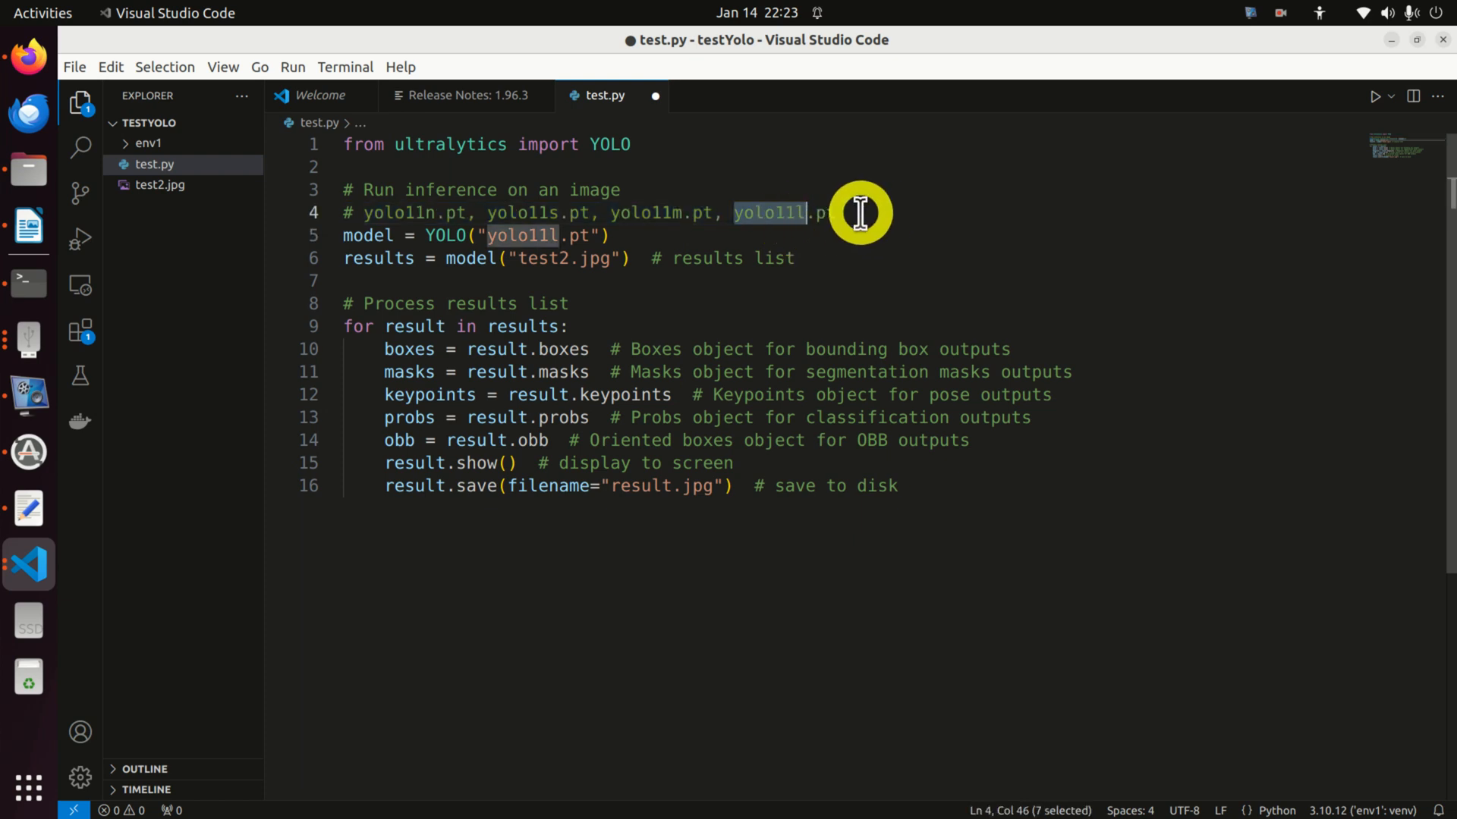
{"action": "mouse_move", "coordinate": [893, 195]}
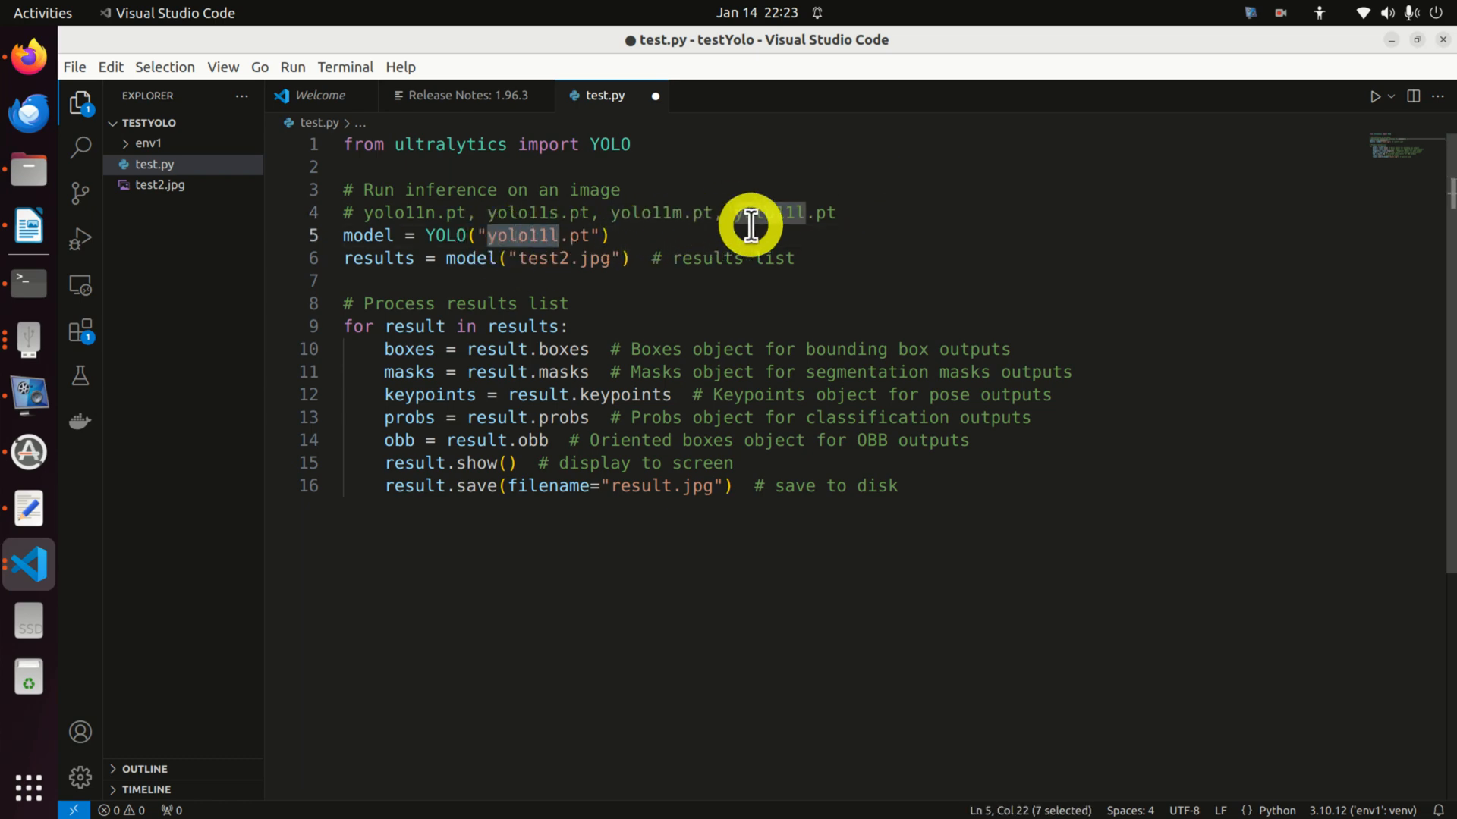
{"action": "double_click", "coordinate": [471, 258]}
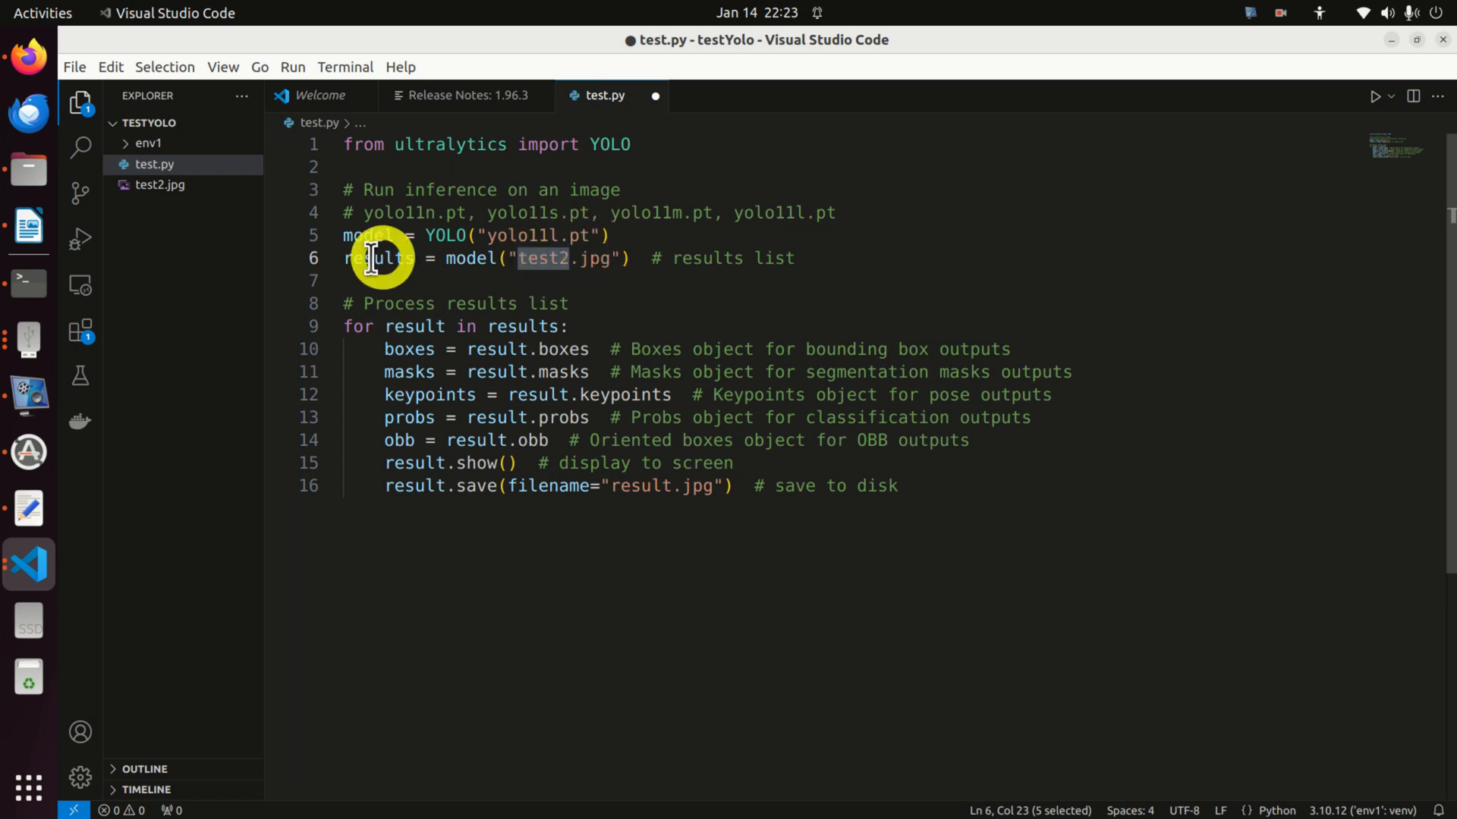
{"action": "double_click", "coordinate": [378, 258]}
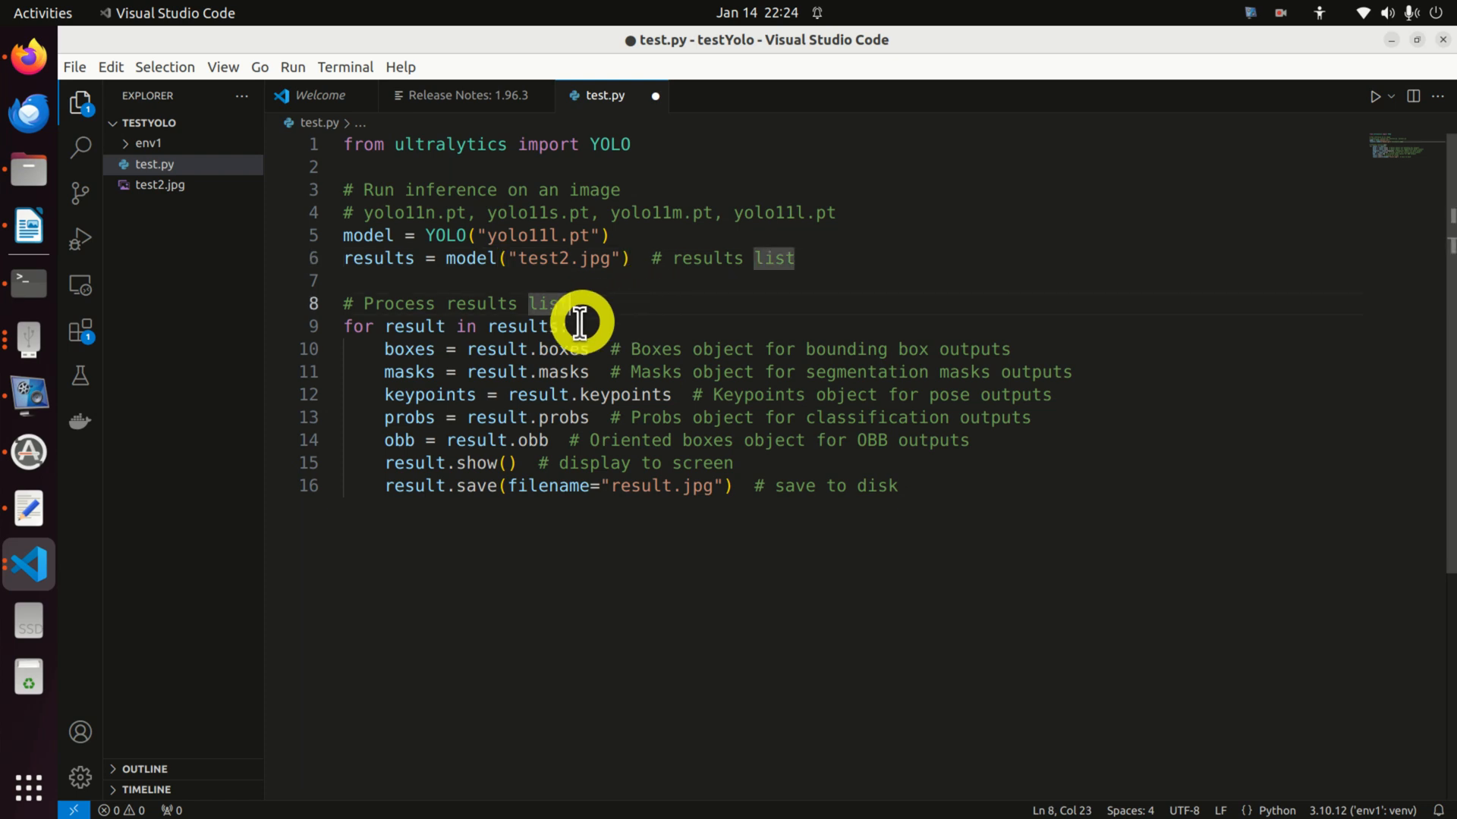
{"action": "double_click", "coordinate": [376, 258]}
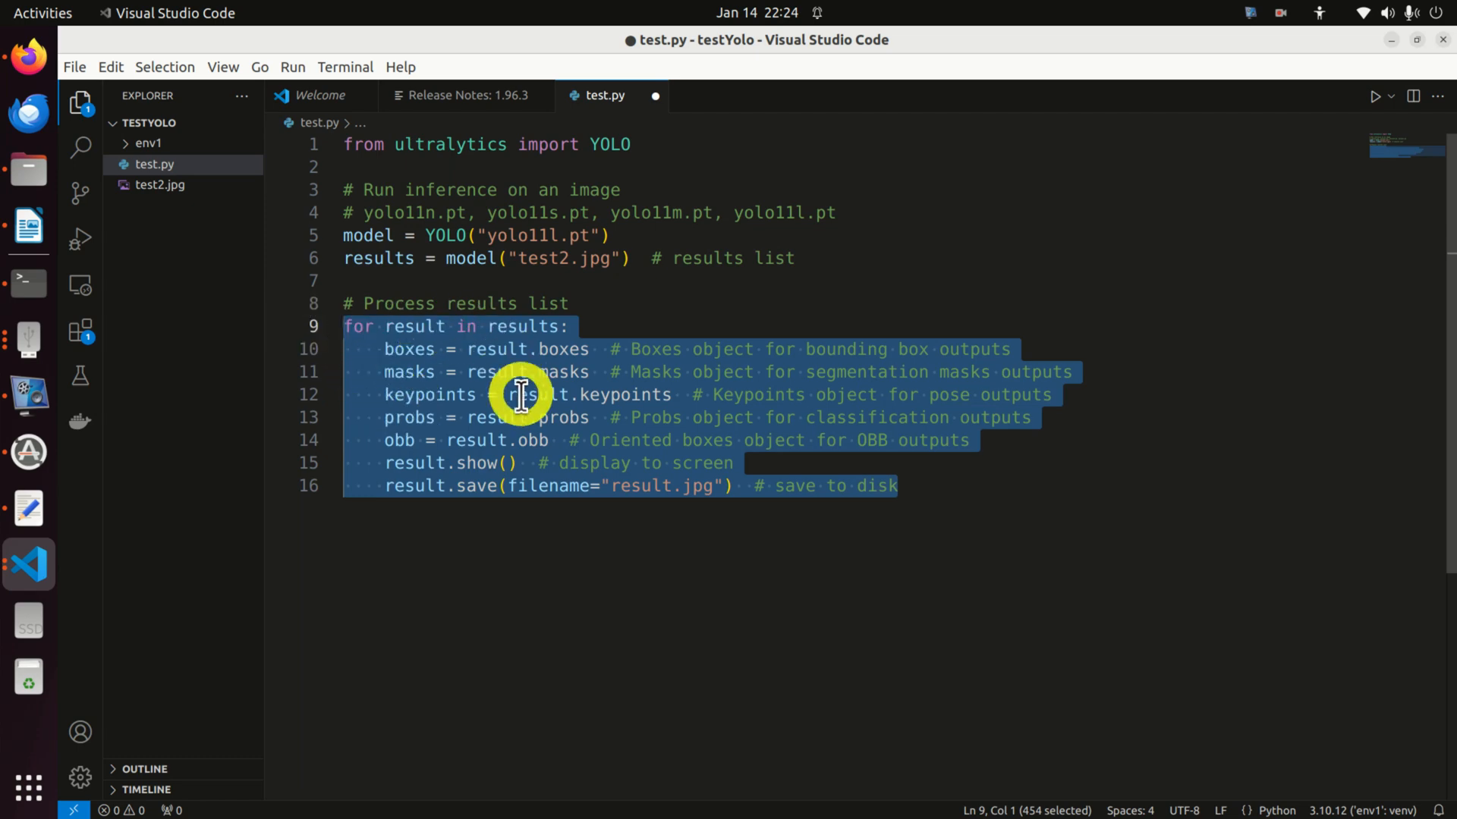
{"action": "double_click", "coordinate": [409, 349]}
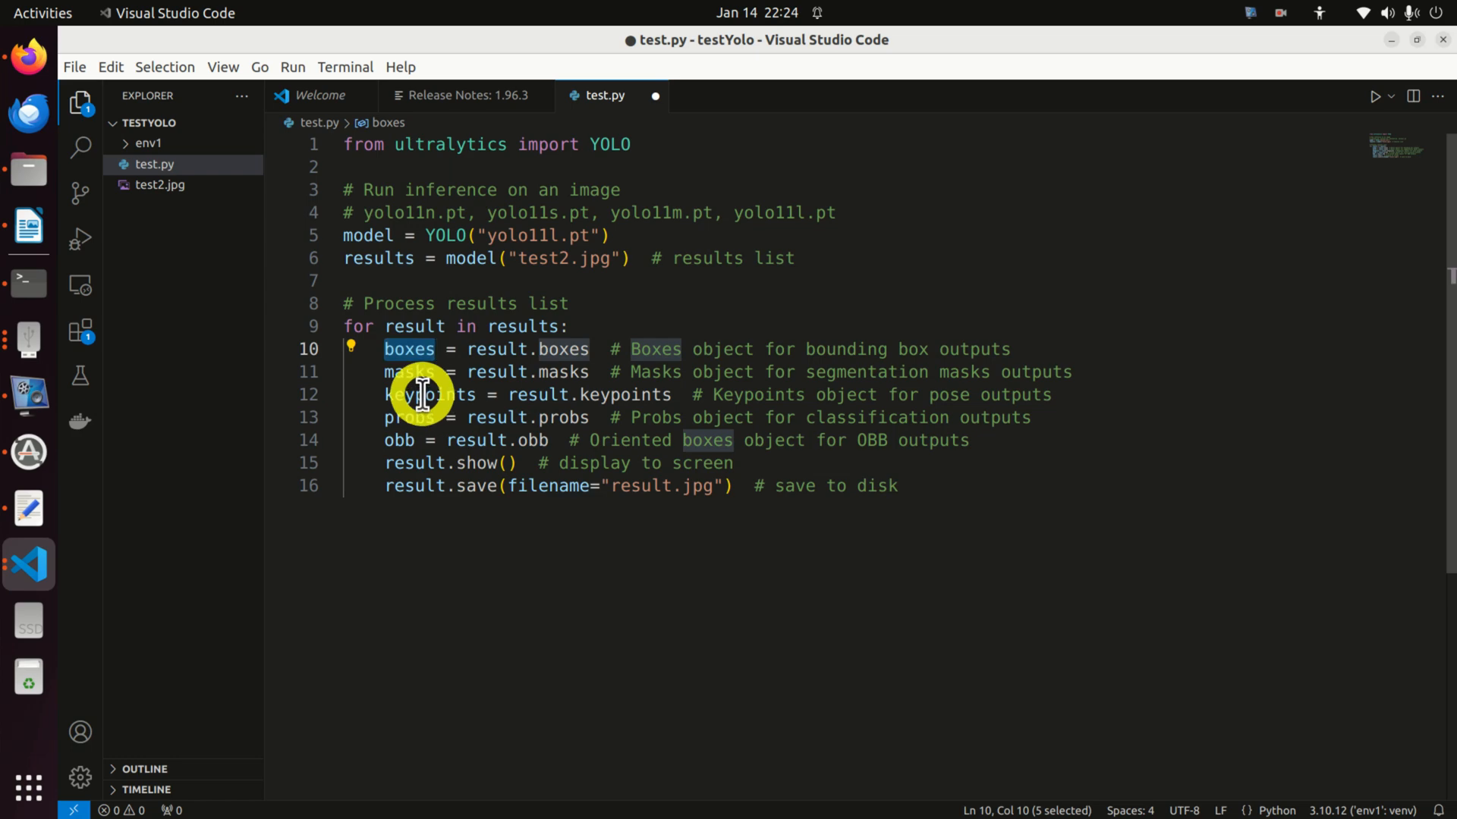
{"action": "double_click", "coordinate": [426, 393]}
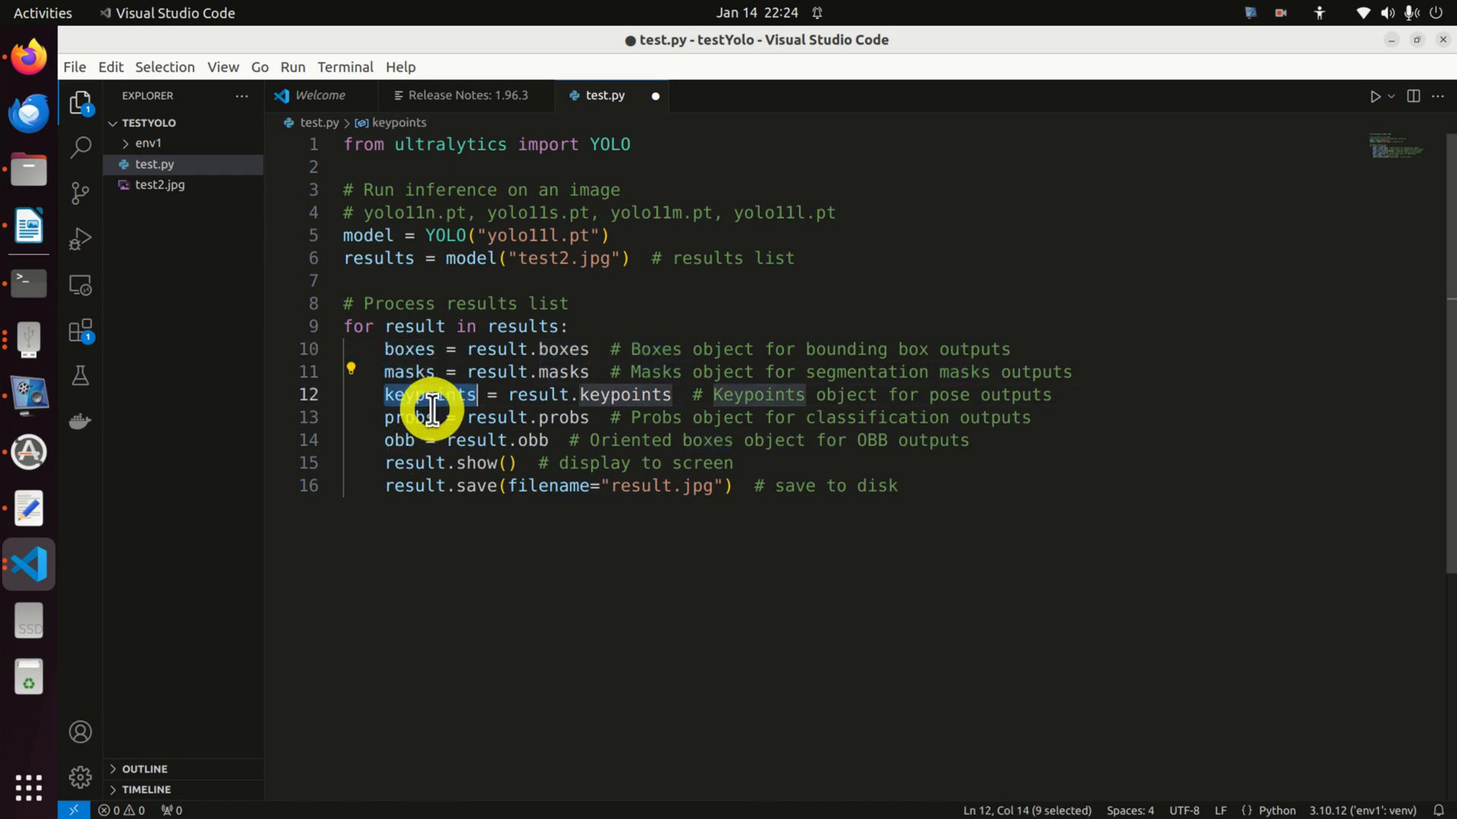
{"action": "double_click", "coordinate": [396, 440]}
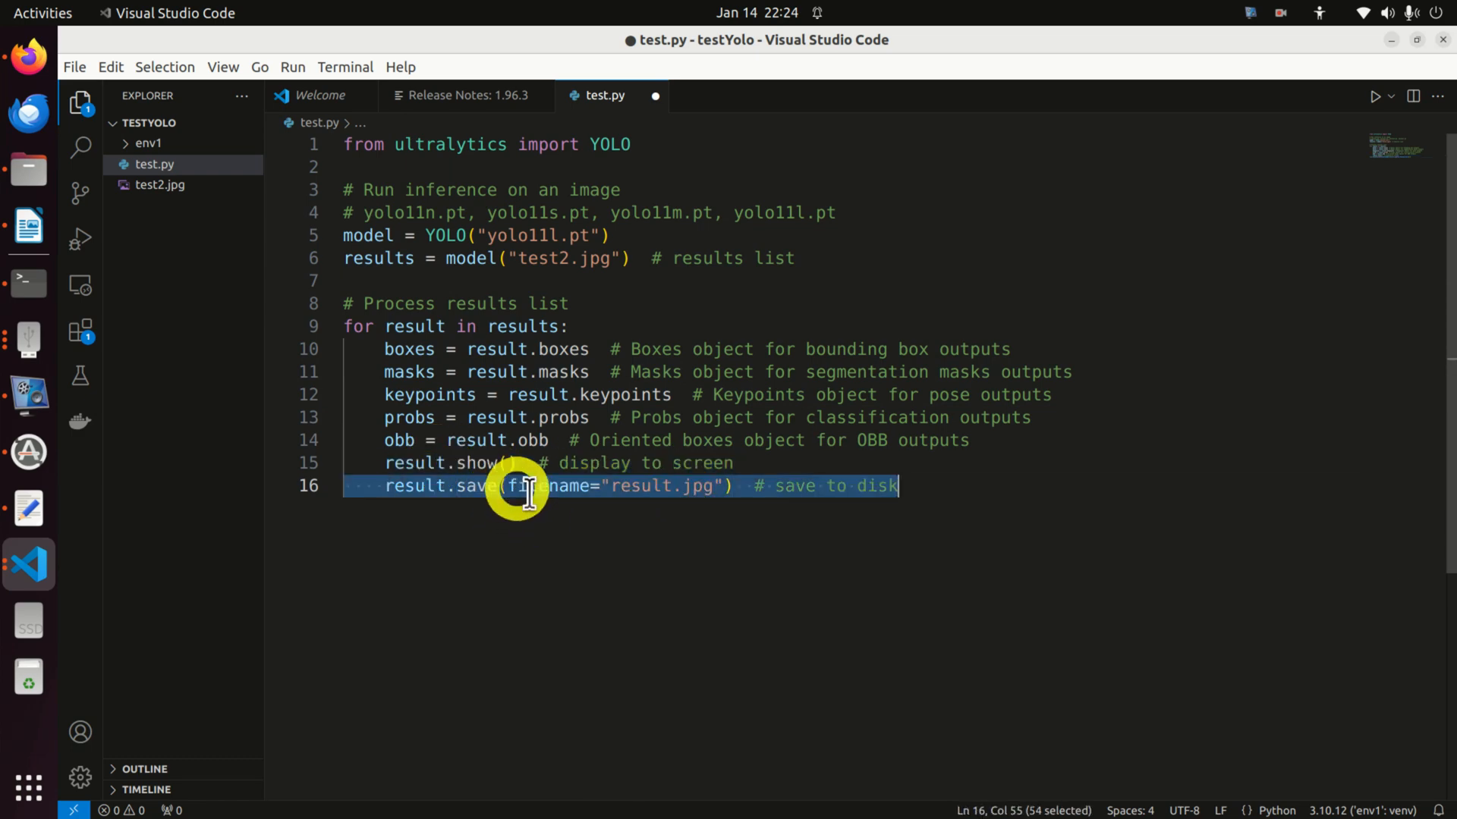
{"action": "mouse_move", "coordinate": [617, 534]}
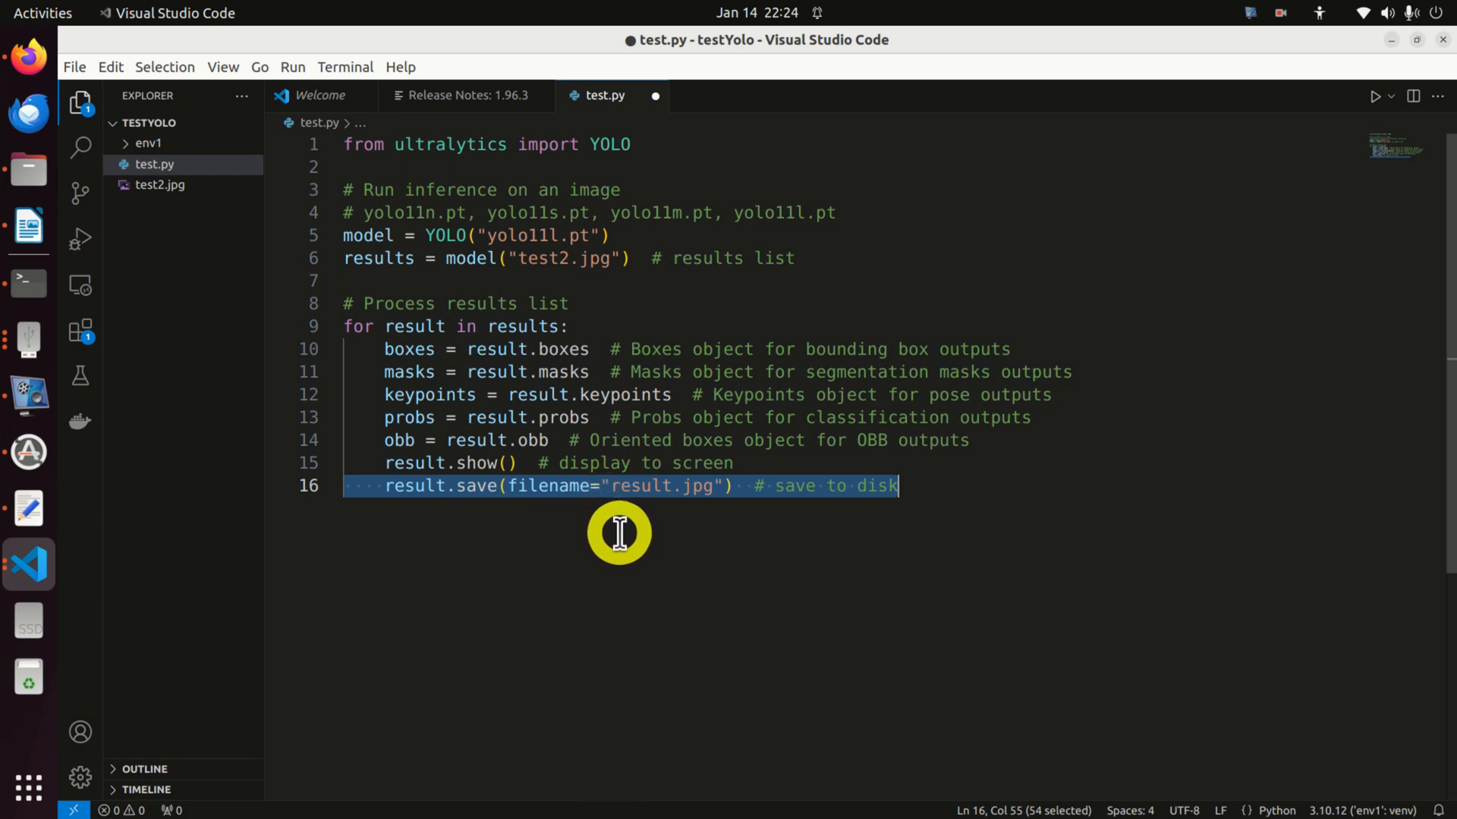
{"action": "double_click", "coordinate": [639, 486]}
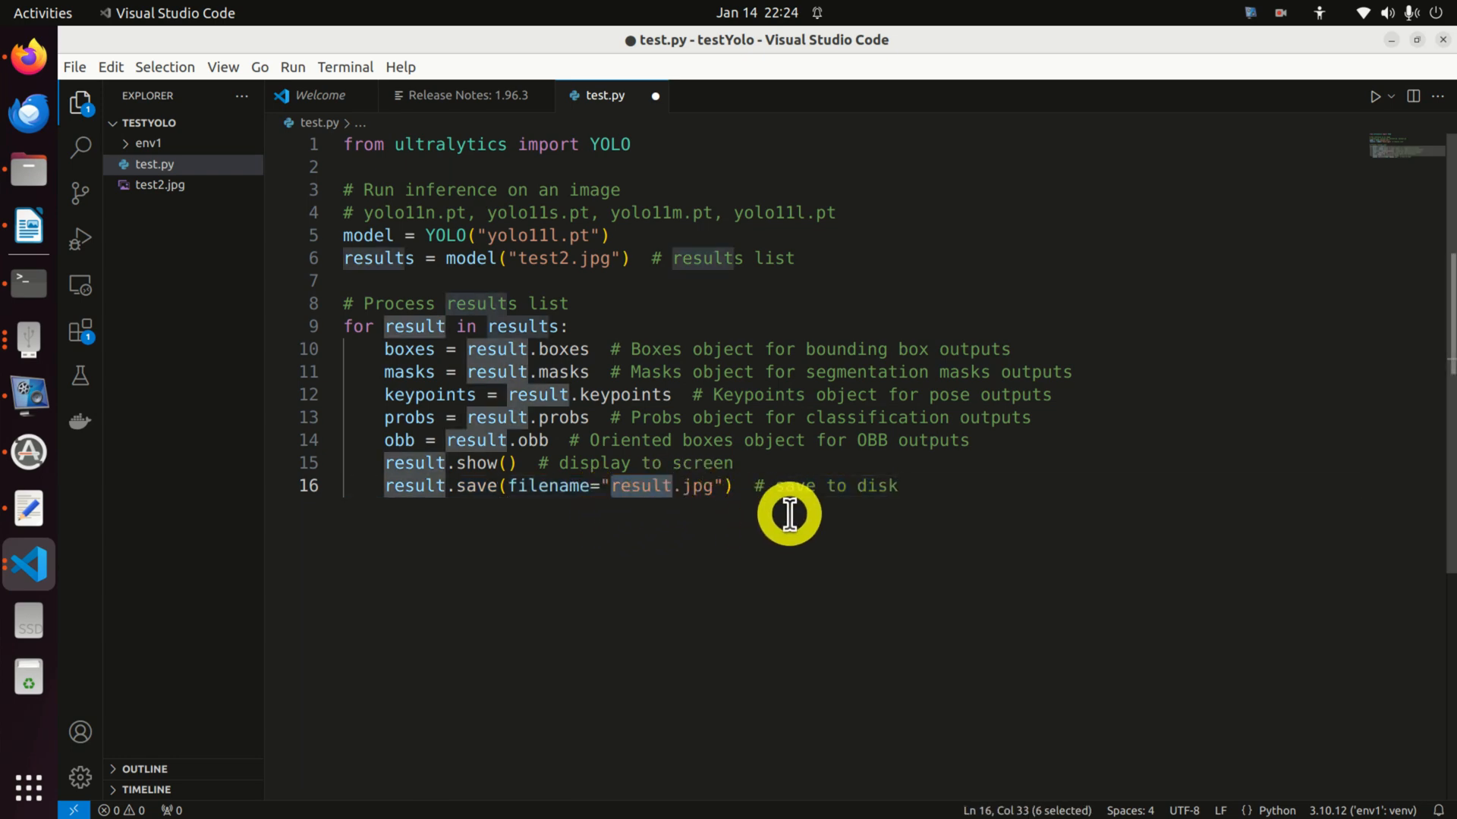
{"action": "mouse_move", "coordinate": [356, 513]}
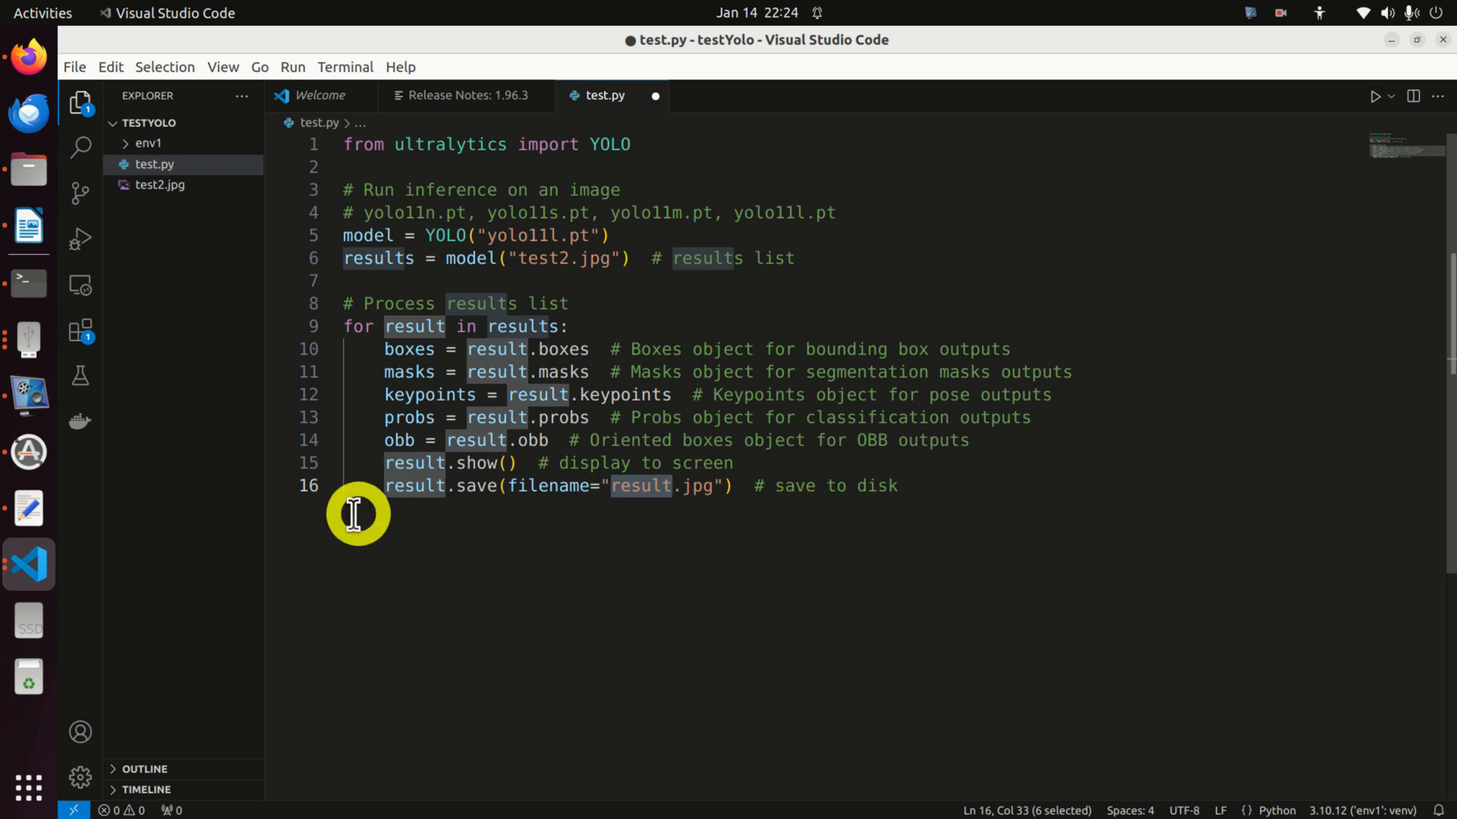
{"action": "mouse_move", "coordinate": [712, 547]}
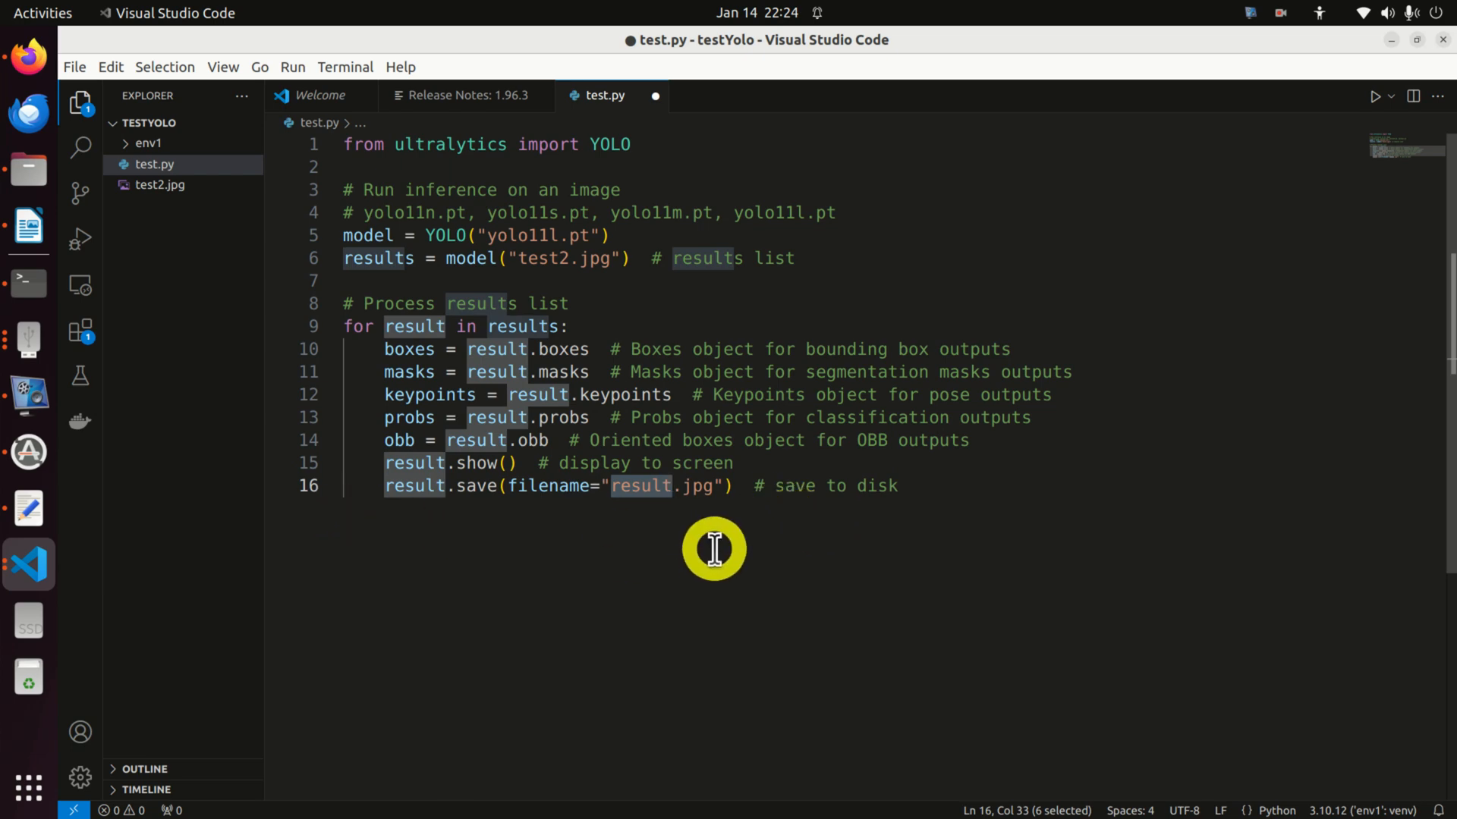
{"action": "mouse_move", "coordinate": [943, 299]}
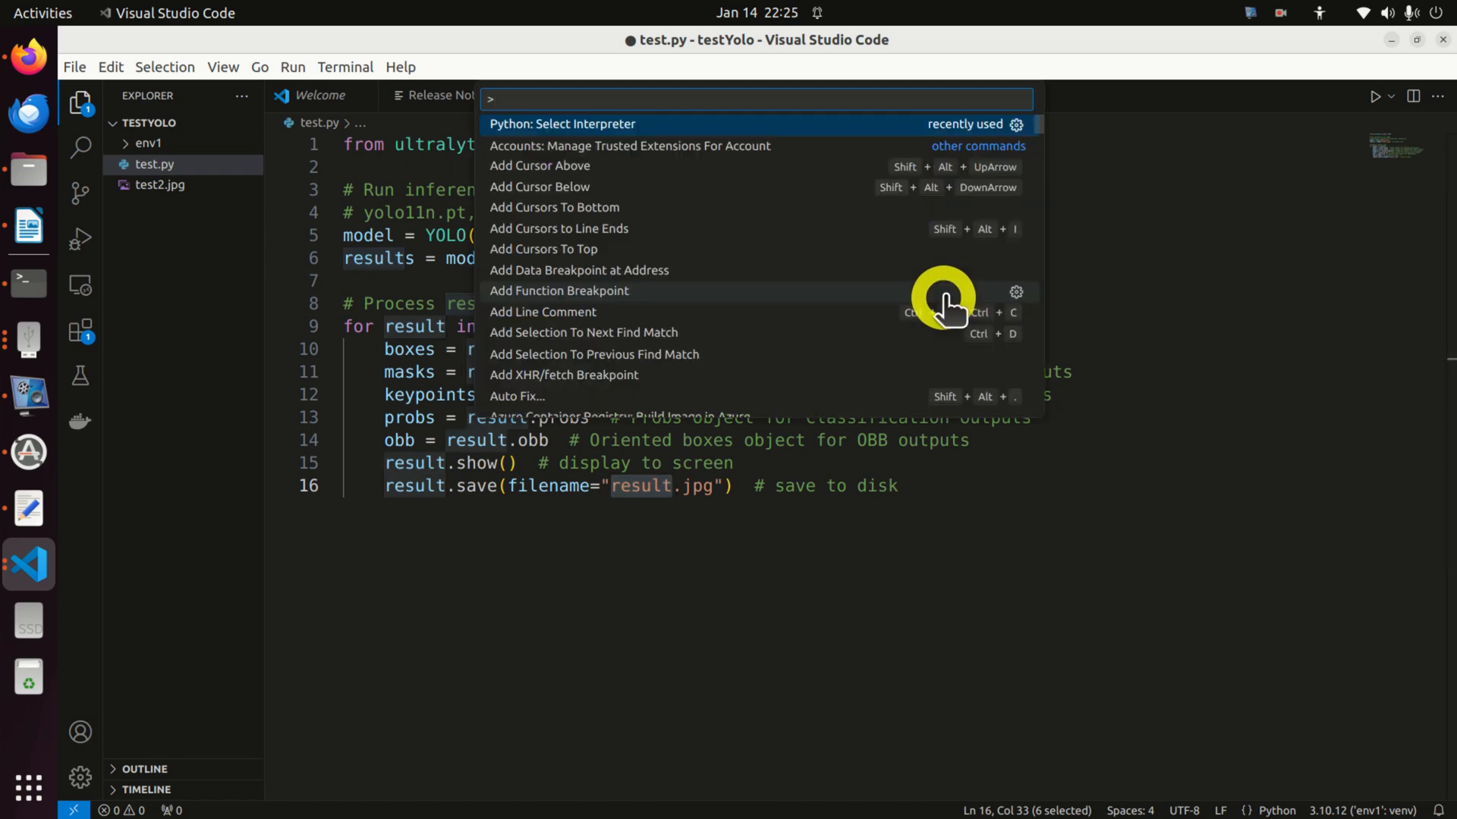
Select the env1 interpreter and run test.py to detect cup, book, scissors, toothbrush.
{"action": "left_click", "coordinate": [561, 124]}
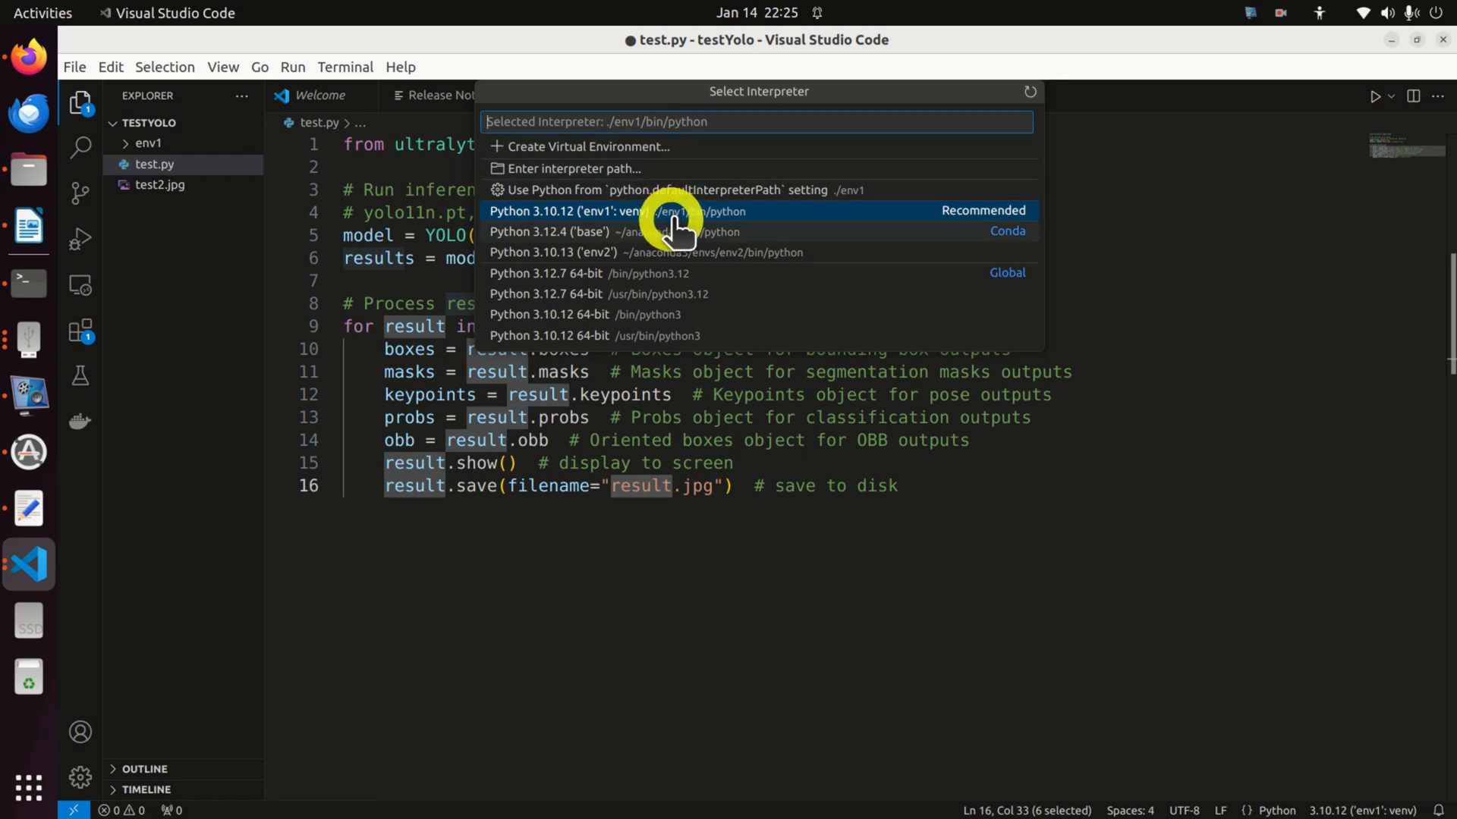
{"action": "mouse_move", "coordinate": [753, 223]}
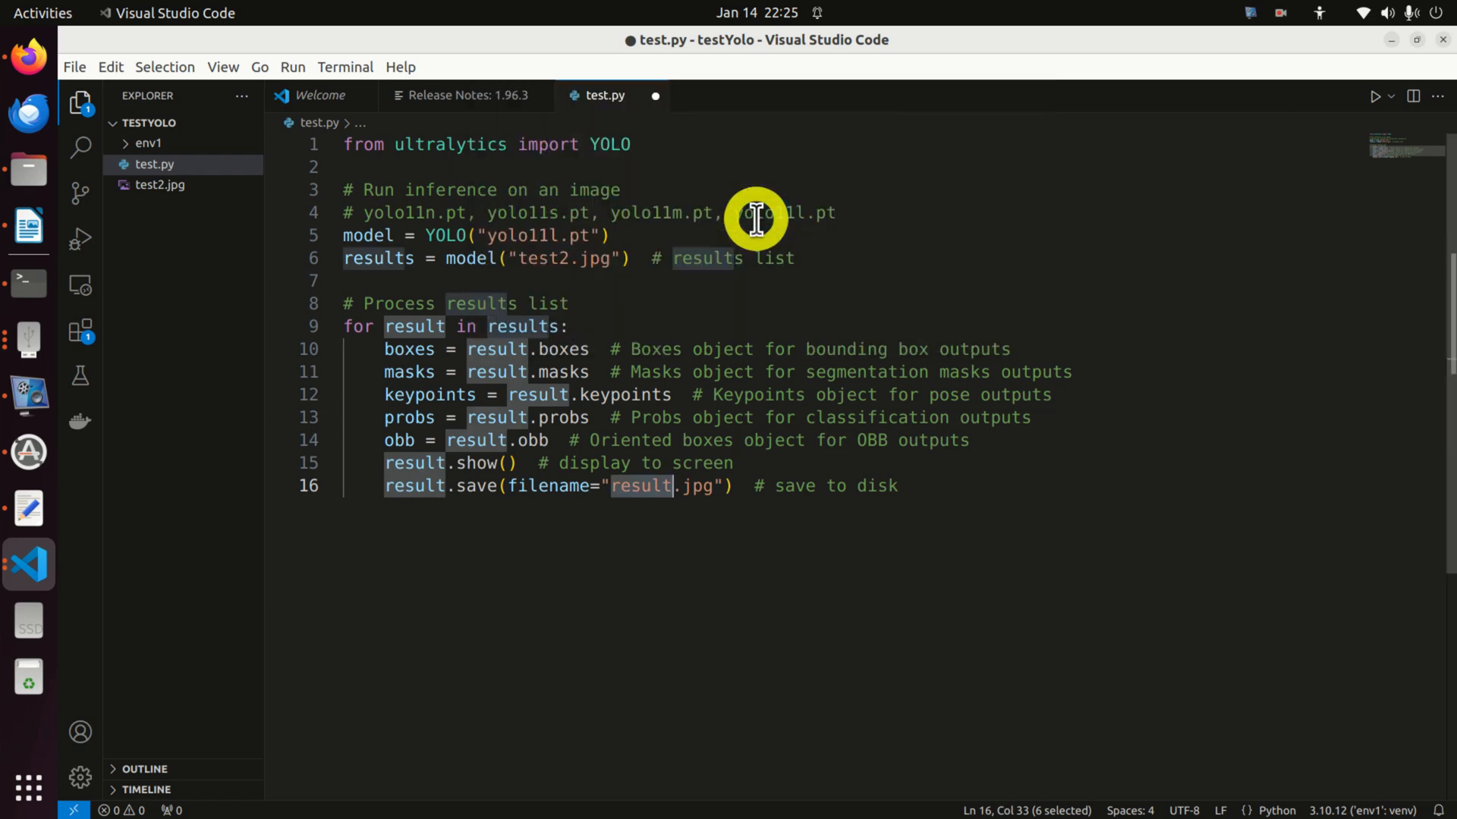
{"action": "left_click", "coordinate": [1376, 96]}
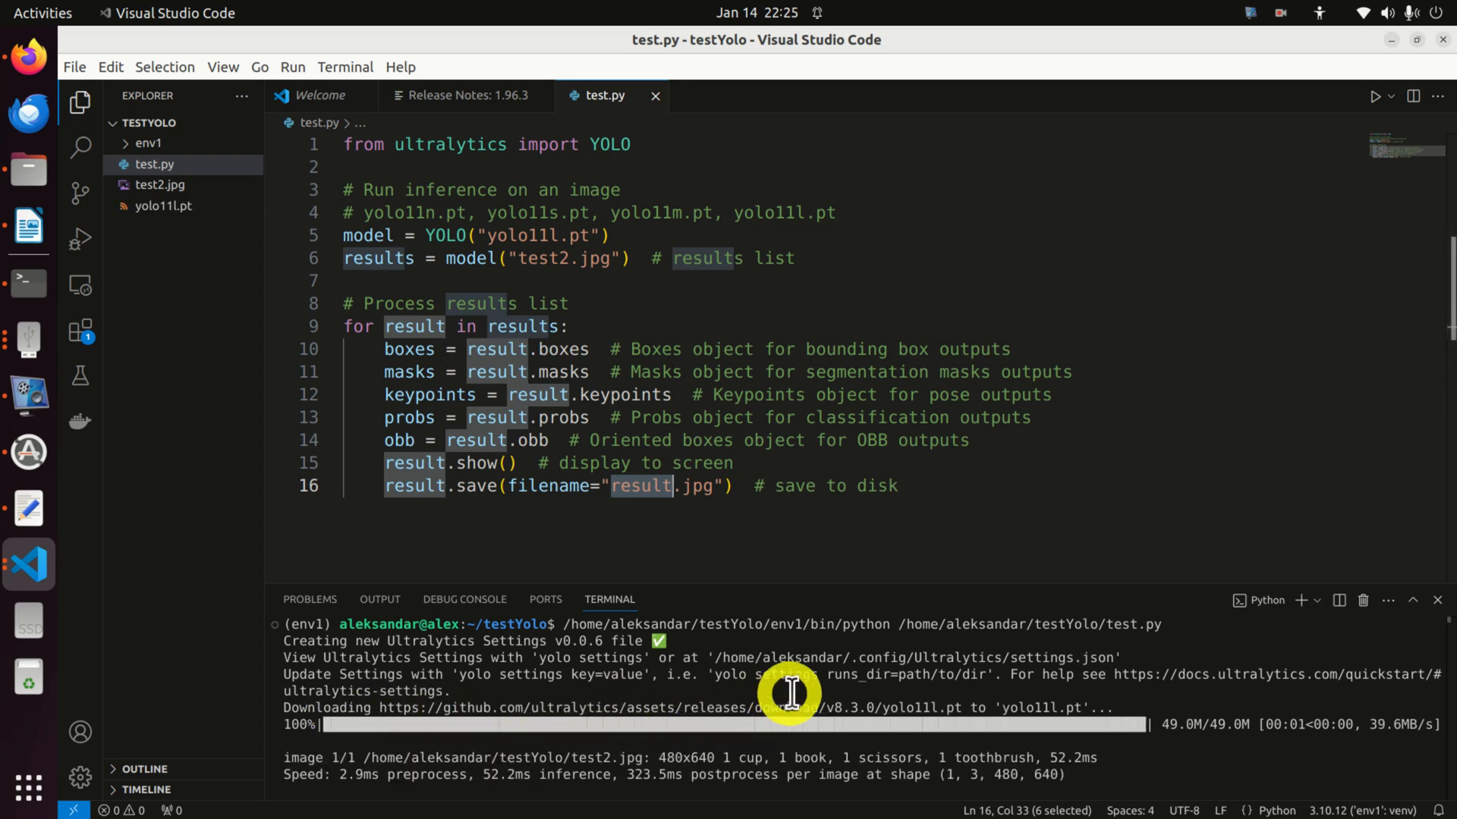
{"action": "mouse_move", "coordinate": [778, 584]}
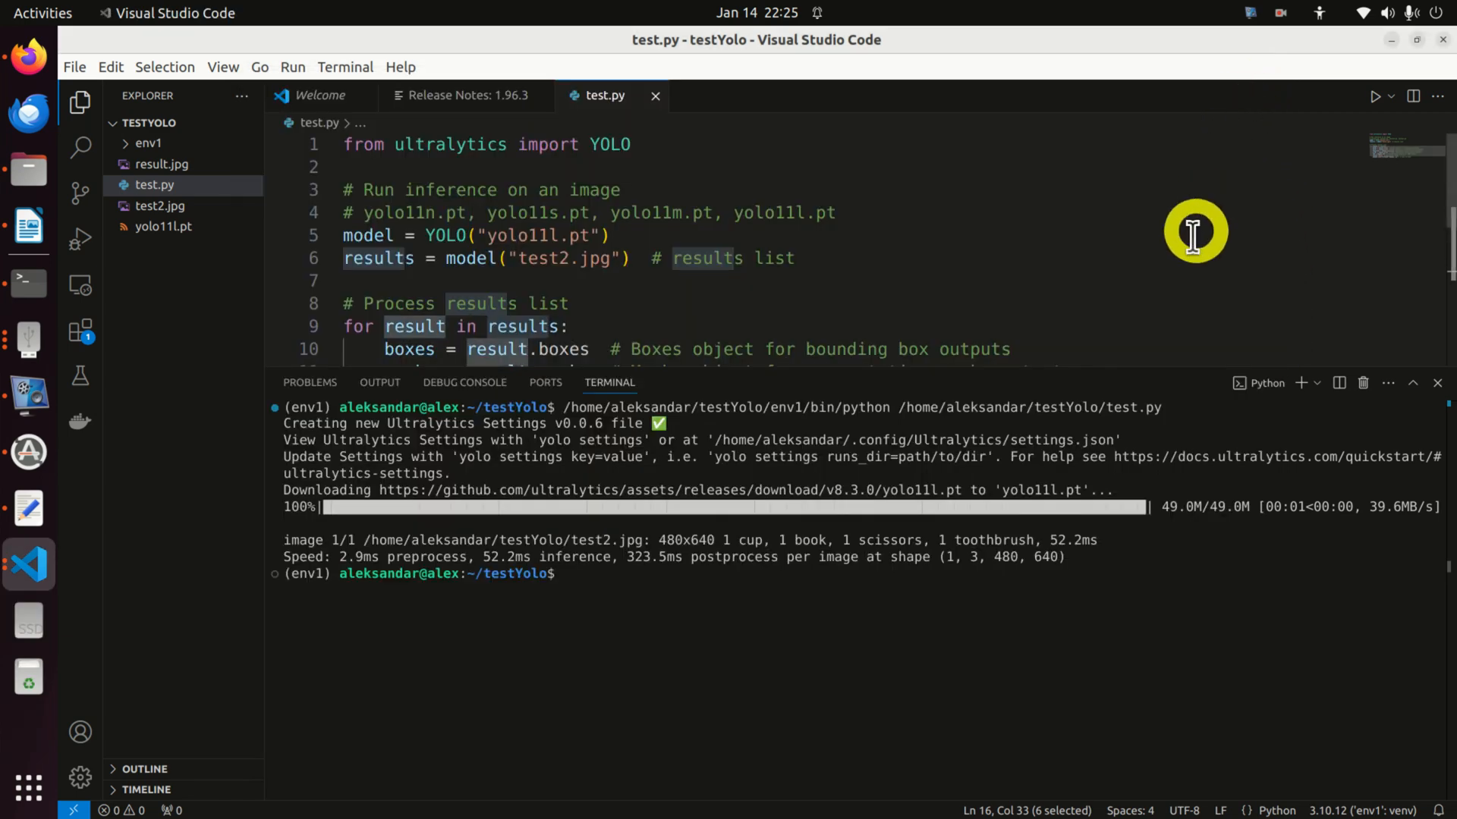
Browse Files to Home > testYolo, showing result.jpg and yolo11l.pt.
{"action": "left_click", "coordinate": [29, 167]}
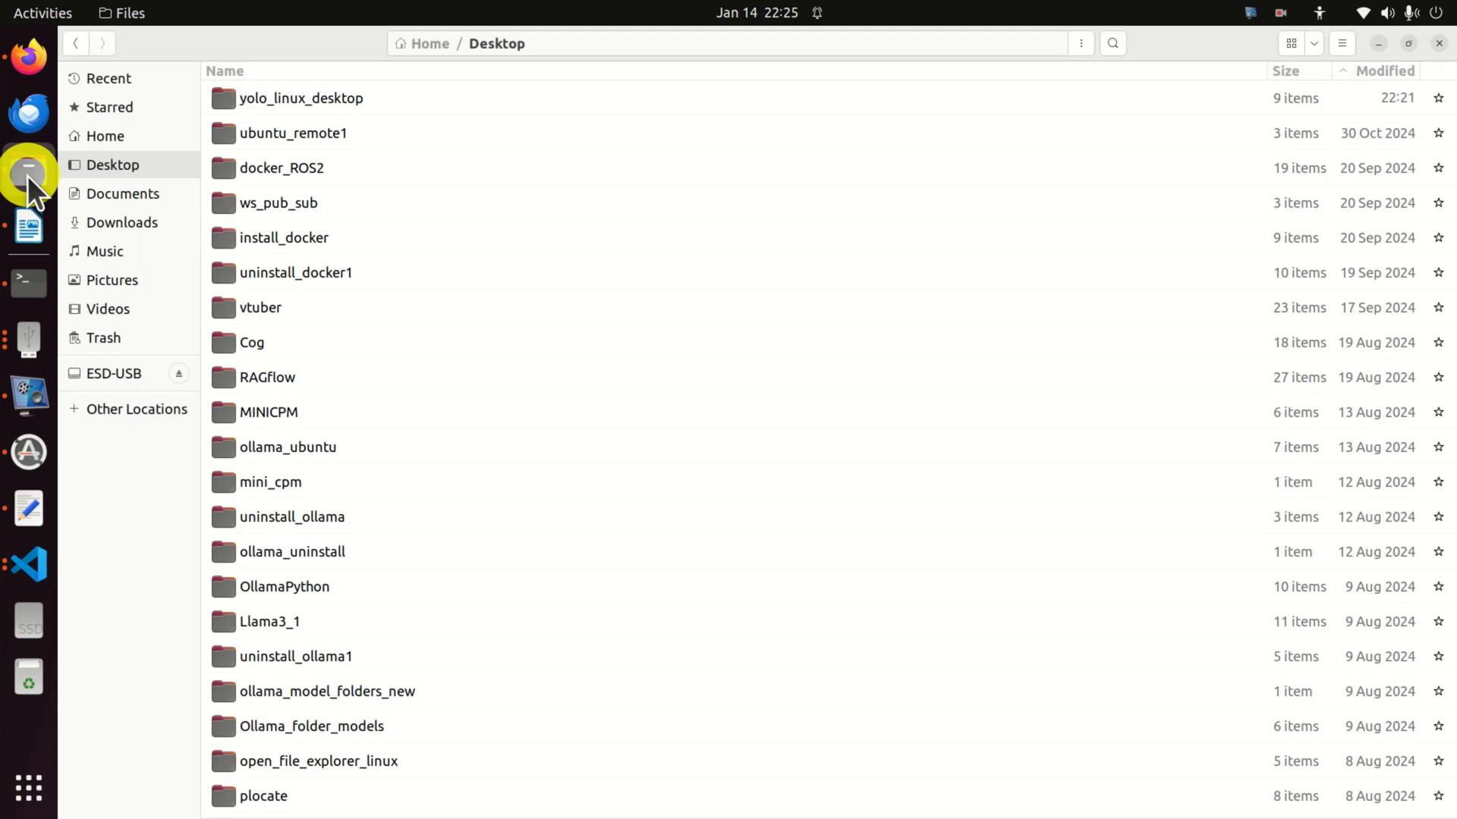
{"action": "left_click", "coordinate": [104, 136]}
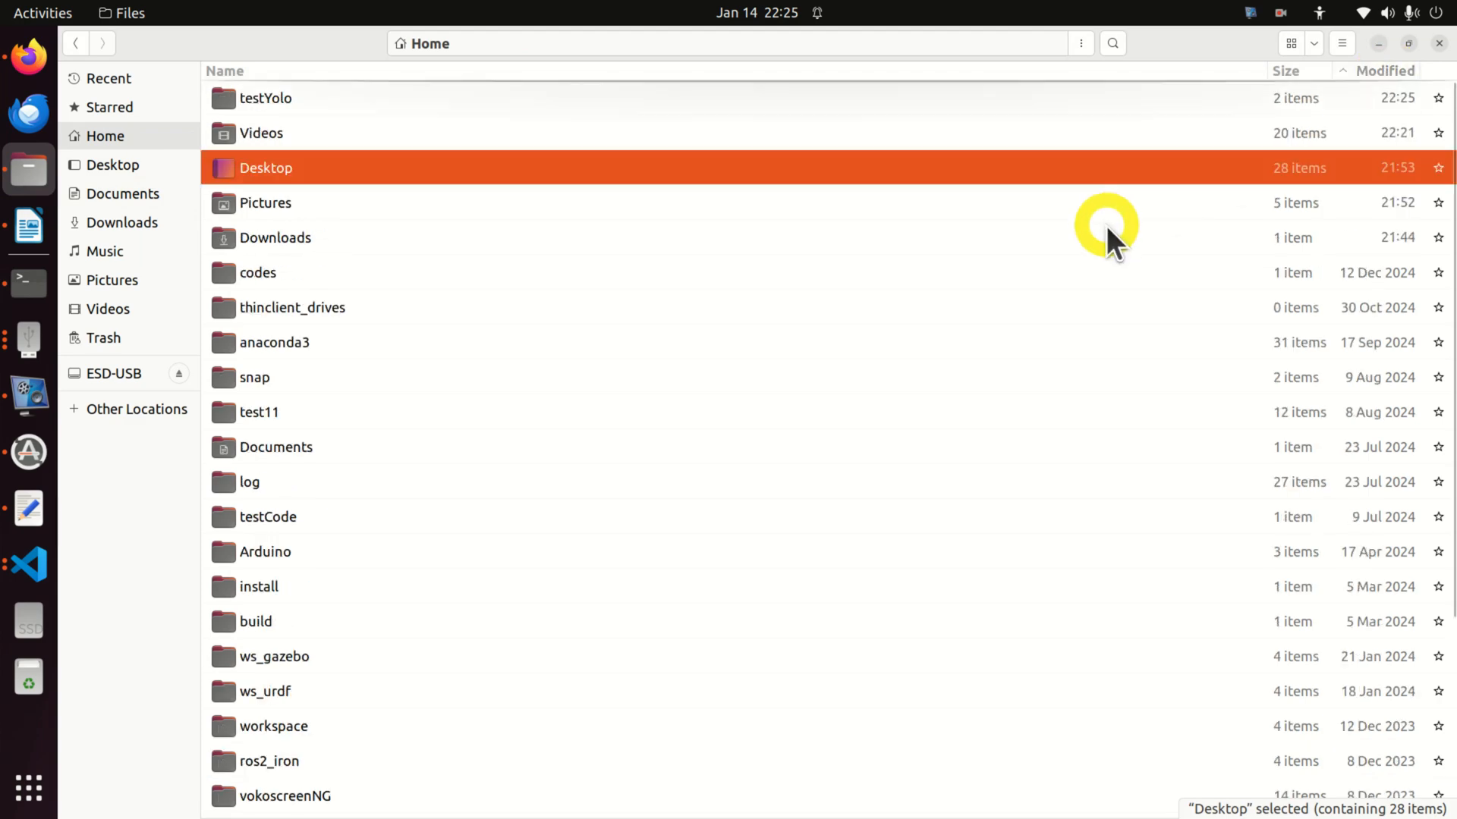
{"action": "double_click", "coordinate": [264, 98]}
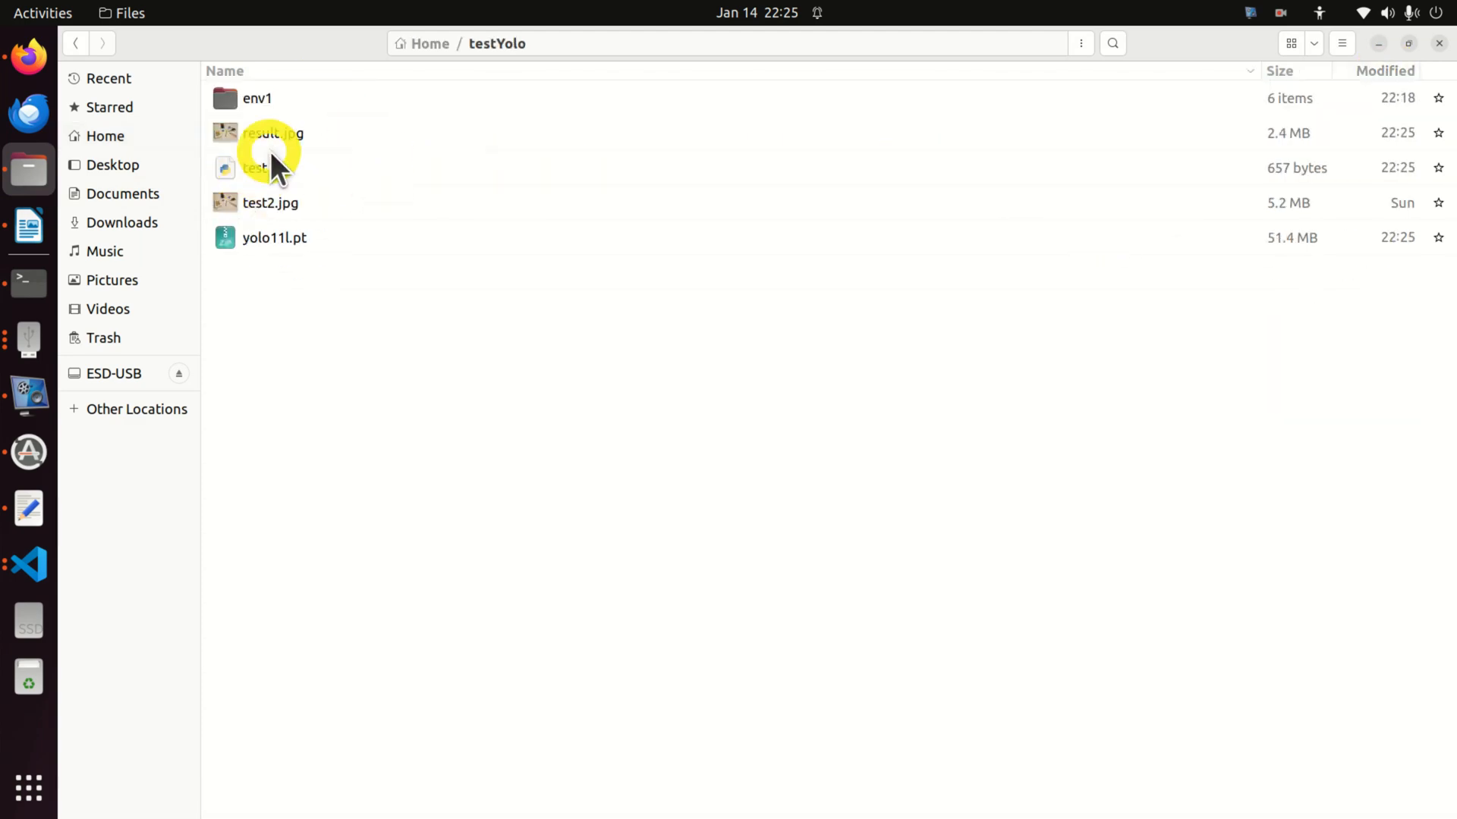
View result.jpg: cup and scissors 0.96, toothbrush 0.60, book 0.27.
{"action": "double_click", "coordinate": [273, 132]}
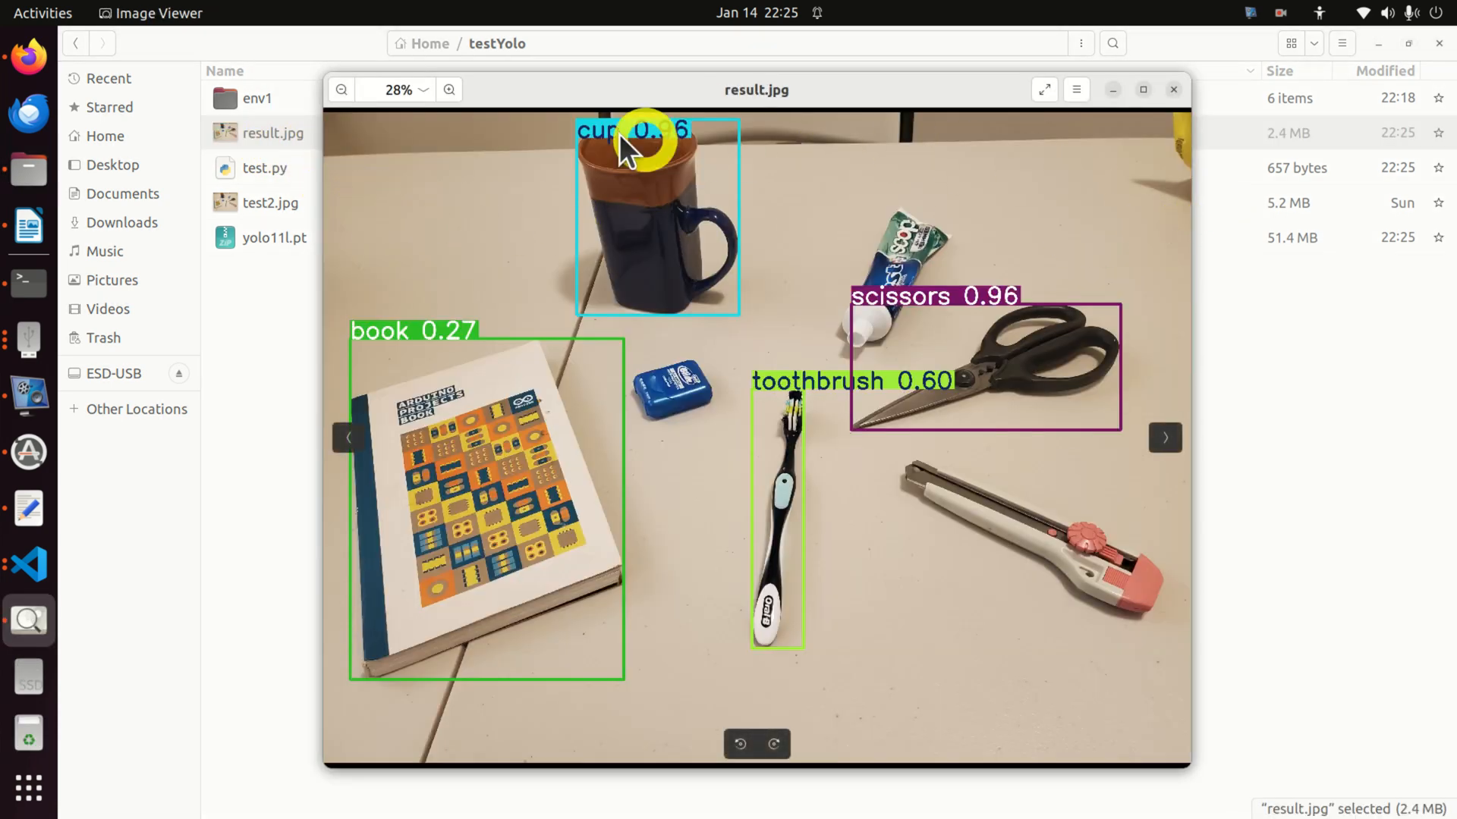
{"action": "mouse_move", "coordinate": [744, 632]}
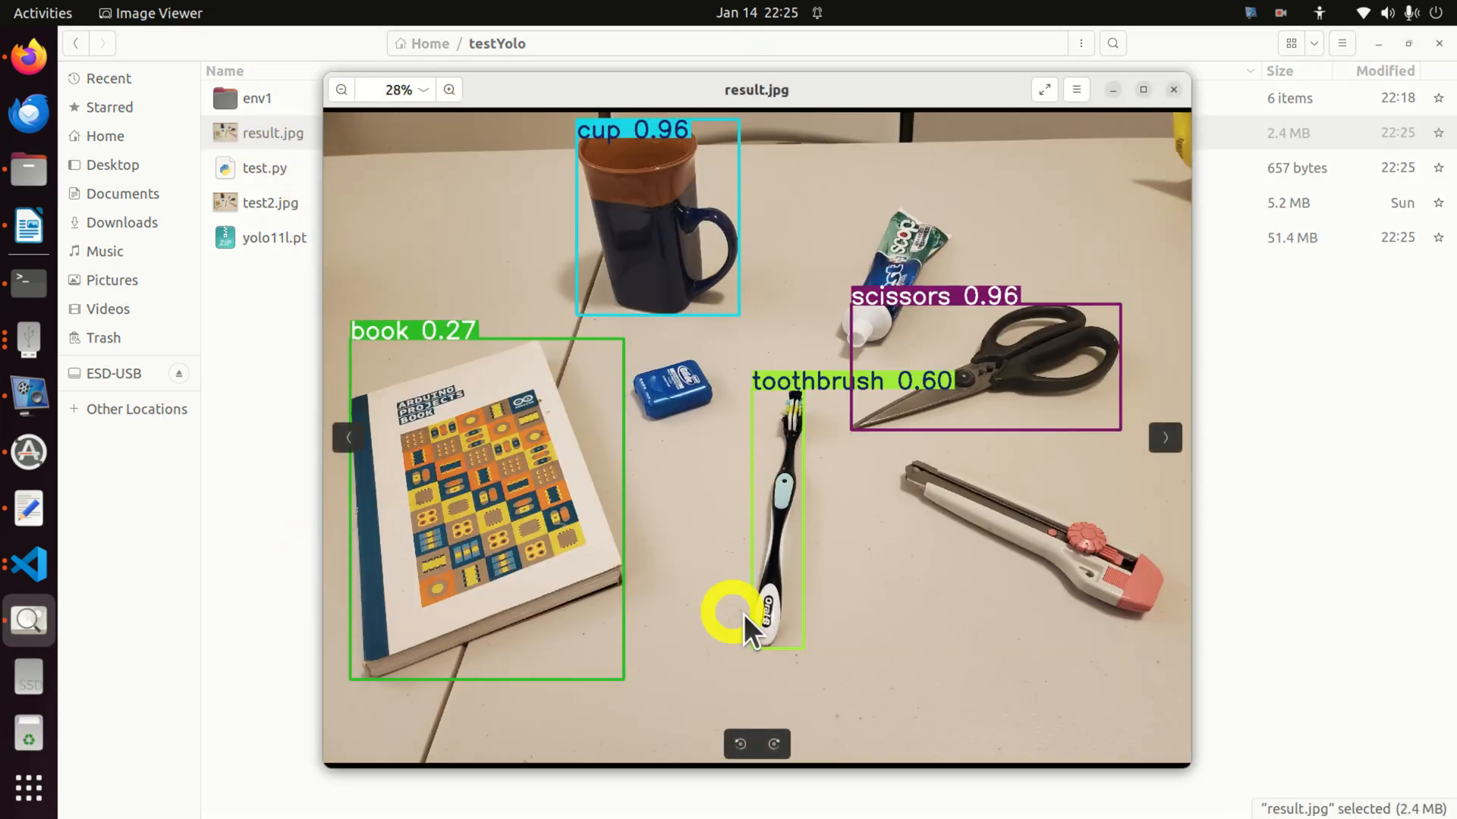
{"action": "mouse_move", "coordinate": [679, 297]}
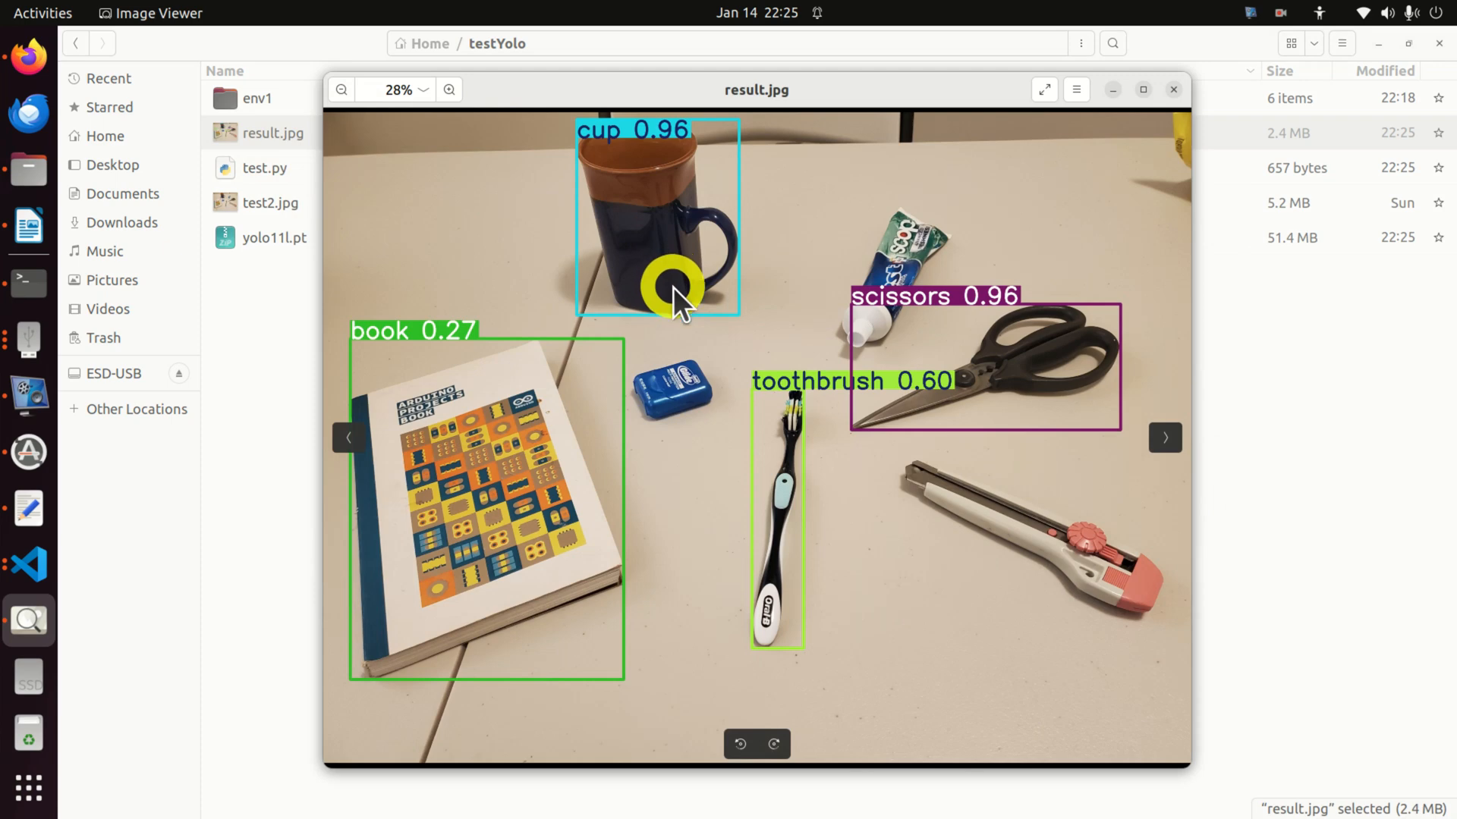
{"action": "mouse_move", "coordinate": [701, 326]}
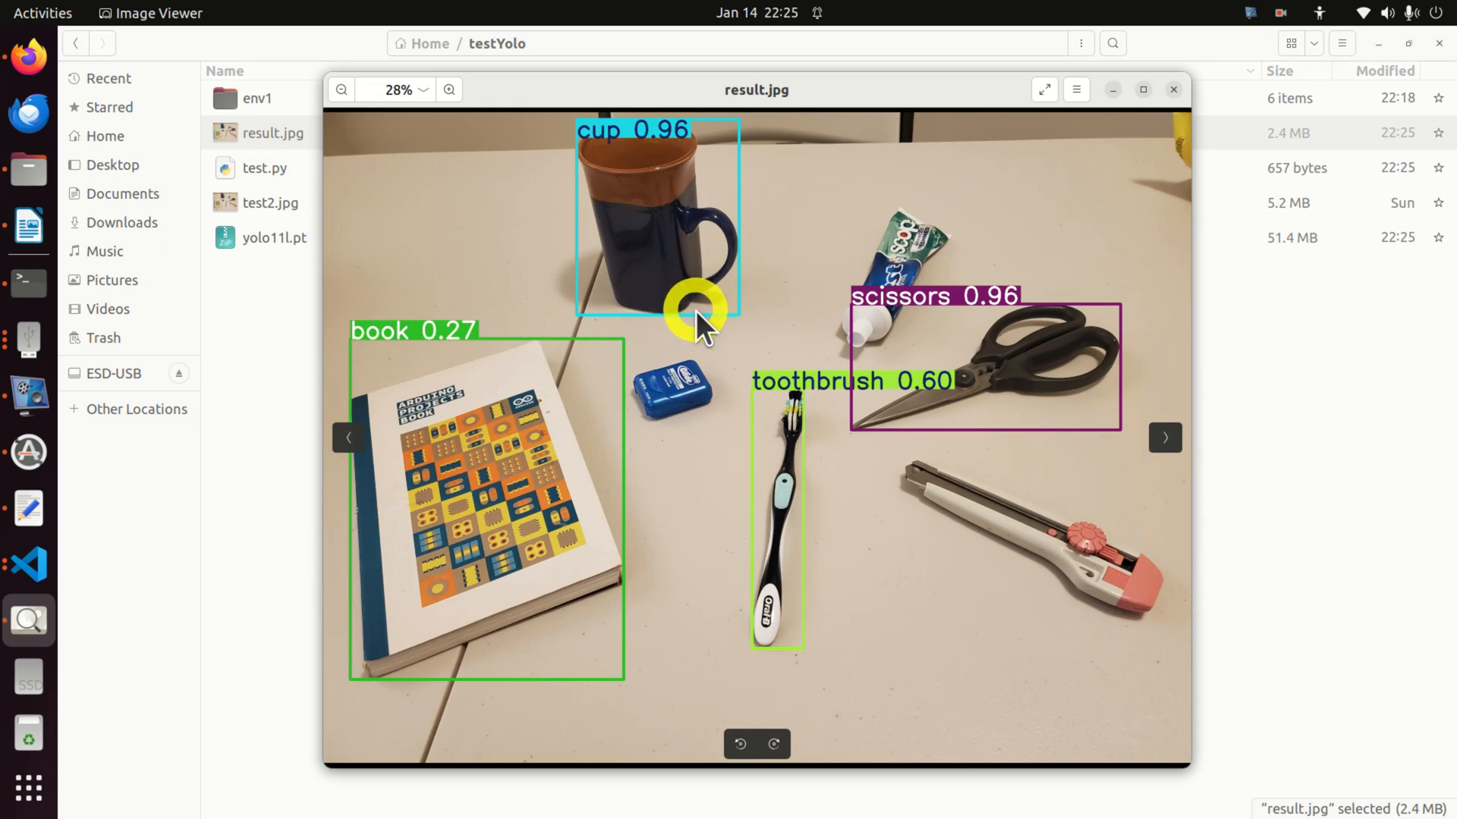
{"action": "mouse_move", "coordinate": [725, 351]}
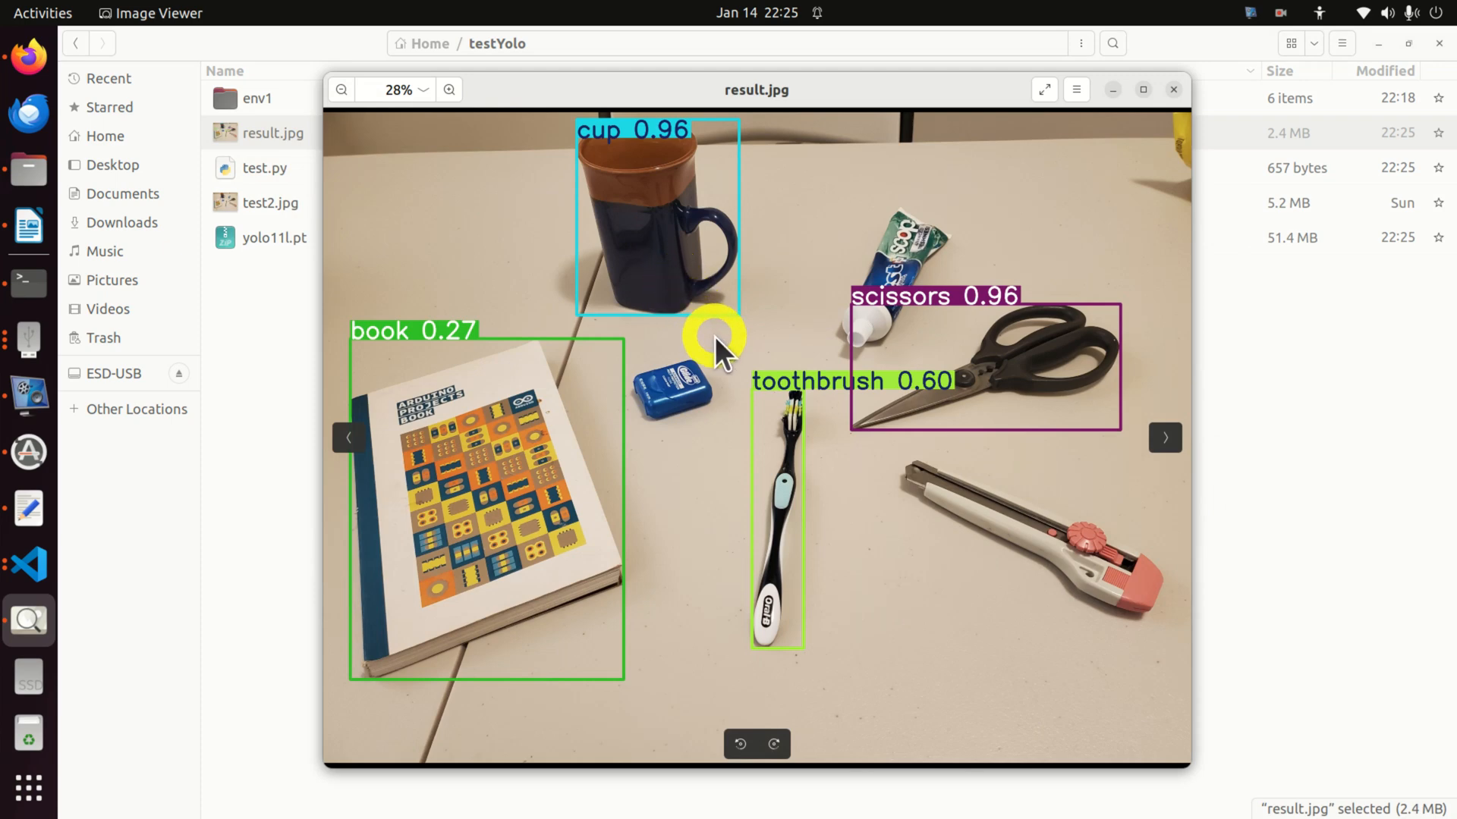